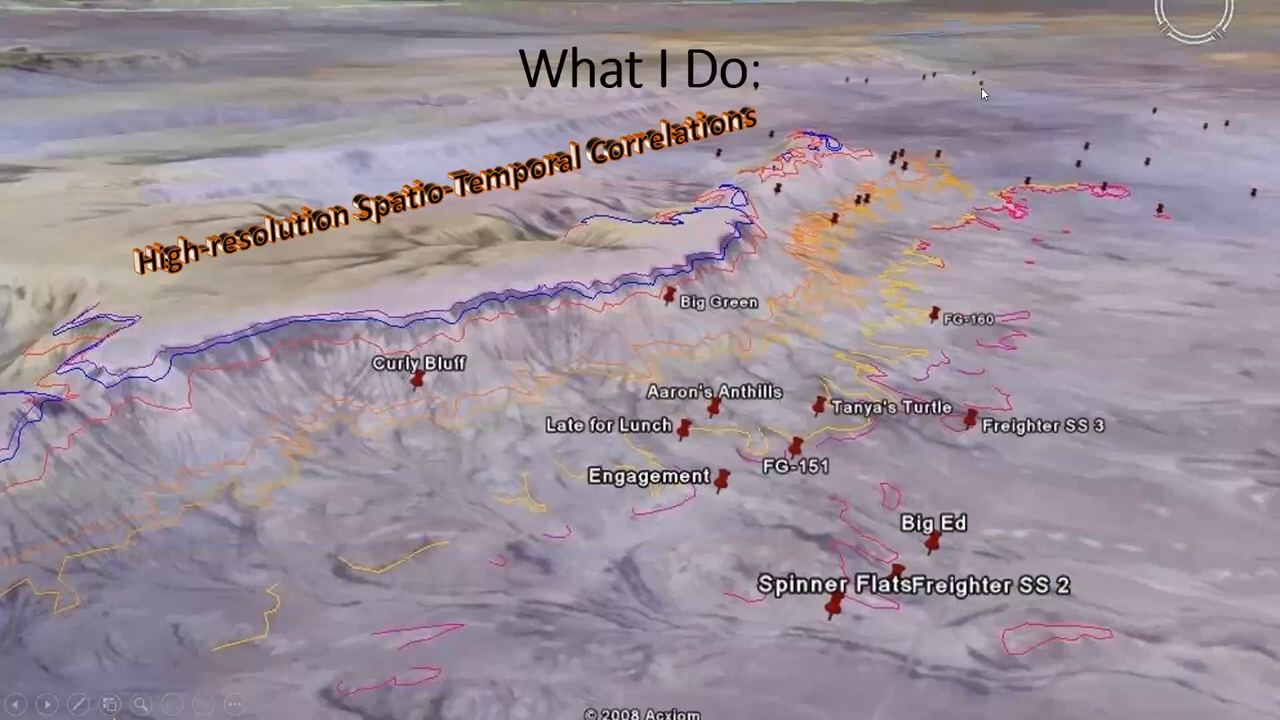
mouse_move(605, 170)
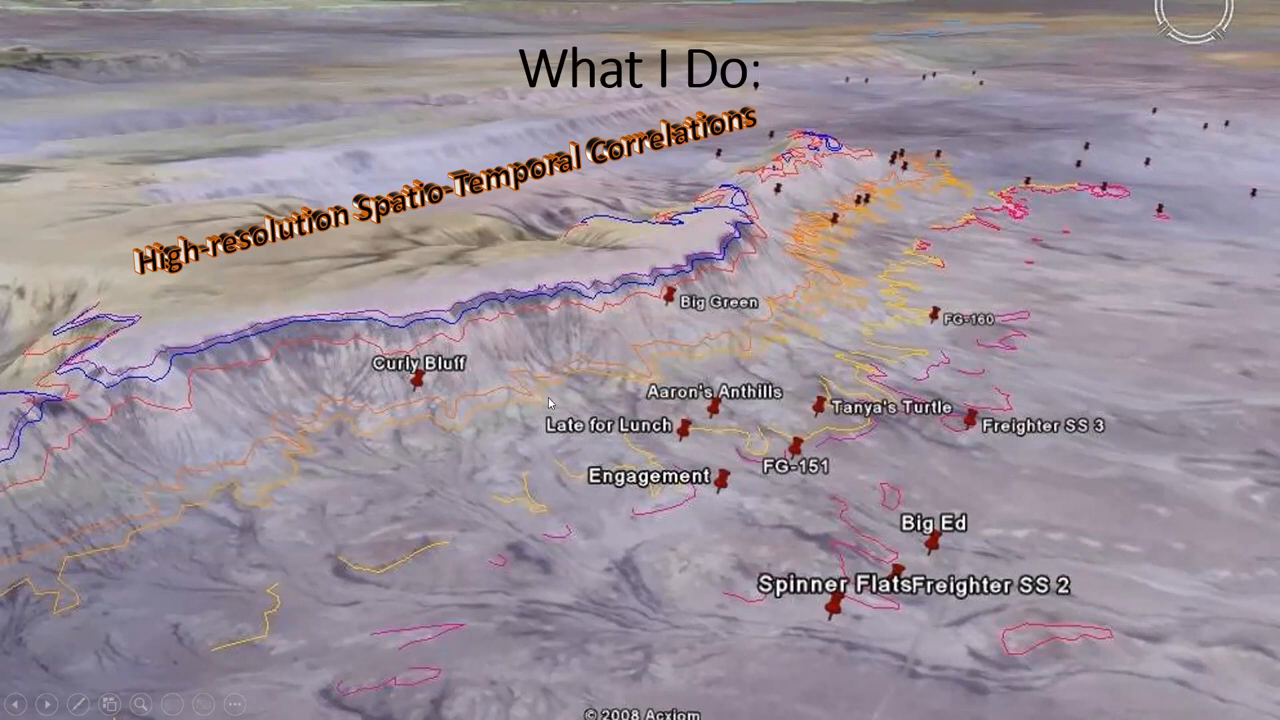
mouse_move(727, 307)
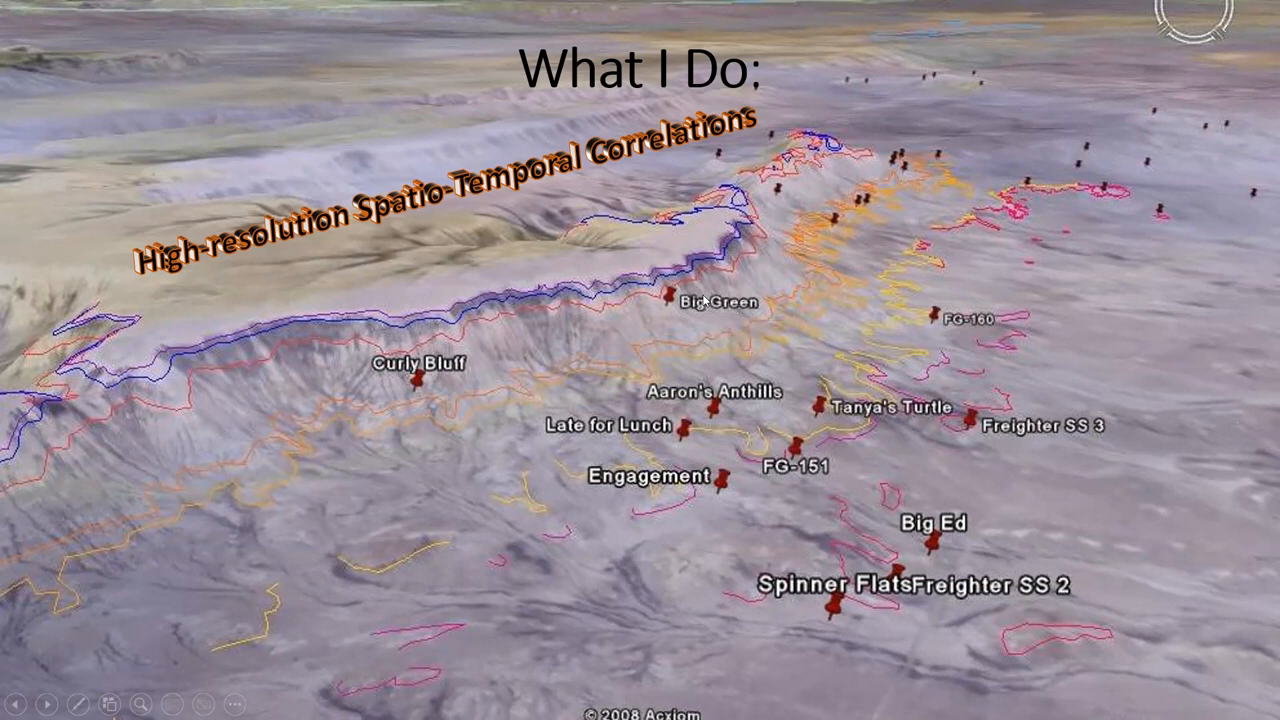
mouse_move(677, 302)
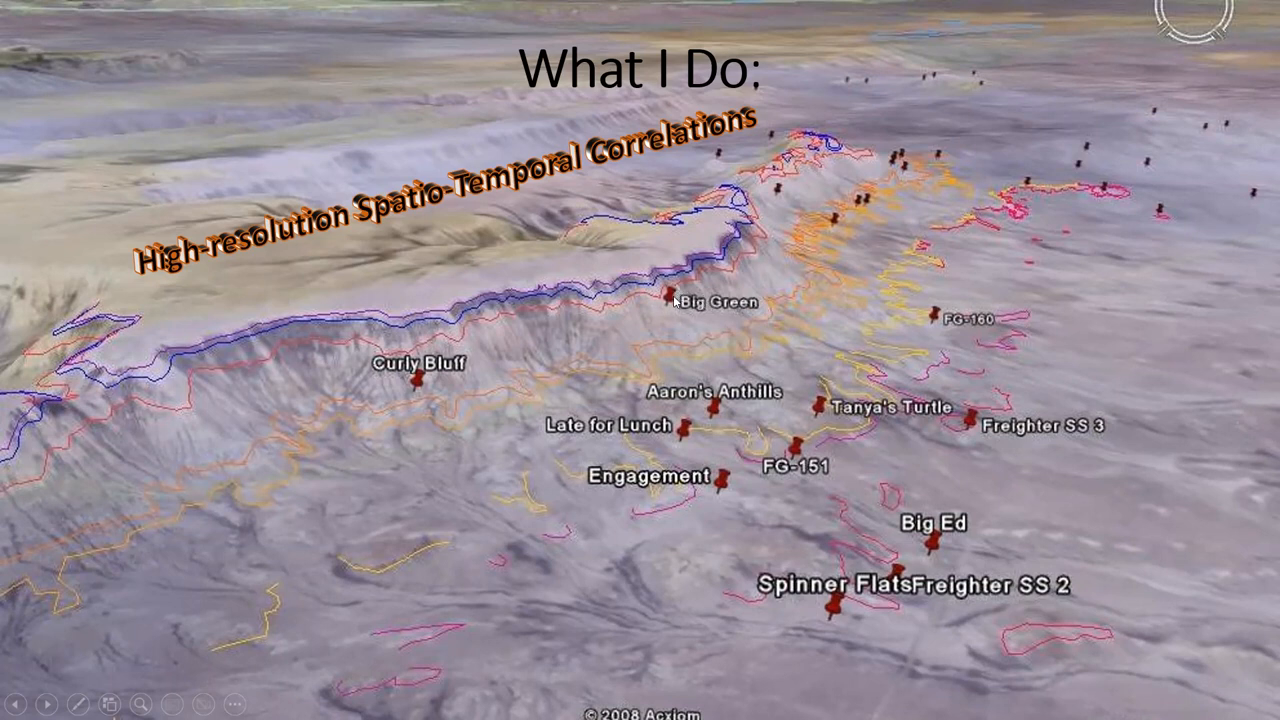
mouse_move(830, 443)
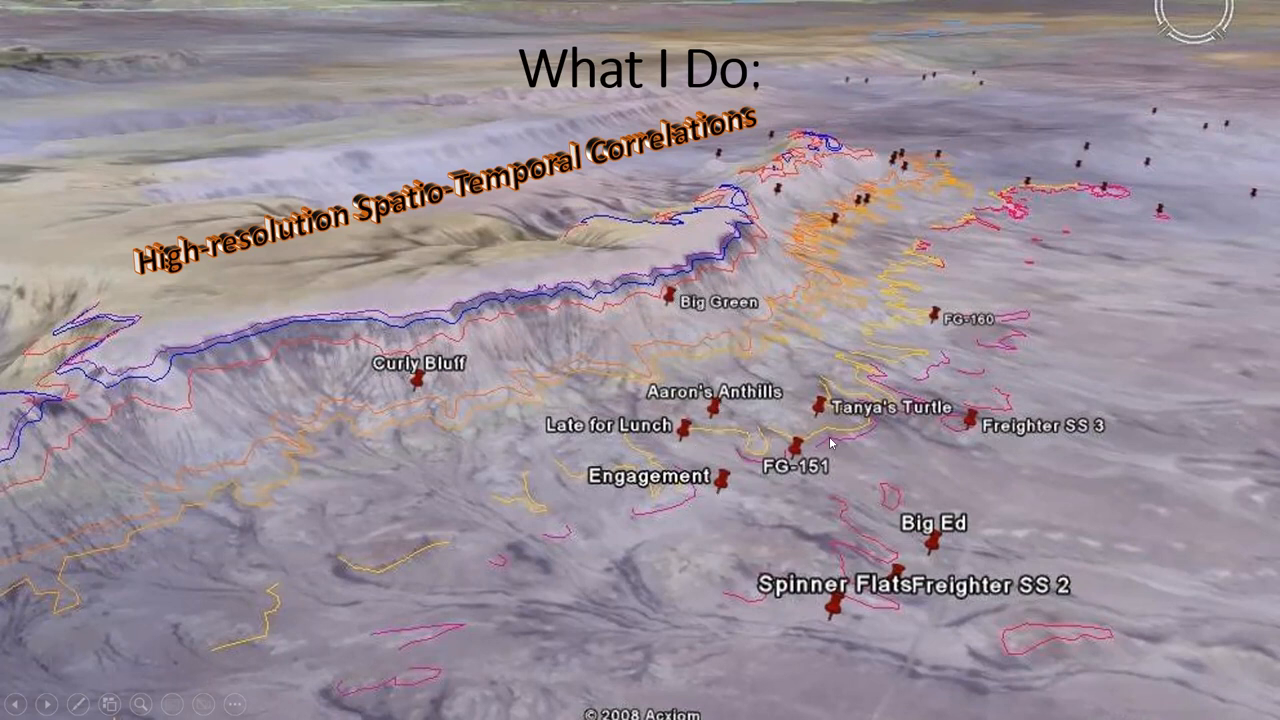
mouse_move(165, 375)
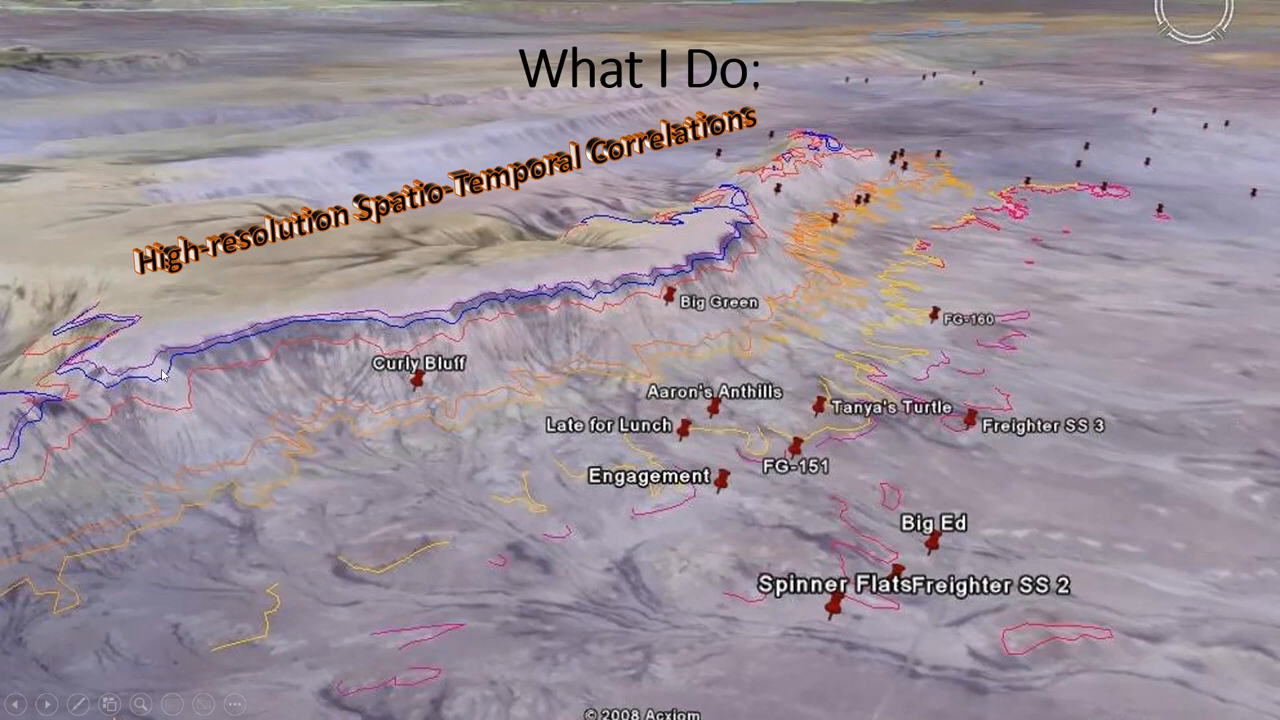
mouse_move(500, 369)
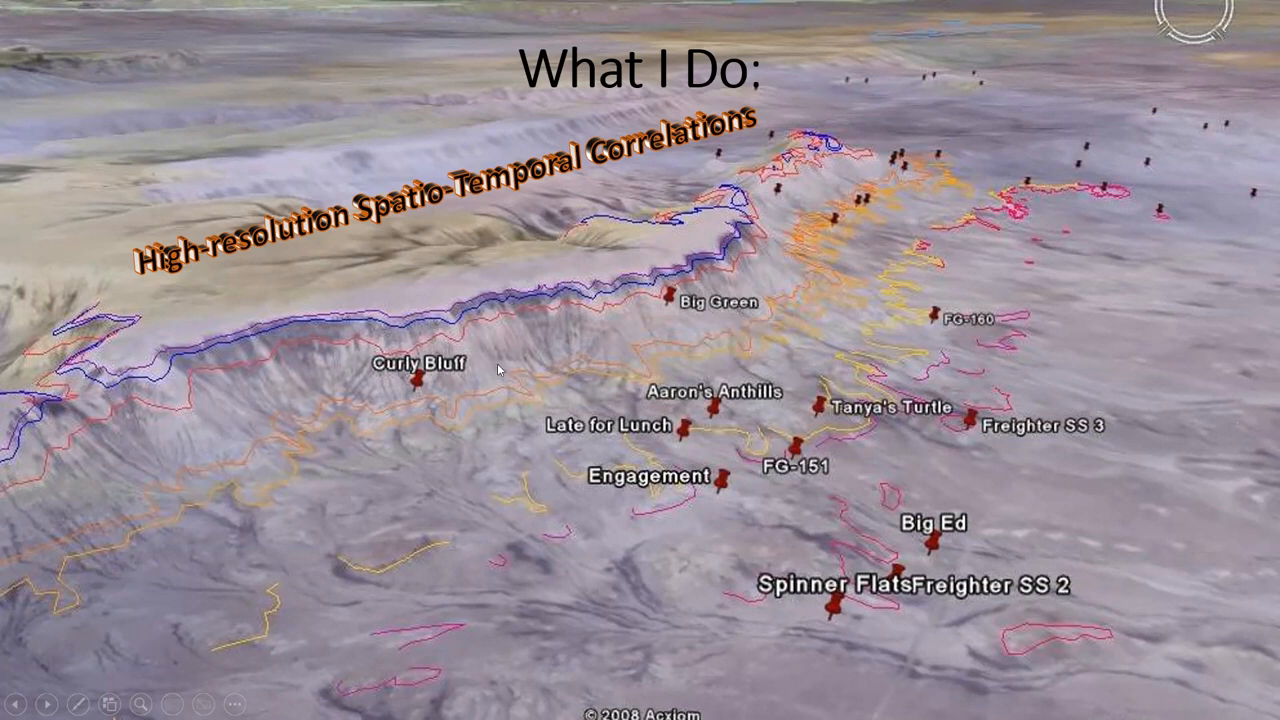
mouse_move(611, 596)
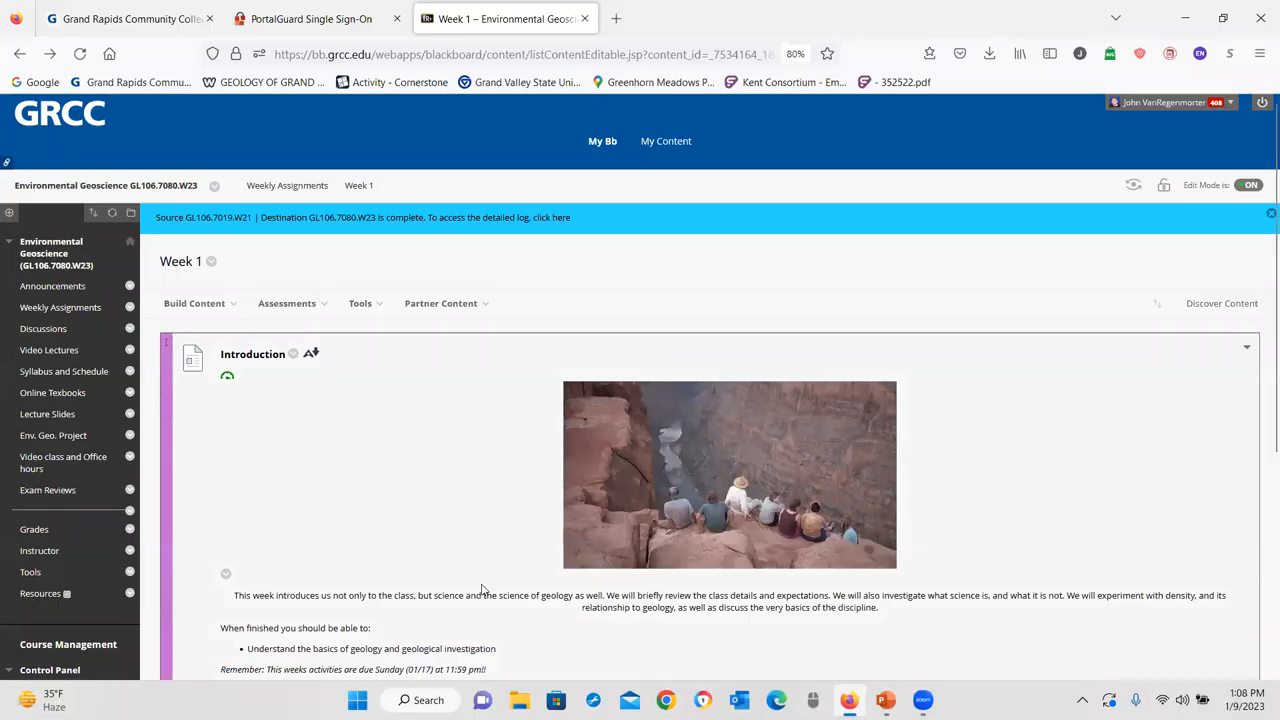
- Visit the course Announcements and then the Weekly Assignments area
left_click(52, 286)
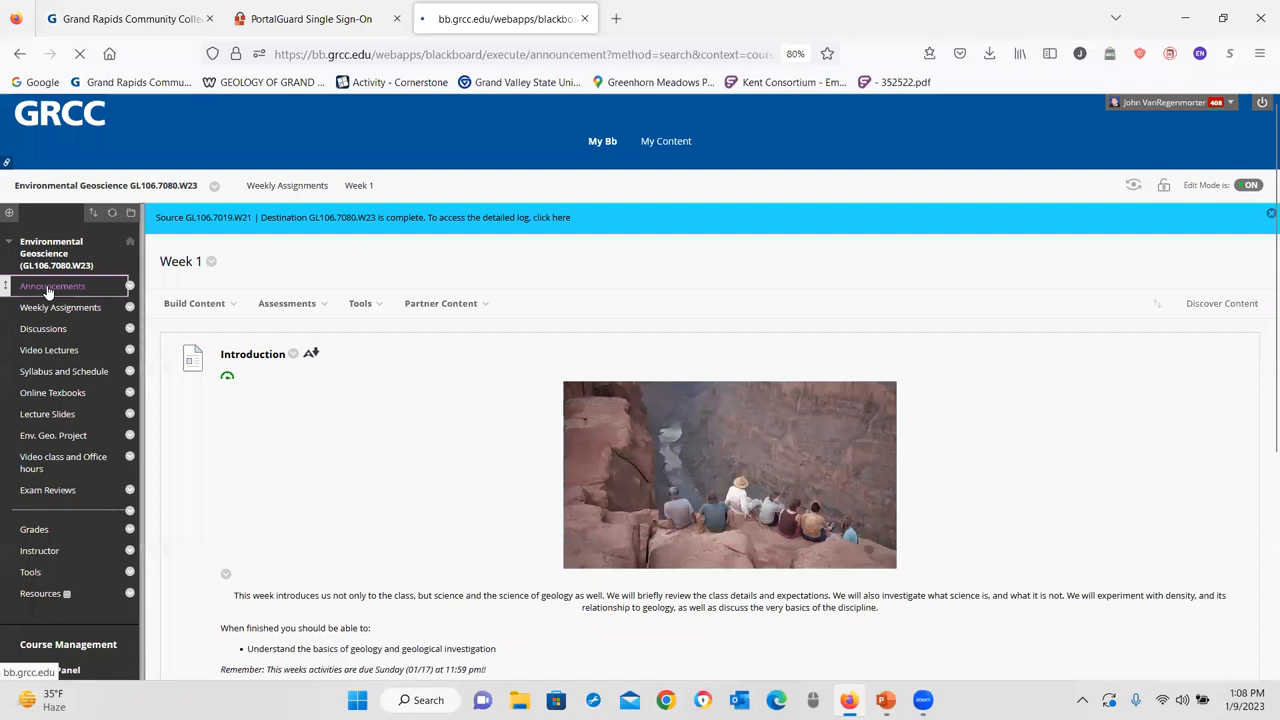
left_click(52, 286)
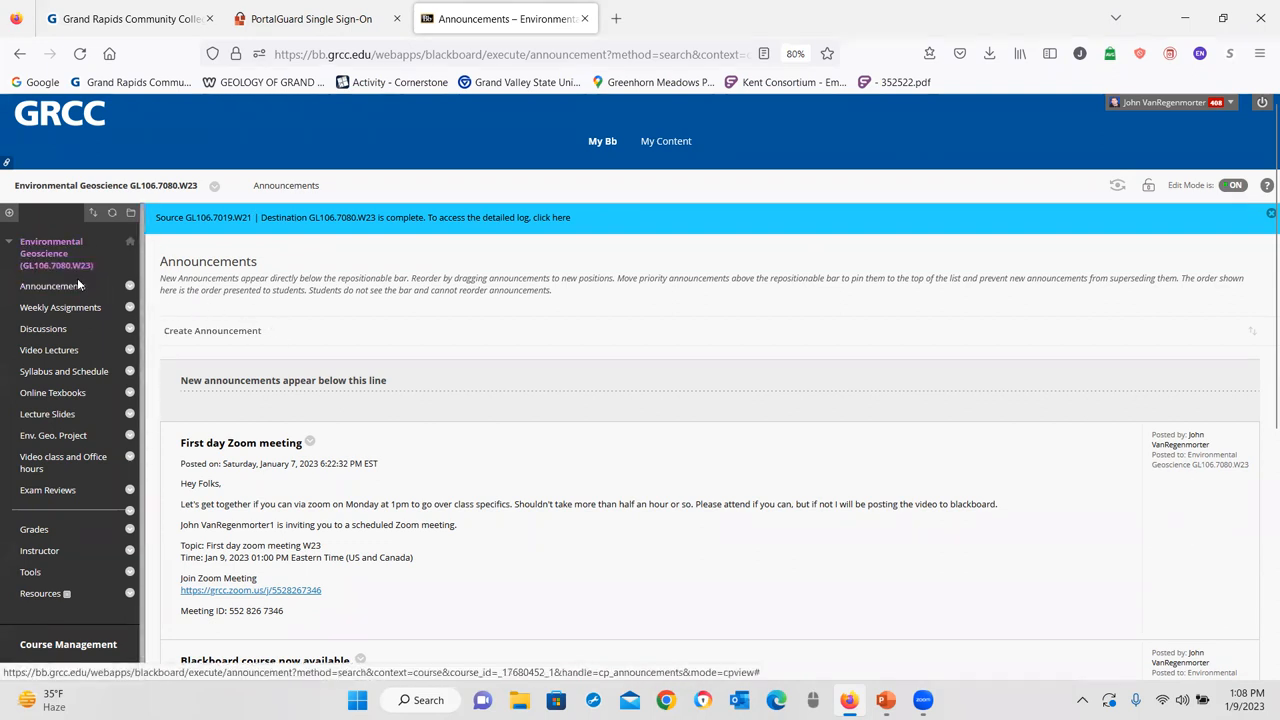
left_click(60, 307)
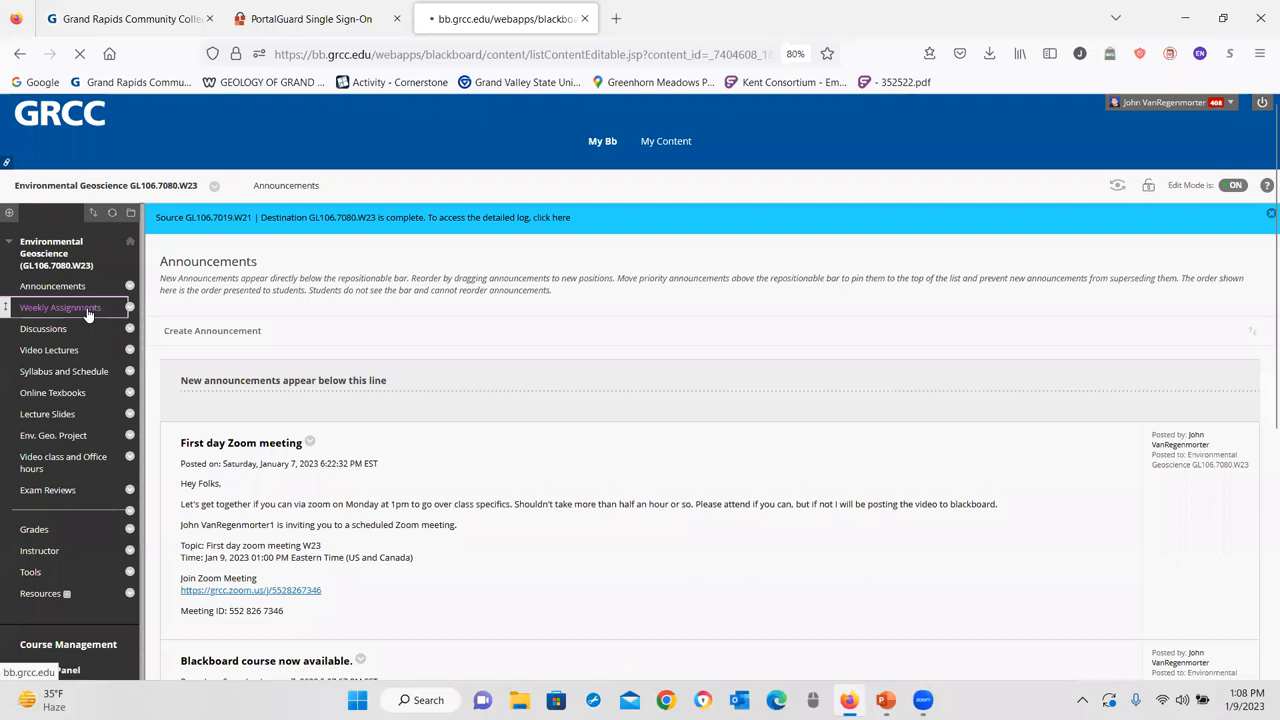
left_click(60, 307)
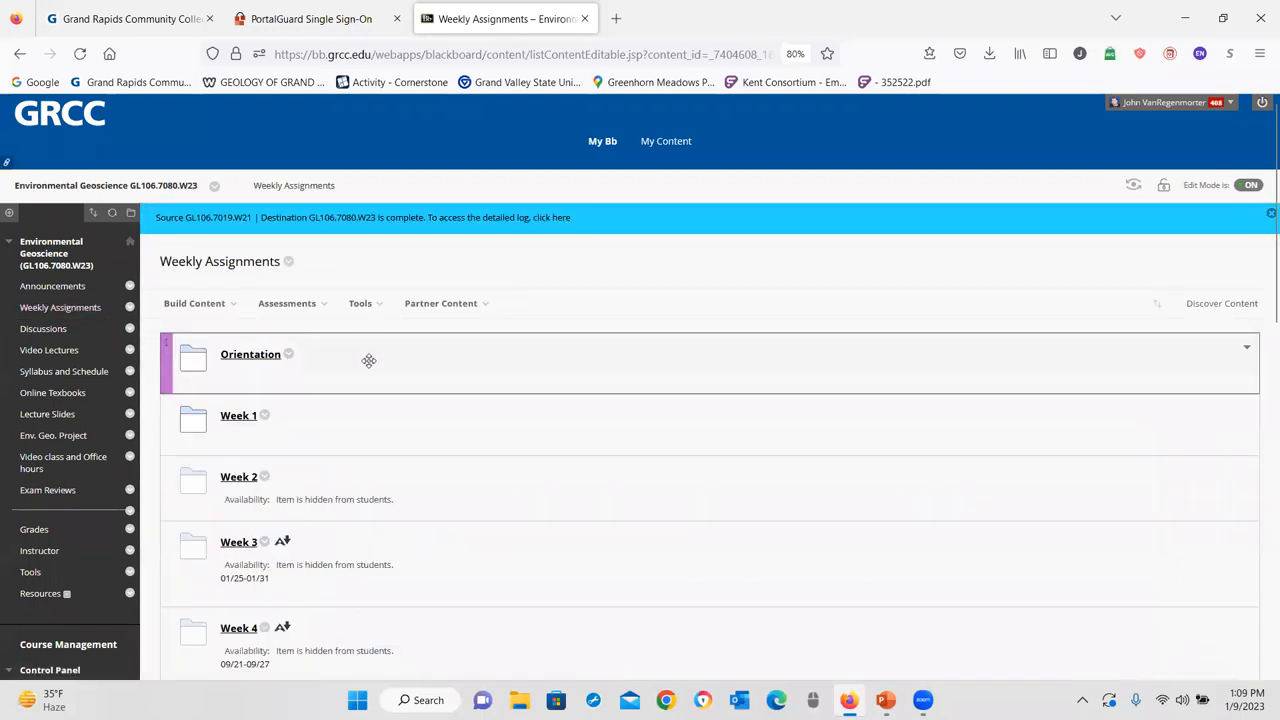
- Preview and dismiss the add-content choices, then scroll through Orientation items A–C
left_click(194, 303)
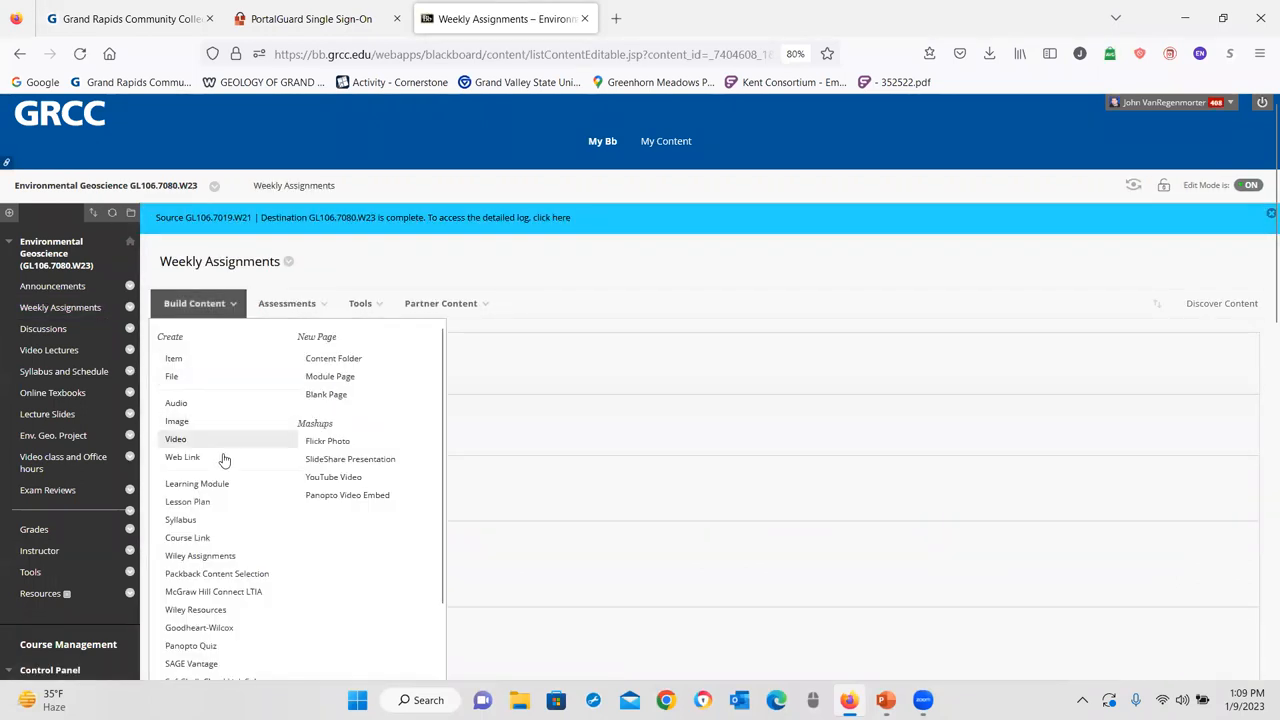
left_click(194, 303)
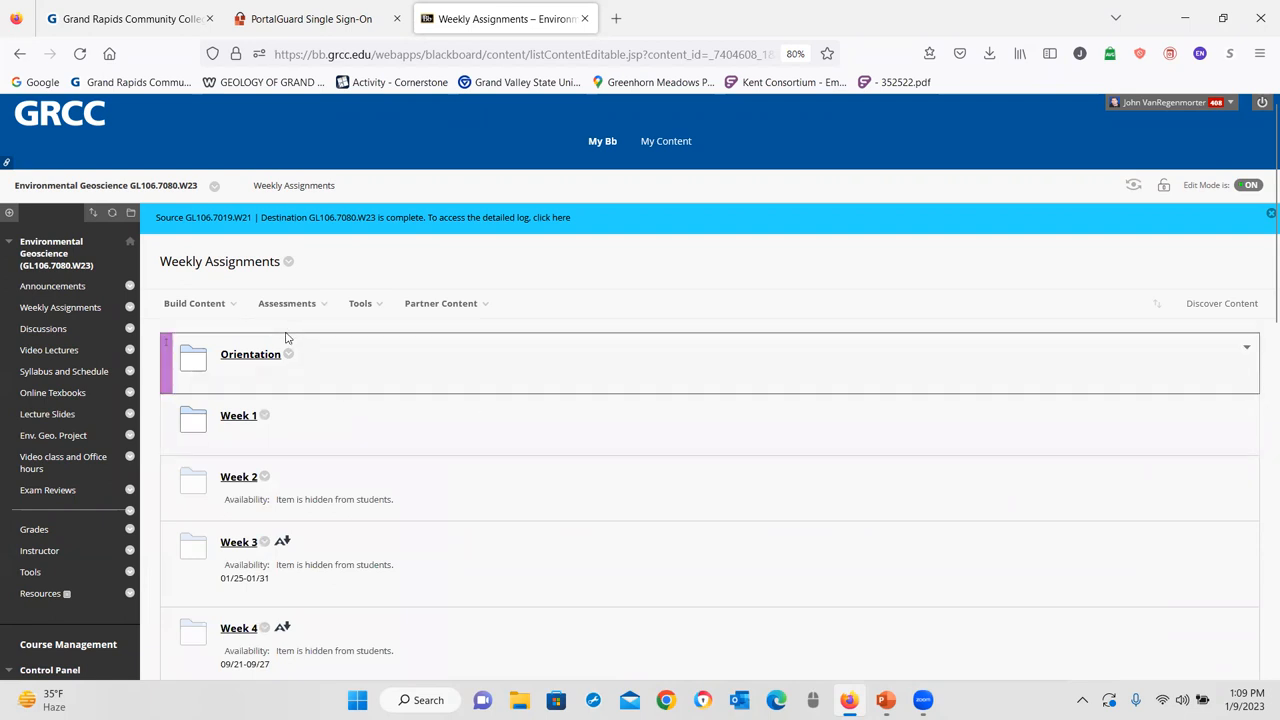
mouse_move(255, 362)
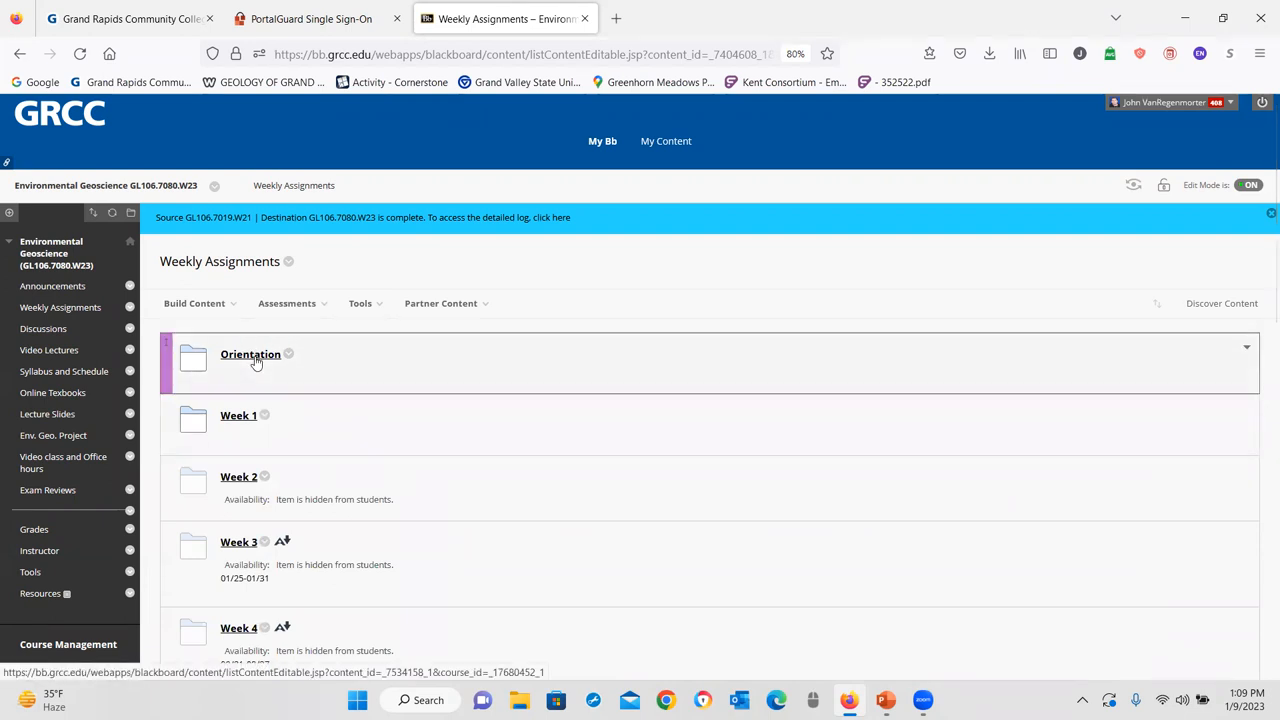
left_click(250, 354)
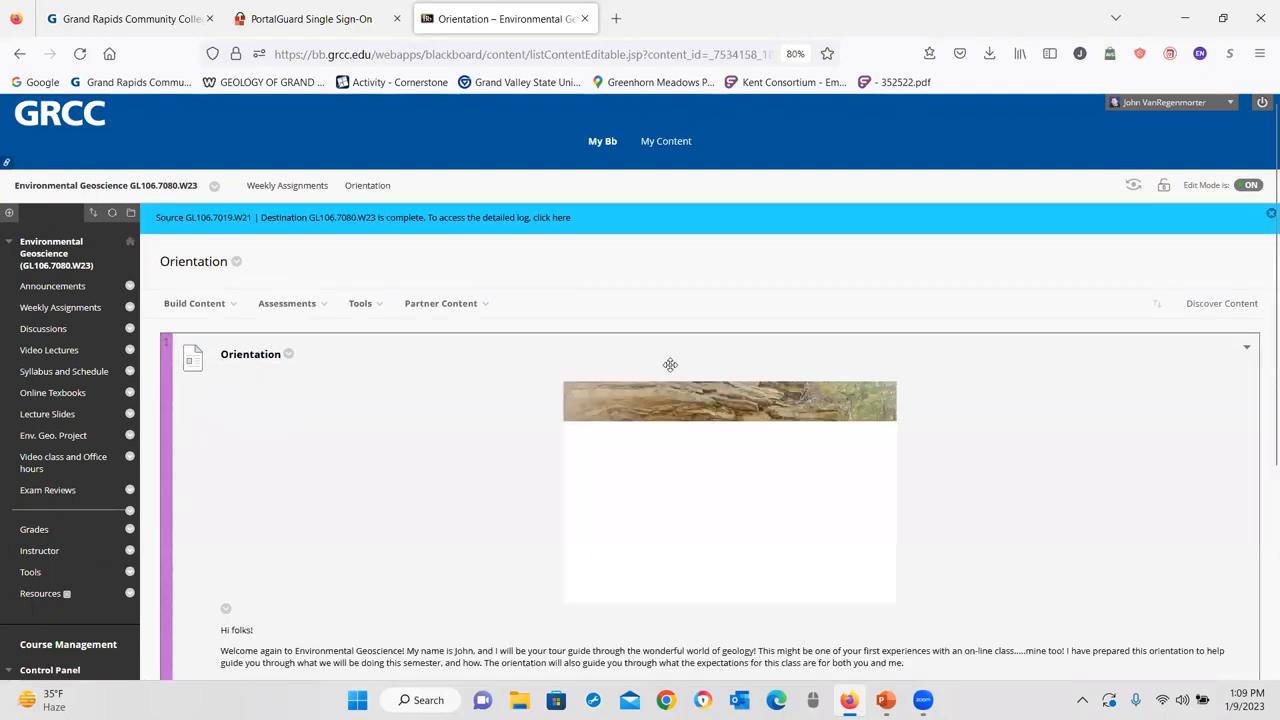
scroll("down", 3)
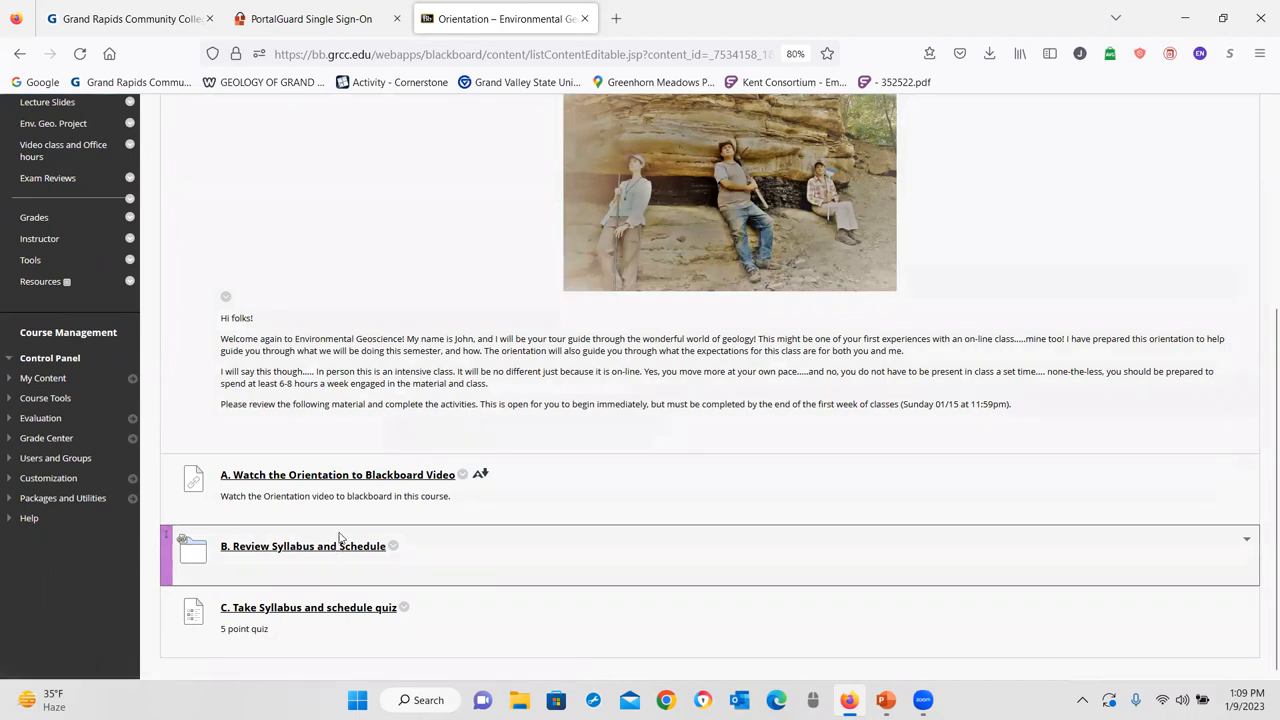
mouse_move(360, 614)
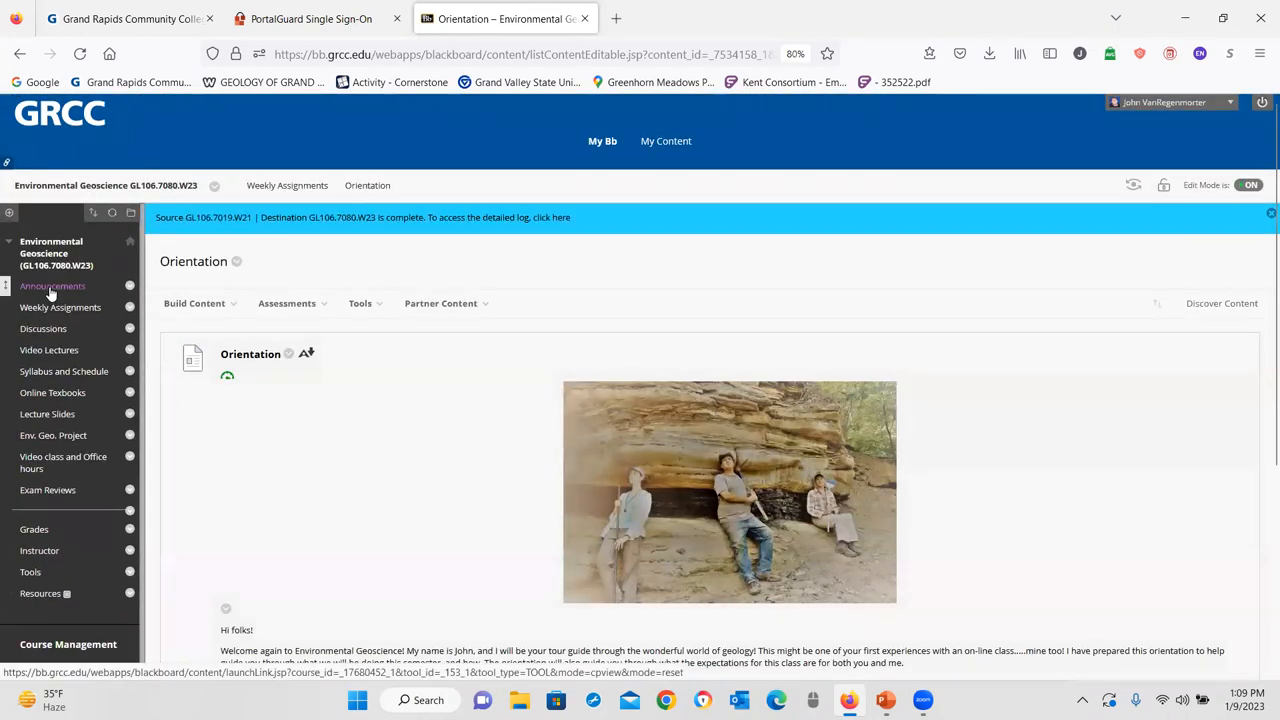
left_click(60, 307)
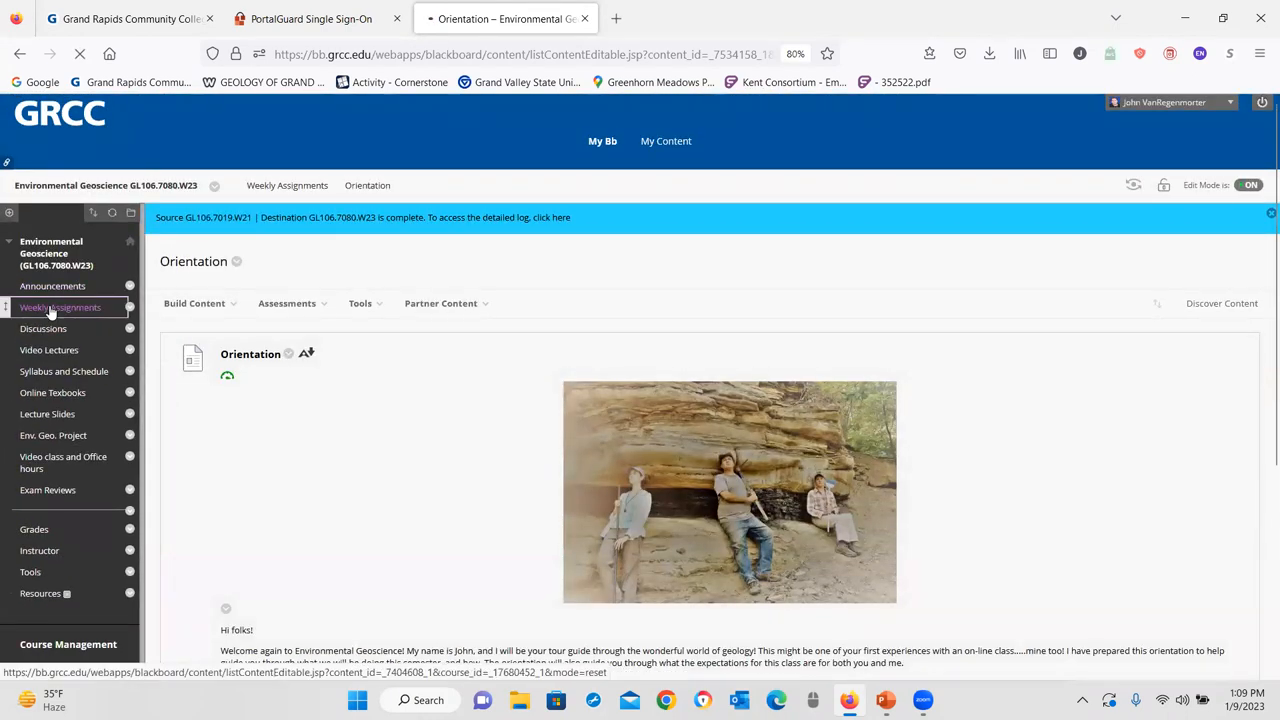
left_click(60, 307)
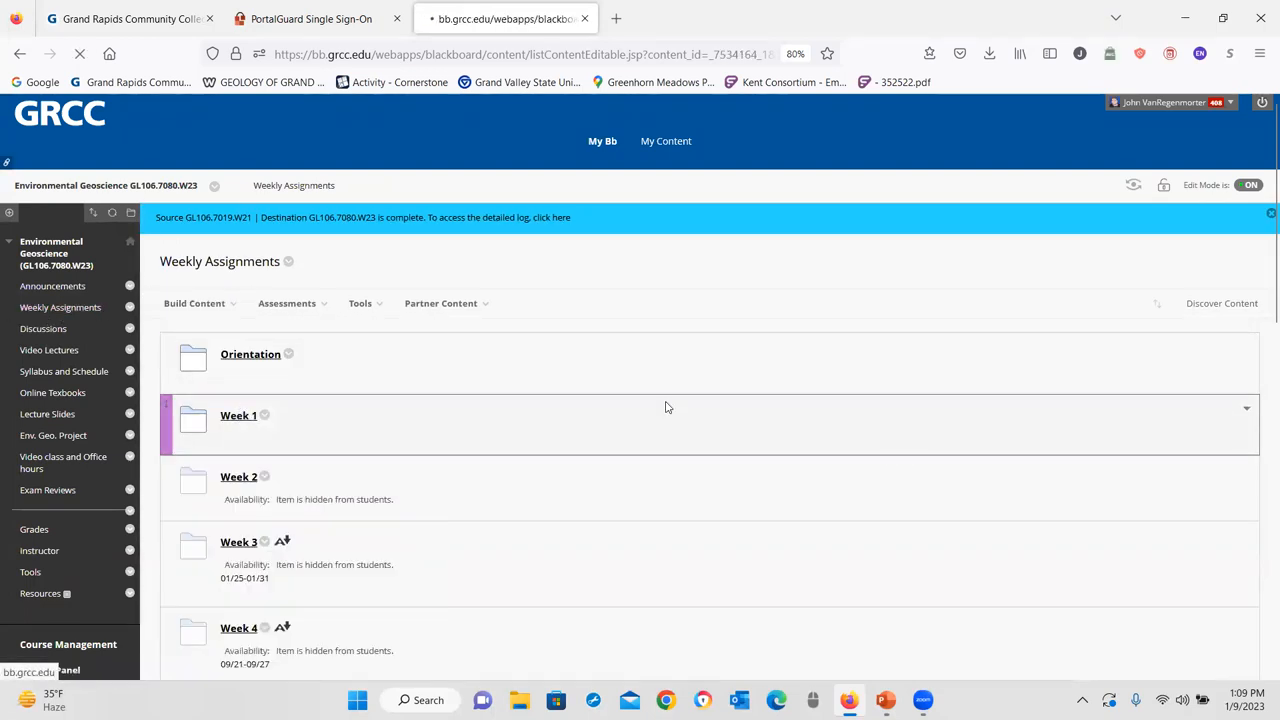
left_click(238, 415)
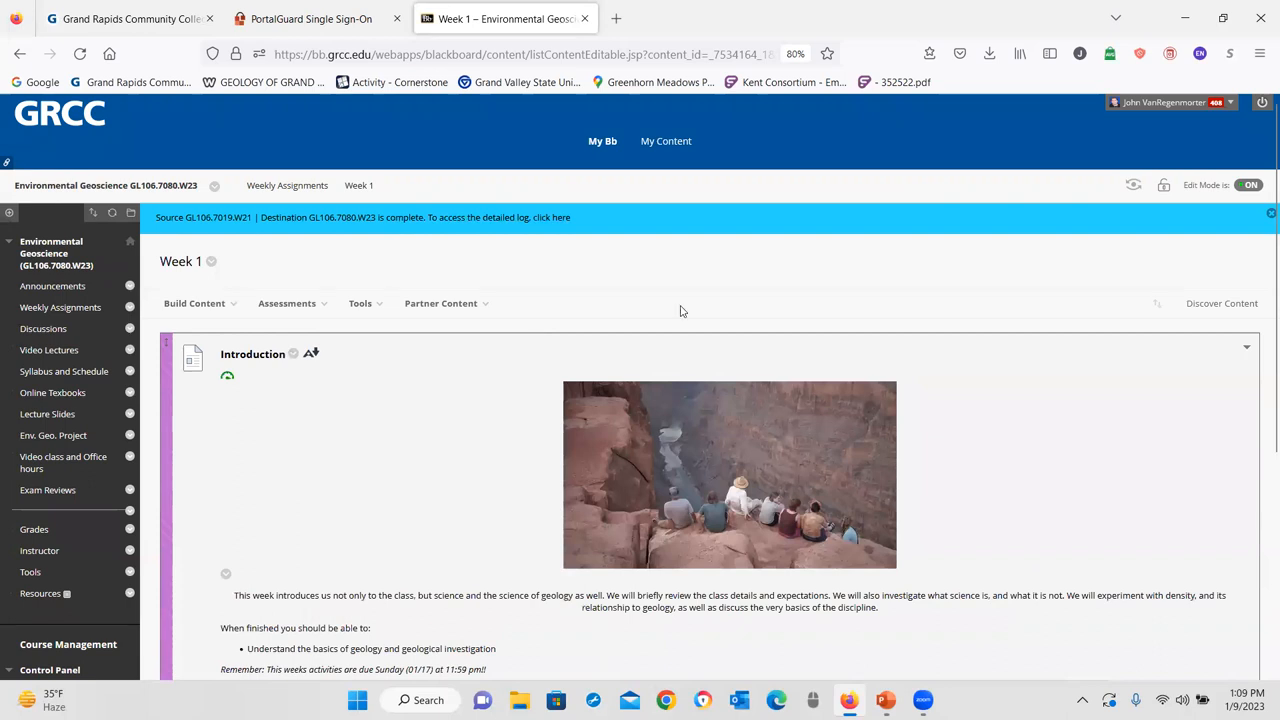
scroll("down", 3)
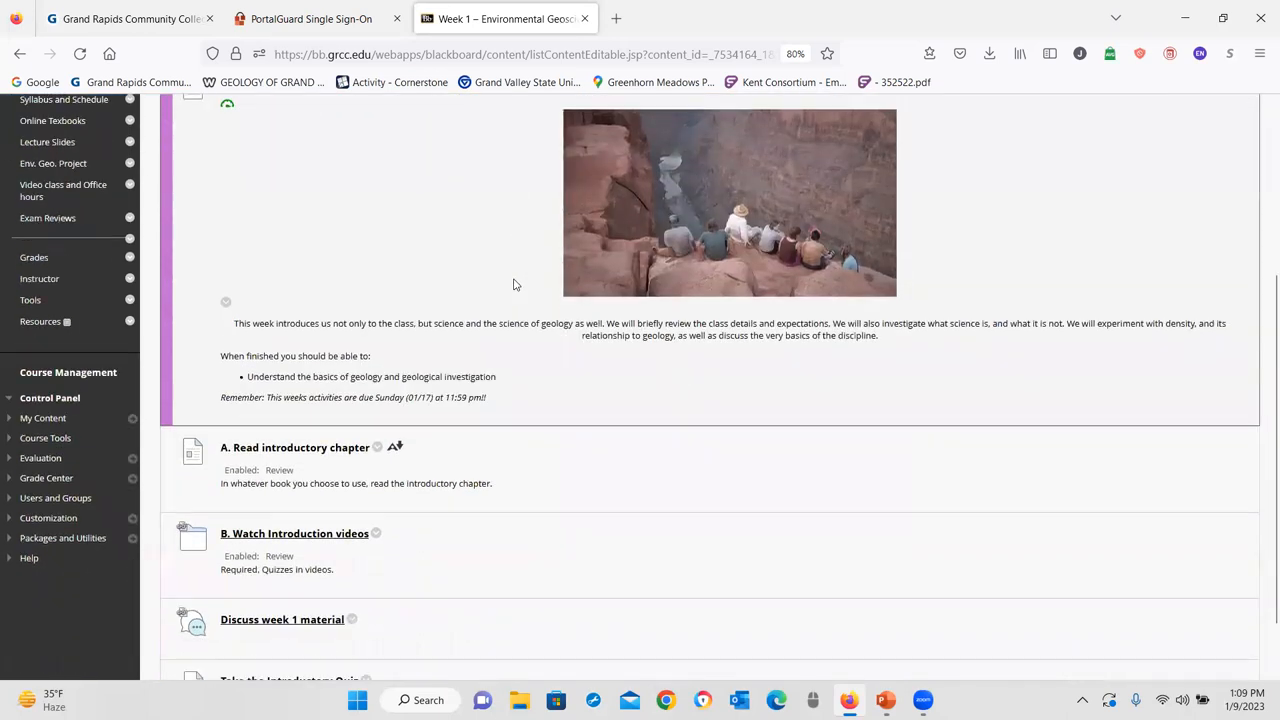
scroll("down", 3)
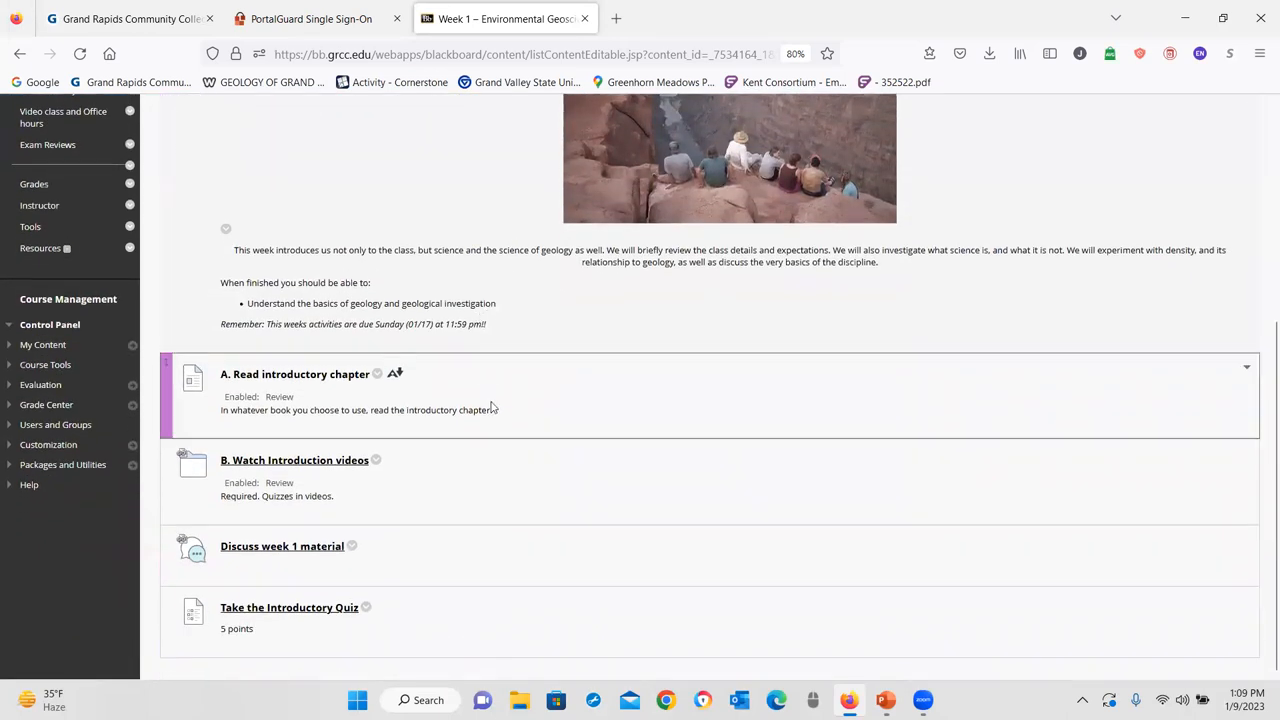
mouse_move(620, 420)
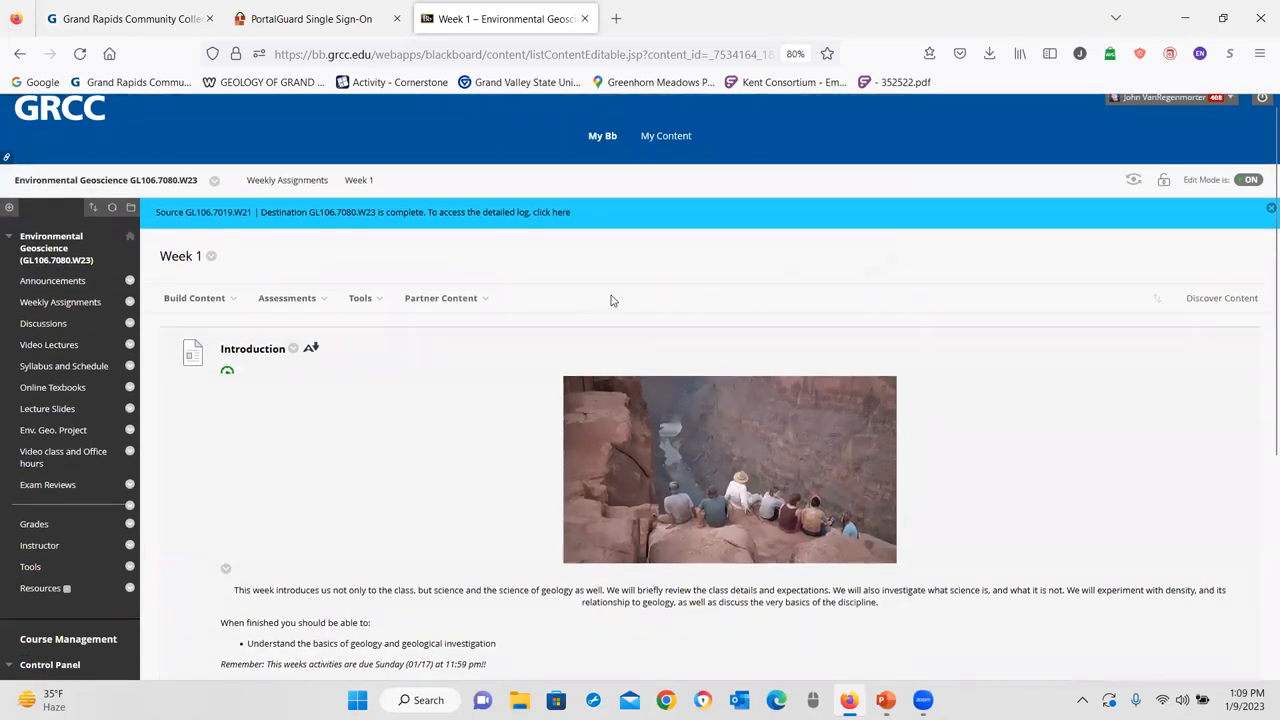
scroll("down", 3)
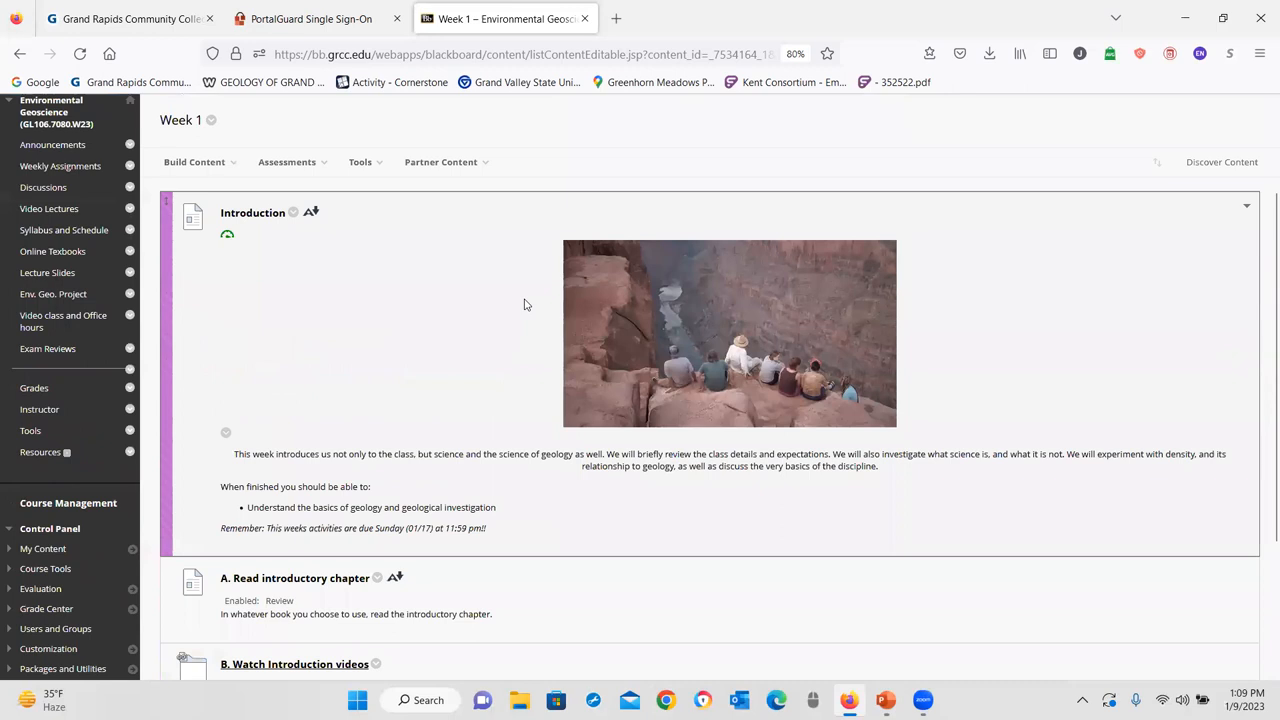
scroll("down", 3)
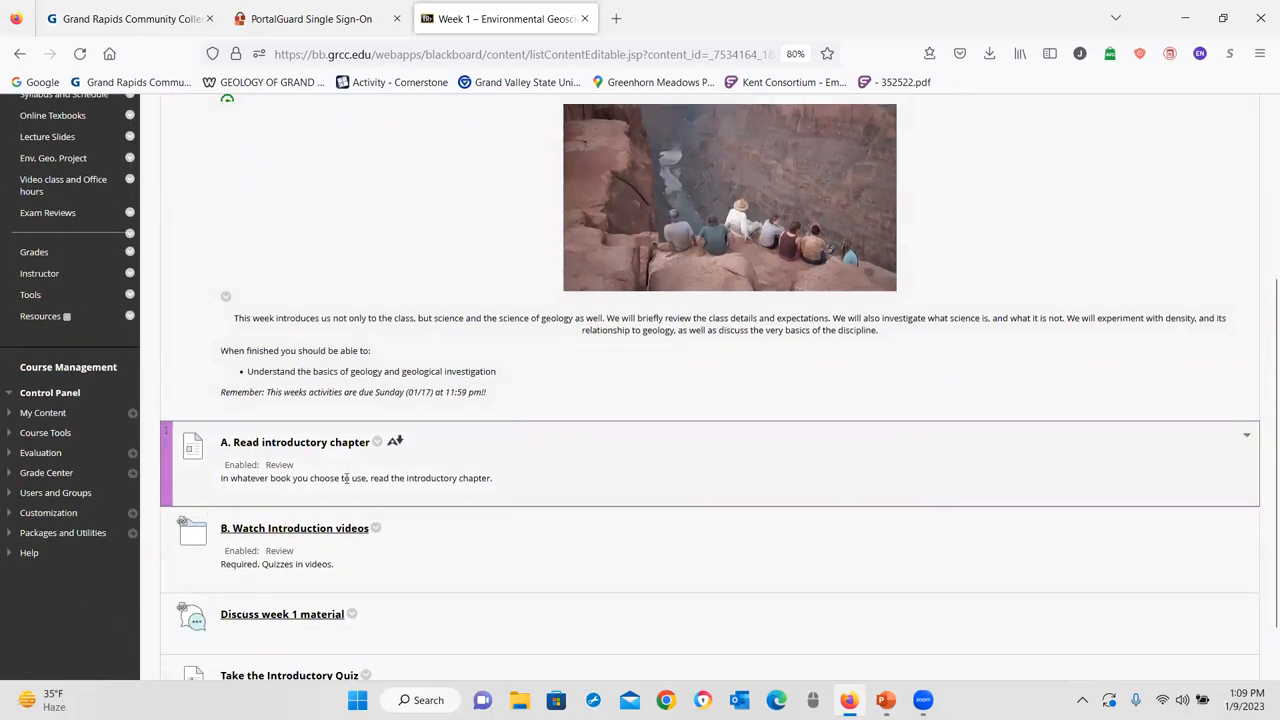
scroll("down", 3)
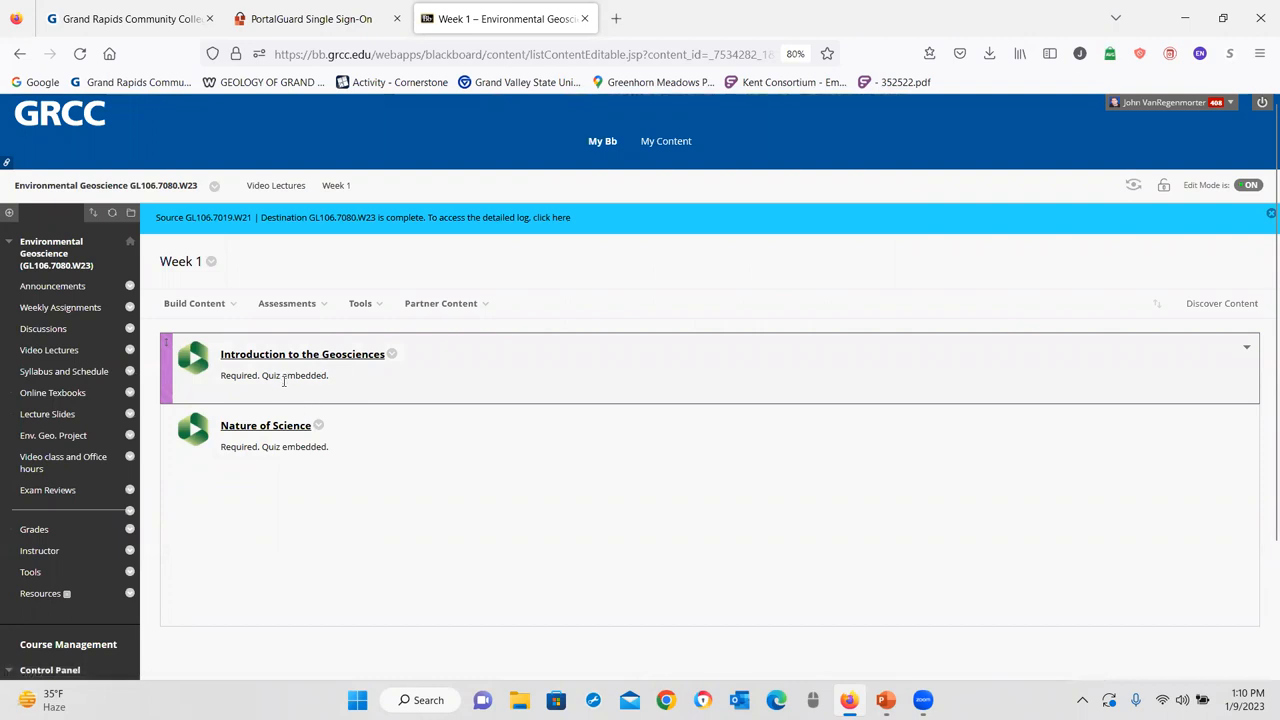
mouse_move(311, 399)
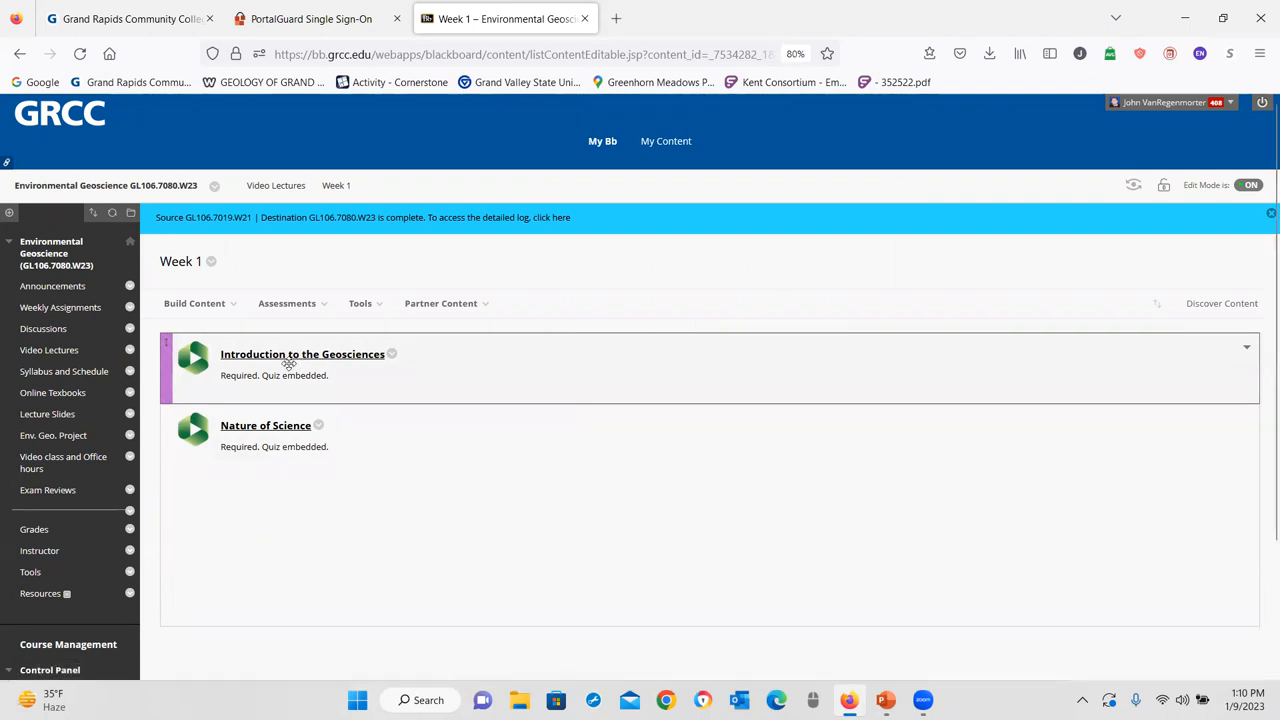
mouse_move(313, 360)
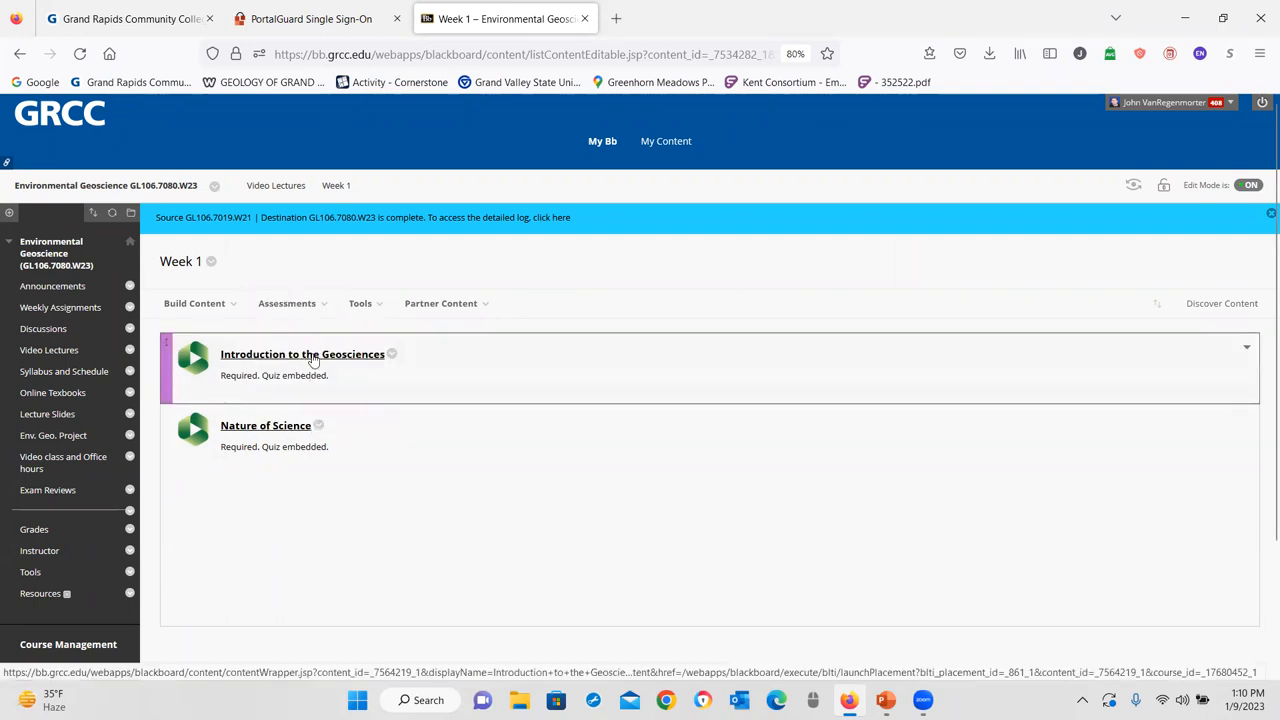
- View the 'Week 1 questions' and 'Geology in your life' threads in Week 1's forum
left_click(60, 307)
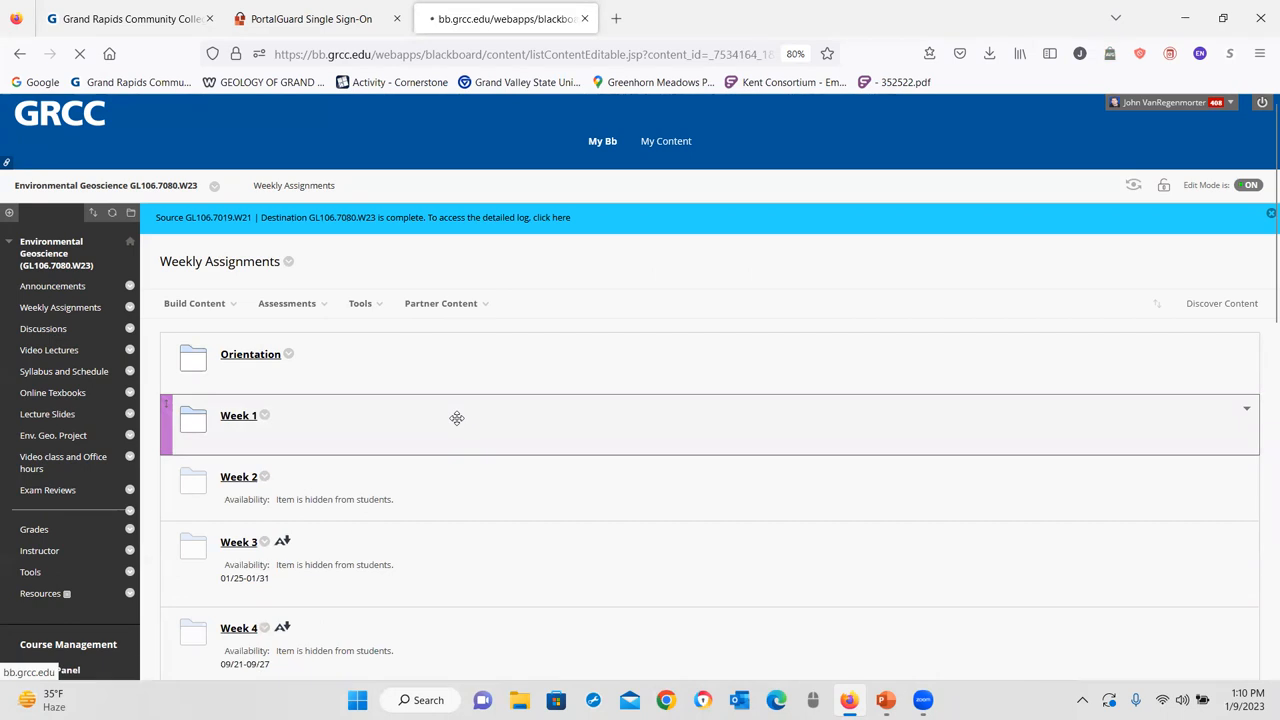
left_click(238, 415)
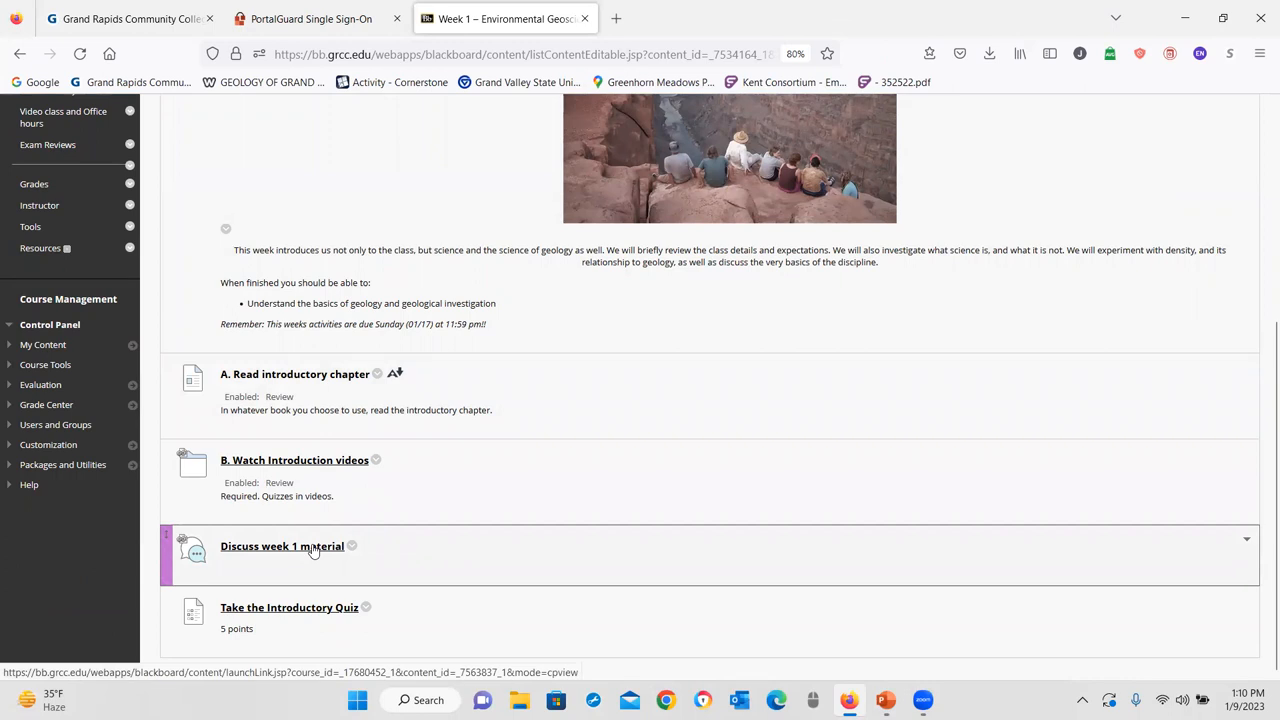
left_click(282, 546)
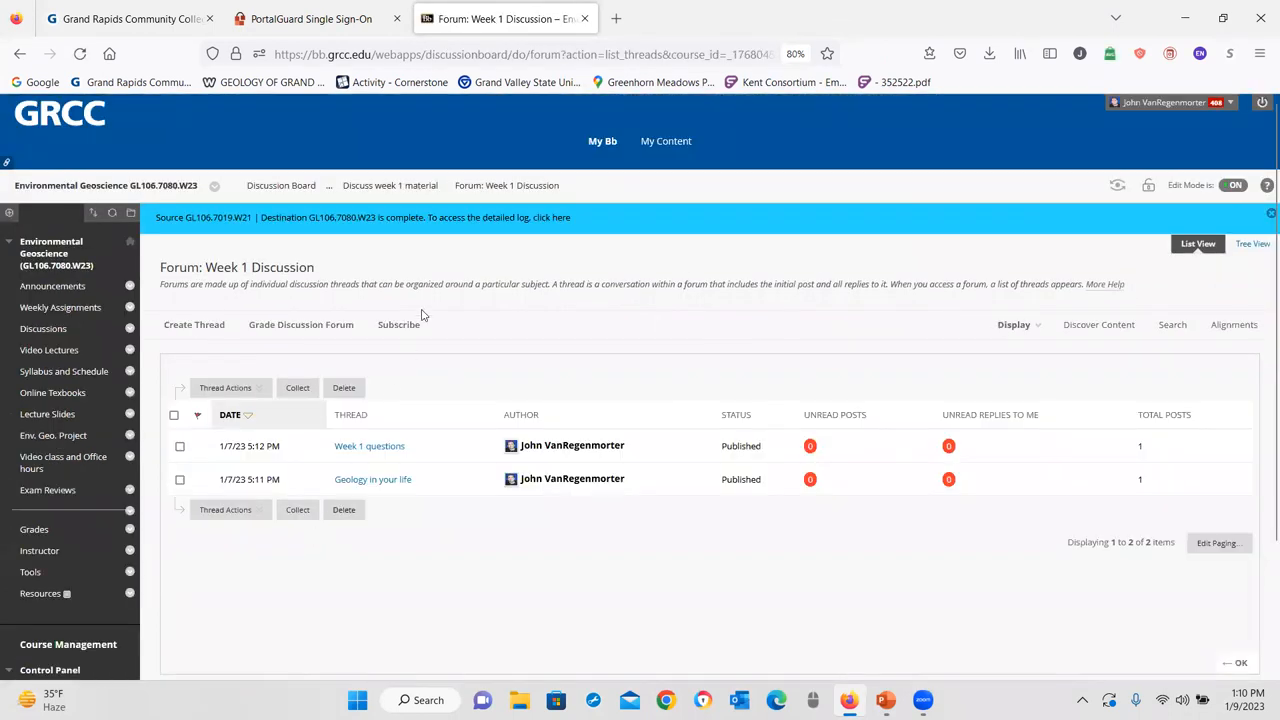
left_click(369, 445)
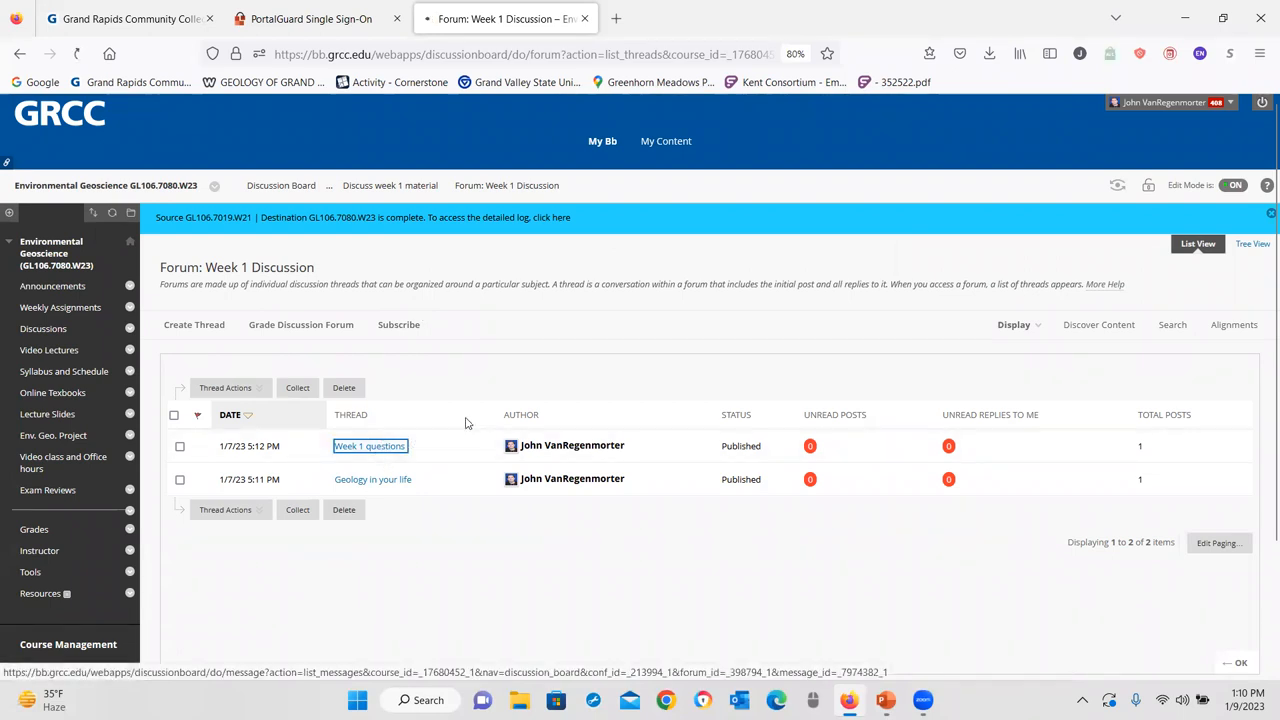
left_click(370, 445)
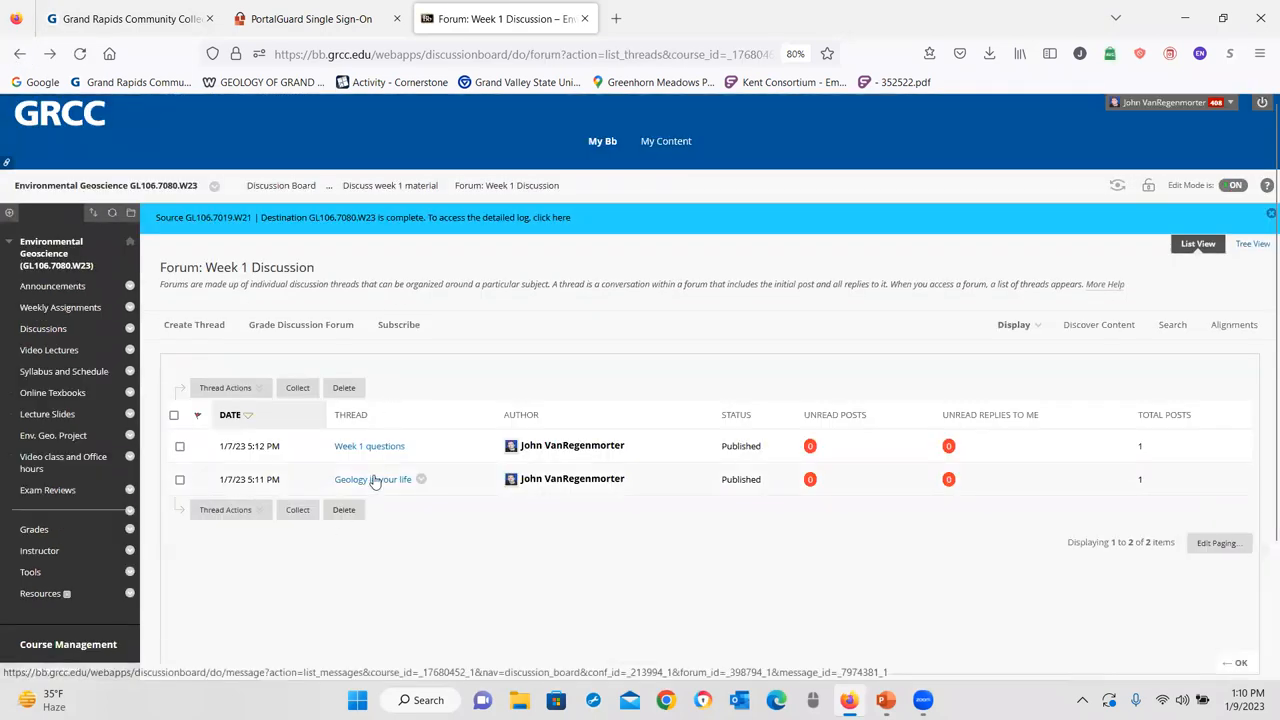
left_click(372, 479)
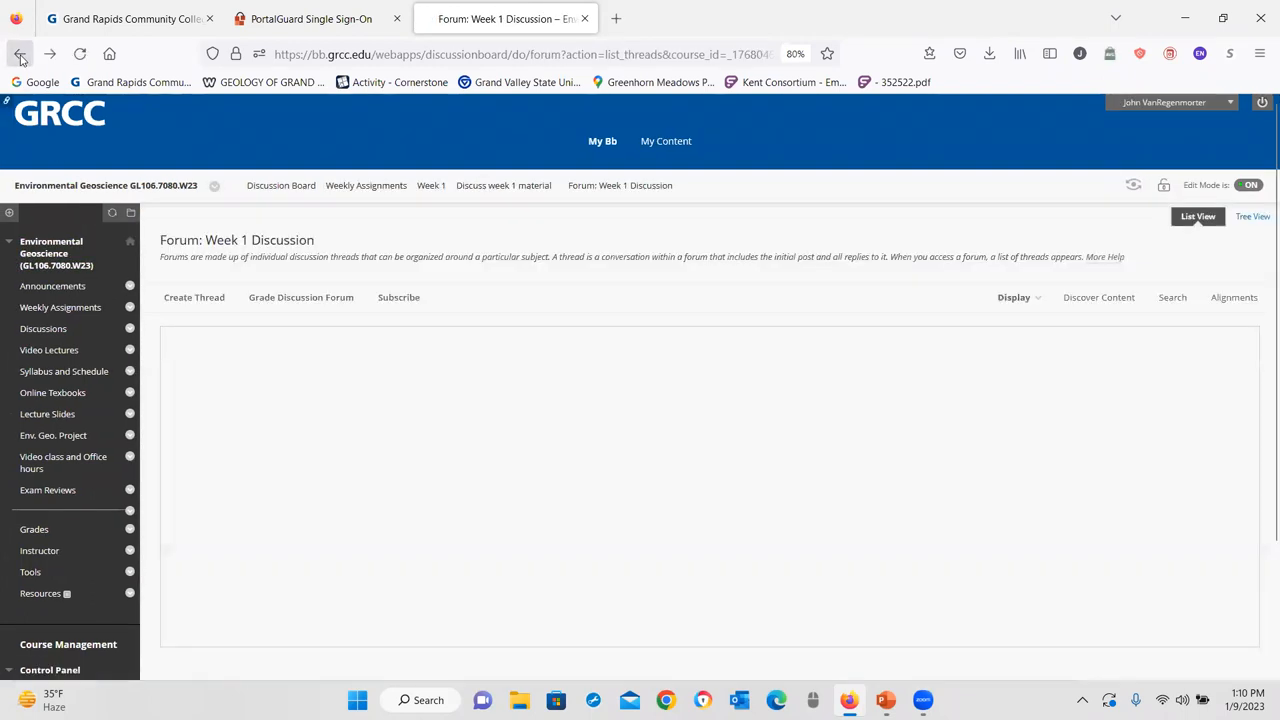
left_click(20, 54)
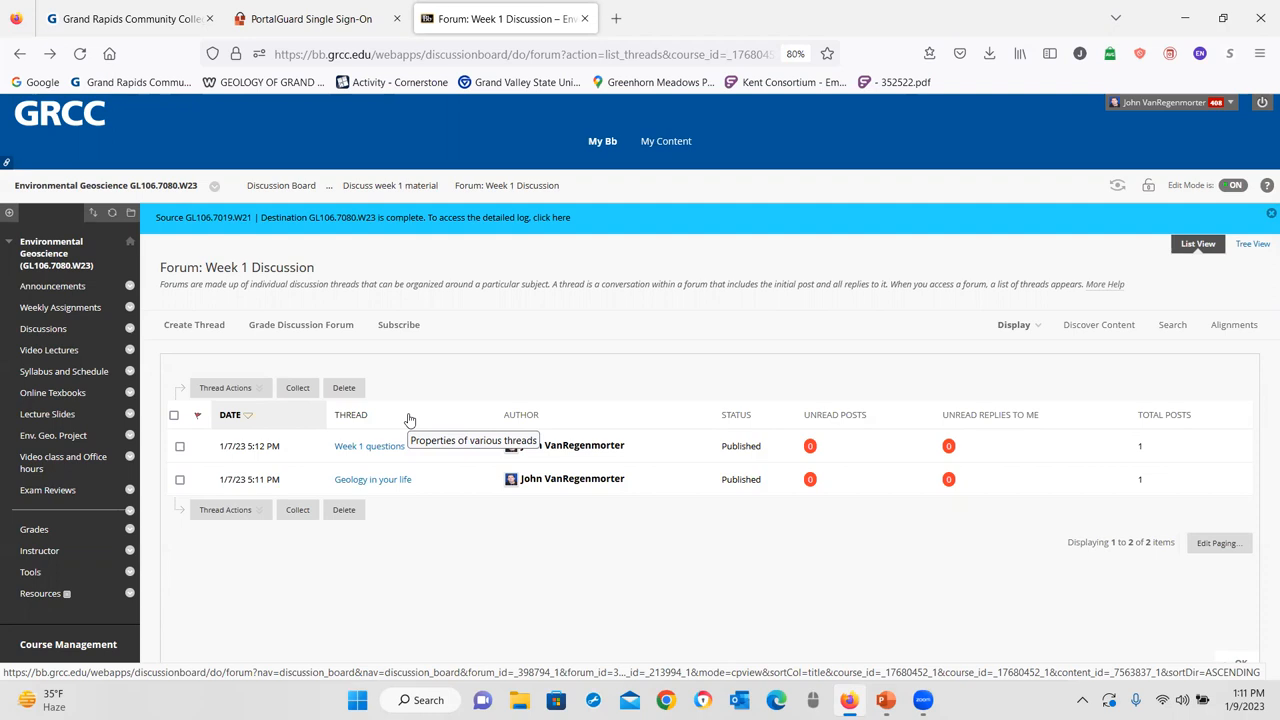
mouse_move(380, 296)
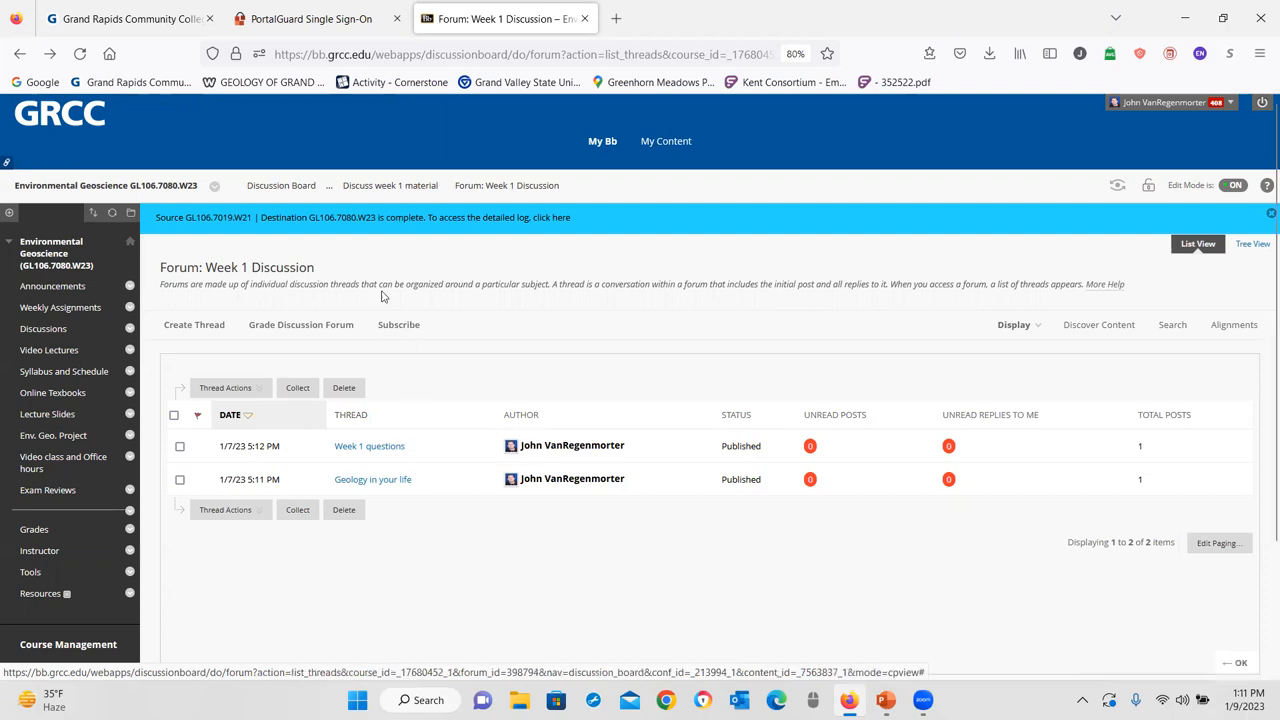
mouse_move(60, 307)
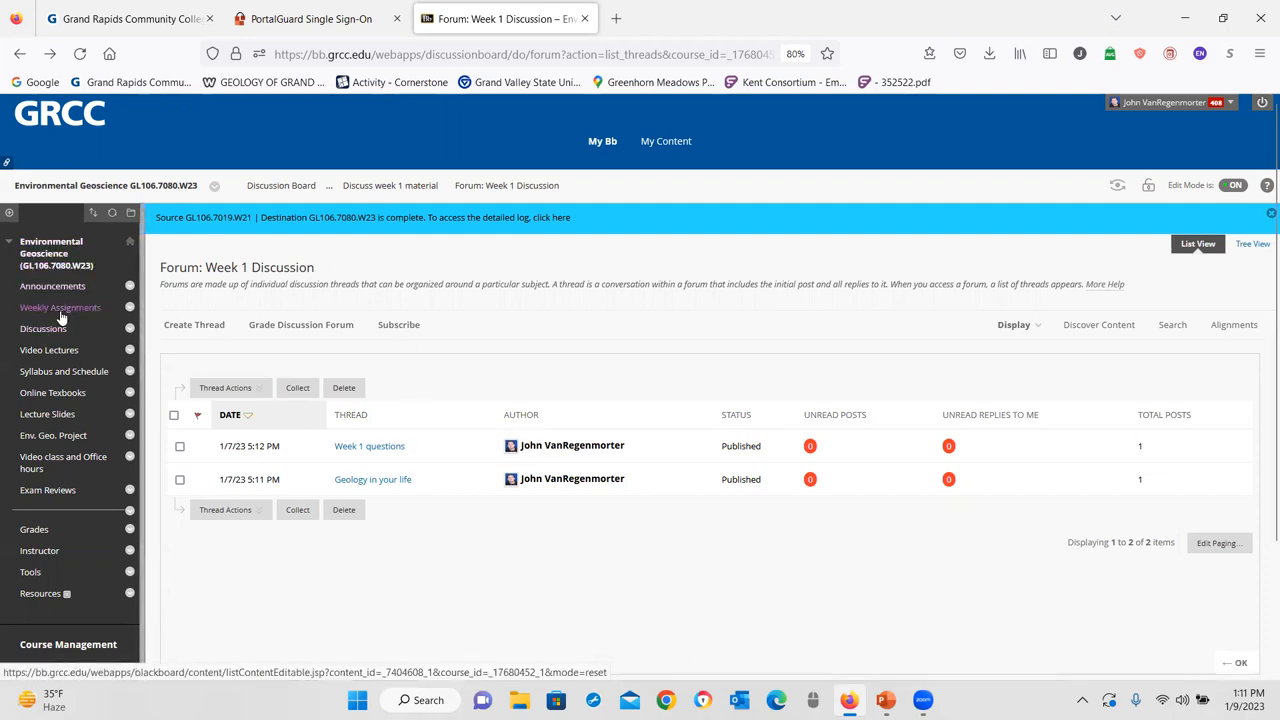
- Open the Week 1 folder under Weekly Assignments, then return to the My Bb portal
left_click(60, 307)
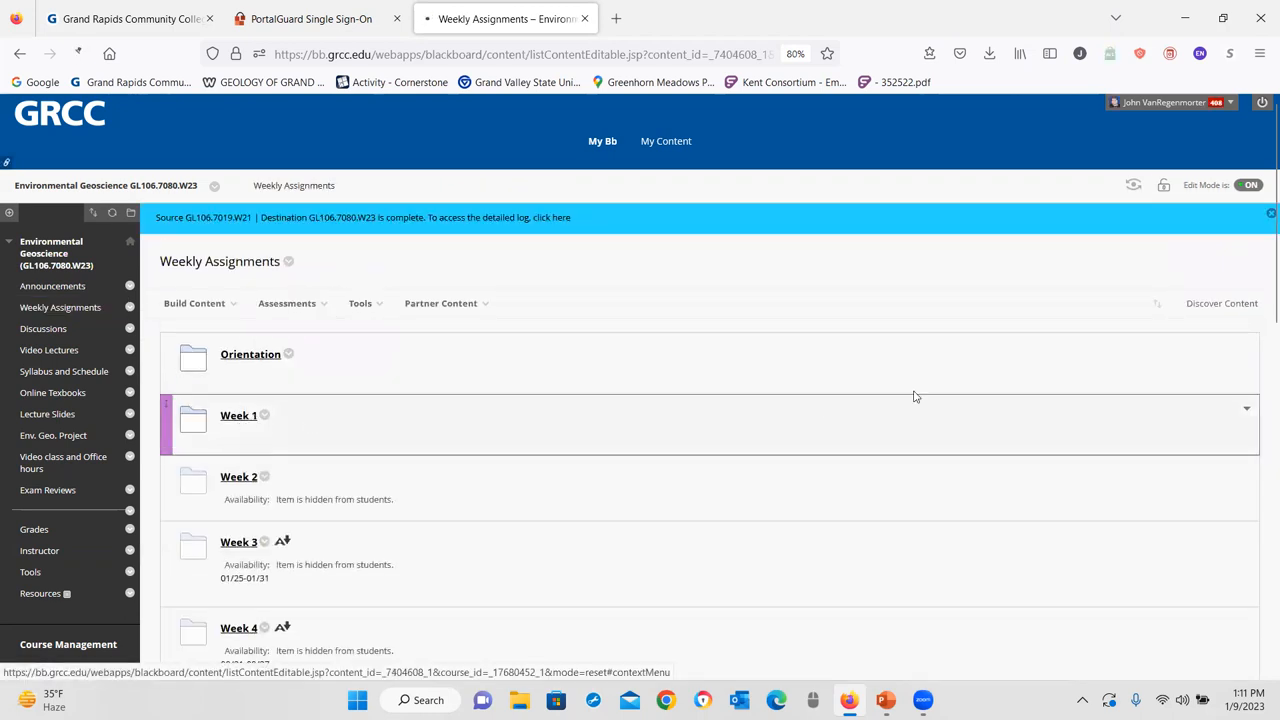
left_click(238, 415)
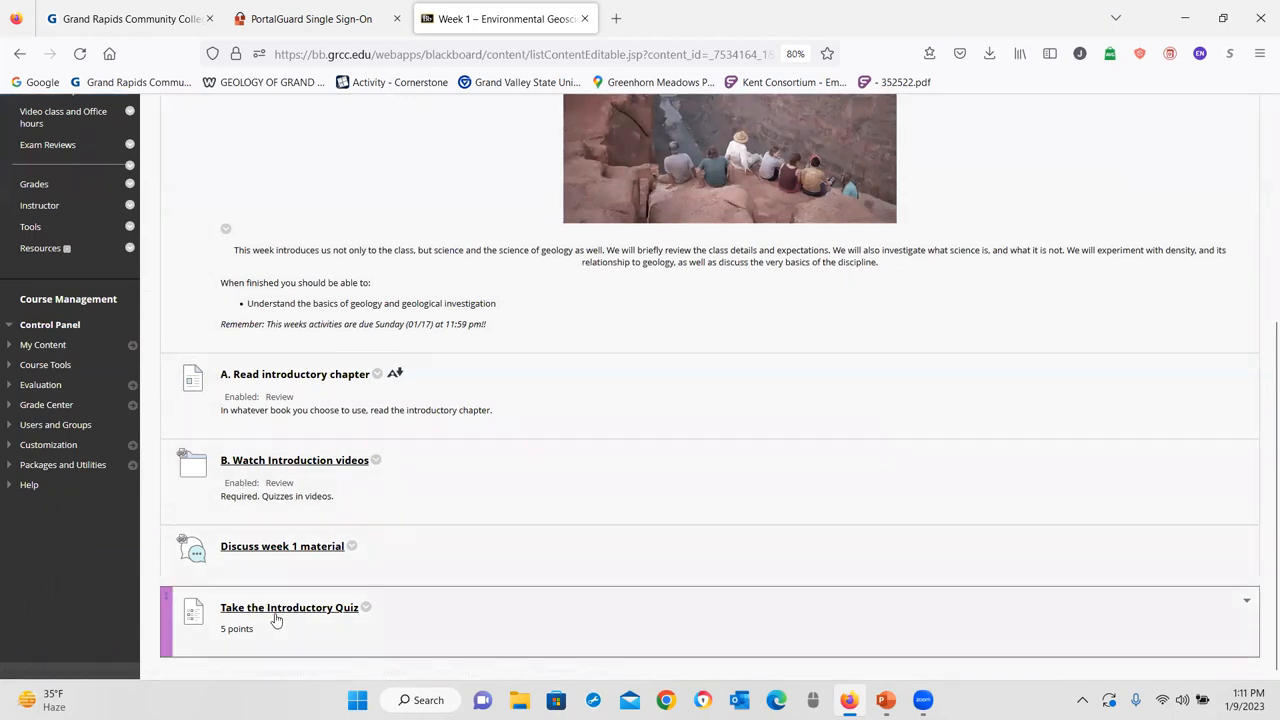
mouse_move(289, 607)
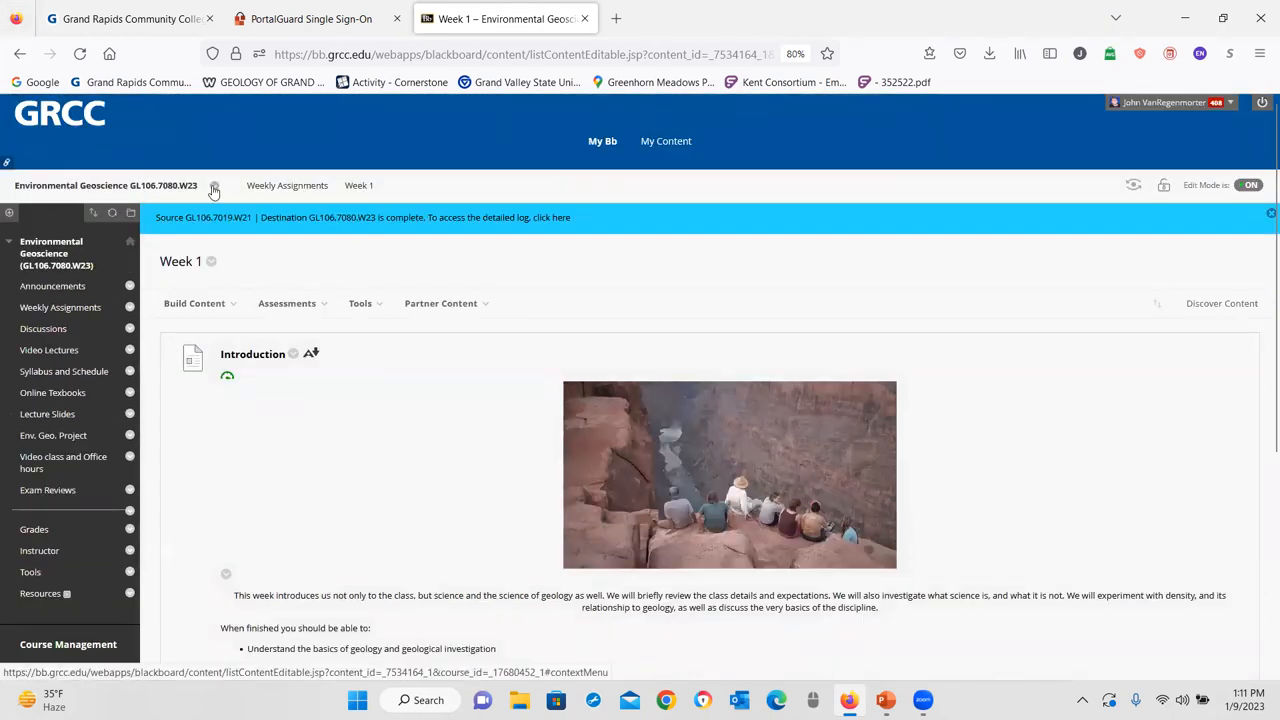
left_click(602, 140)
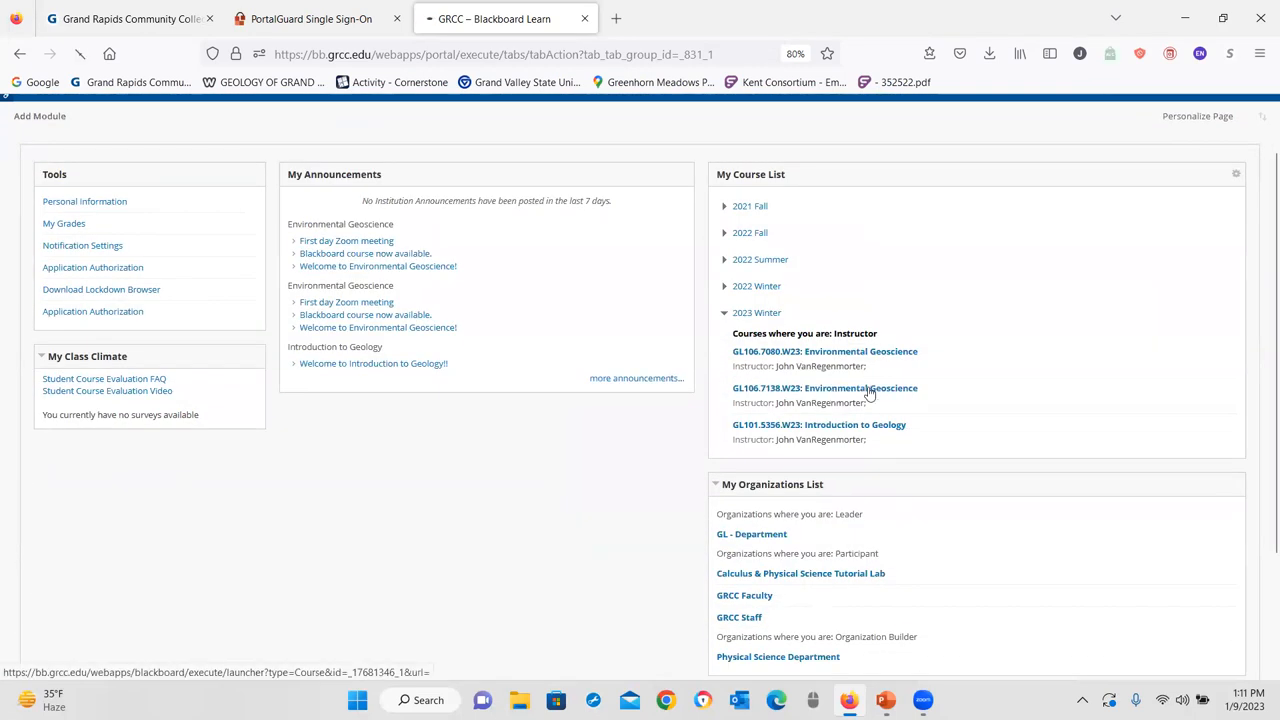
- In GL106.7138.W23, open Week 1's Chapter 1 introduction folder and scroll through it
left_click(824, 388)
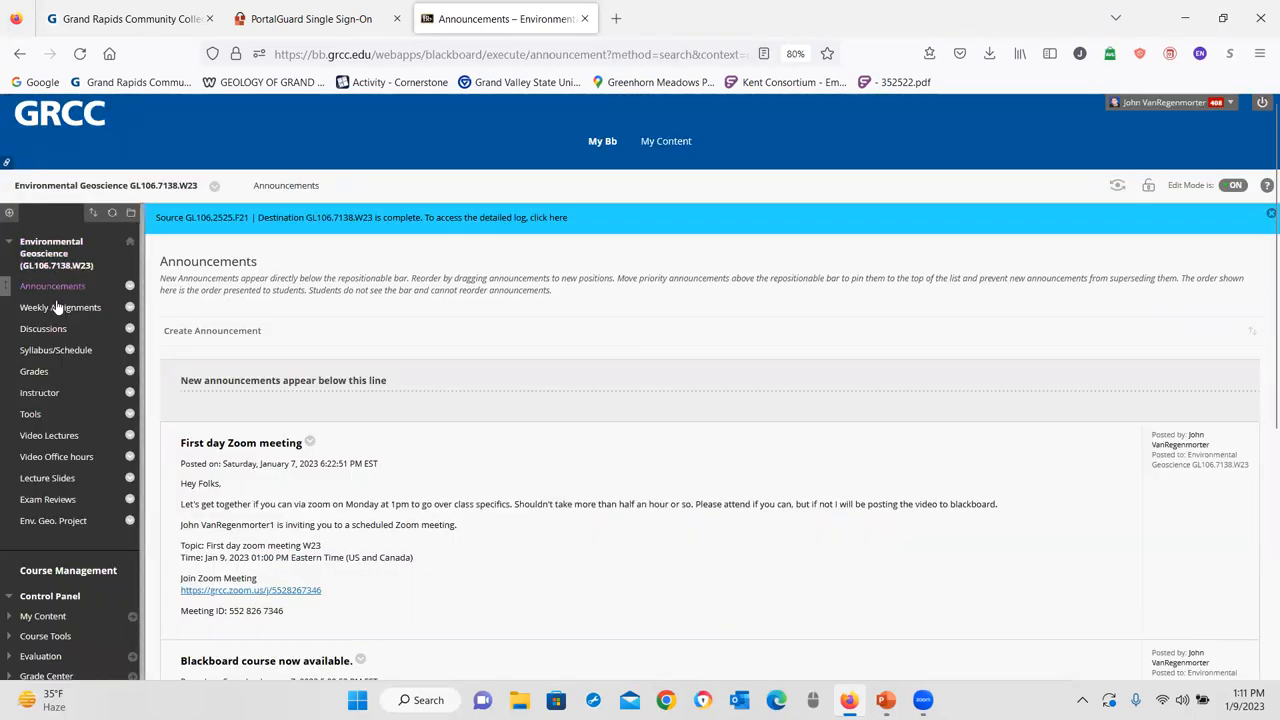
left_click(60, 307)
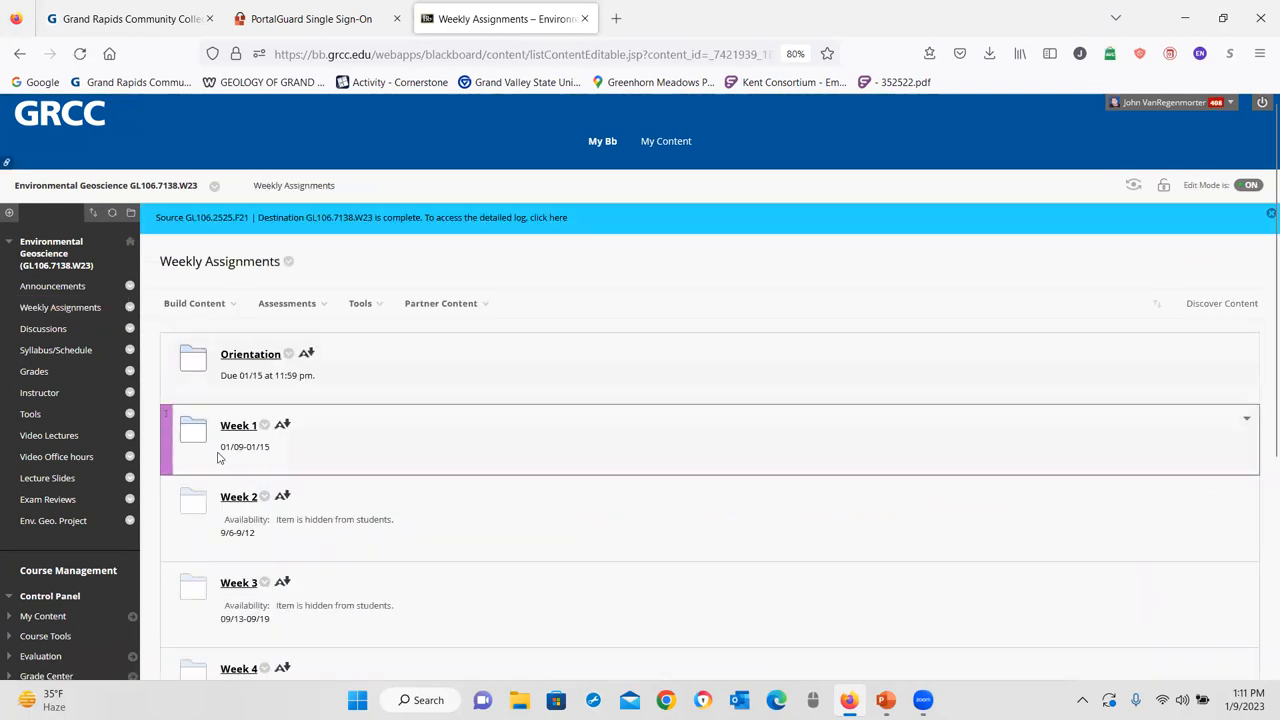
left_click(238, 425)
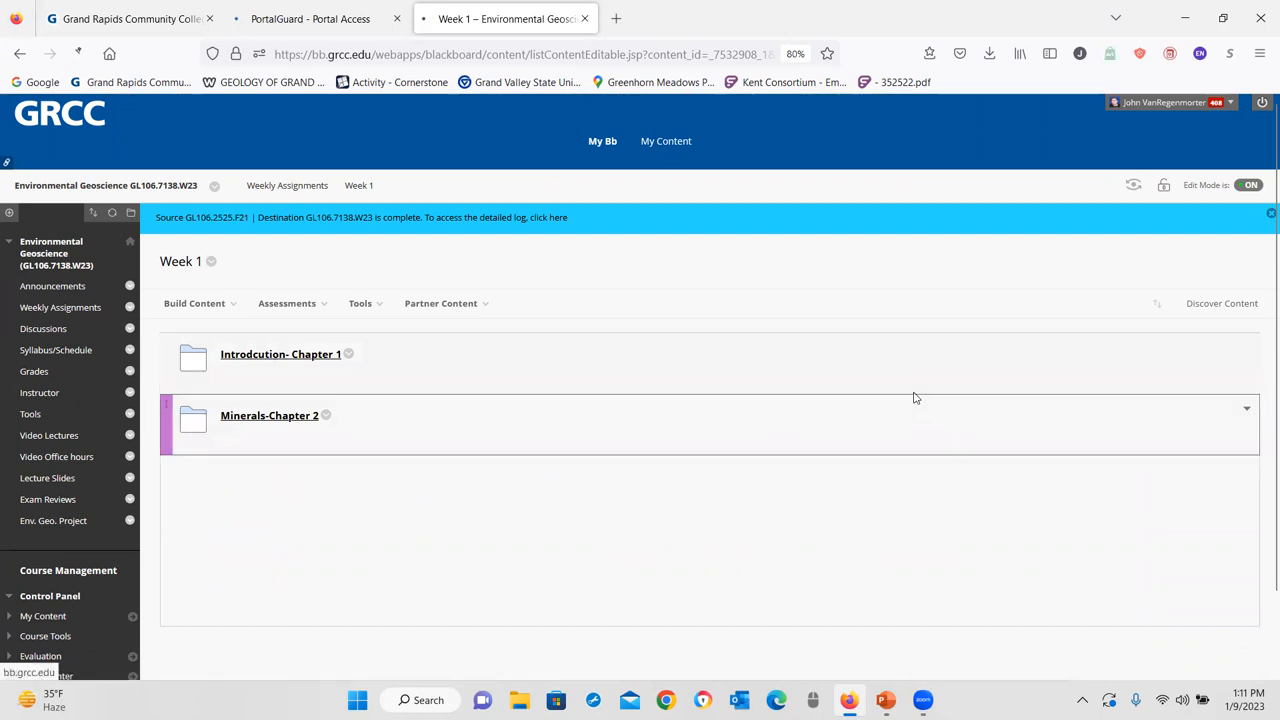
left_click(280, 354)
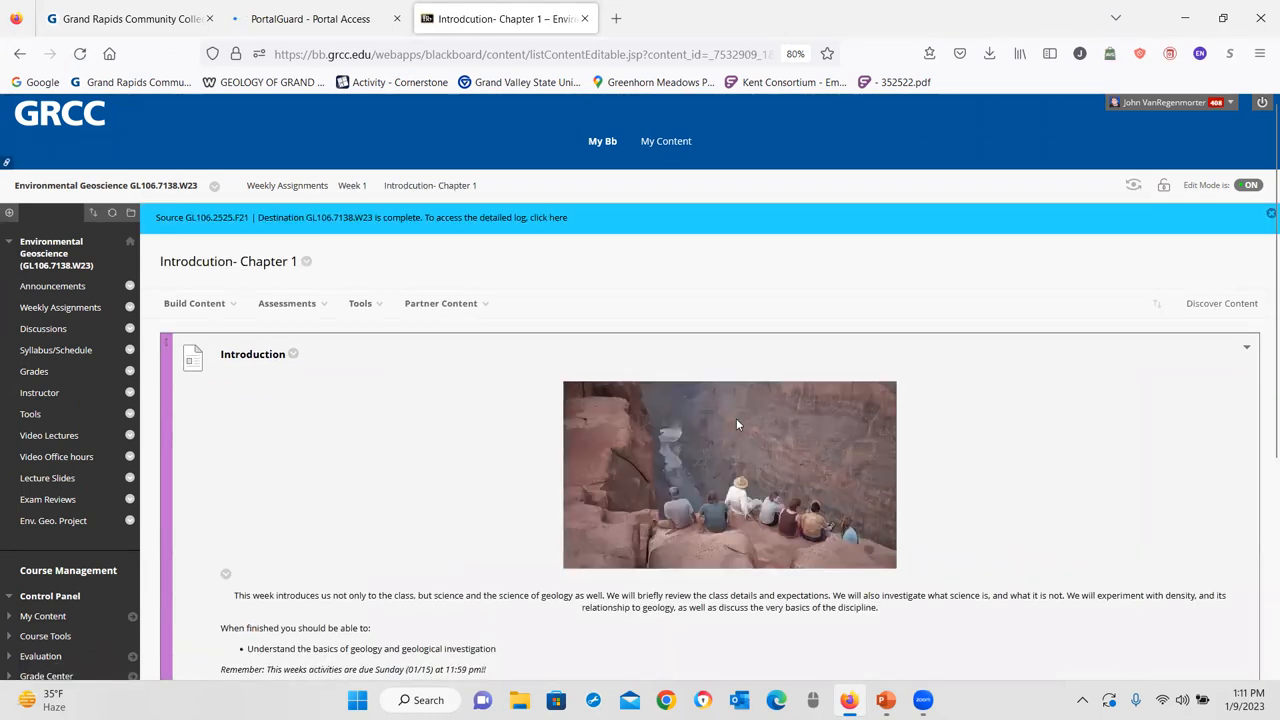
scroll("down", 3)
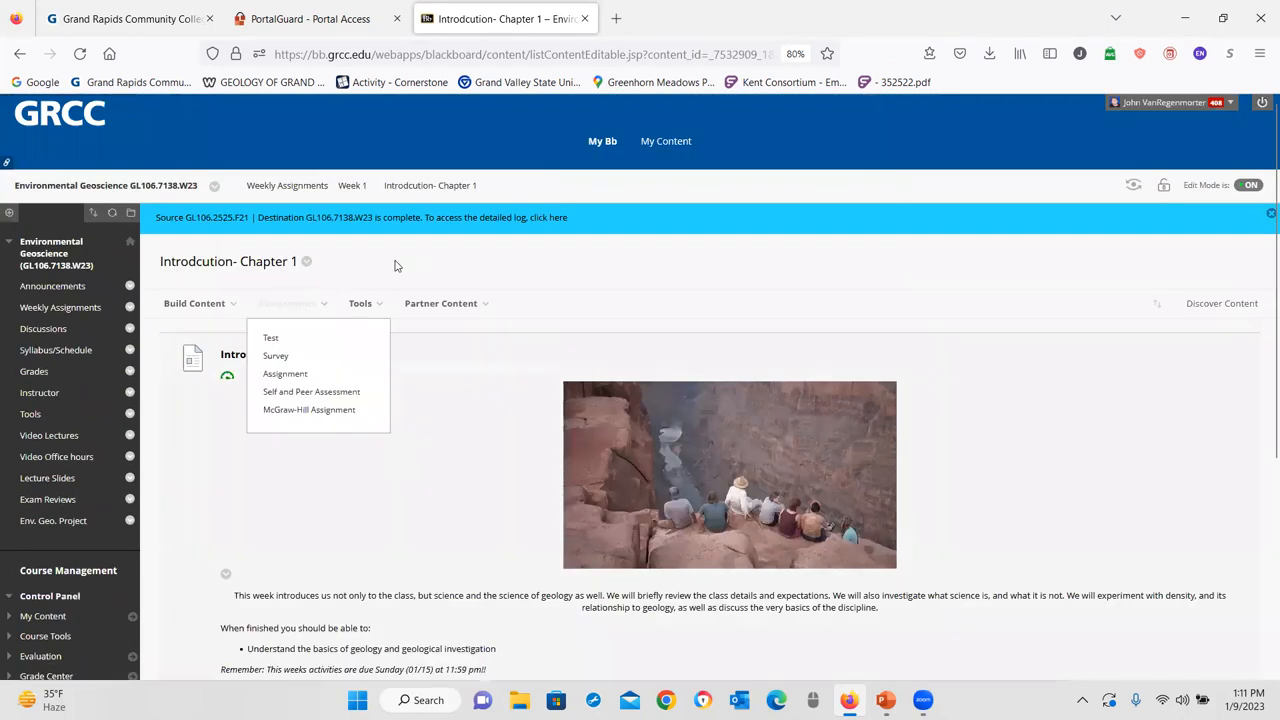
- Return to Week 1 and scroll through the Minerals-Chapter 2 folder
left_click(352, 185)
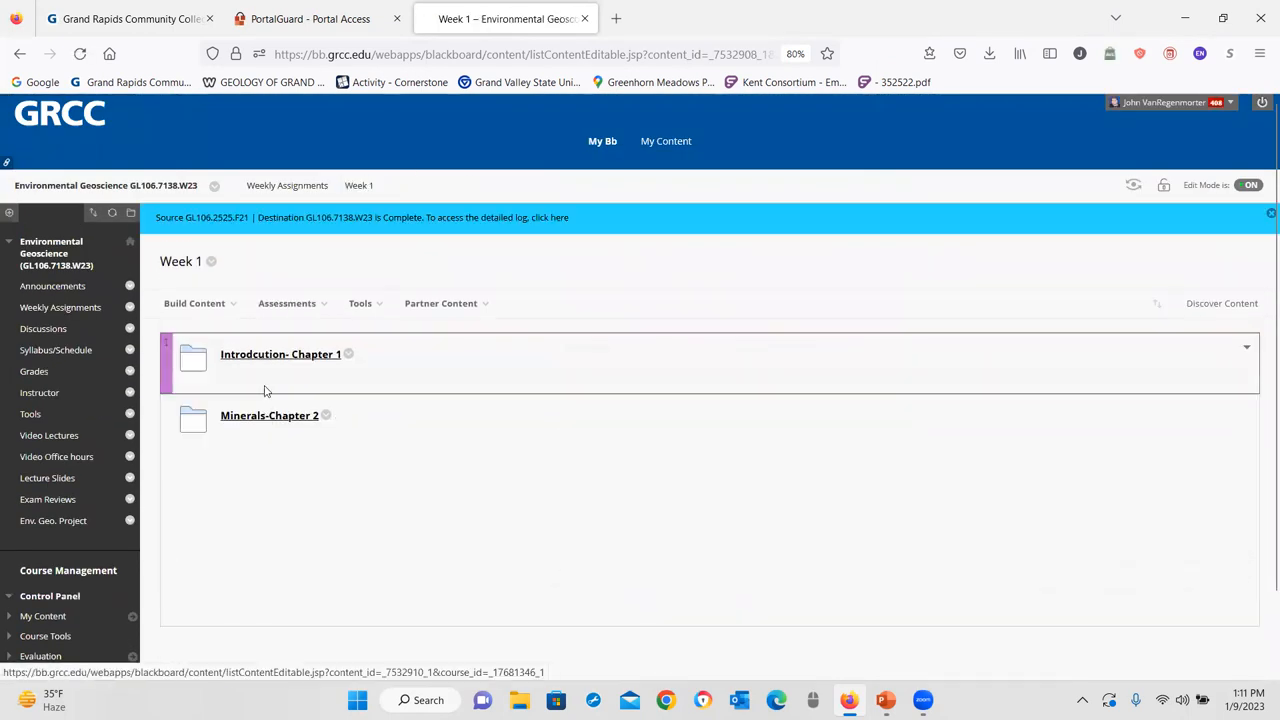
left_click(269, 415)
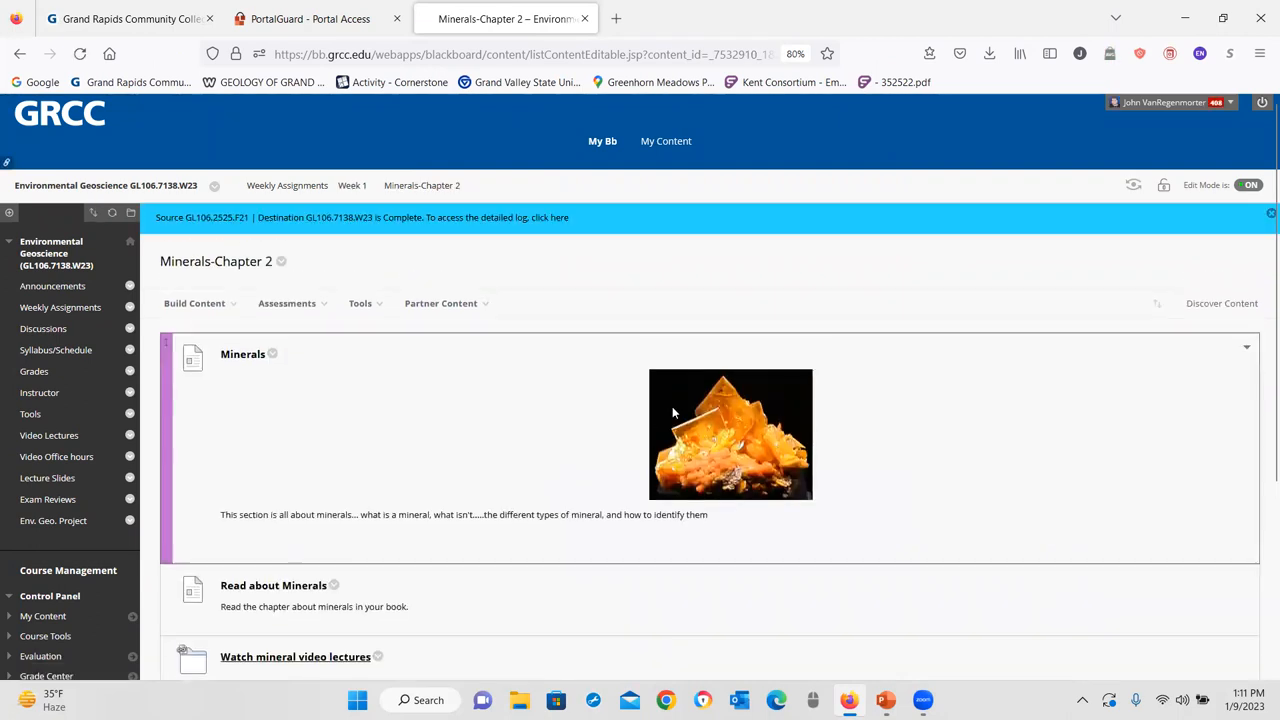
scroll("down", 3)
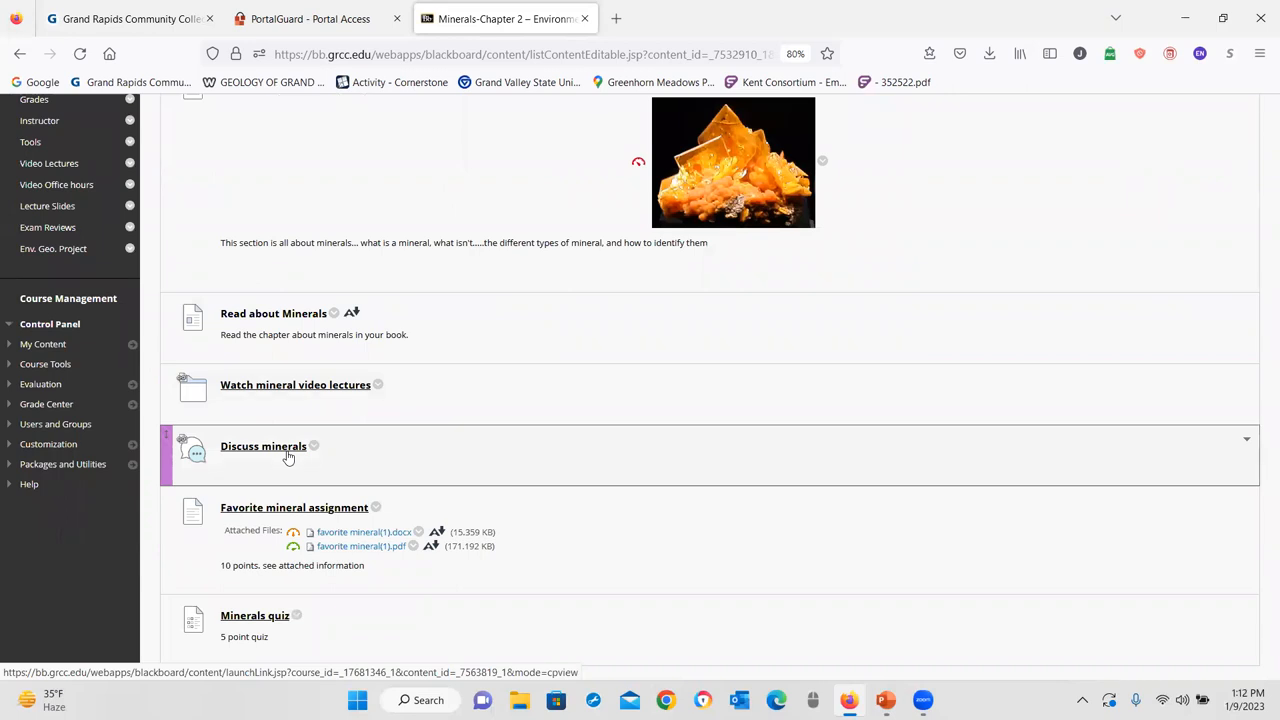
mouse_move(289, 441)
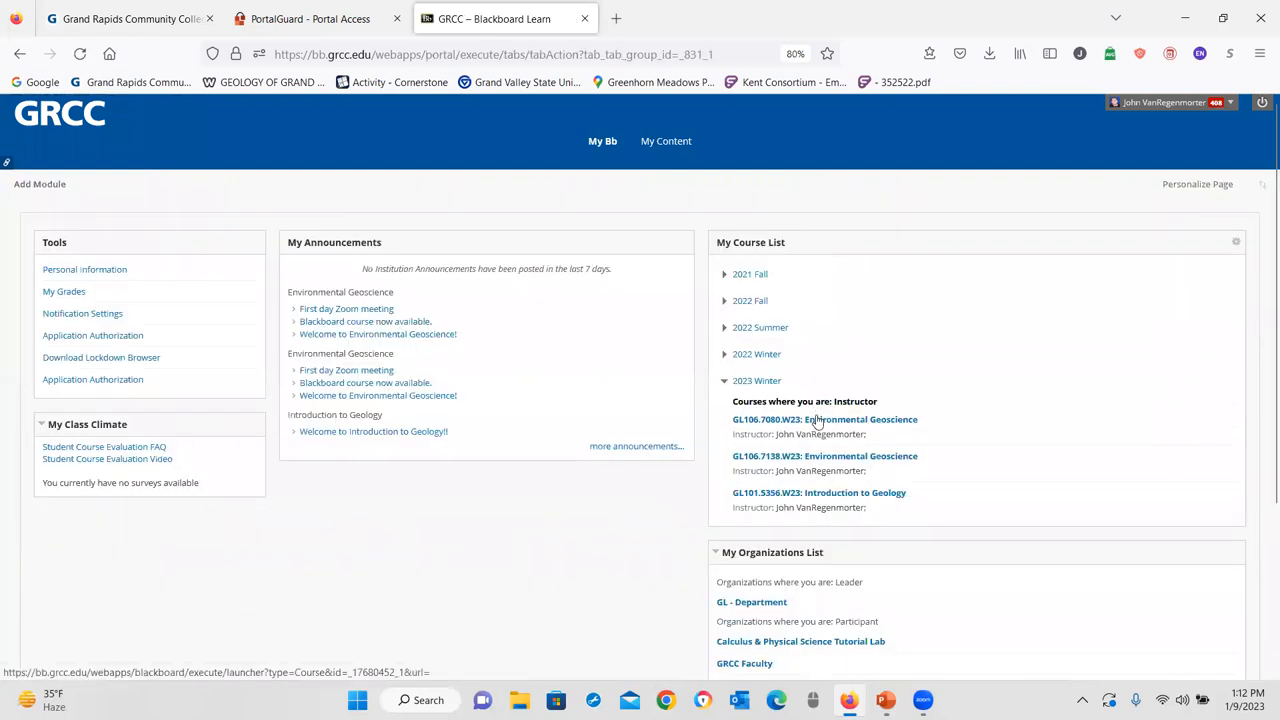
- Open GL106.7080.W23 Environmental Geoscience from the 2023 Winter course list
left_click(824, 419)
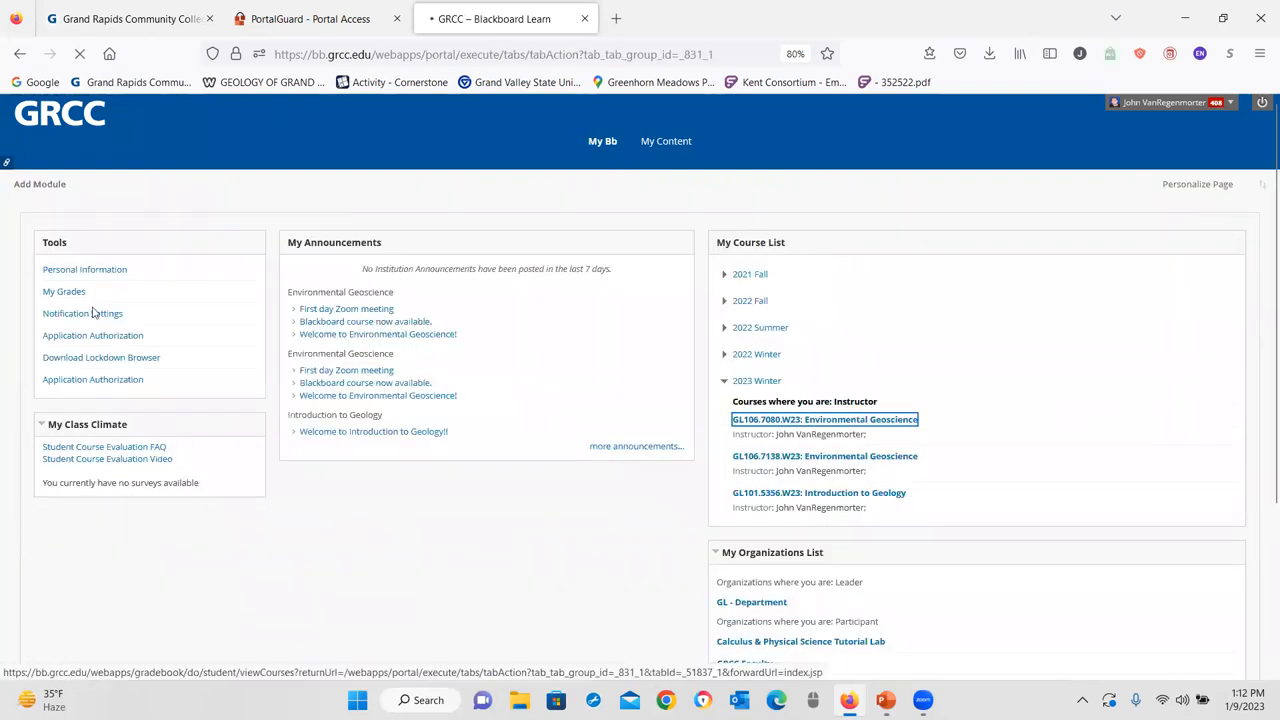
left_click(824, 419)
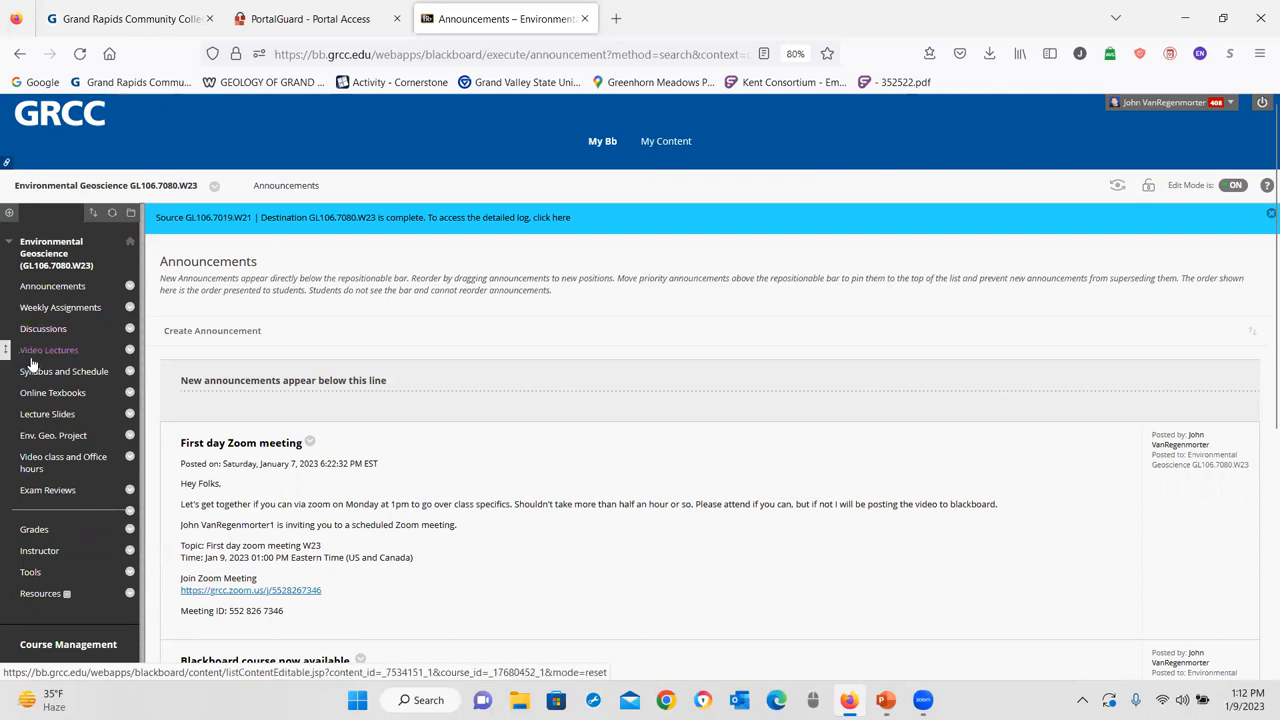
mouse_move(64, 371)
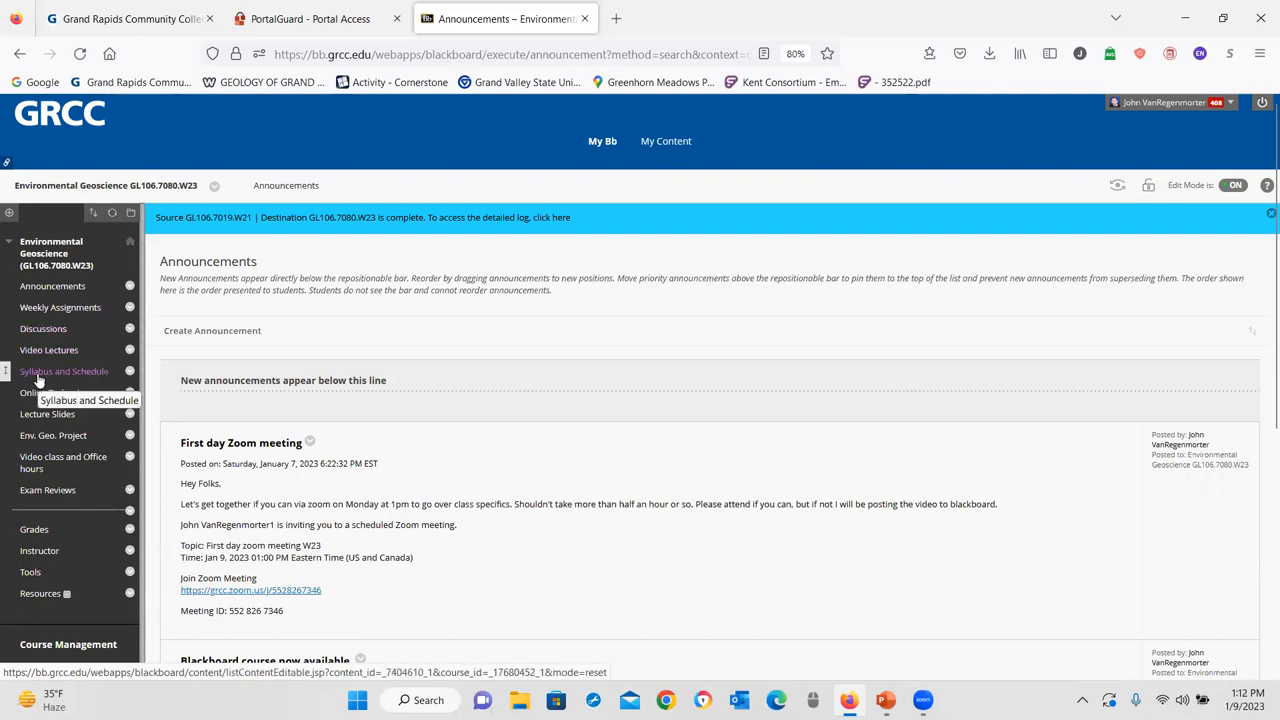
- Look at the Online Textbooks section and return to the course Announcements
left_click(52, 392)
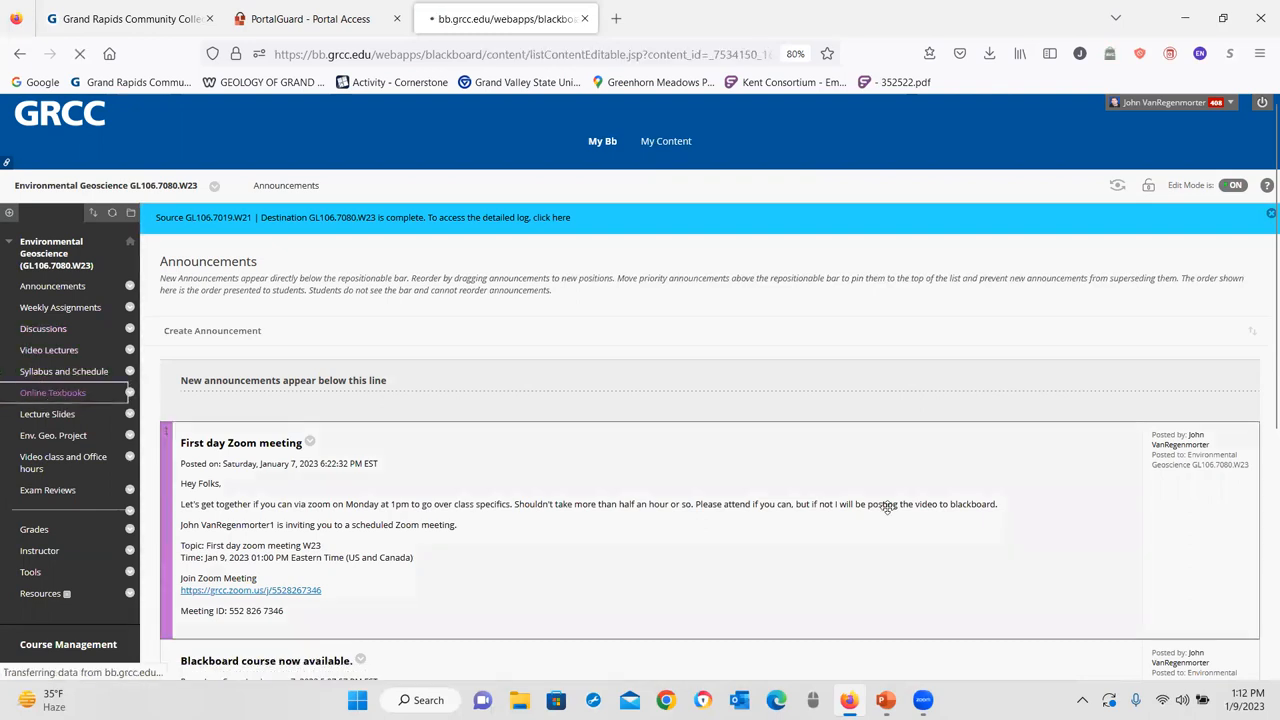
left_click(53, 392)
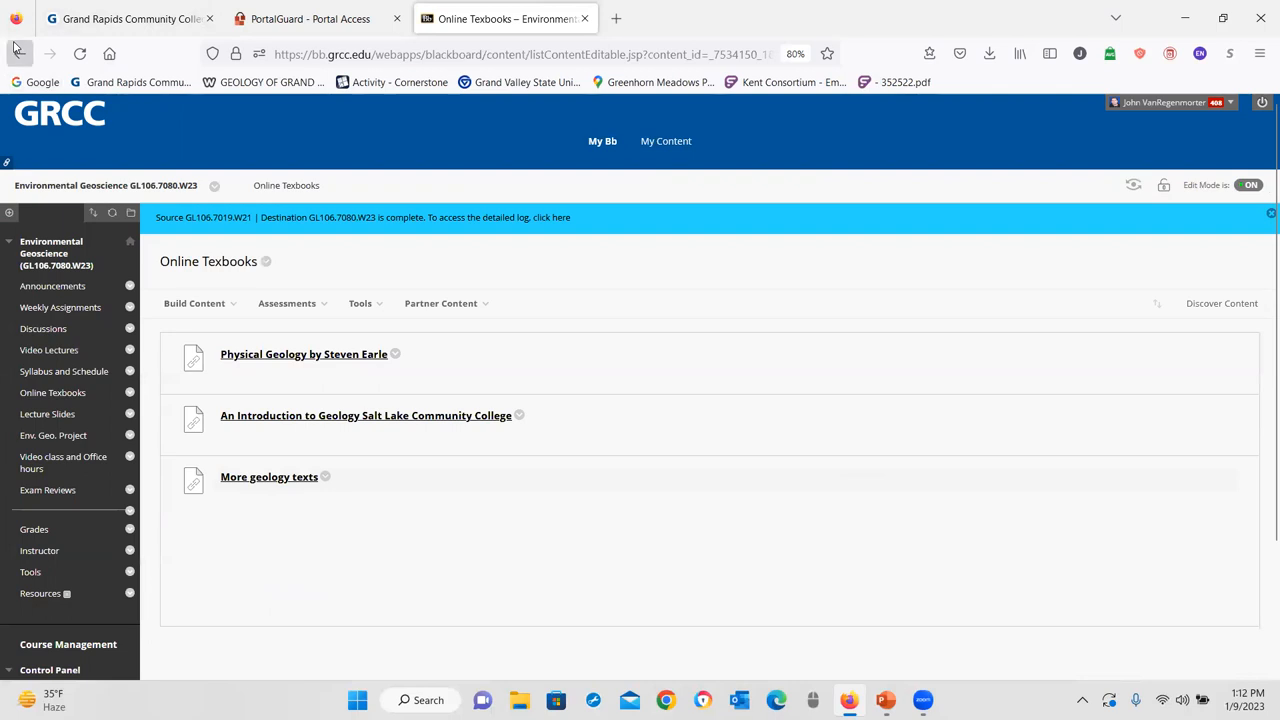
left_click(52, 286)
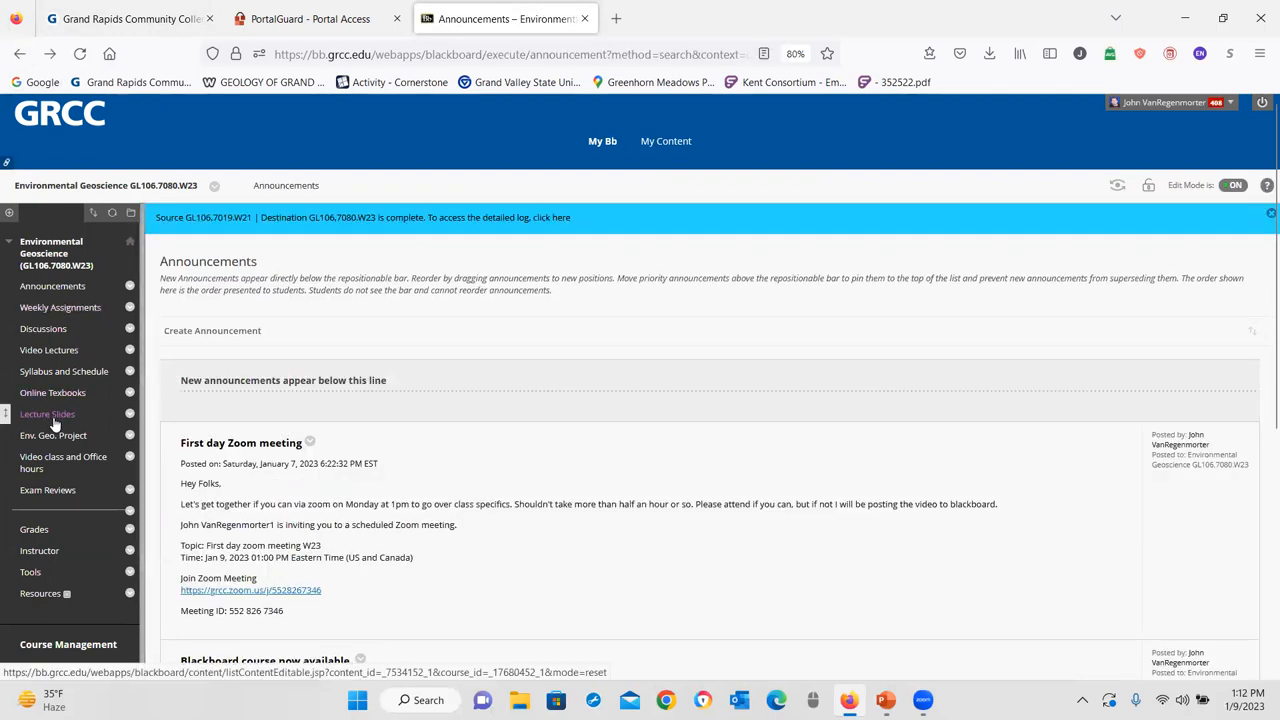
left_click(47, 413)
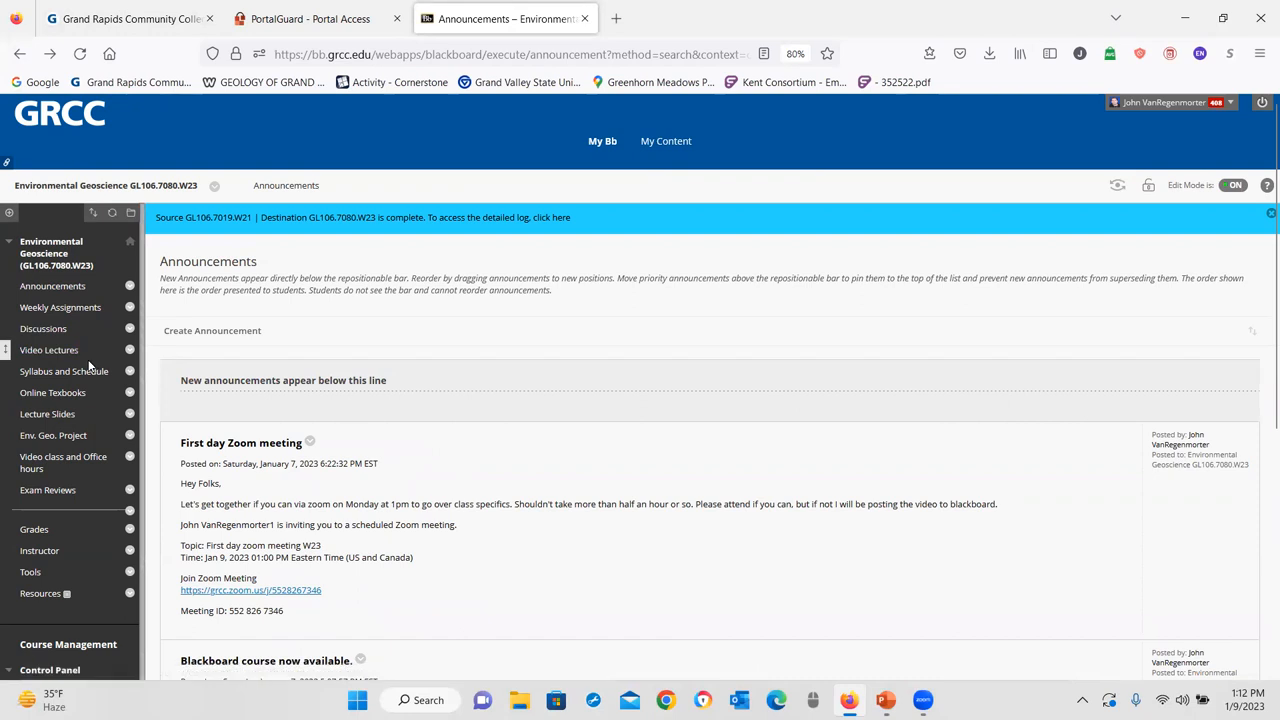
mouse_move(53, 435)
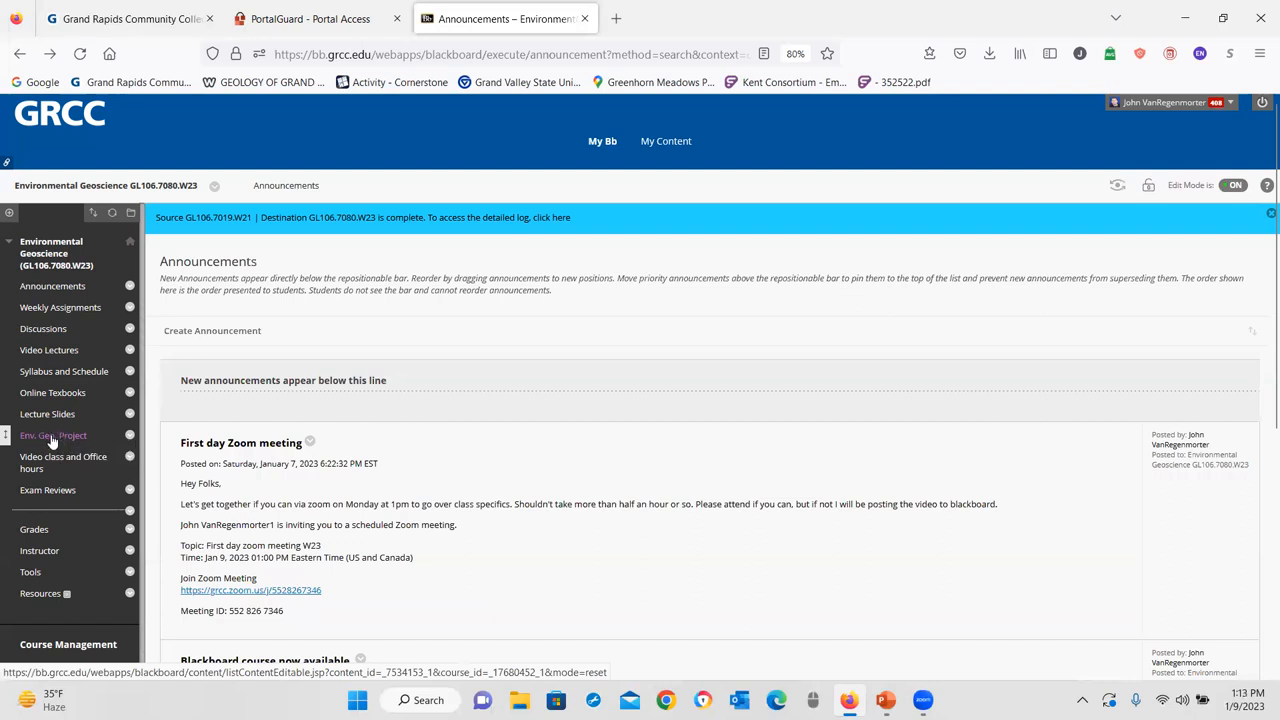
mouse_move(70, 468)
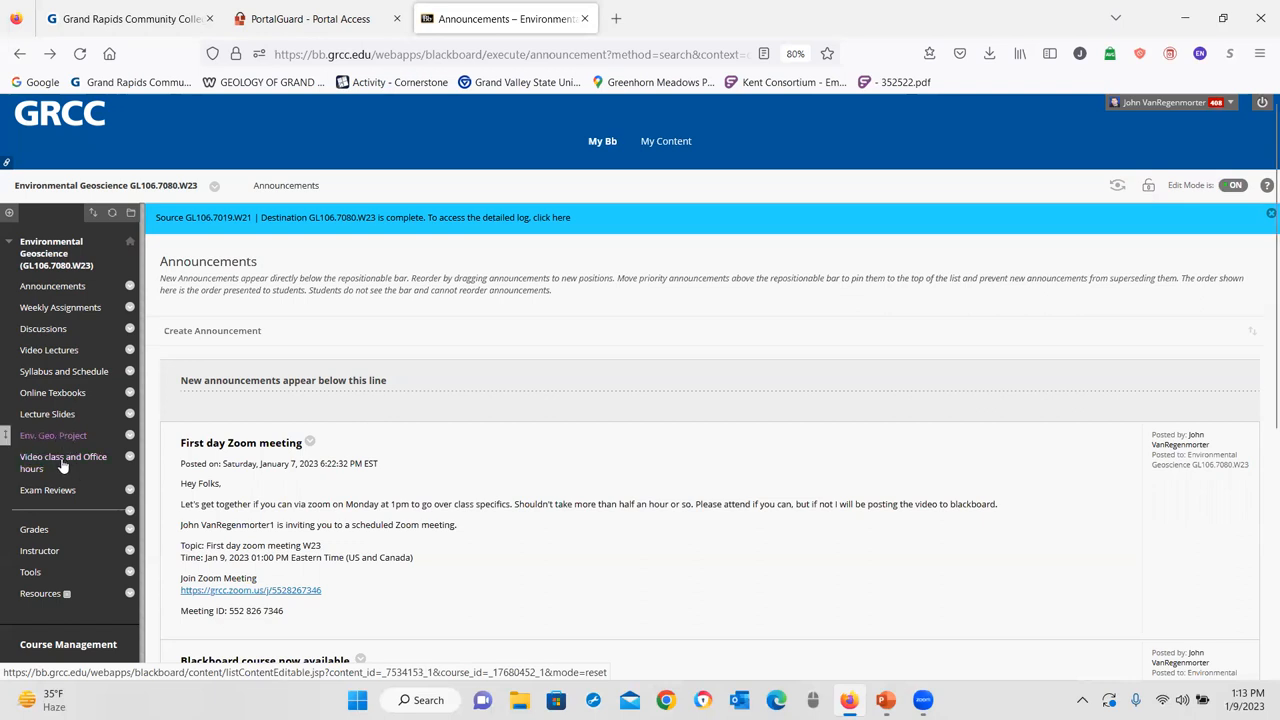
mouse_move(62, 462)
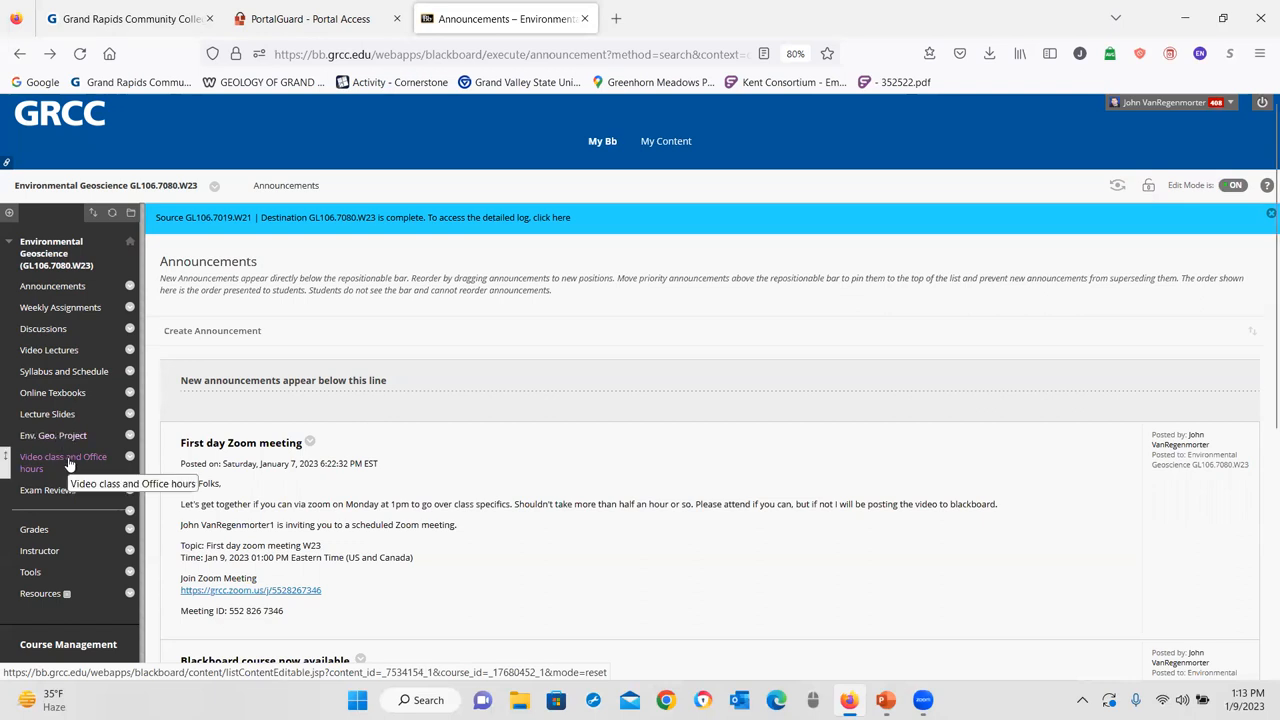
mouse_move(47, 490)
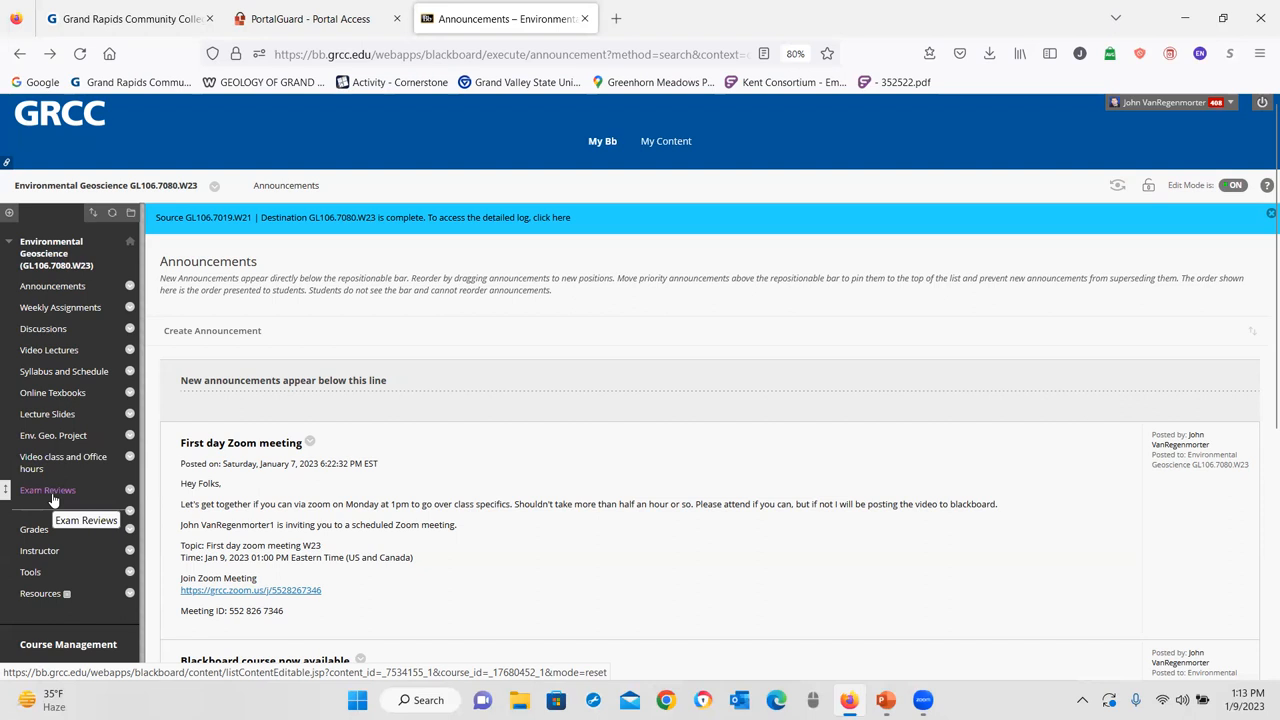
- Scroll through the first test study guide from Exam Reviews, then close it
left_click(47, 490)
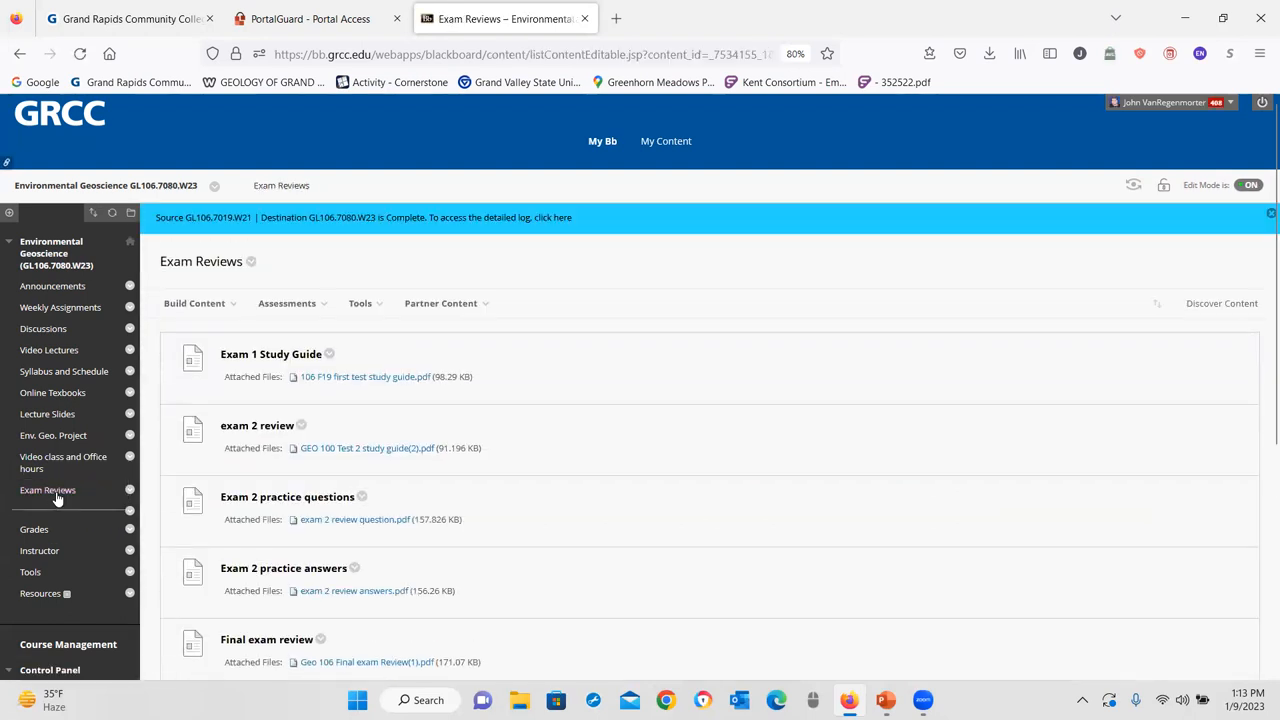
scroll("down", 3)
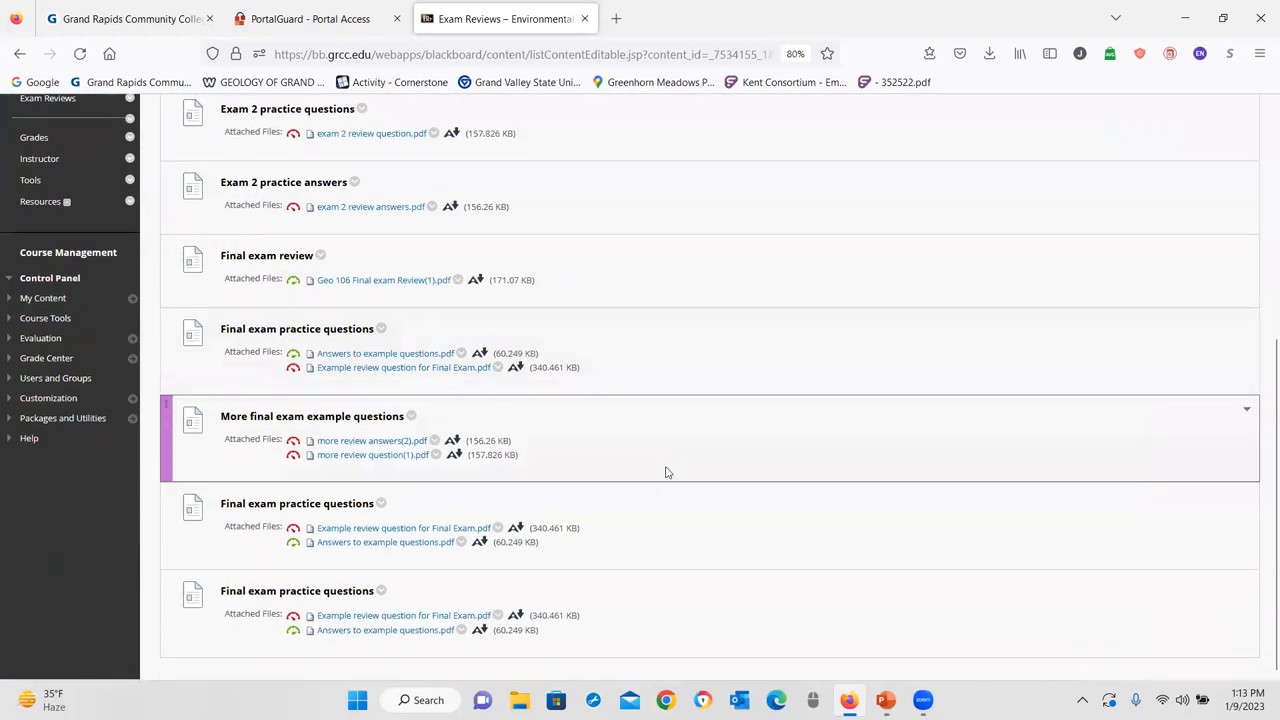
scroll("up", 3)
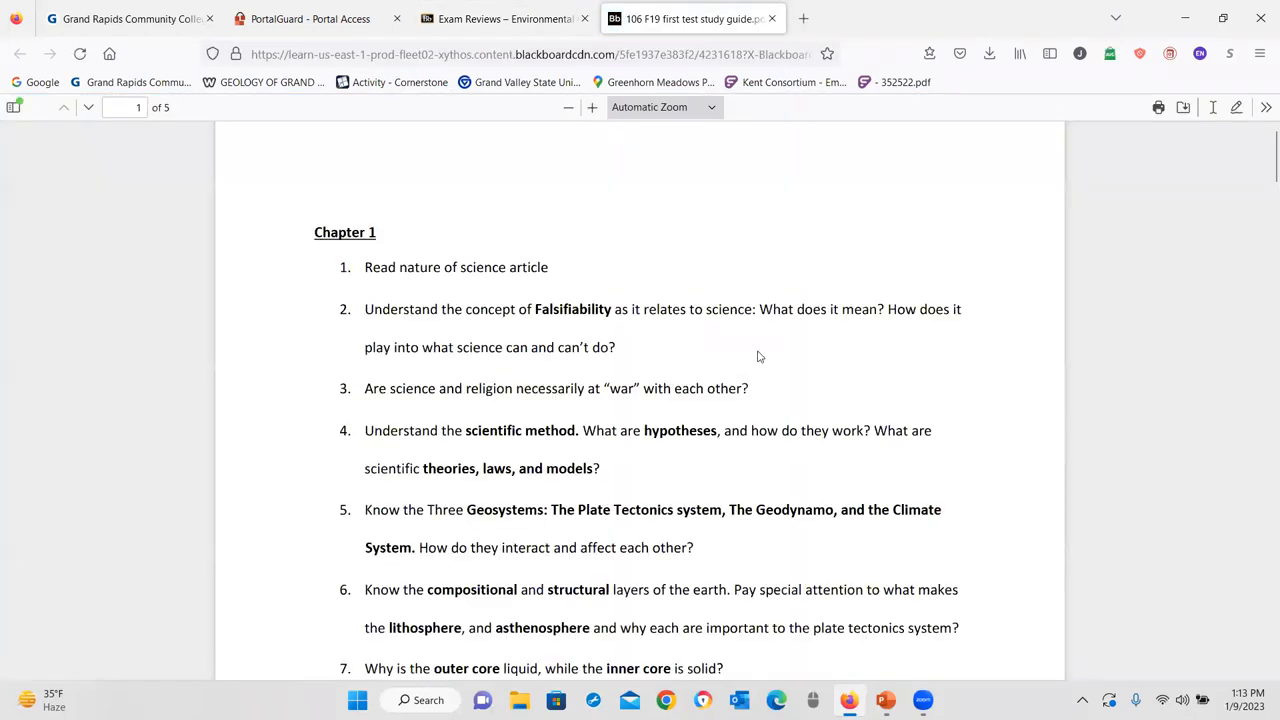
mouse_move(426, 254)
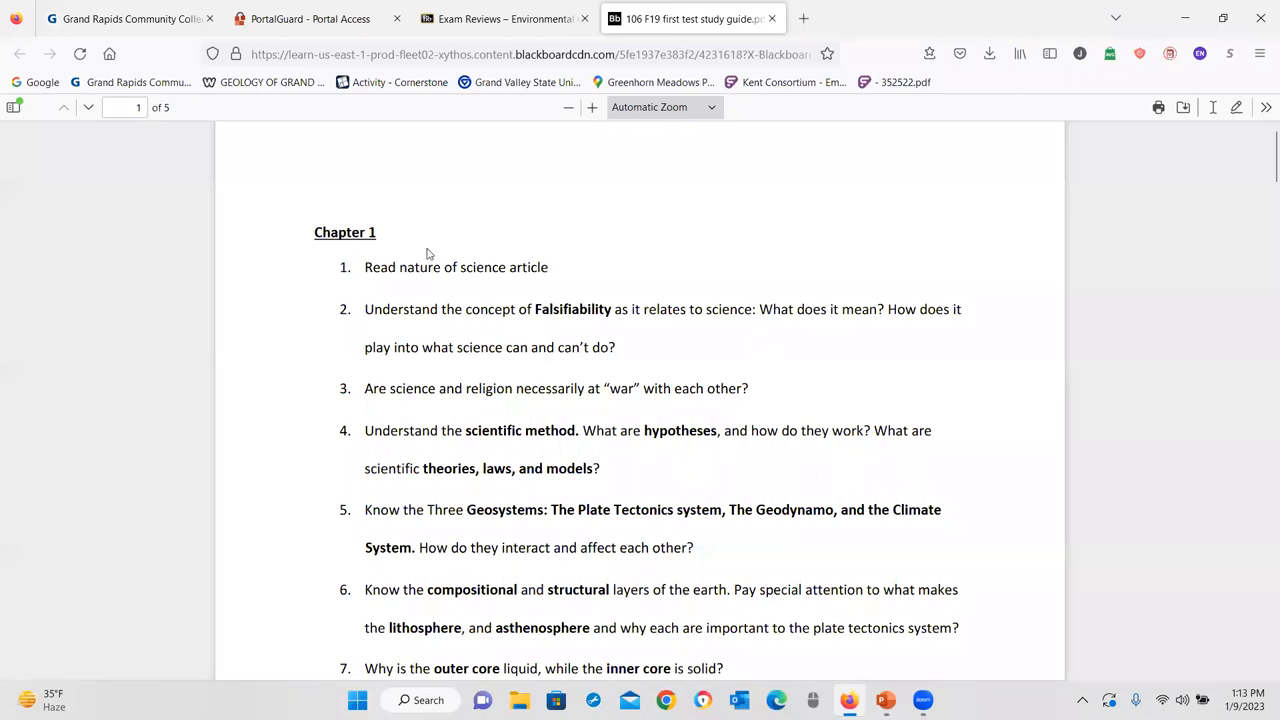
scroll("down", 3)
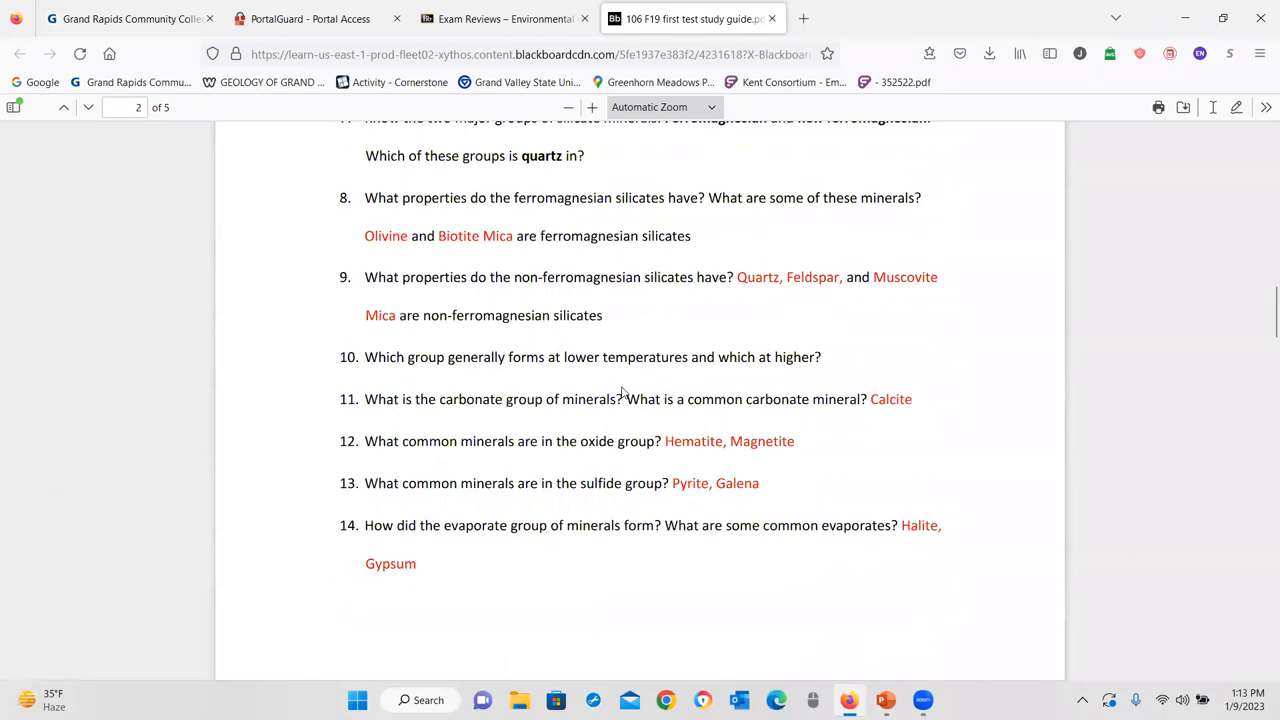
scroll("down", 3)
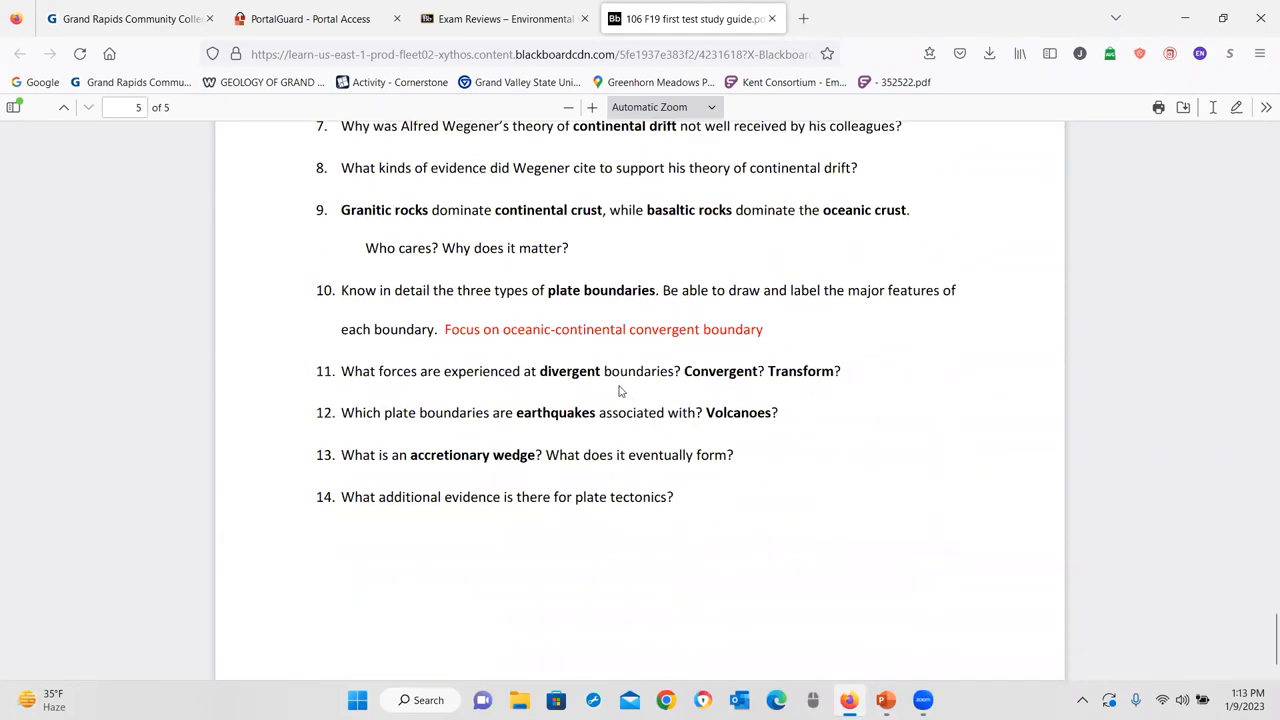
scroll("down", 3)
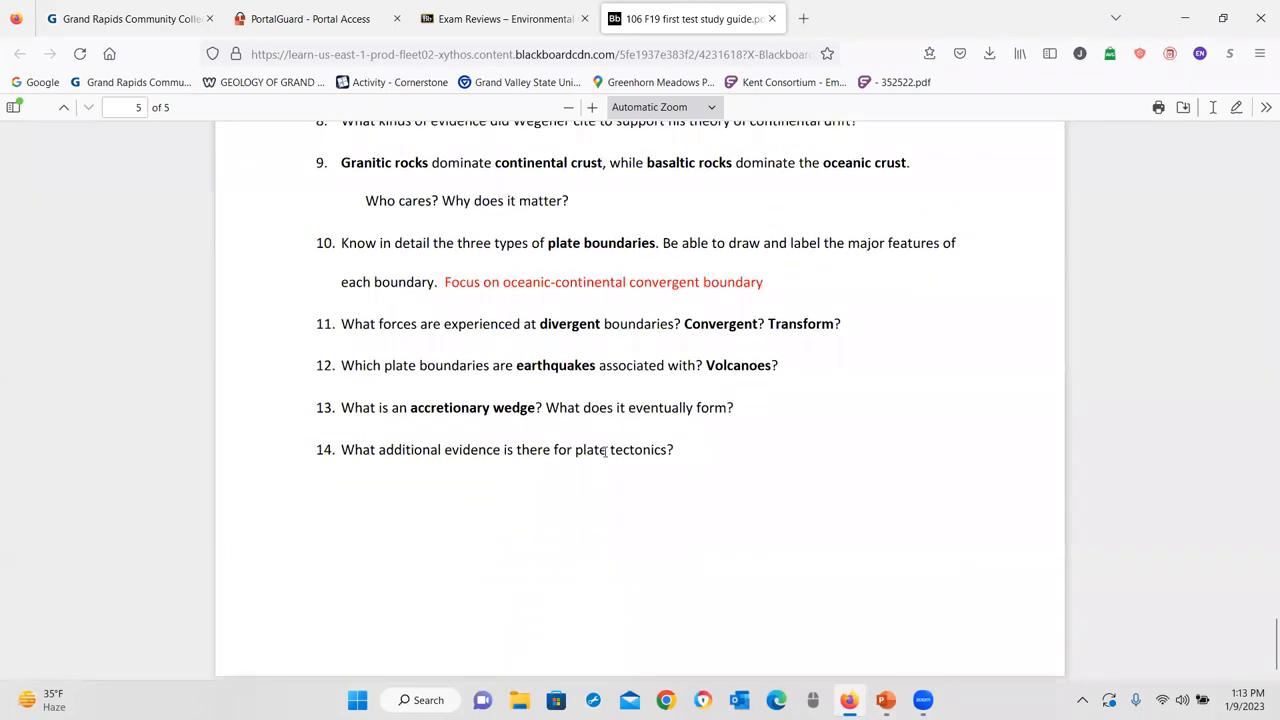
scroll("down", 3)
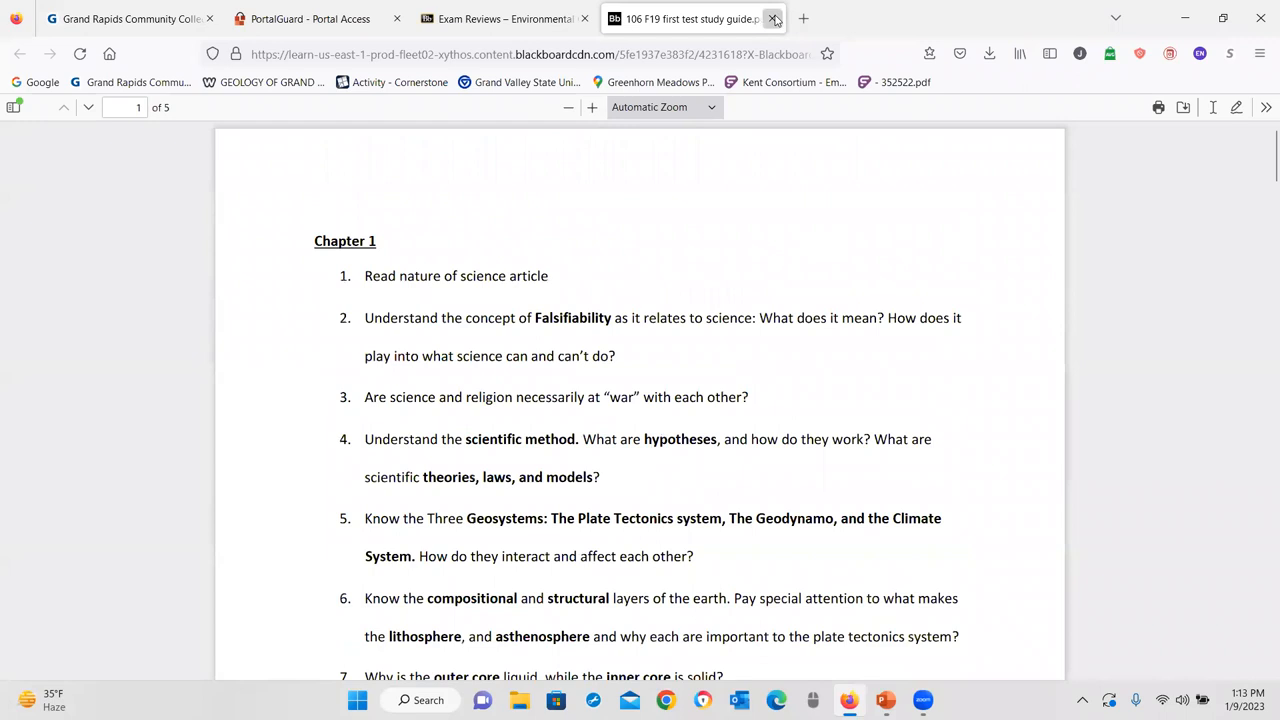
mouse_move(773, 18)
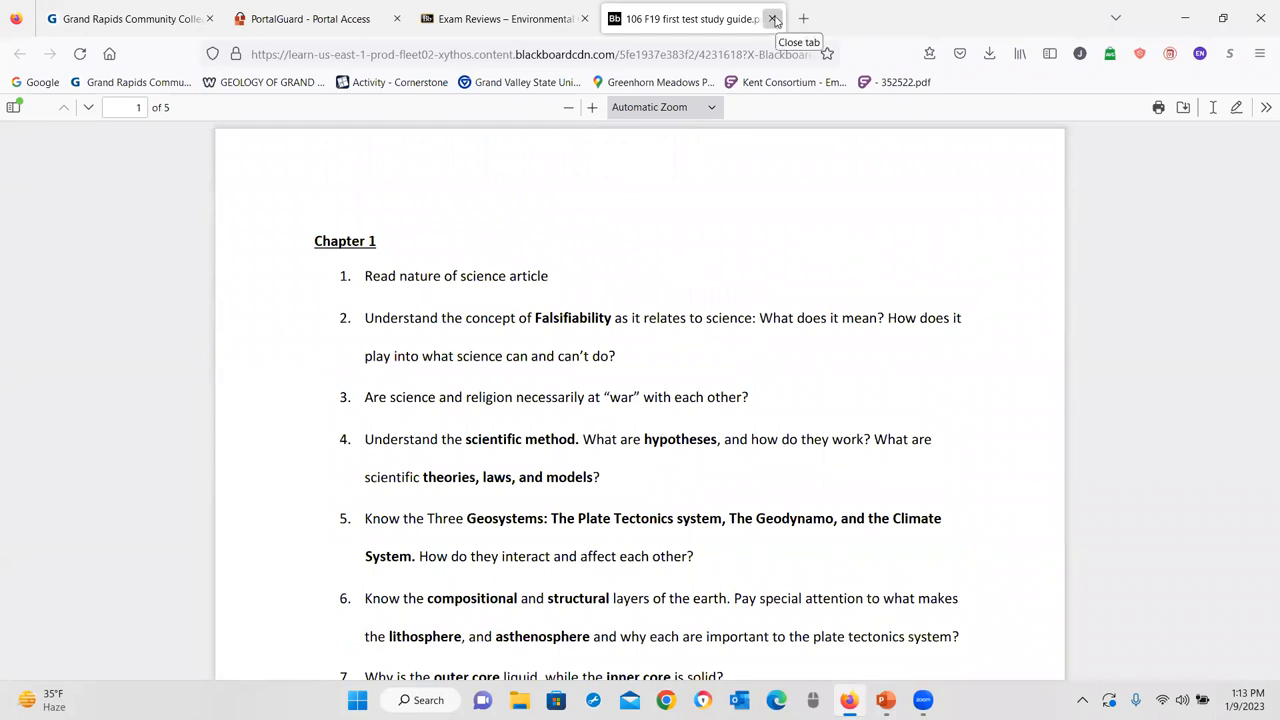
left_click(773, 18)
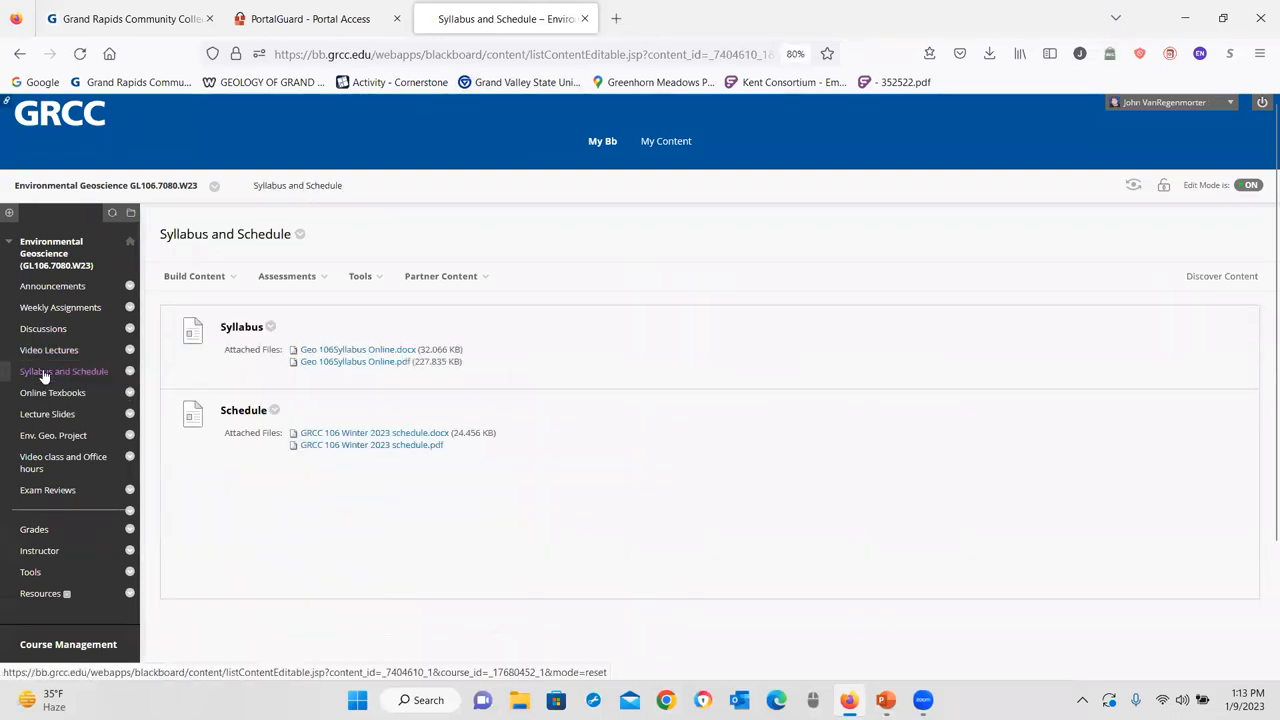
- Scroll the syllabus PDF to the Environmental Geology Project section on page 4
left_click(357, 349)
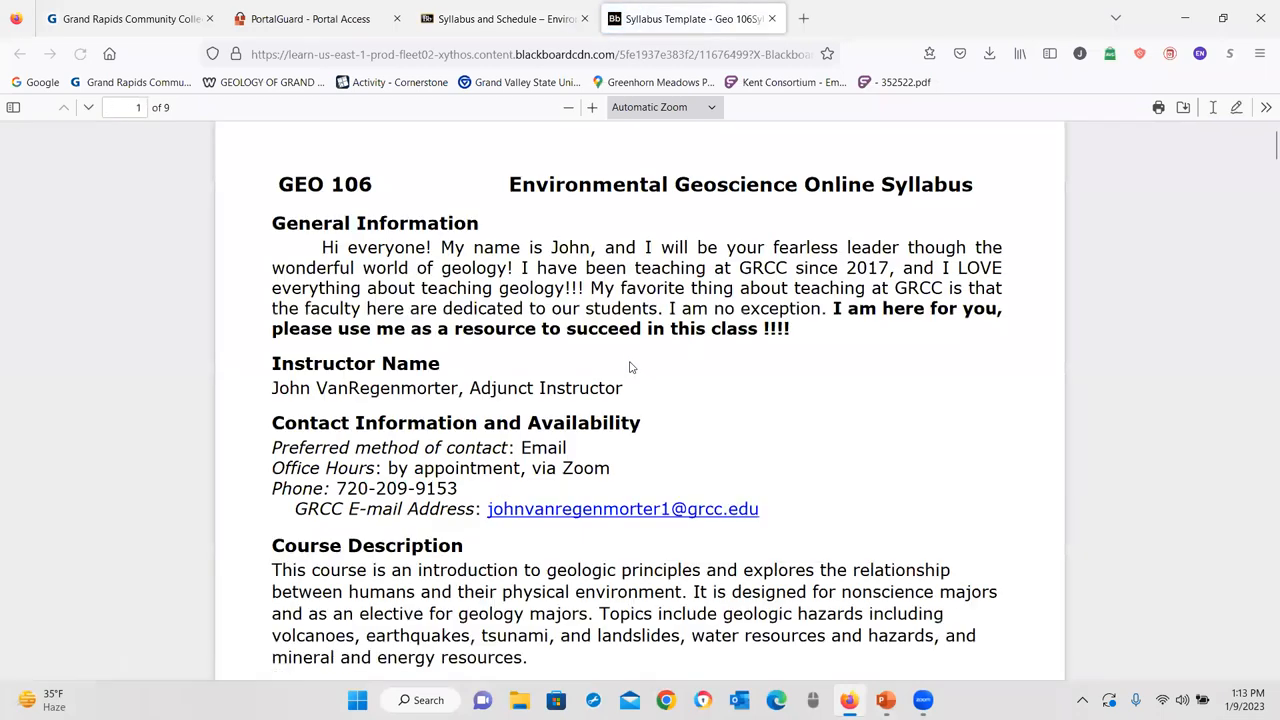
mouse_move(855, 377)
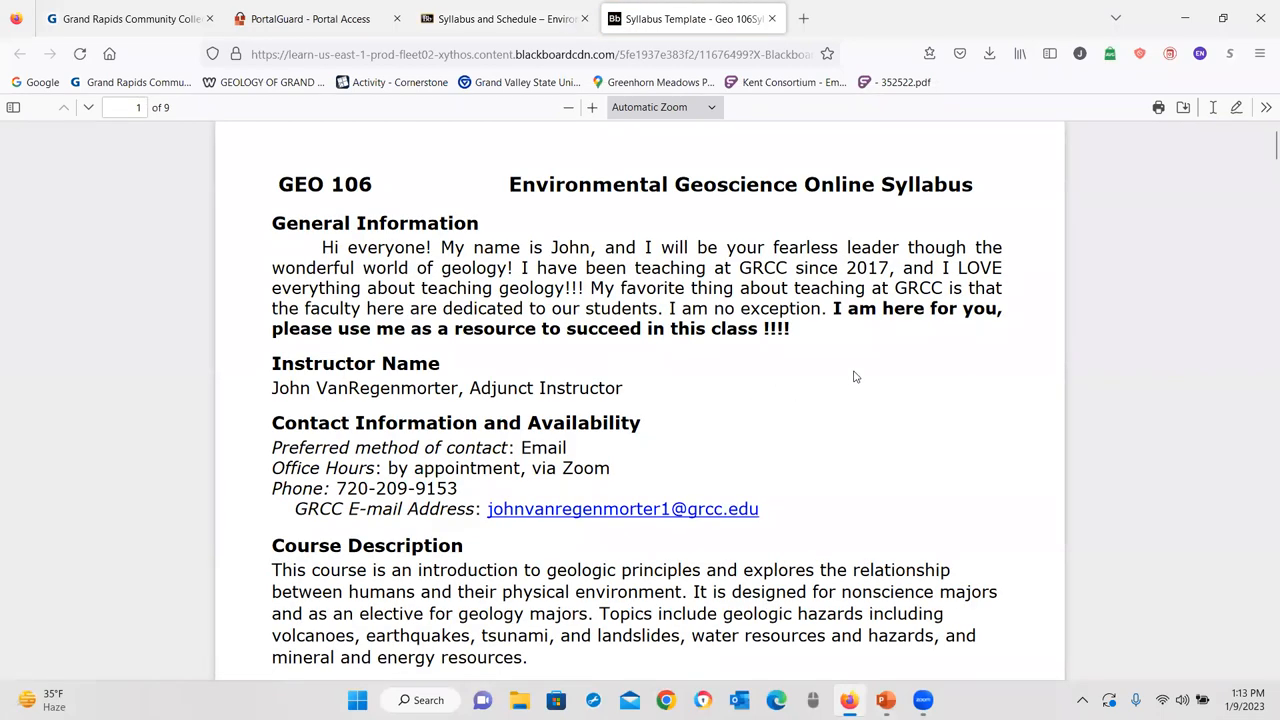
scroll("down", 3)
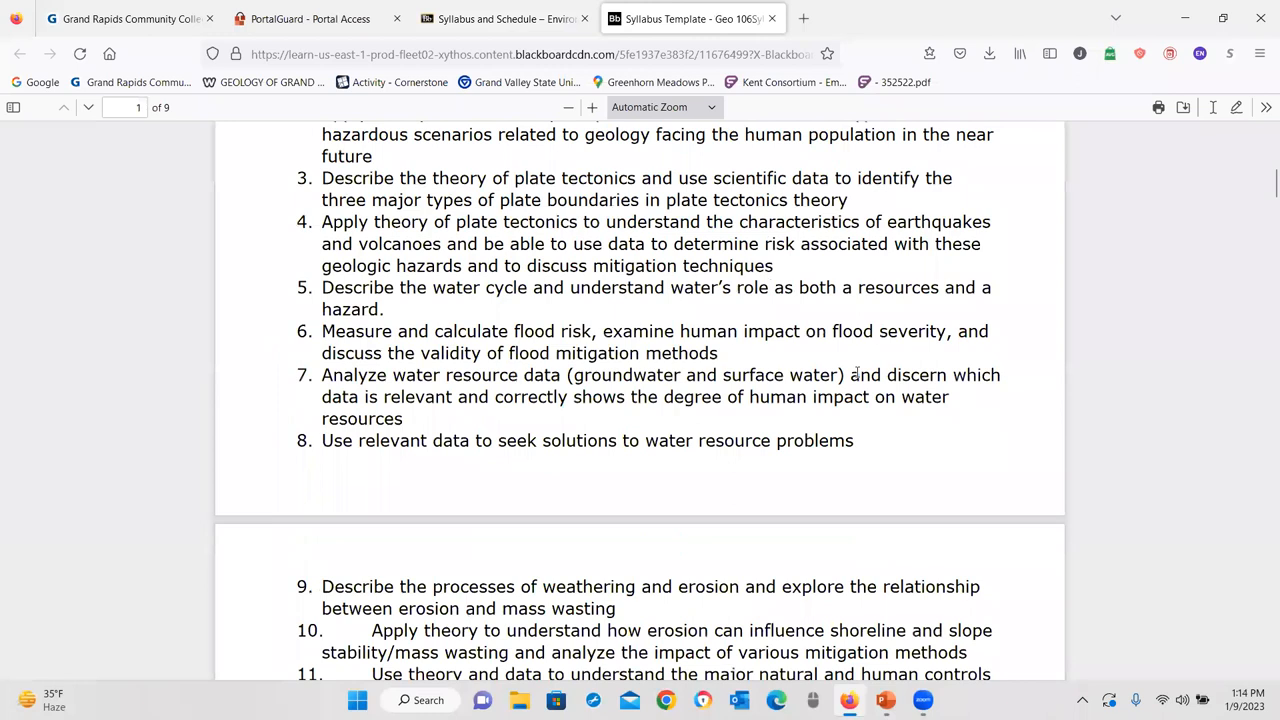
scroll("down", 3)
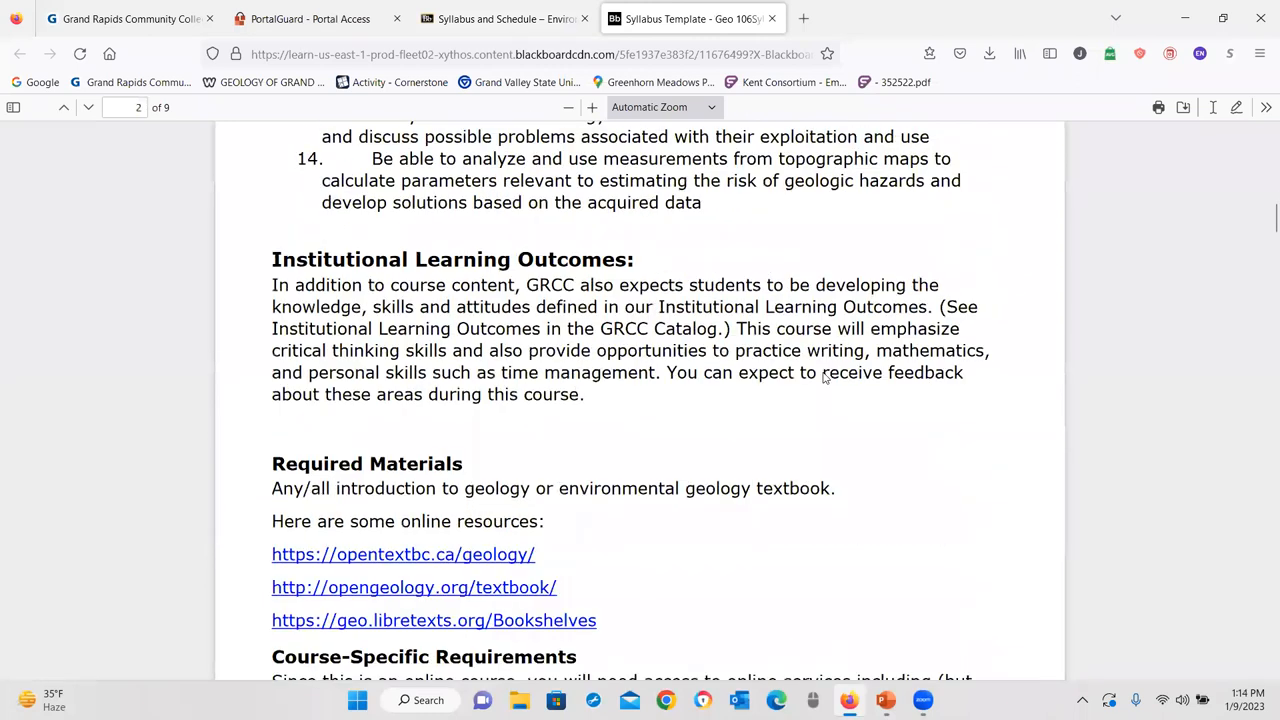
scroll("down", 3)
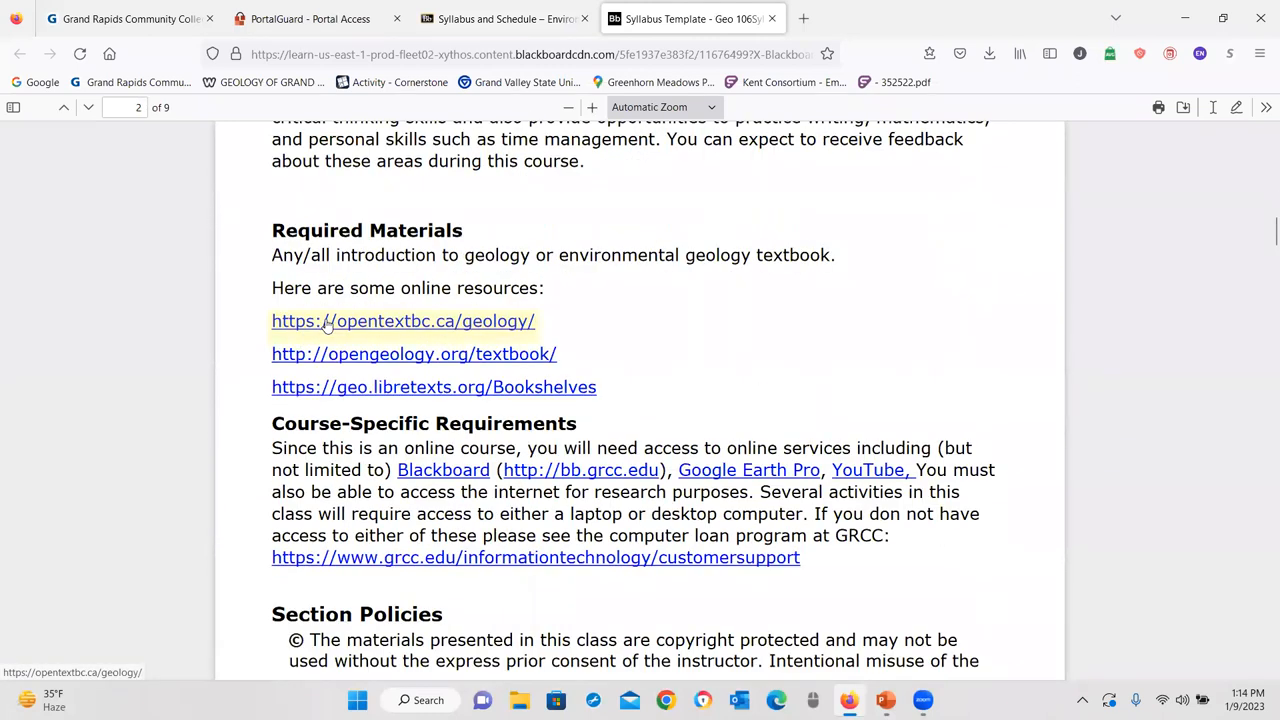
mouse_move(368, 321)
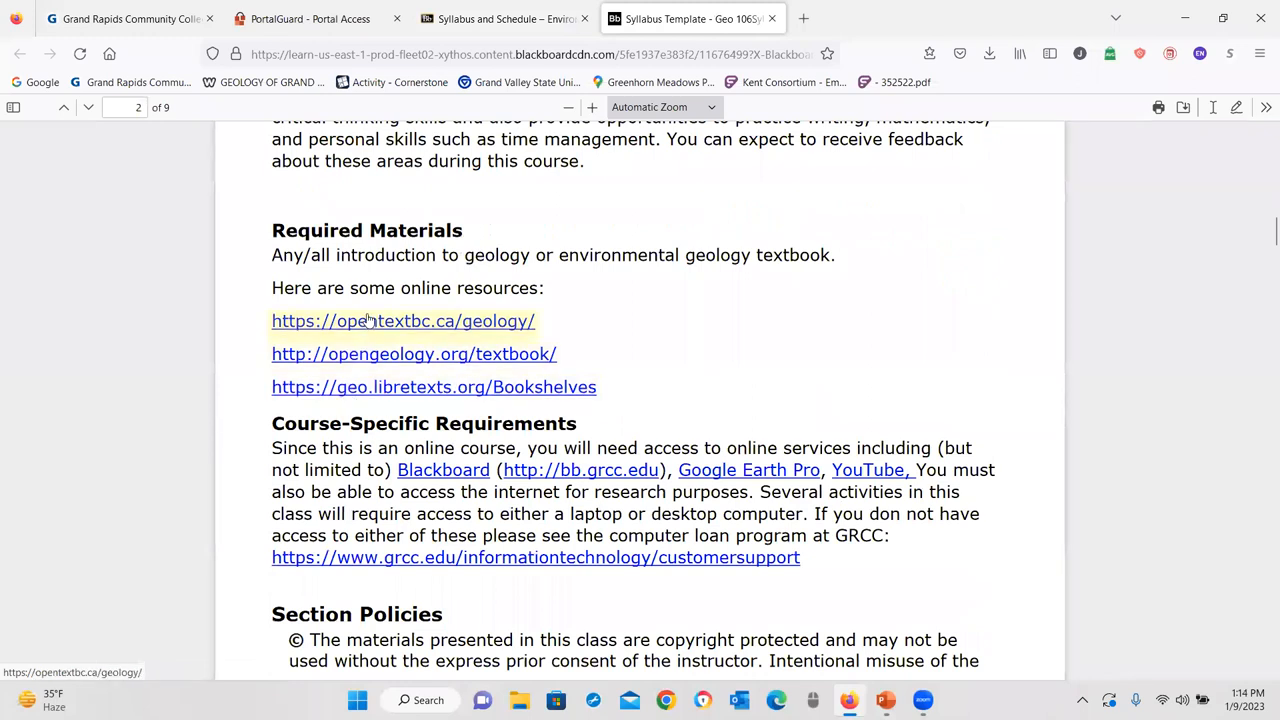
scroll("down", 3)
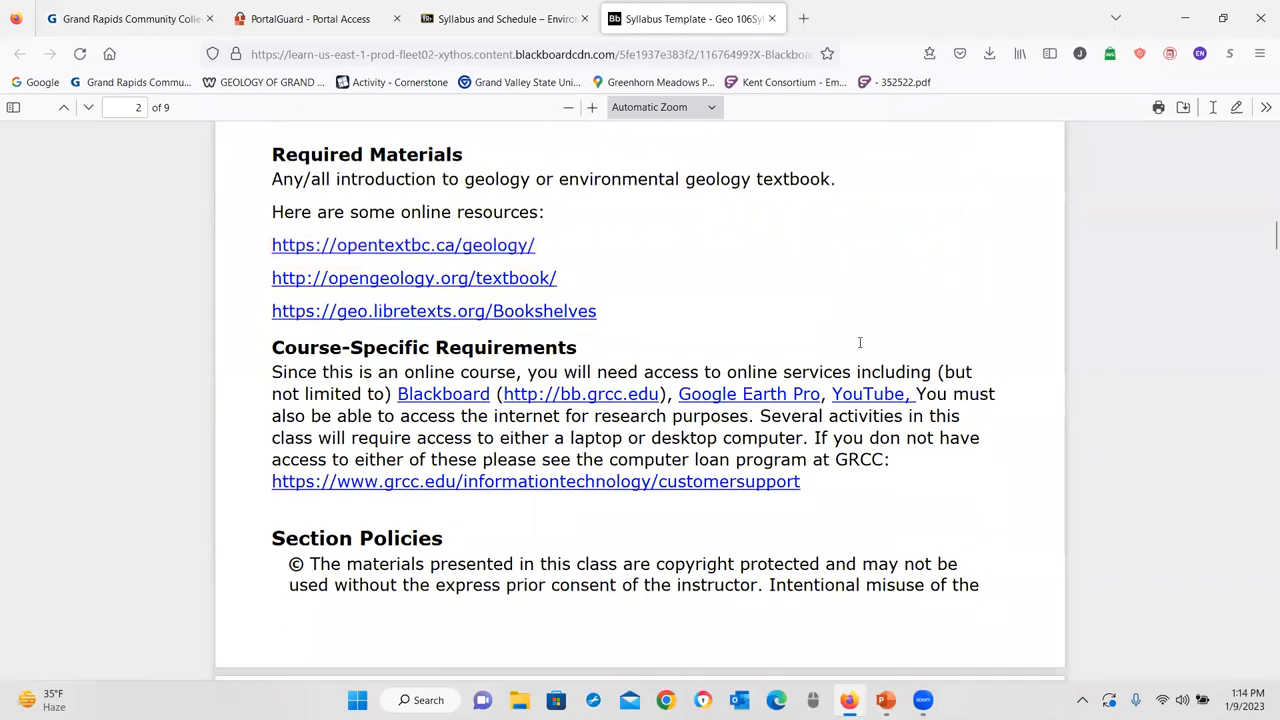
scroll("down", 3)
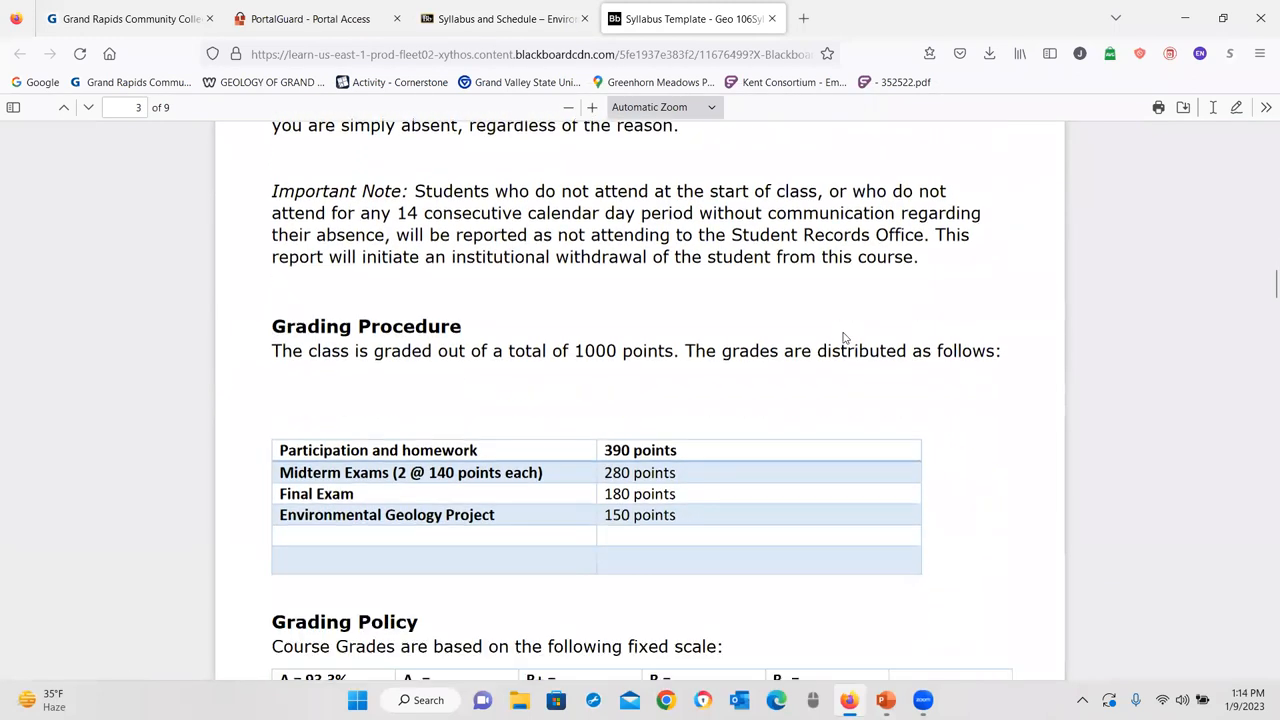
scroll("down", 3)
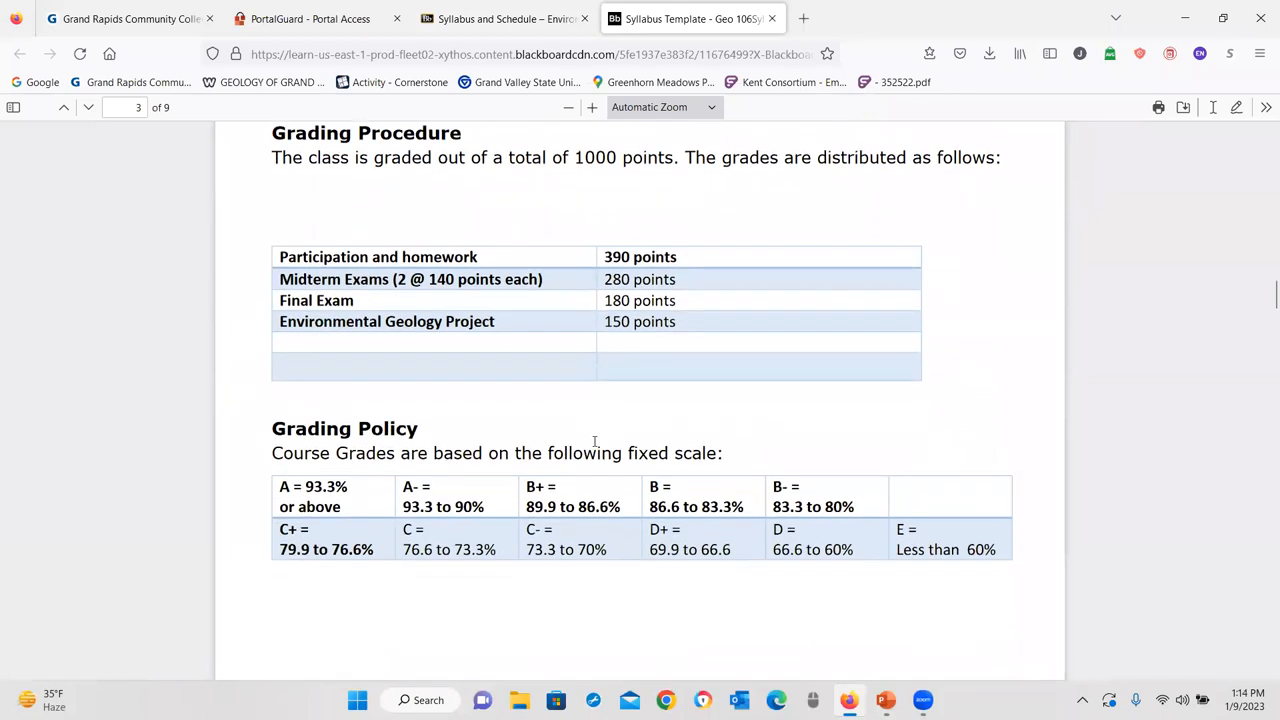
scroll("down", 3)
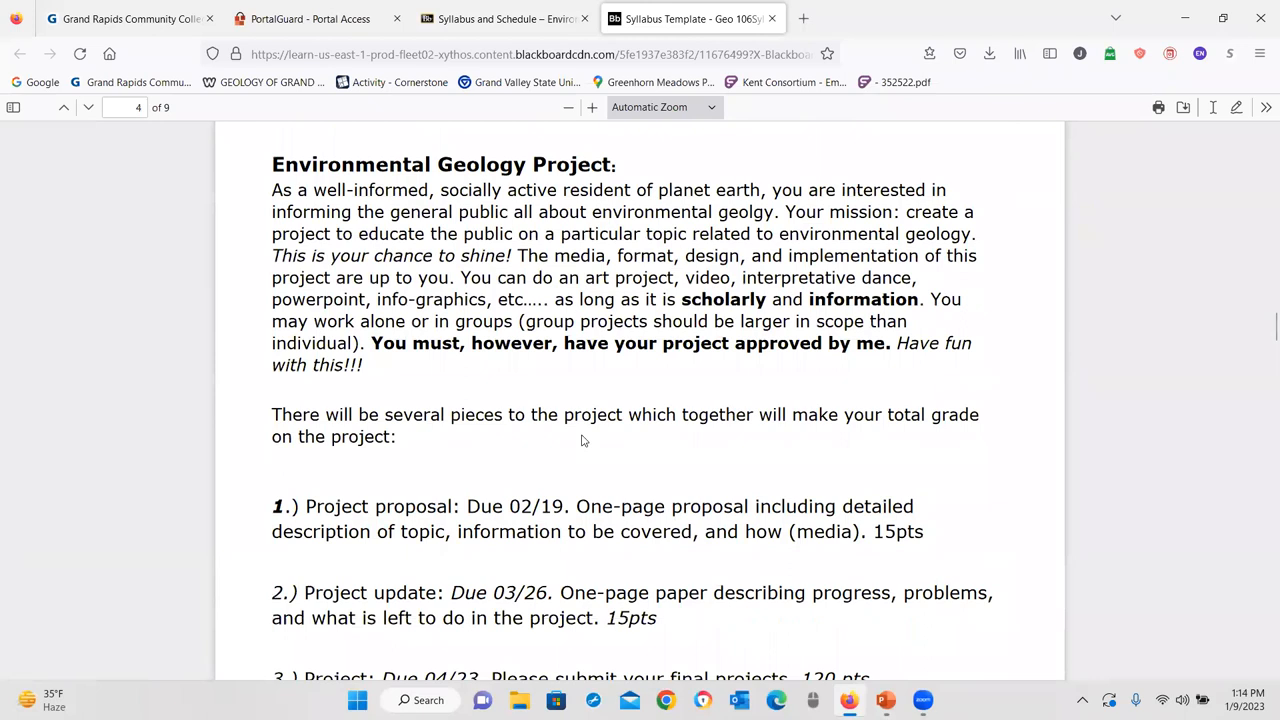
mouse_move(443, 295)
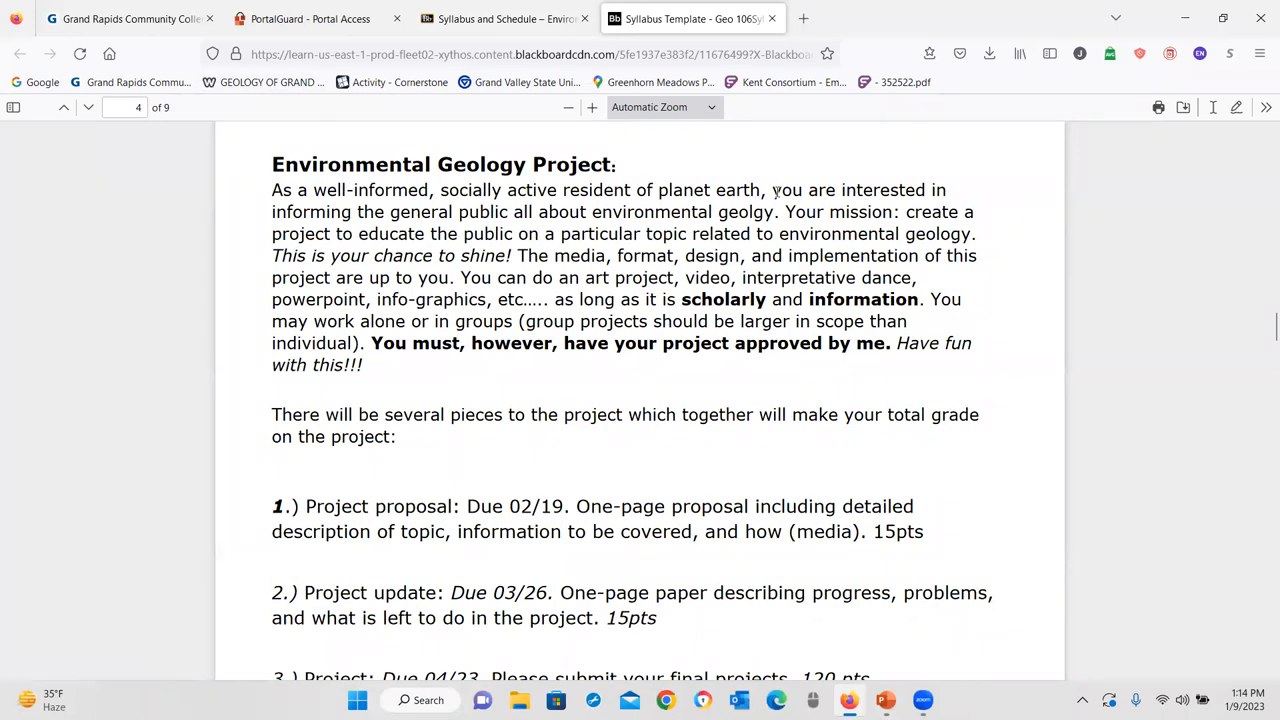
mouse_move(823, 168)
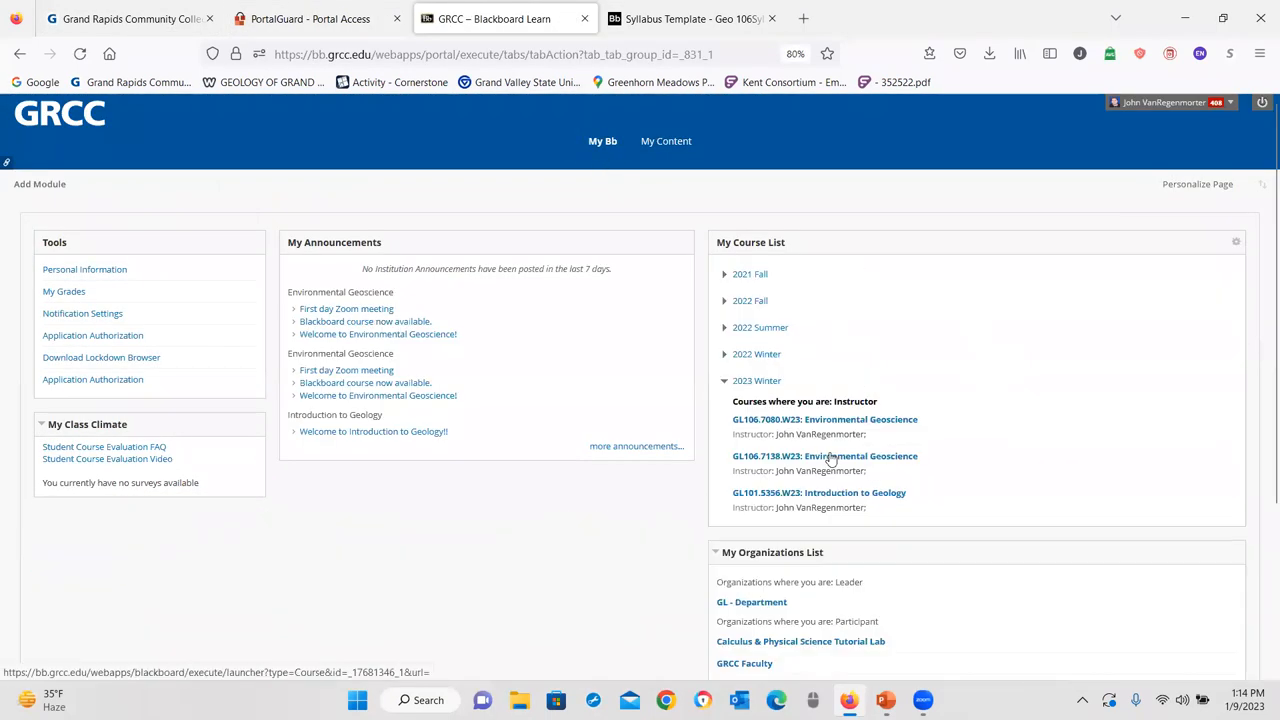
- Enter GL106.7138.W23, return home, then open GL106.7080.W23 Environmental Geoscience
left_click(824, 456)
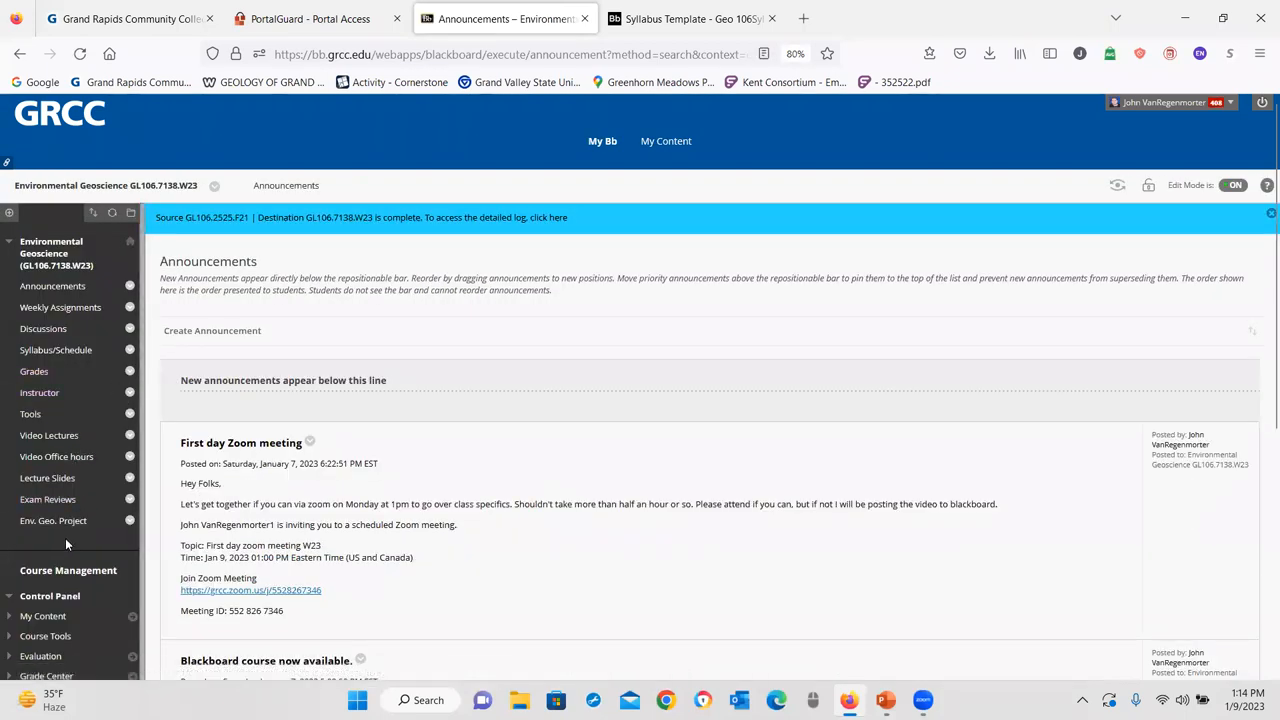
mouse_move(52, 286)
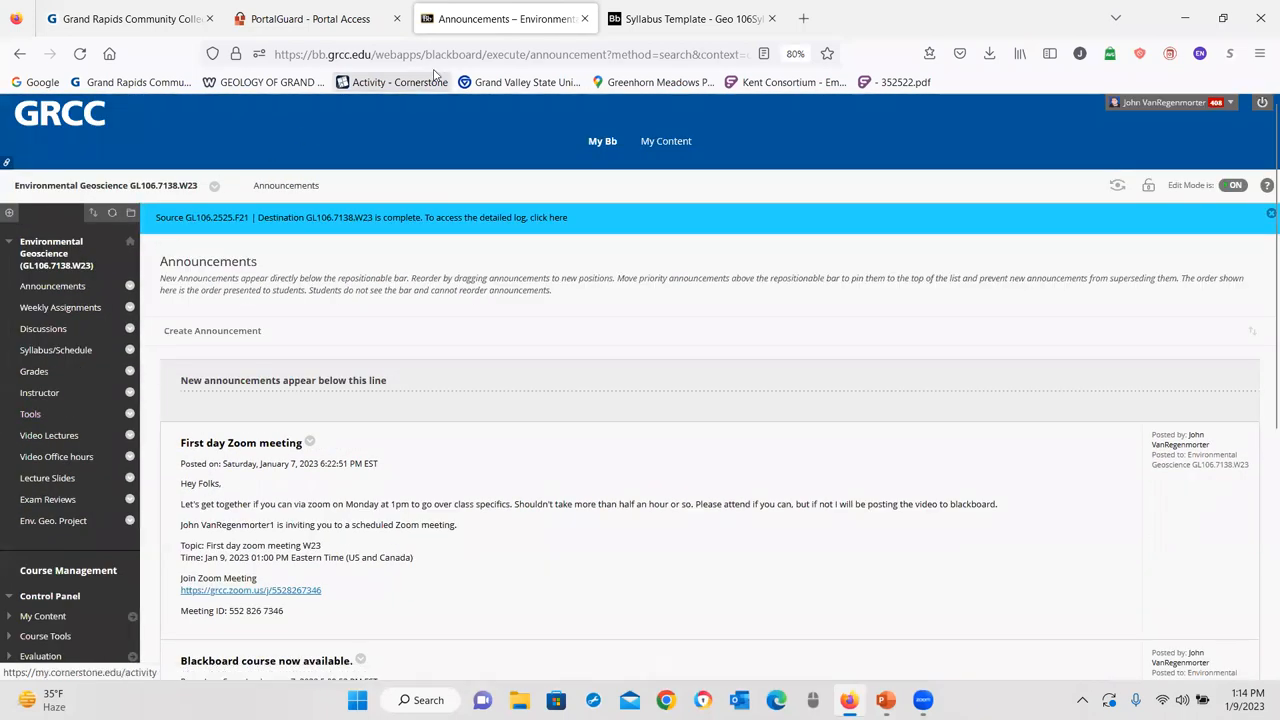
left_click(602, 140)
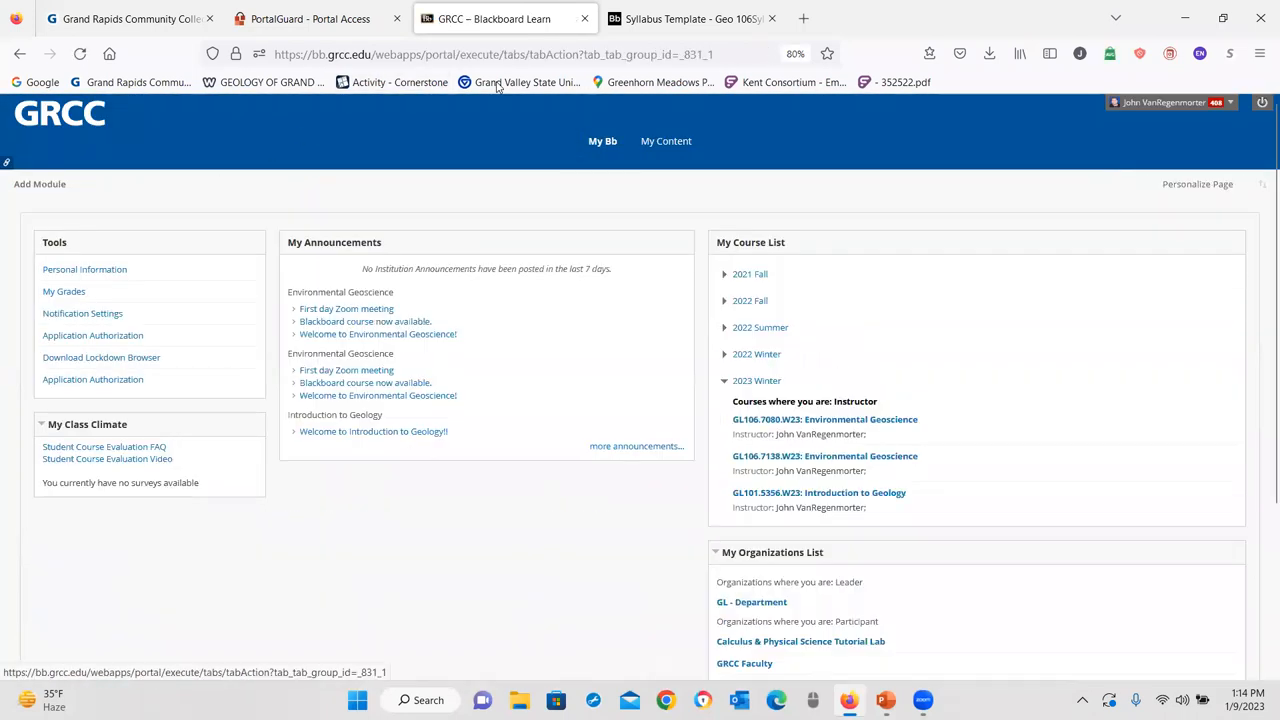
left_click(825, 456)
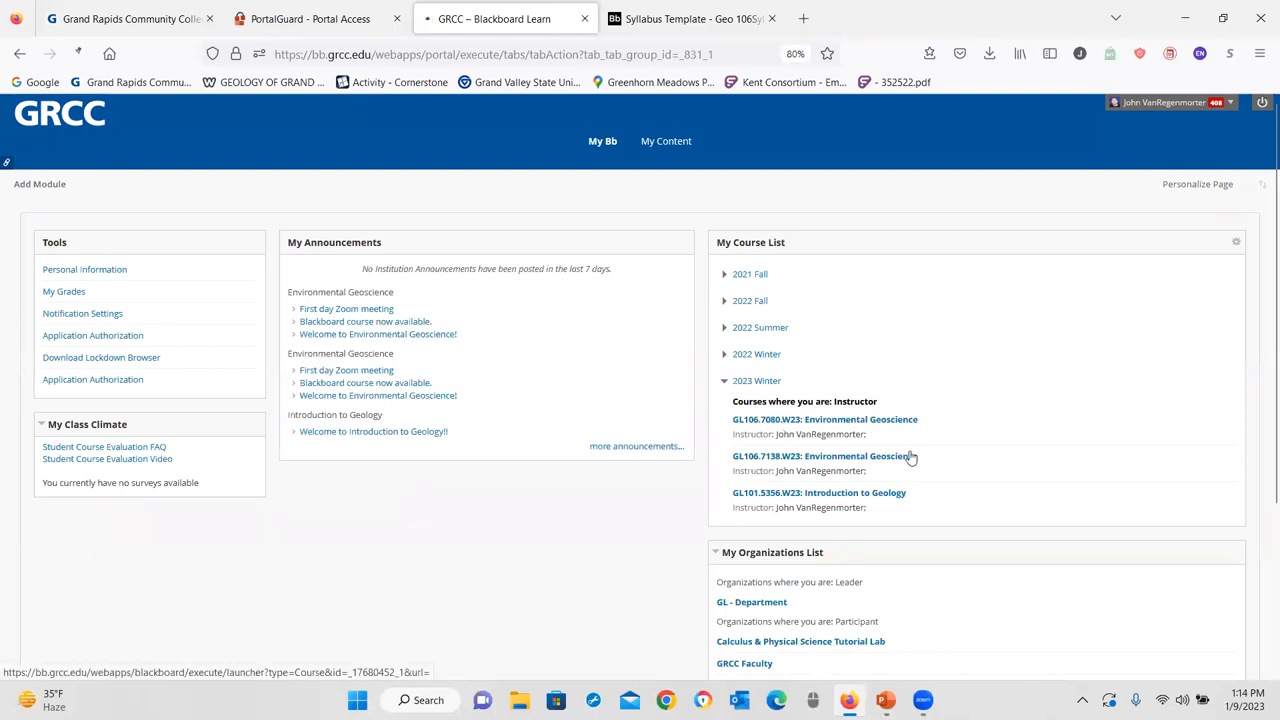
left_click(825, 419)
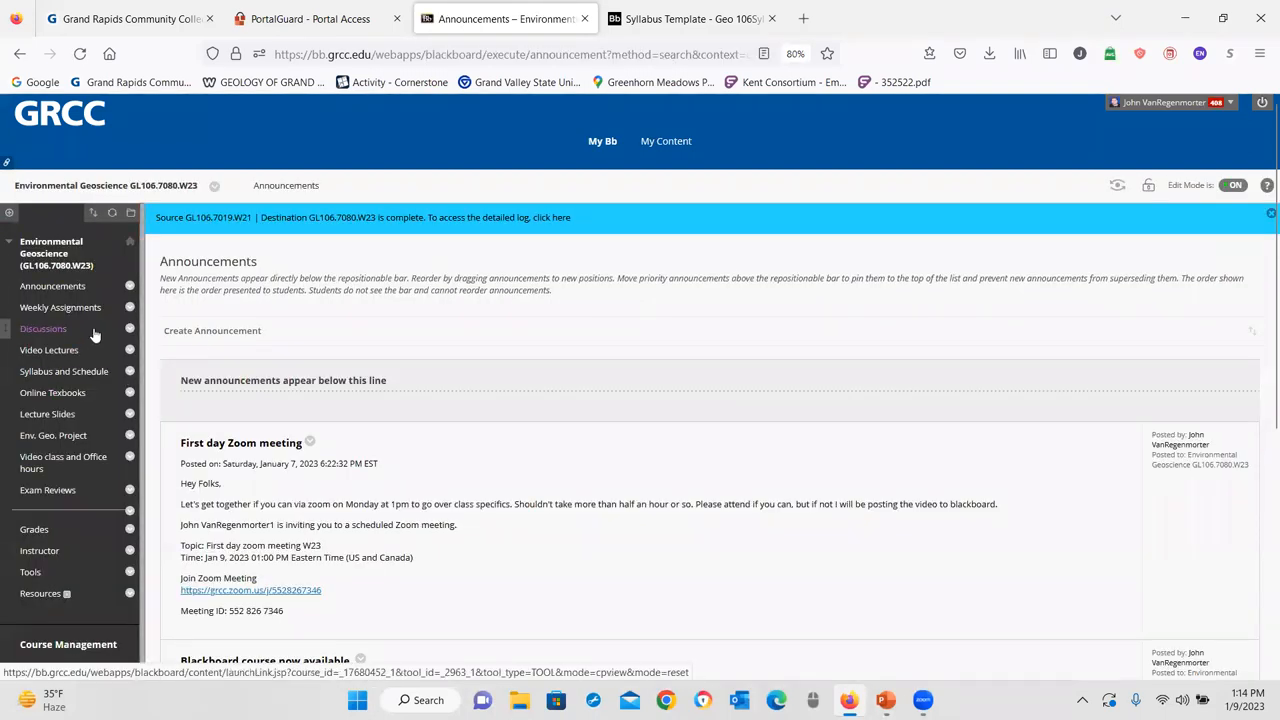
mouse_move(60, 307)
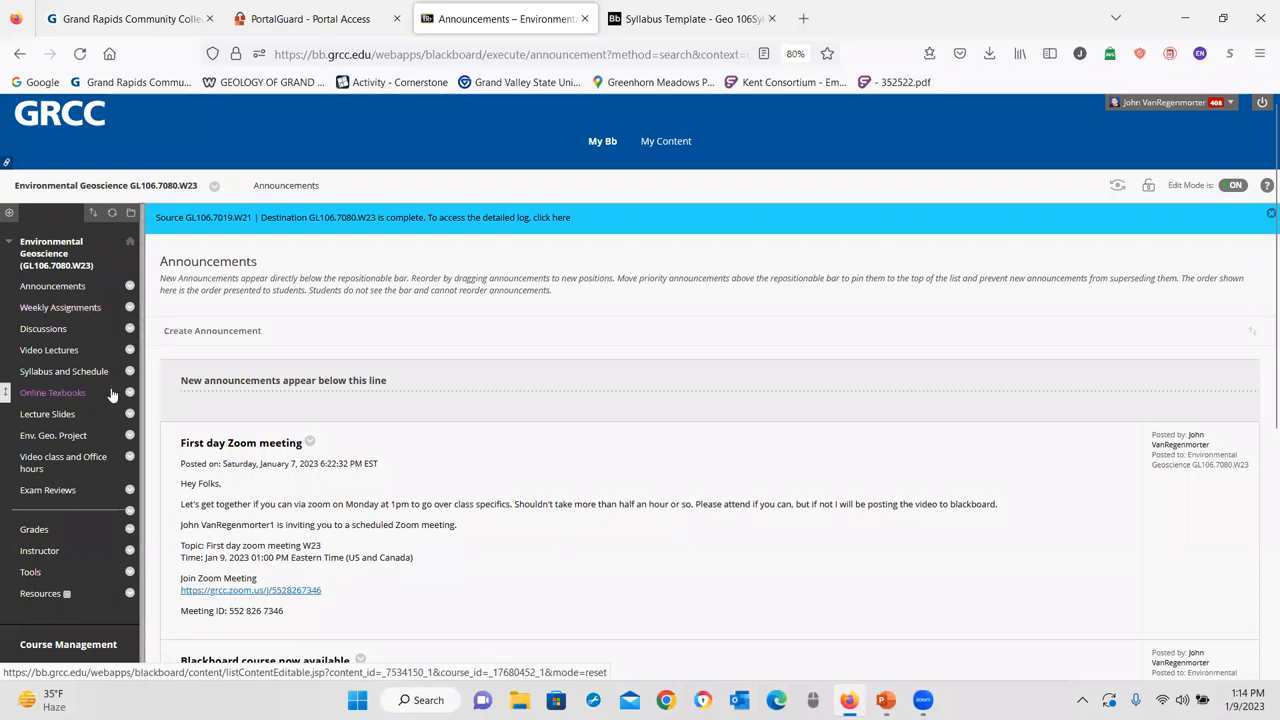
- Bring up and dismiss the Online Textbooks link options, then open Syllabus and Schedule
left_click(128, 392)
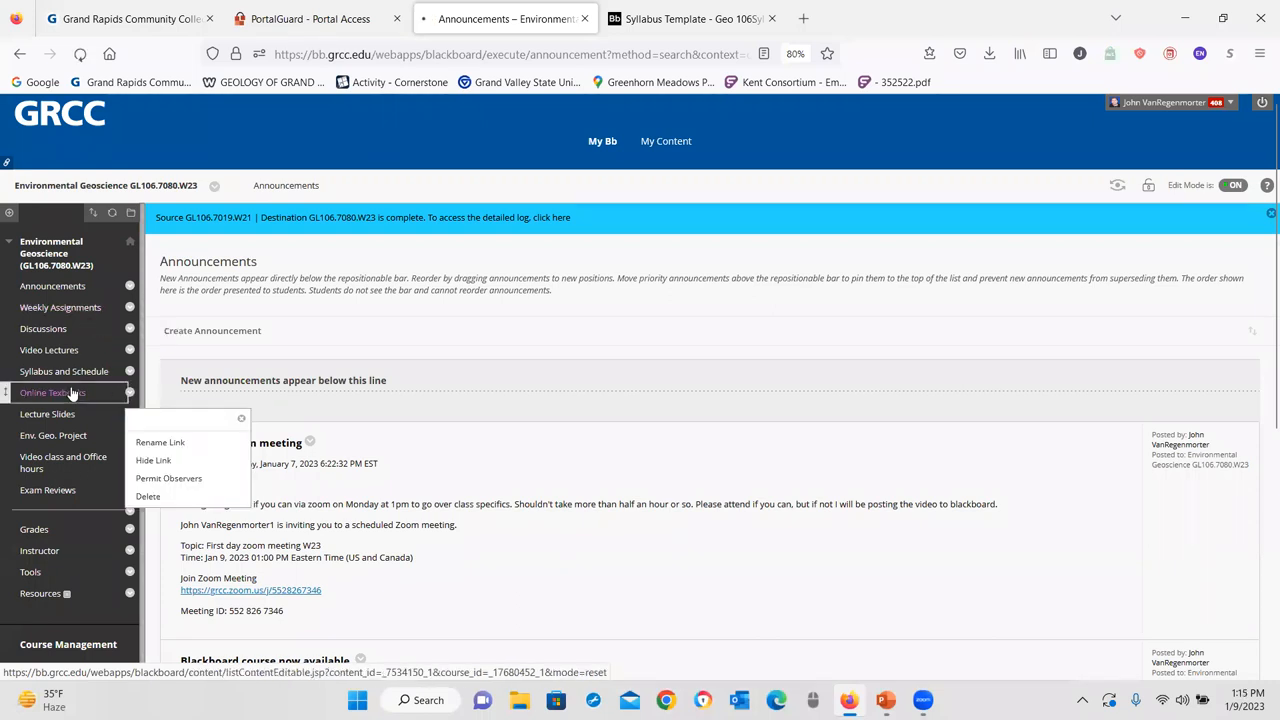
left_click(53, 392)
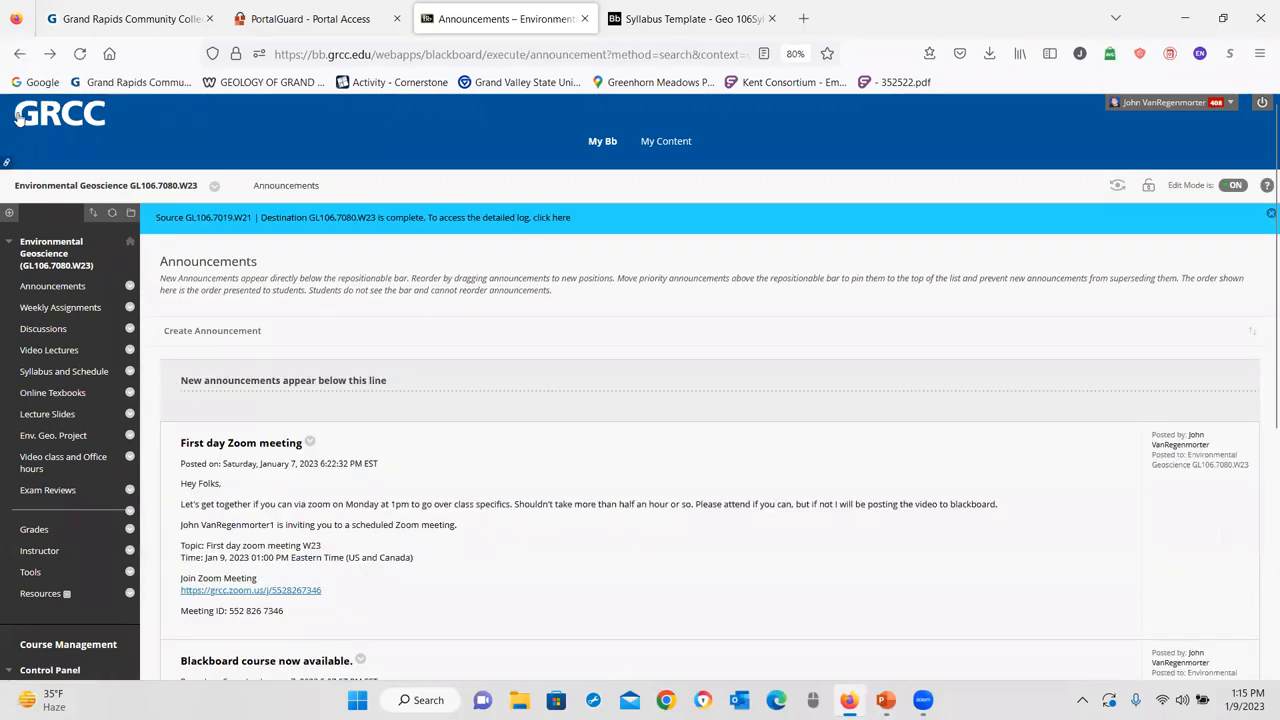
mouse_move(908, 177)
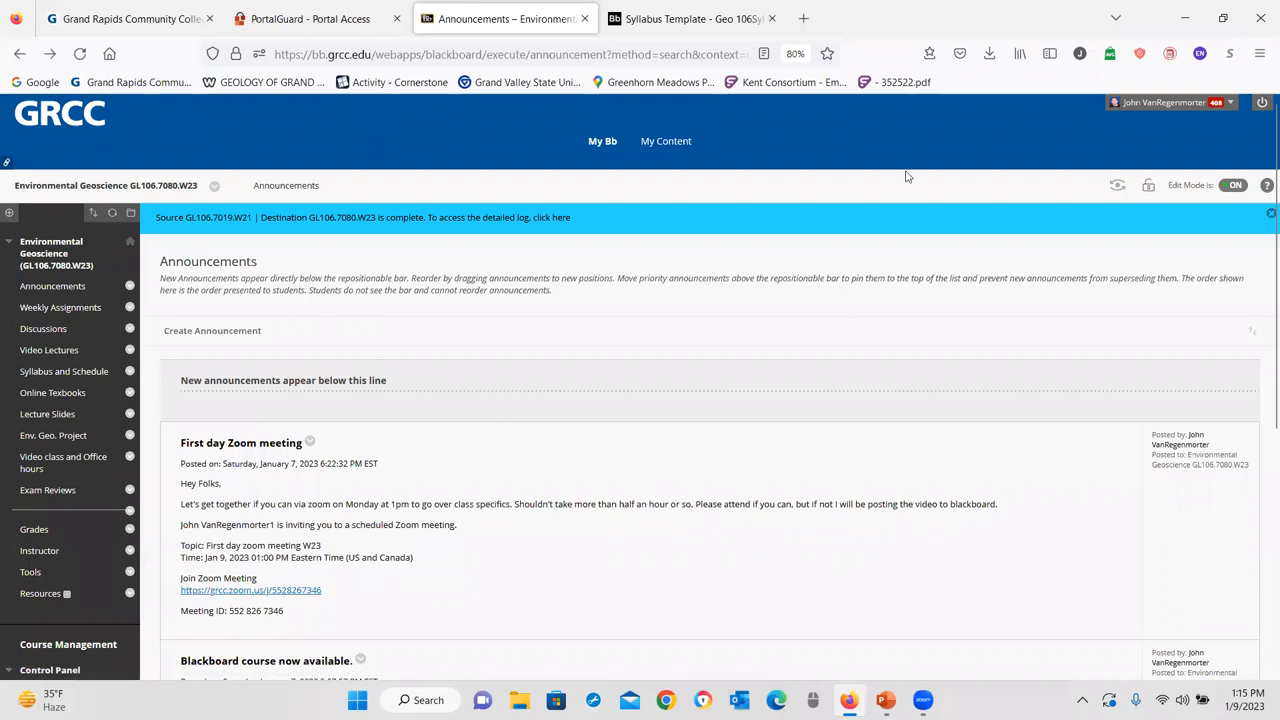
mouse_move(678, 212)
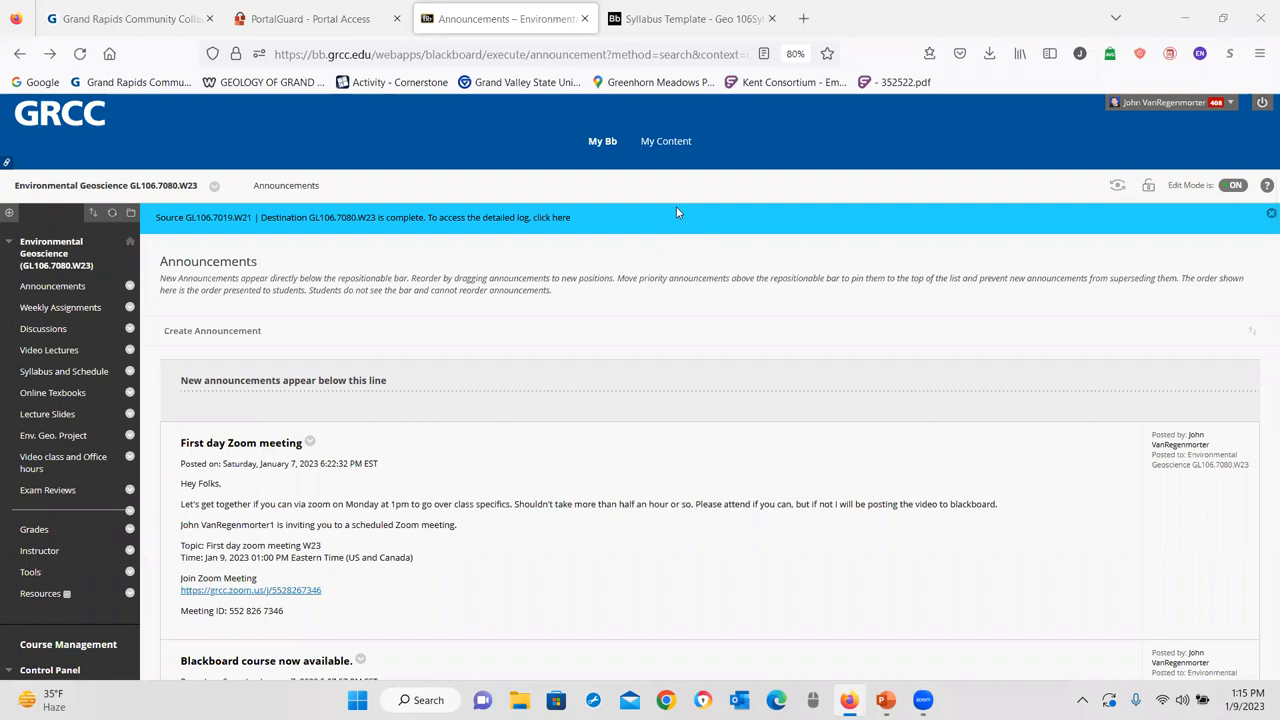
mouse_move(770, 177)
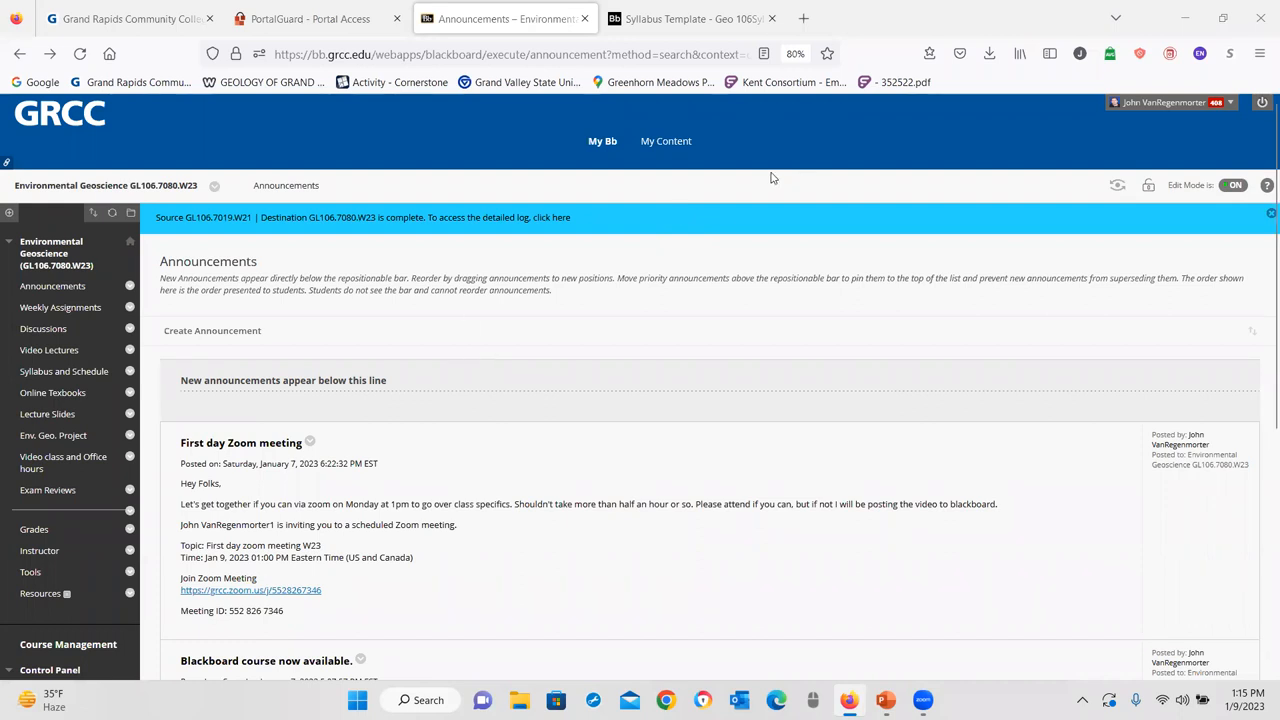
mouse_move(765, 176)
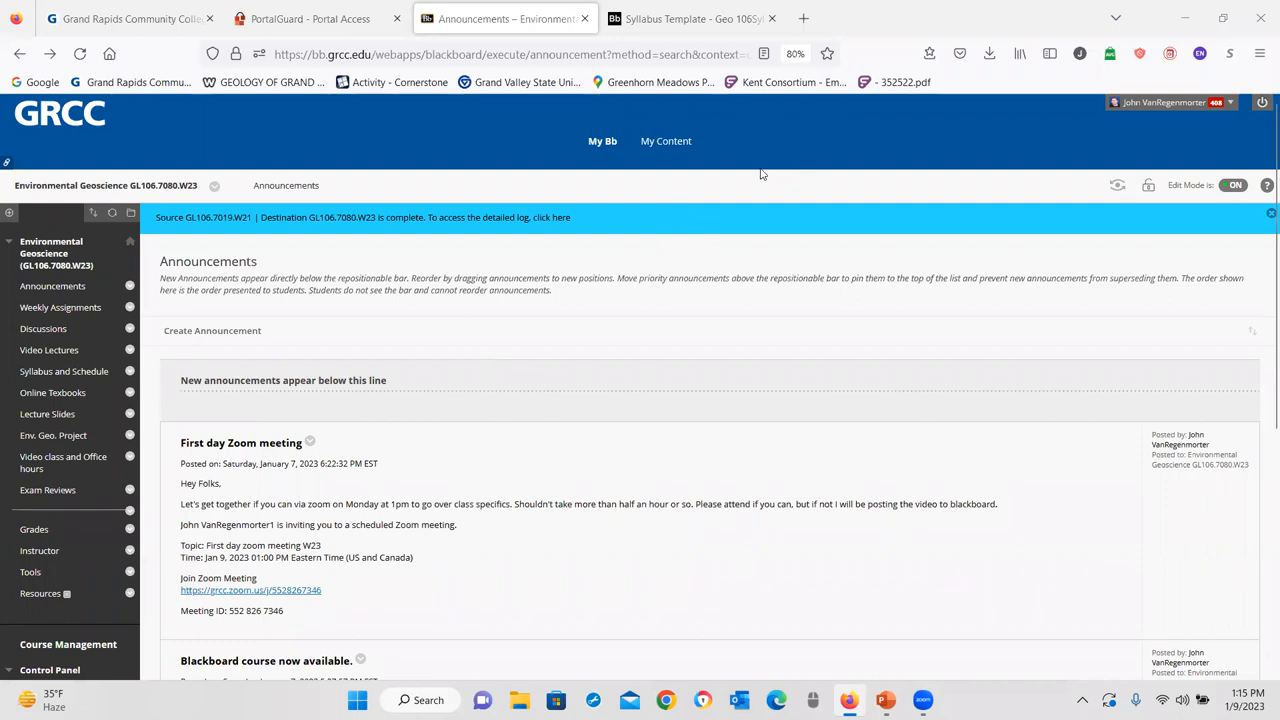
mouse_move(84, 329)
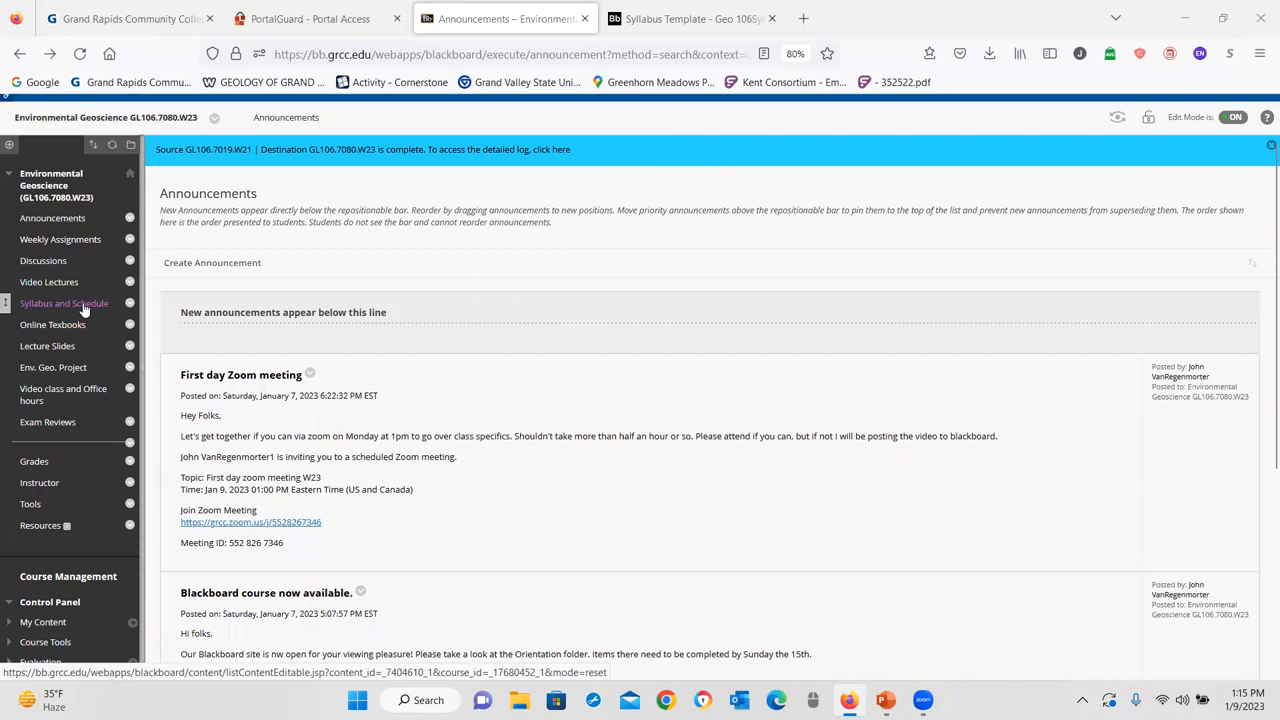
left_click(63, 303)
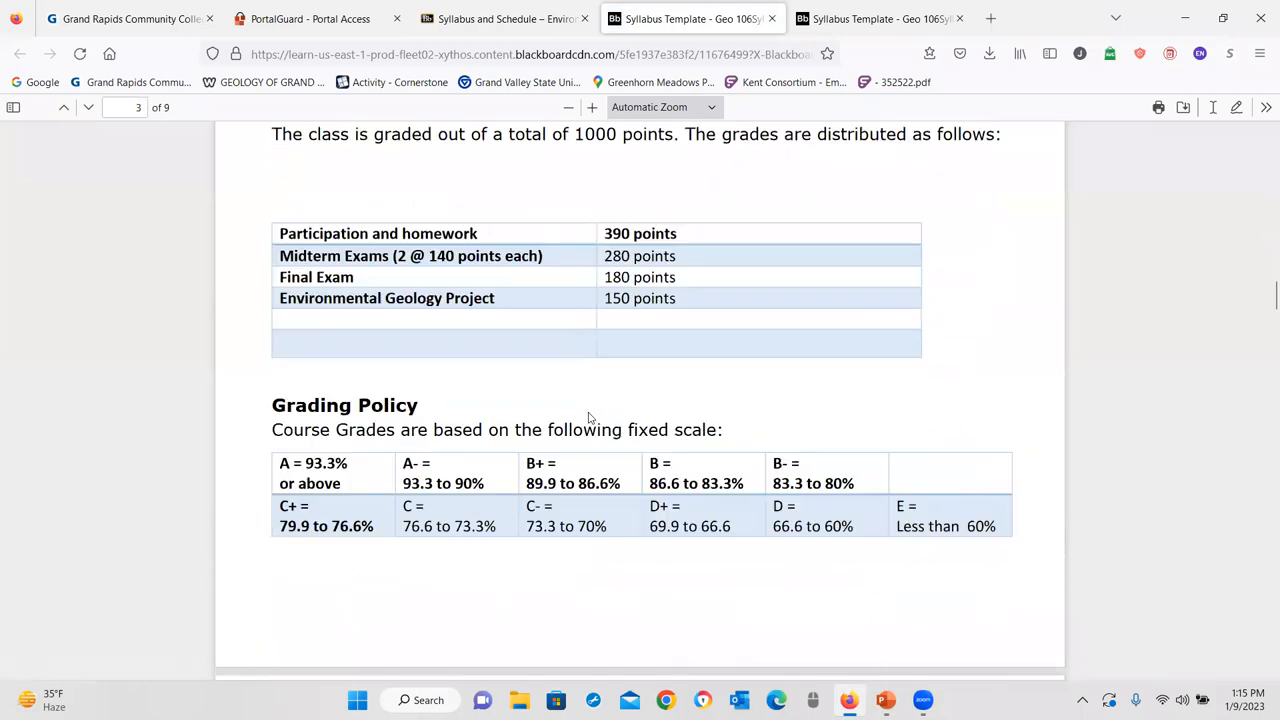
- Scroll through the project grading pieces on syllabus page 4, then close the PDF tab
scroll("down", 3)
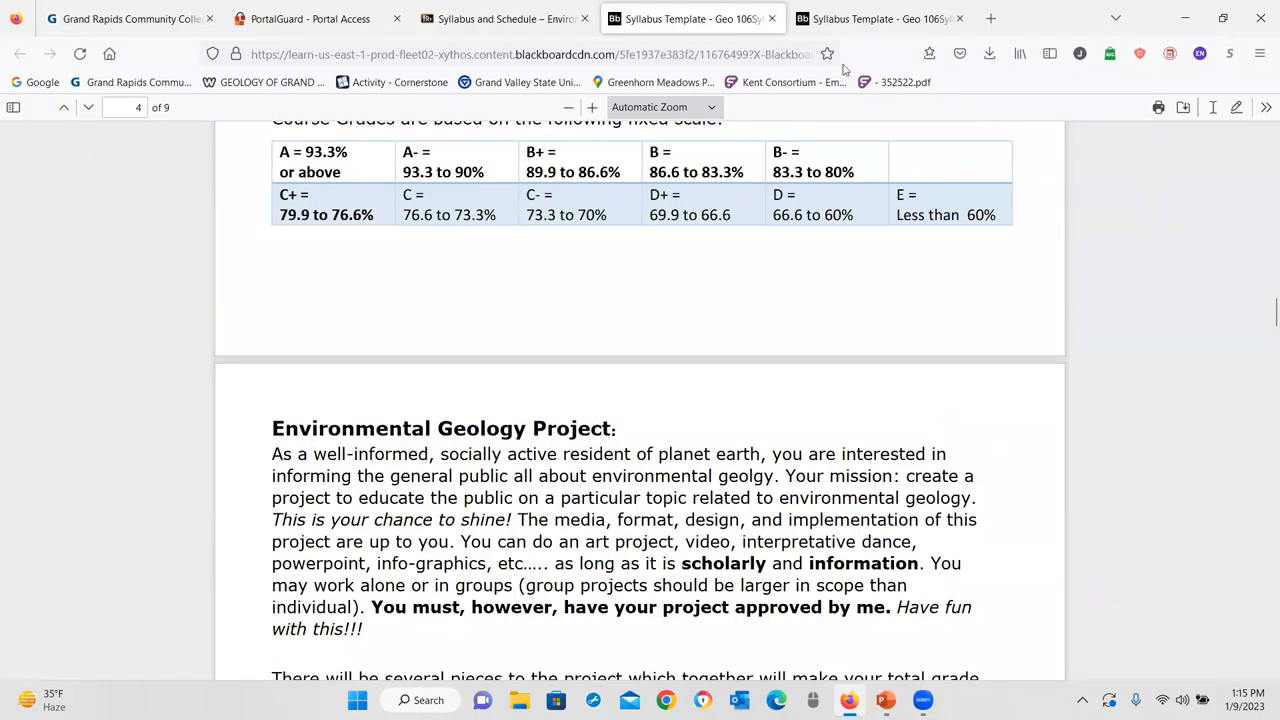
scroll("down", 3)
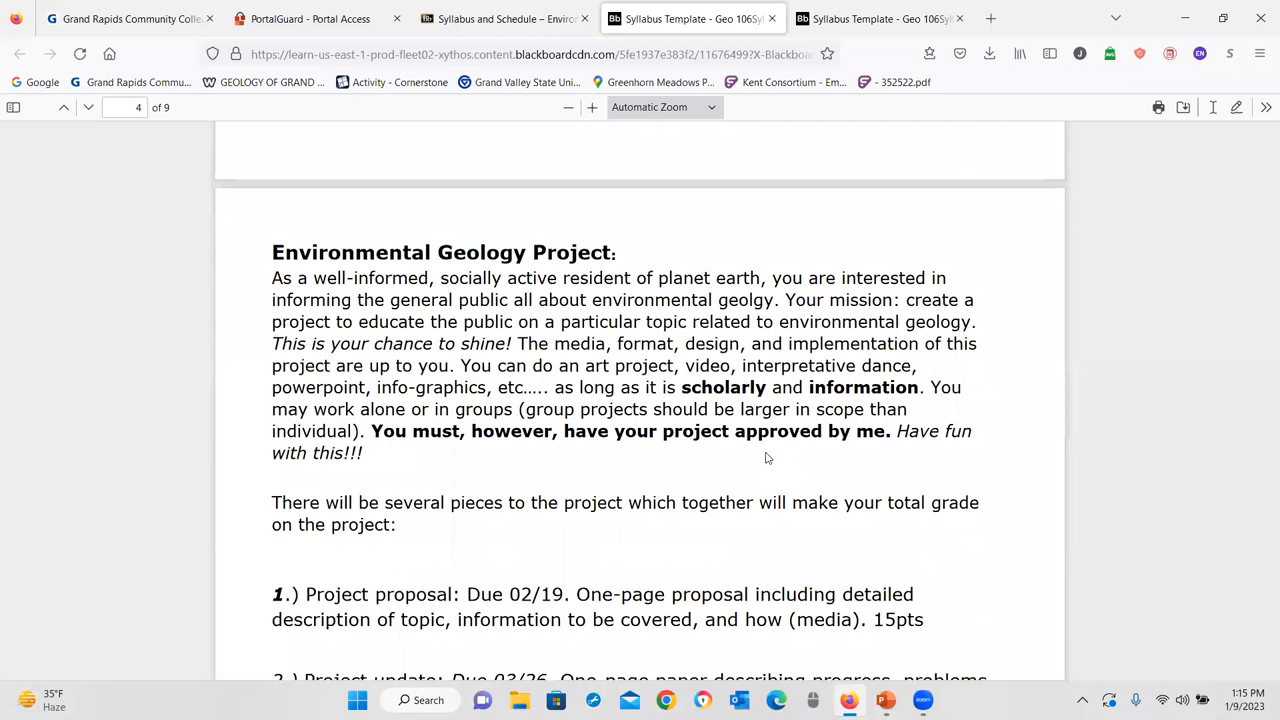
mouse_move(770, 448)
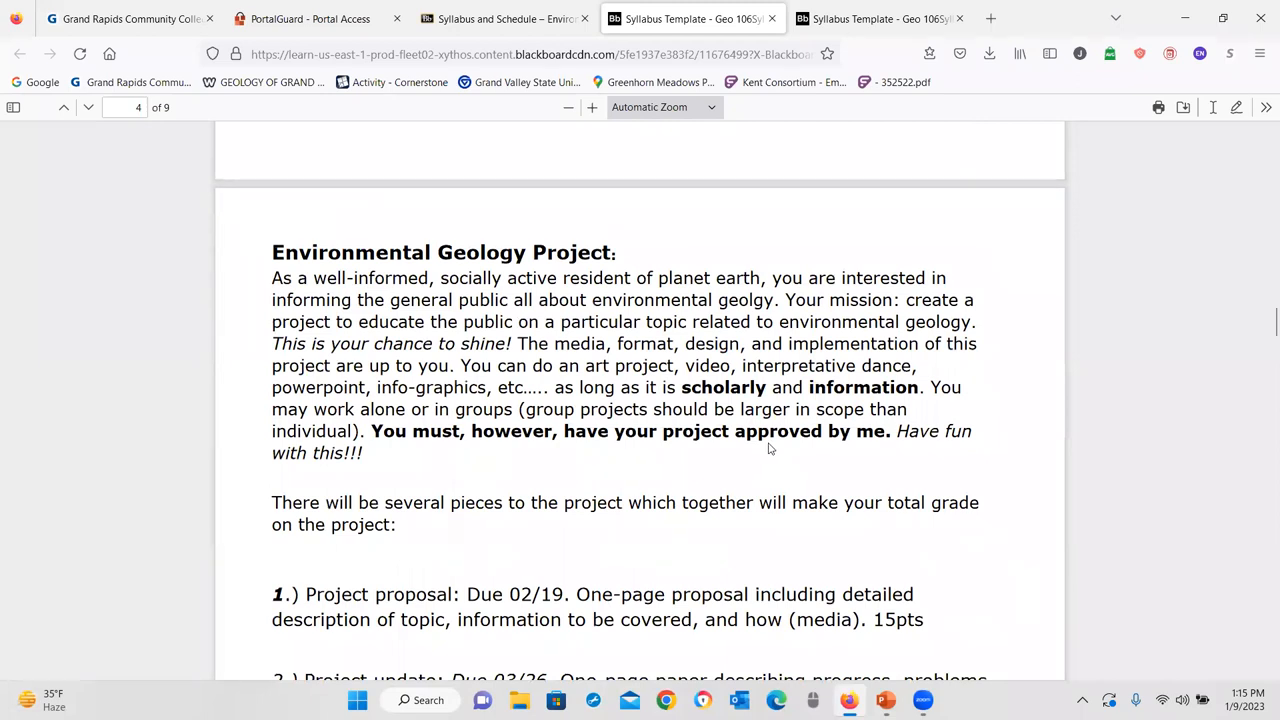
mouse_move(377, 305)
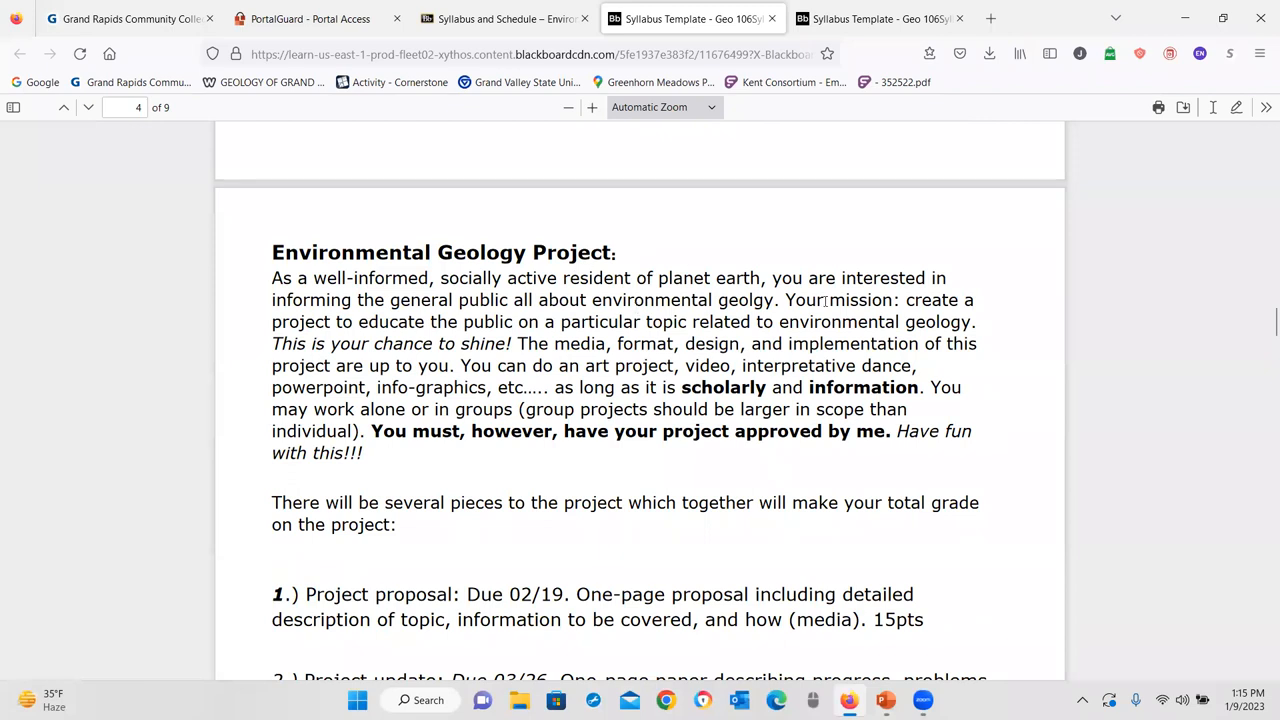
mouse_move(824, 301)
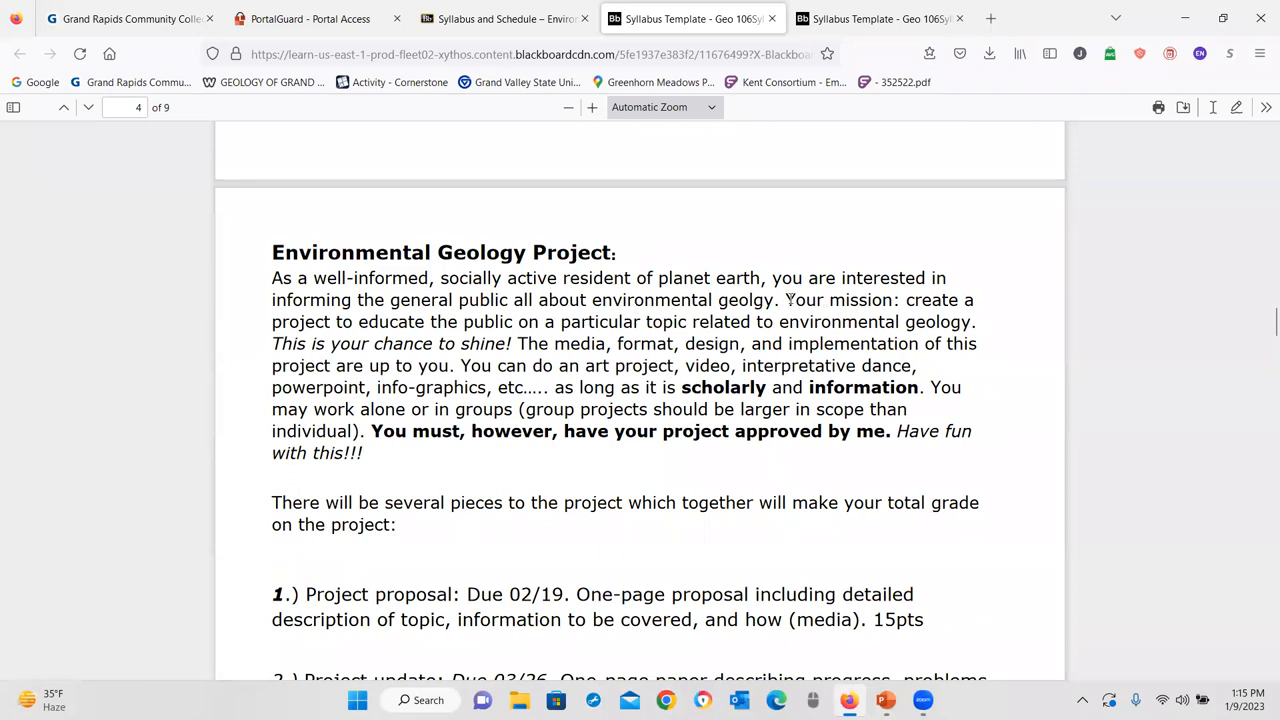
mouse_move(675, 340)
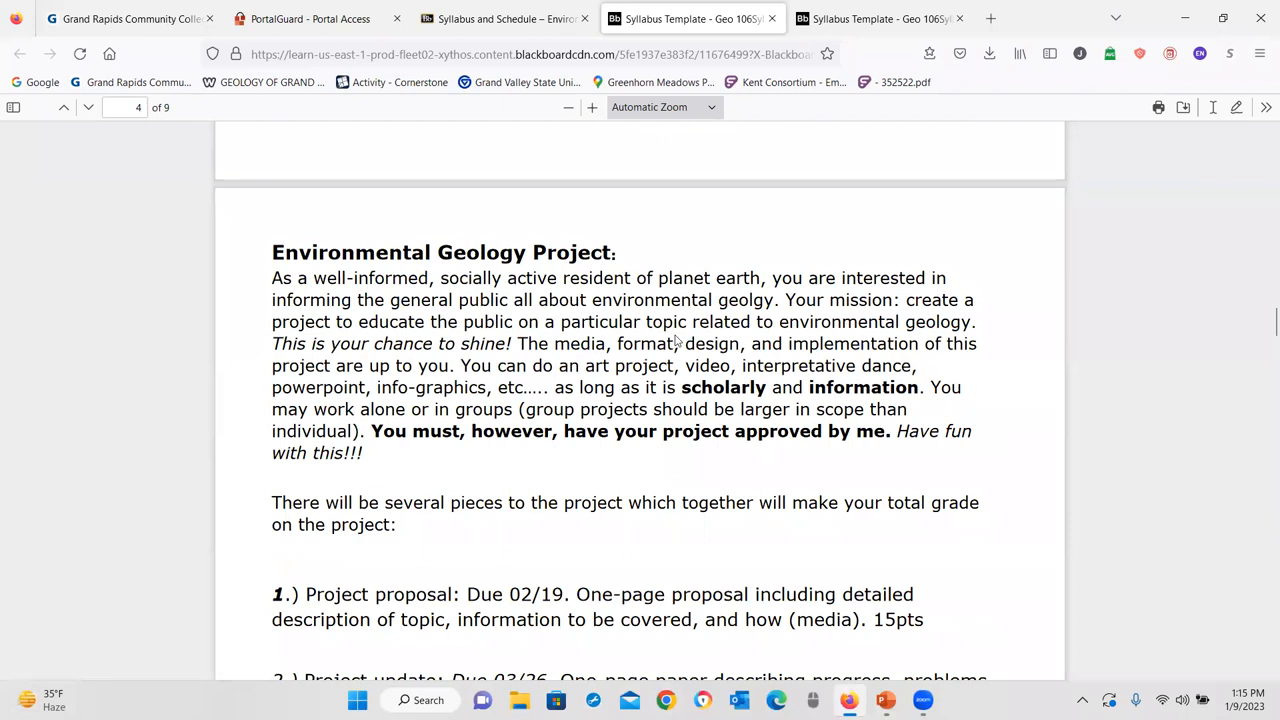
mouse_move(680, 333)
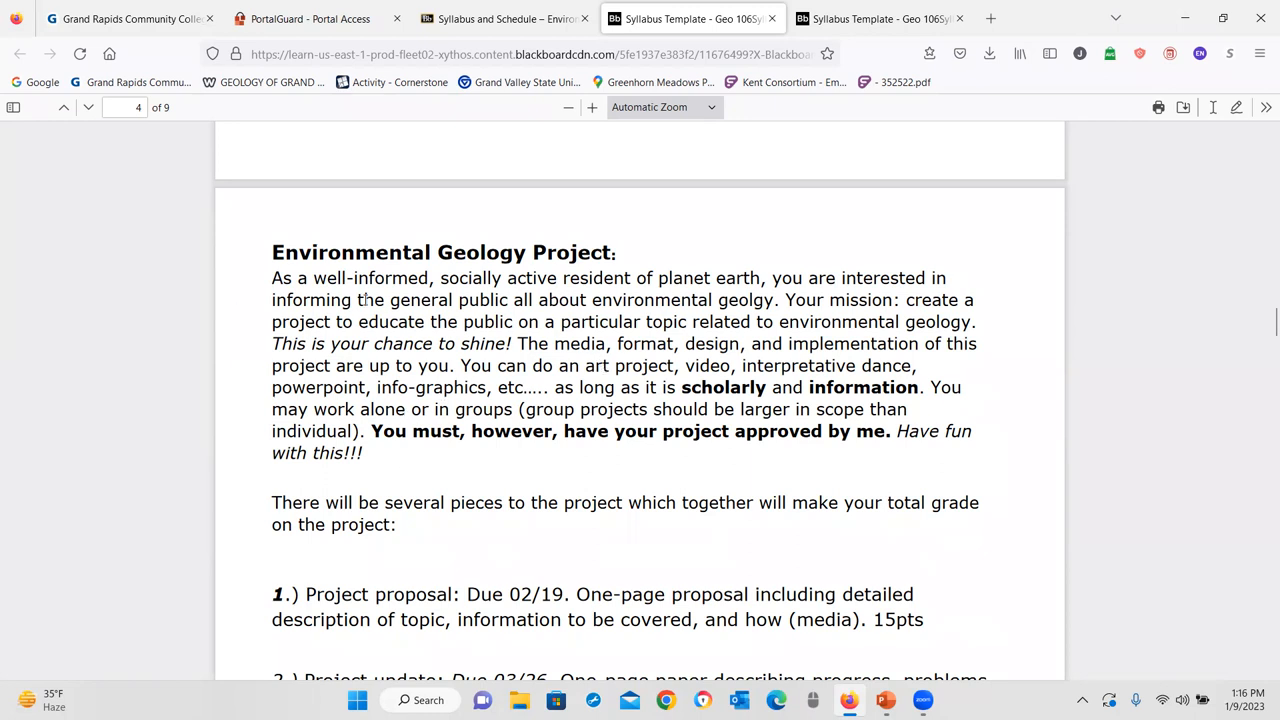
scroll("down", 3)
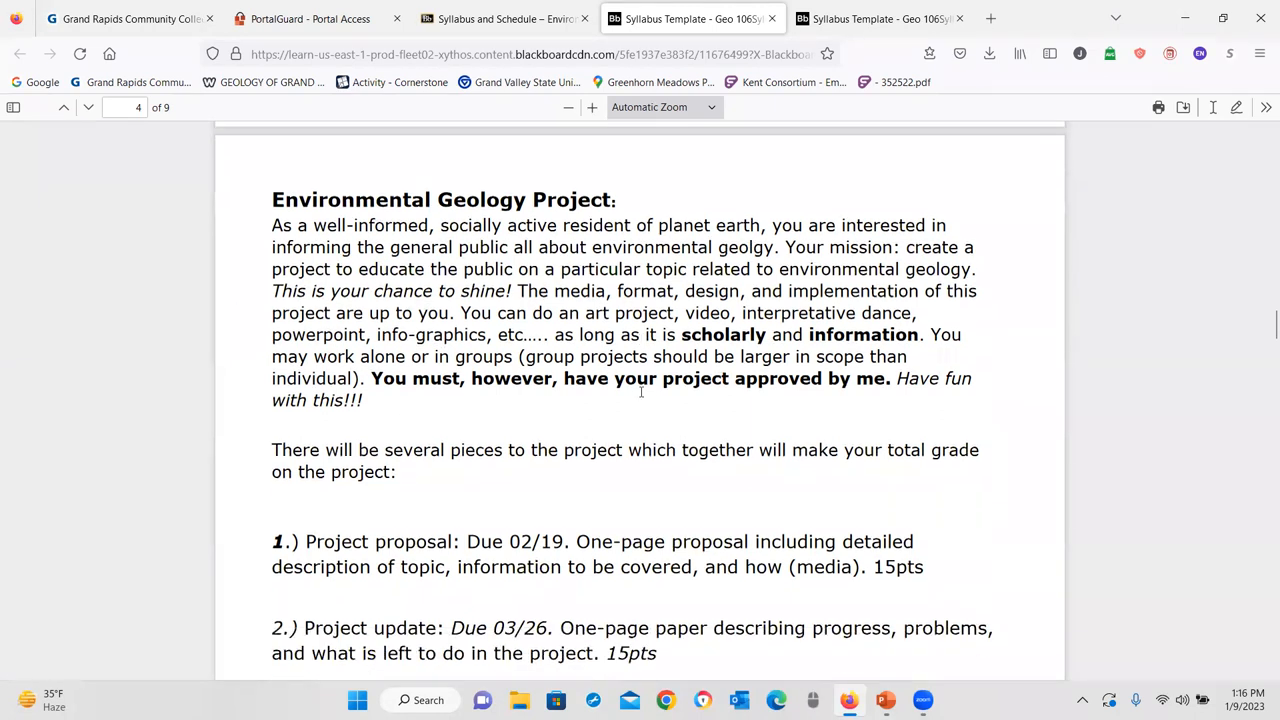
scroll("down", 3)
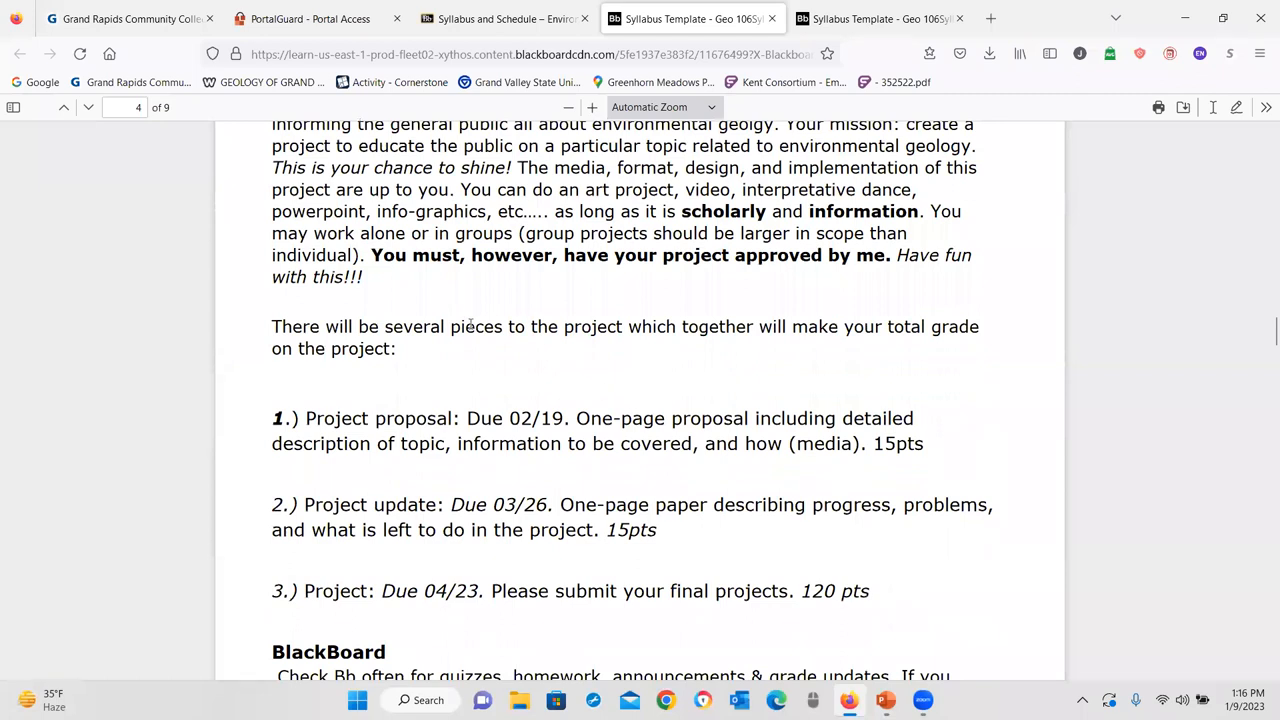
scroll("down", 3)
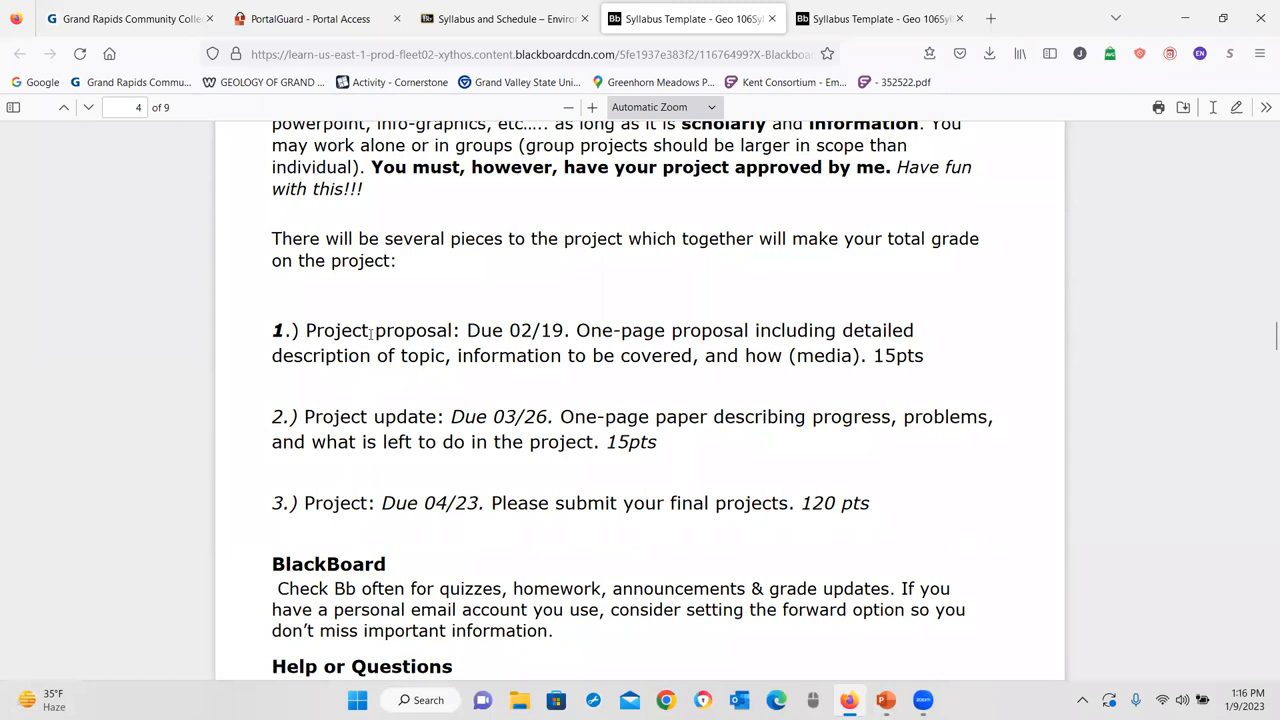
mouse_move(337, 325)
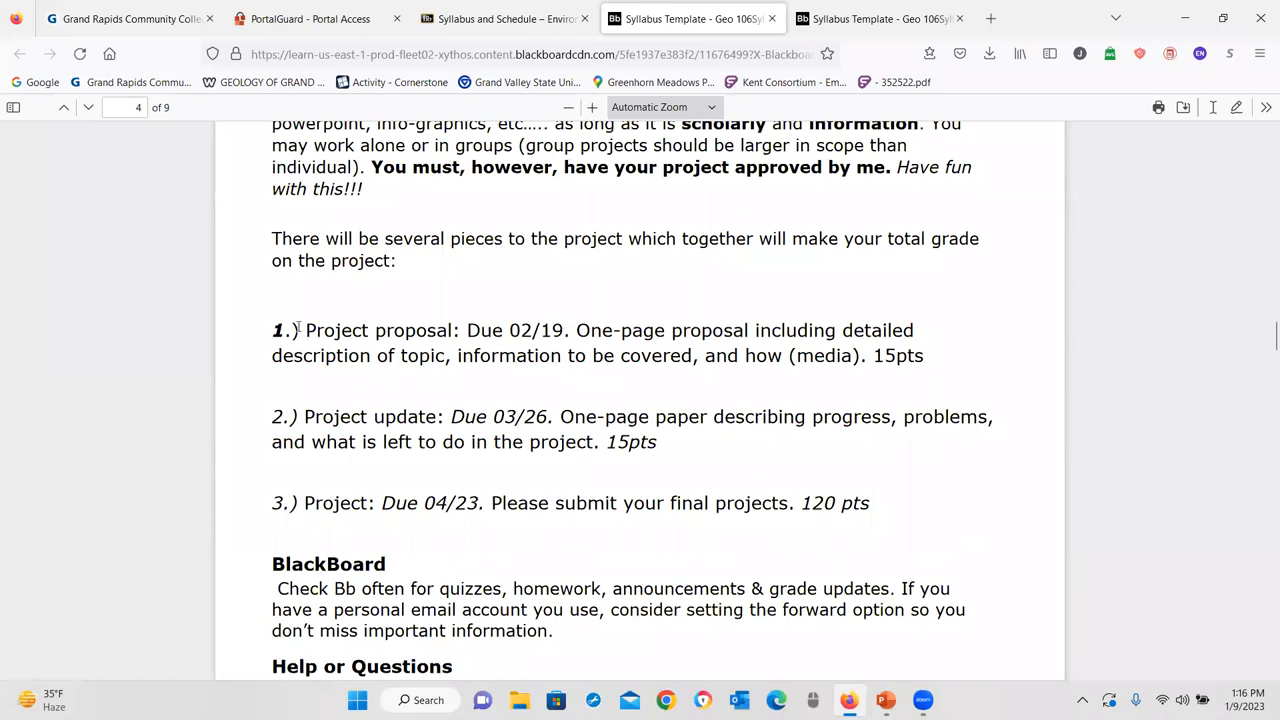
mouse_move(478, 322)
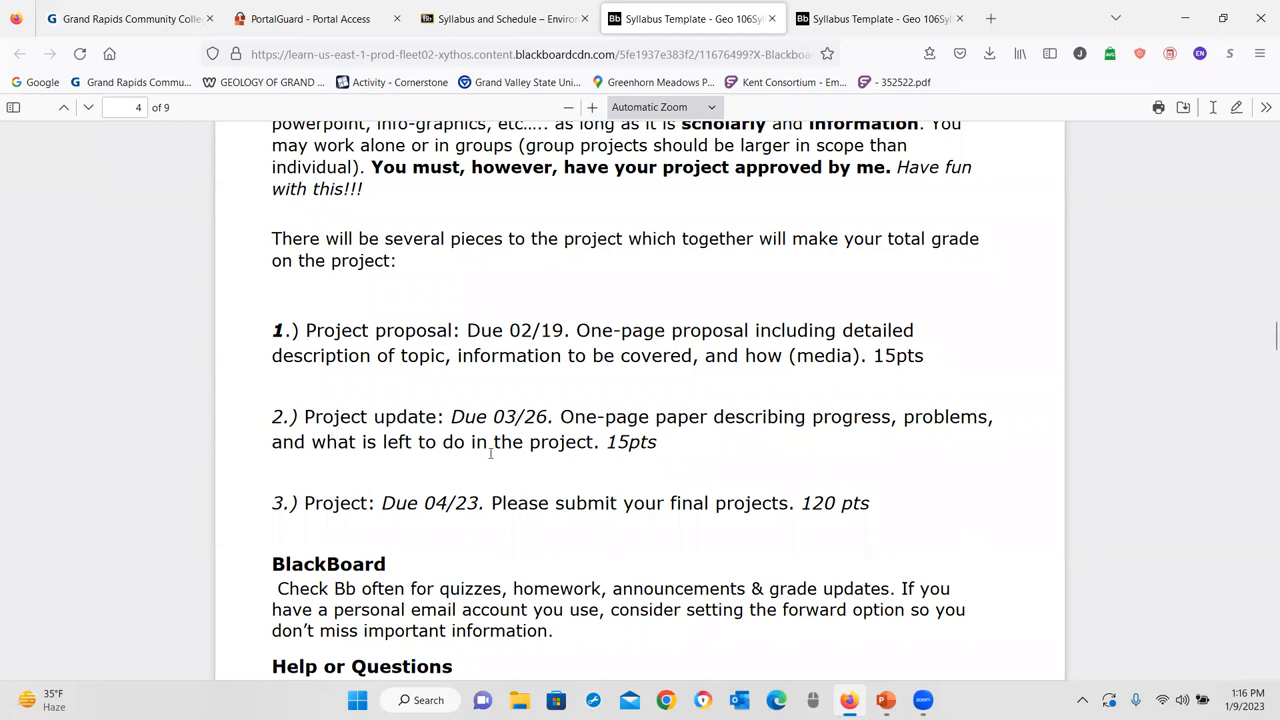
mouse_move(484, 447)
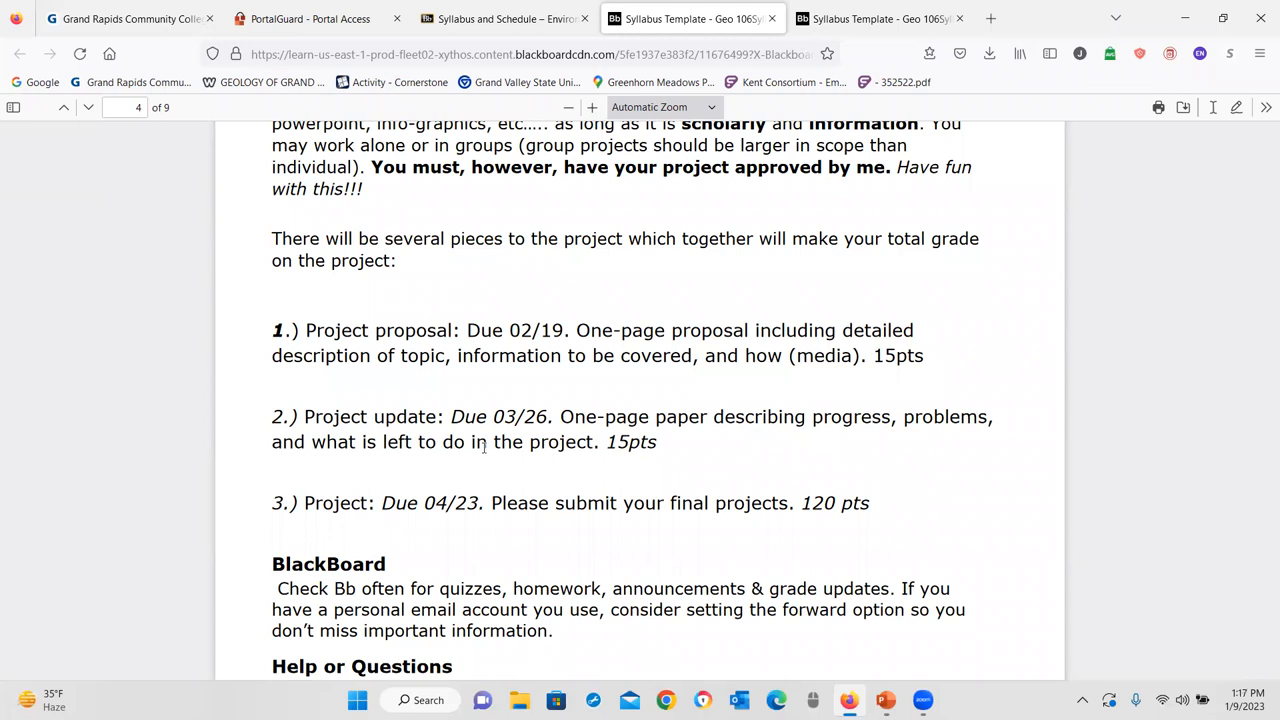
mouse_move(458, 661)
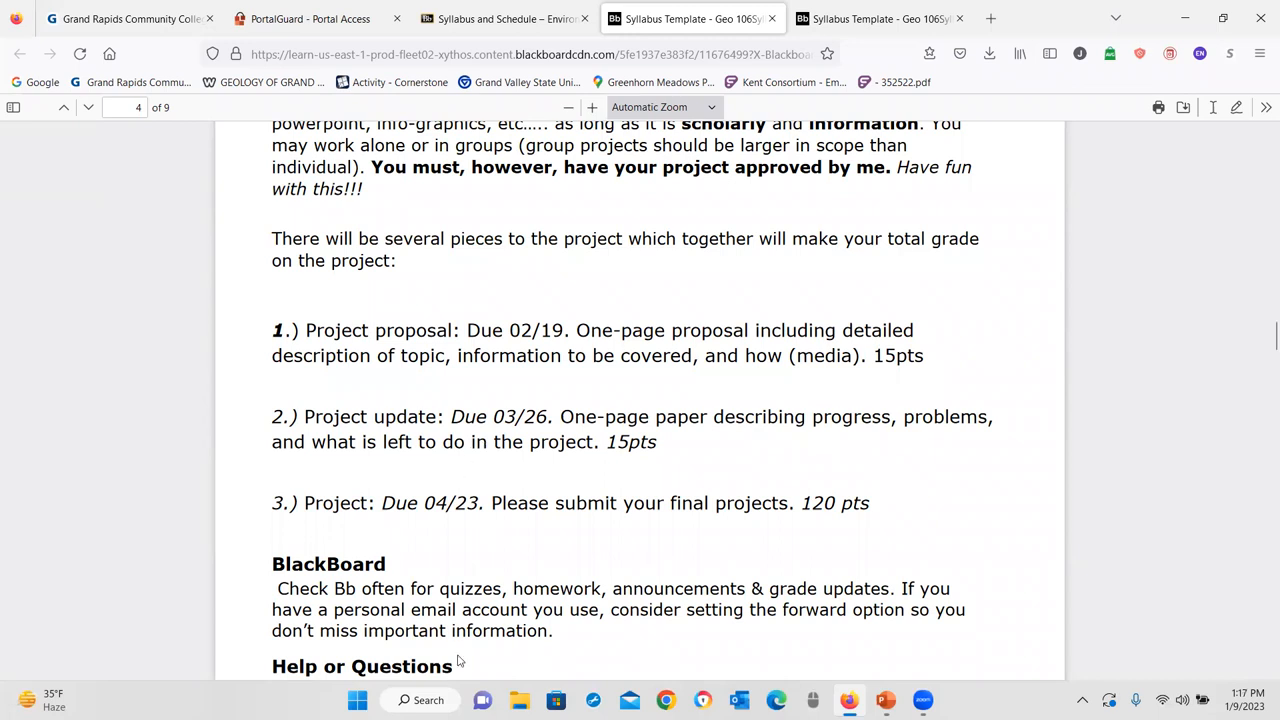
mouse_move(447, 521)
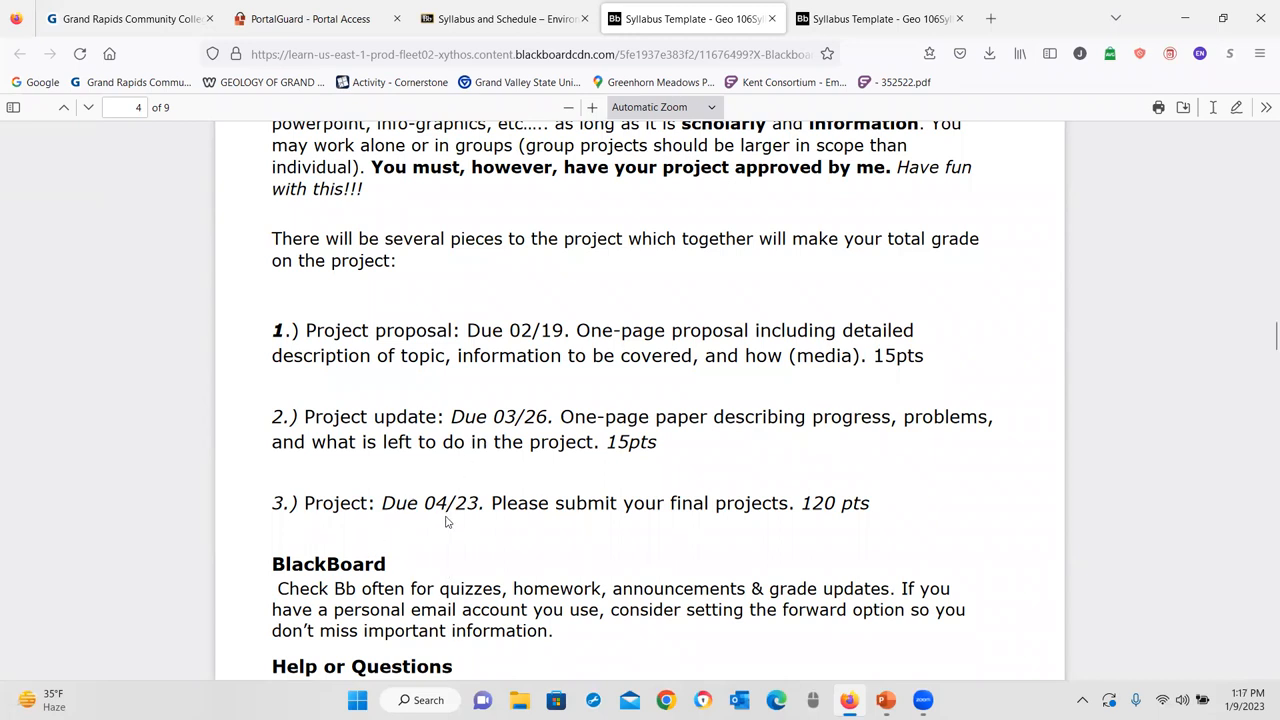
mouse_move(830, 396)
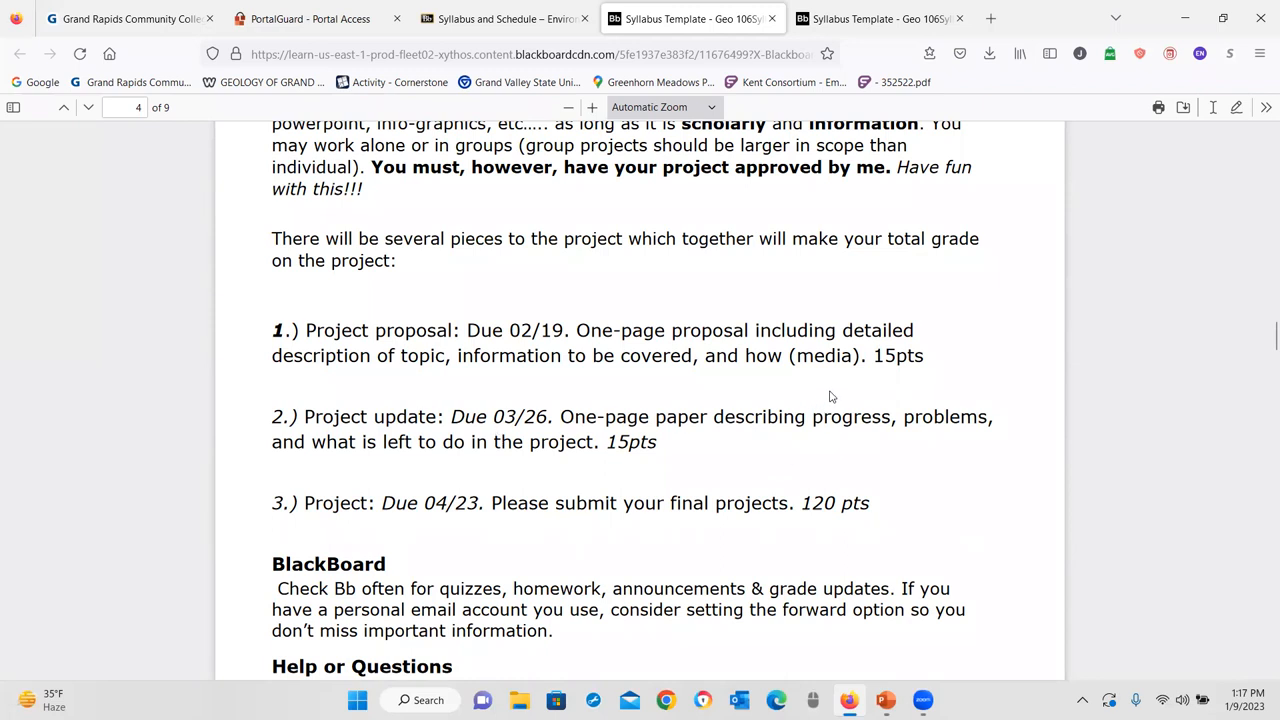
mouse_move(960, 506)
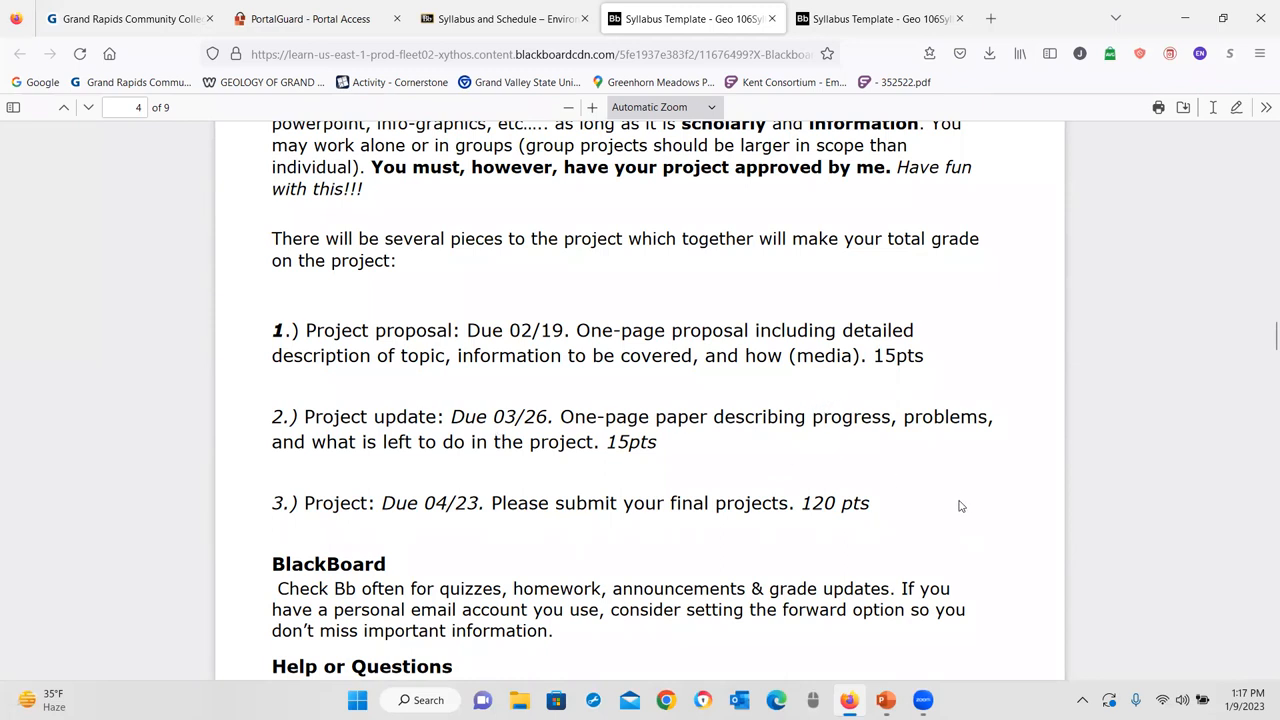
mouse_move(903, 492)
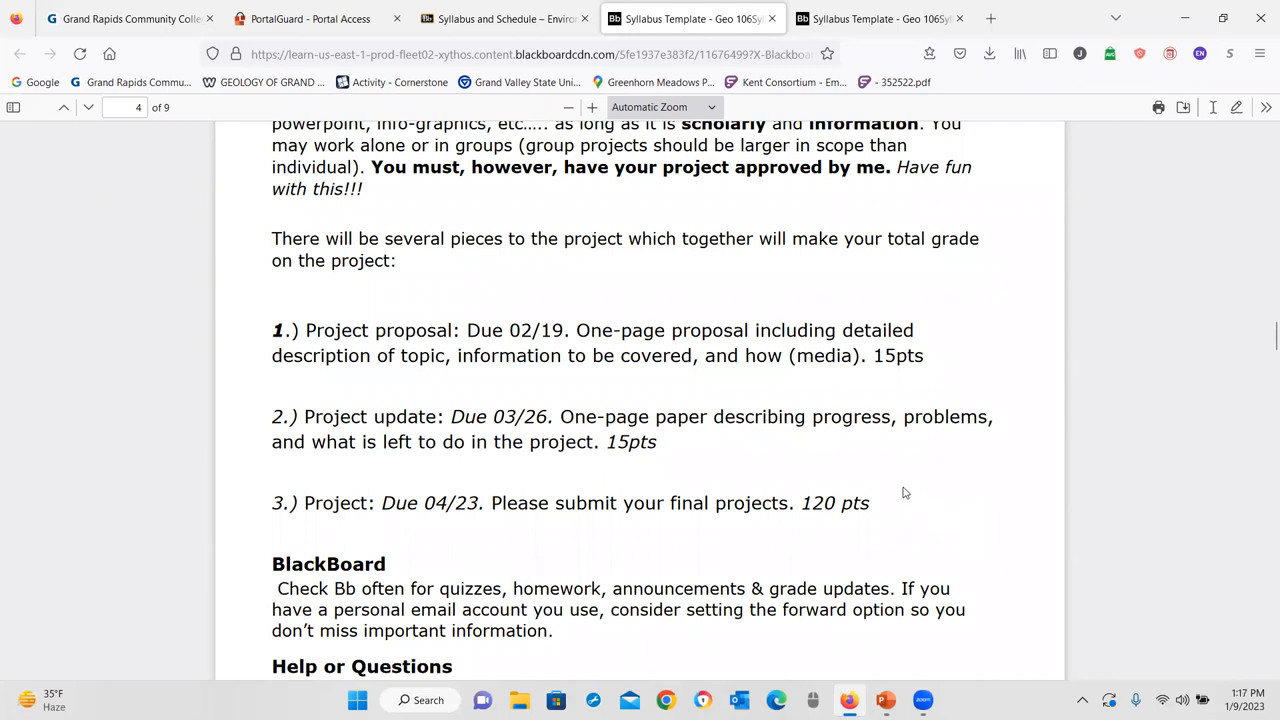
scroll("down", 3)
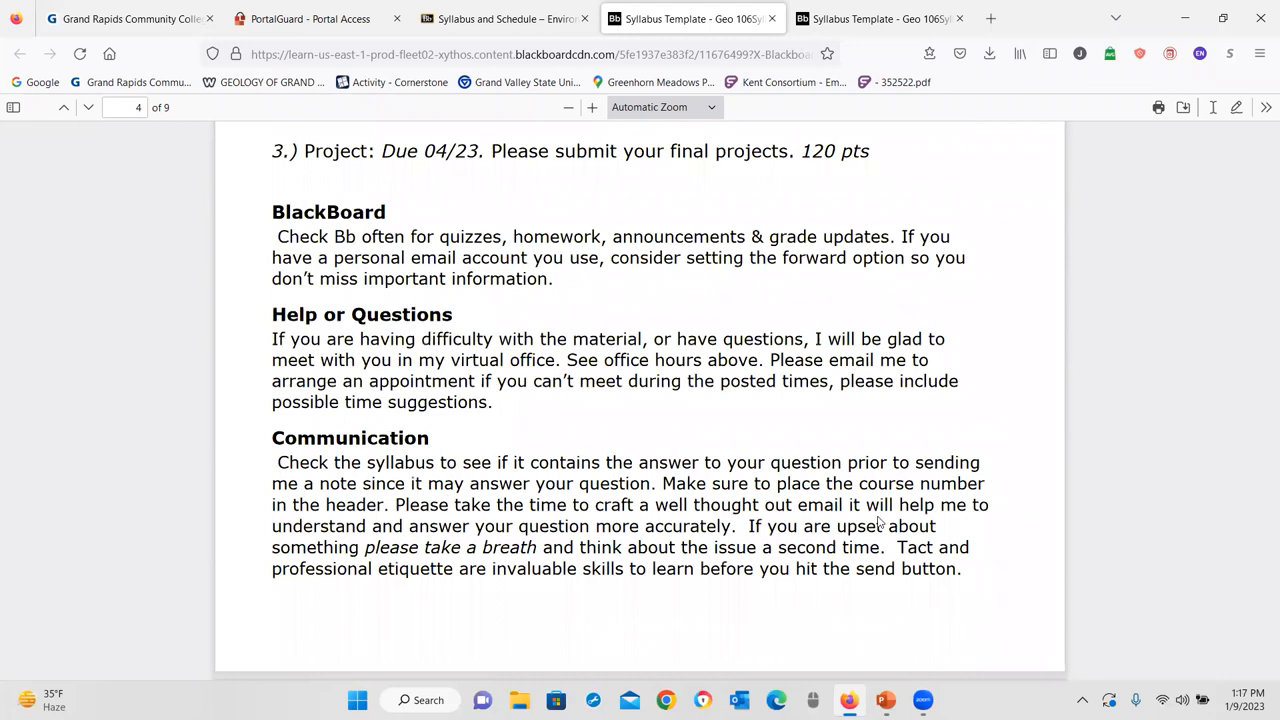
mouse_move(543, 687)
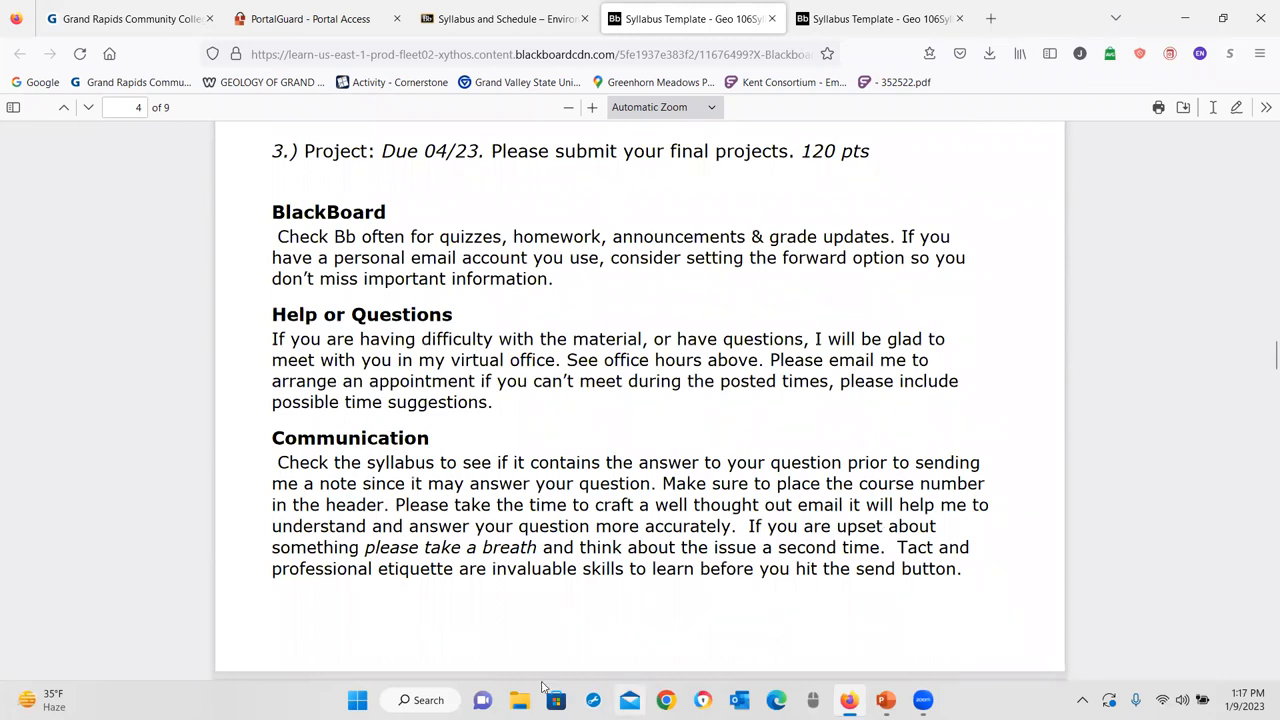
mouse_move(633, 415)
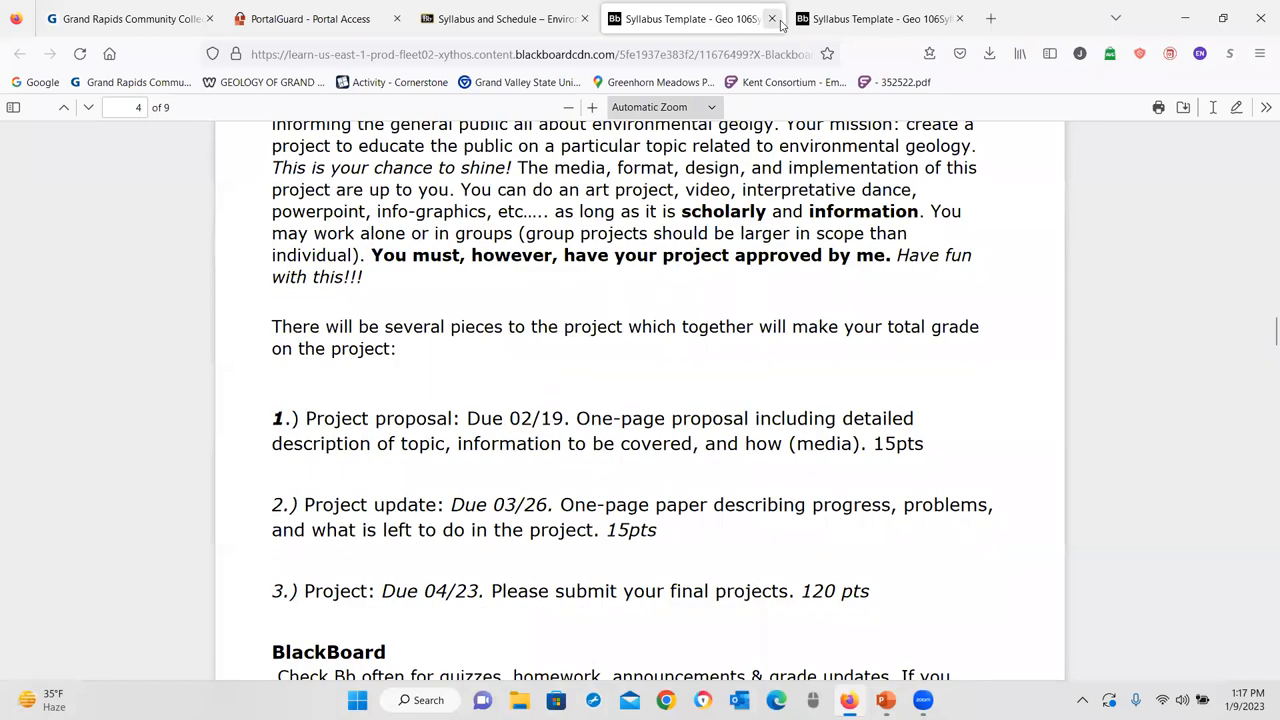
left_click(505, 18)
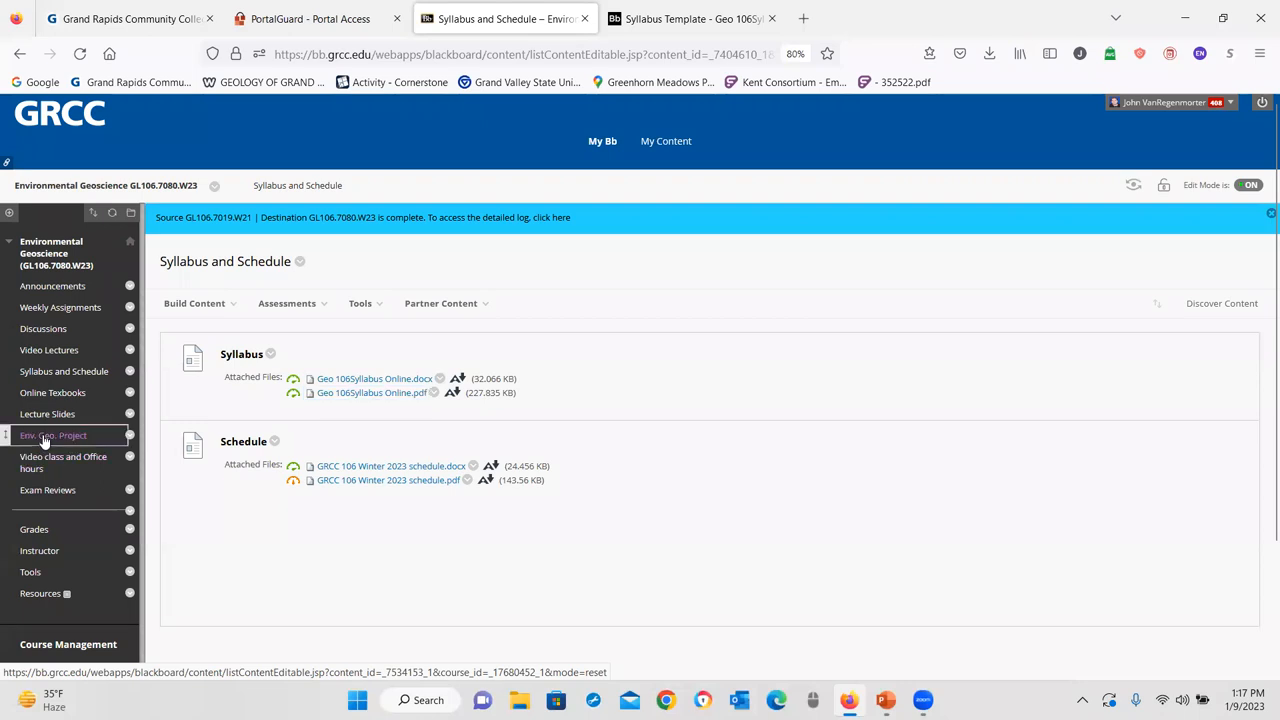
- Save the Environmental geo Project Rubric 106 GRCC file from Env. Geo. Project
left_click(52, 435)
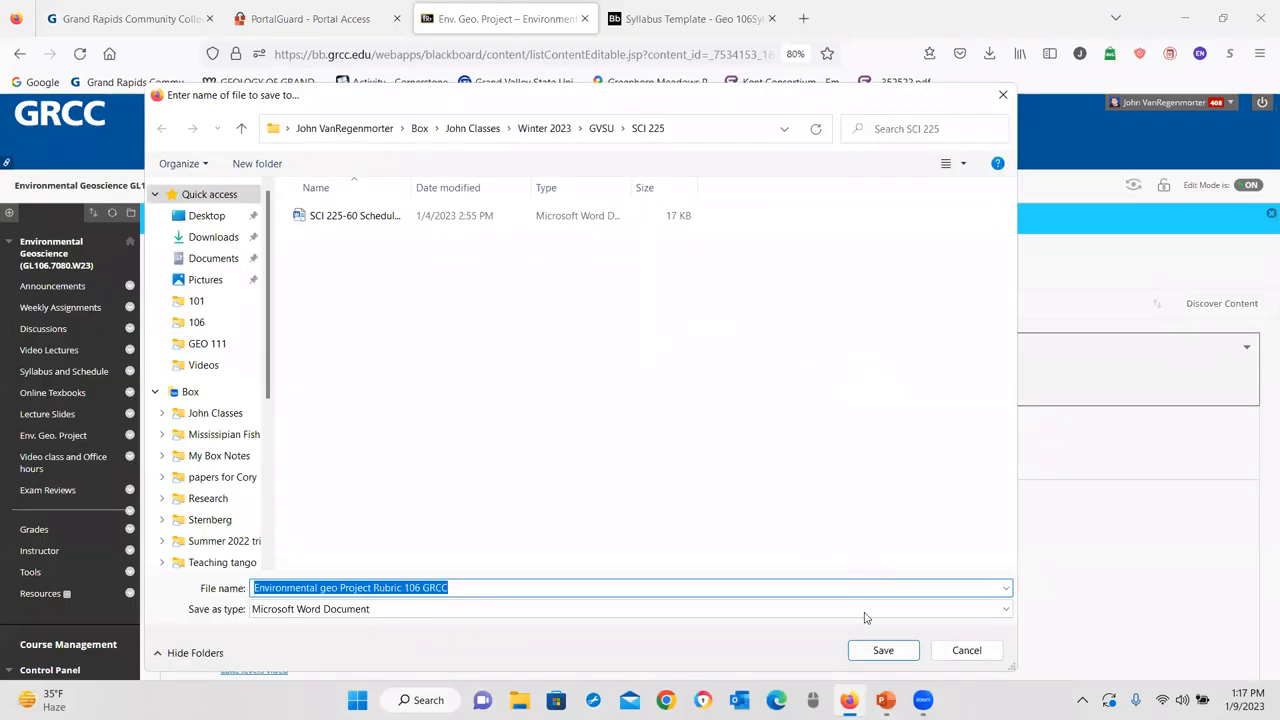
left_click(883, 650)
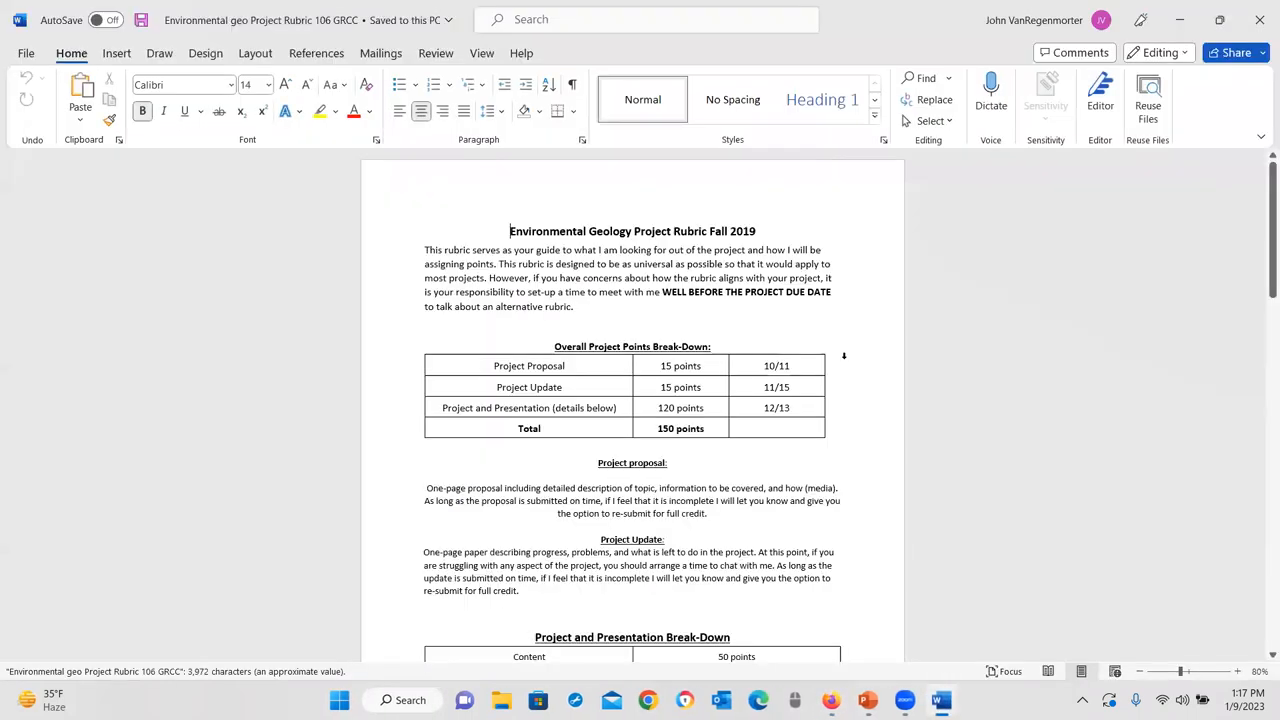
- Scroll through the Project Rubric document's points break-down, content and conventions tables
scroll("down", 3)
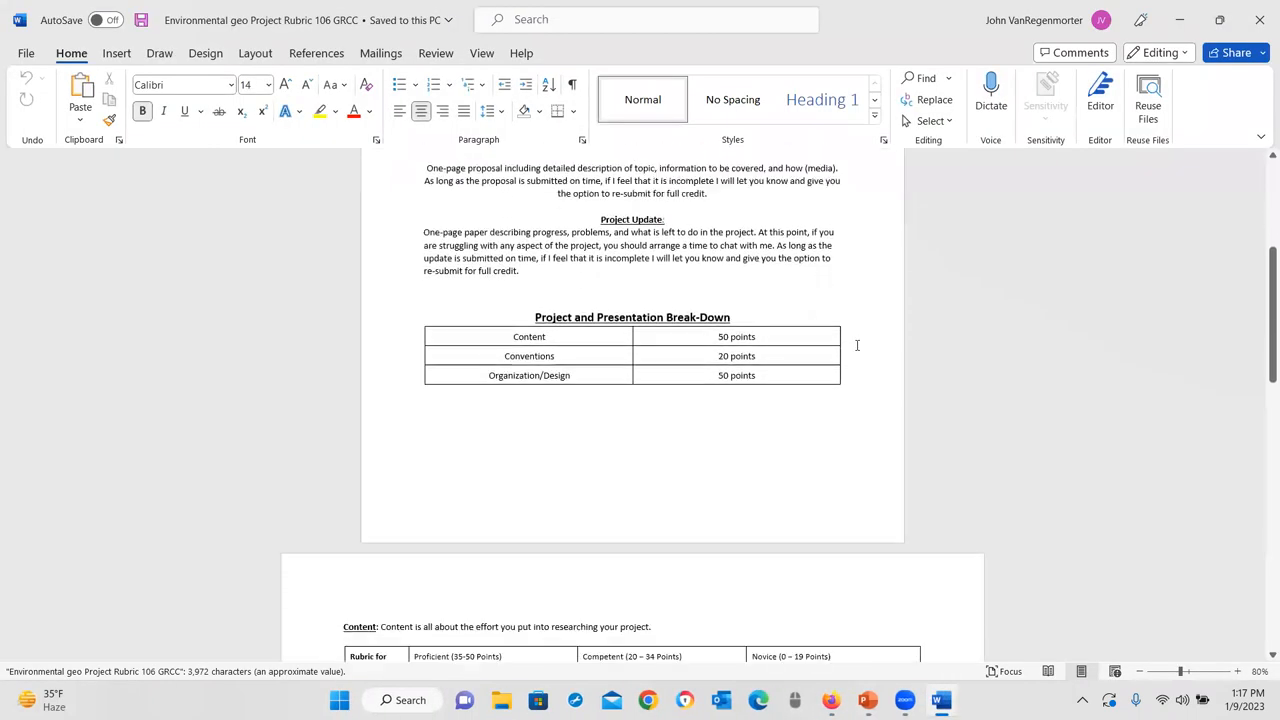
scroll("down", 3)
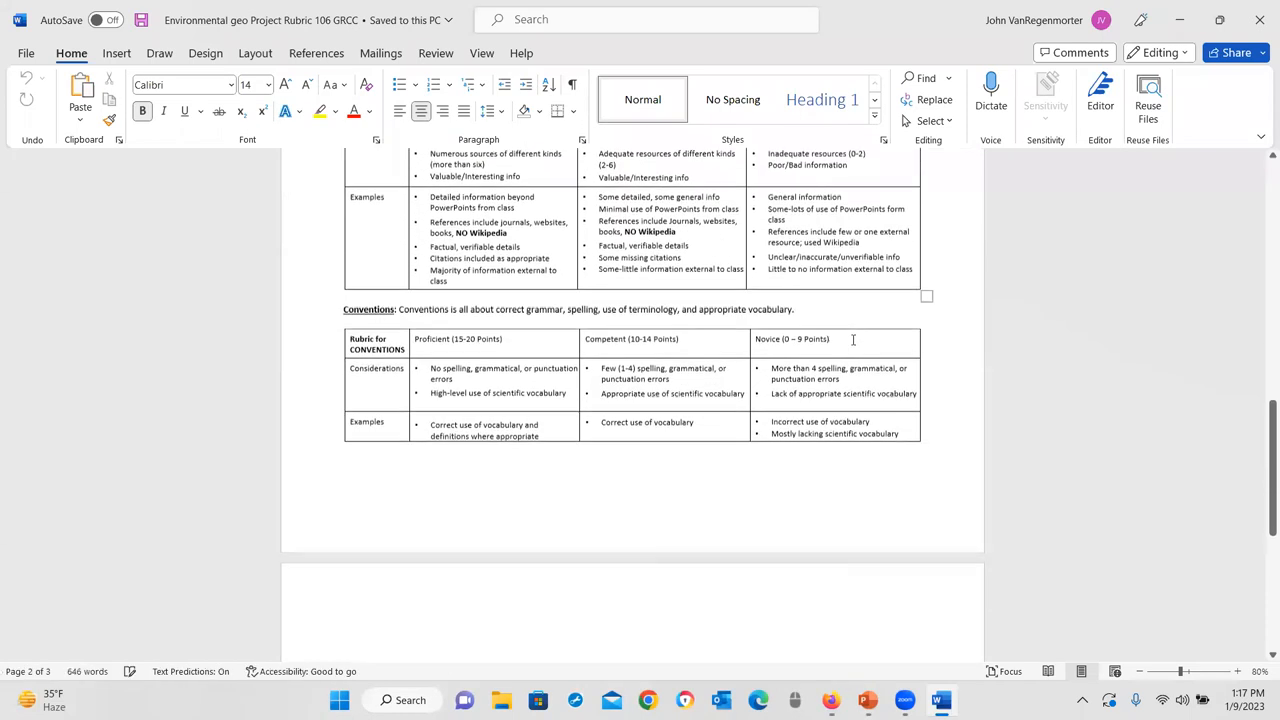
scroll("down", 3)
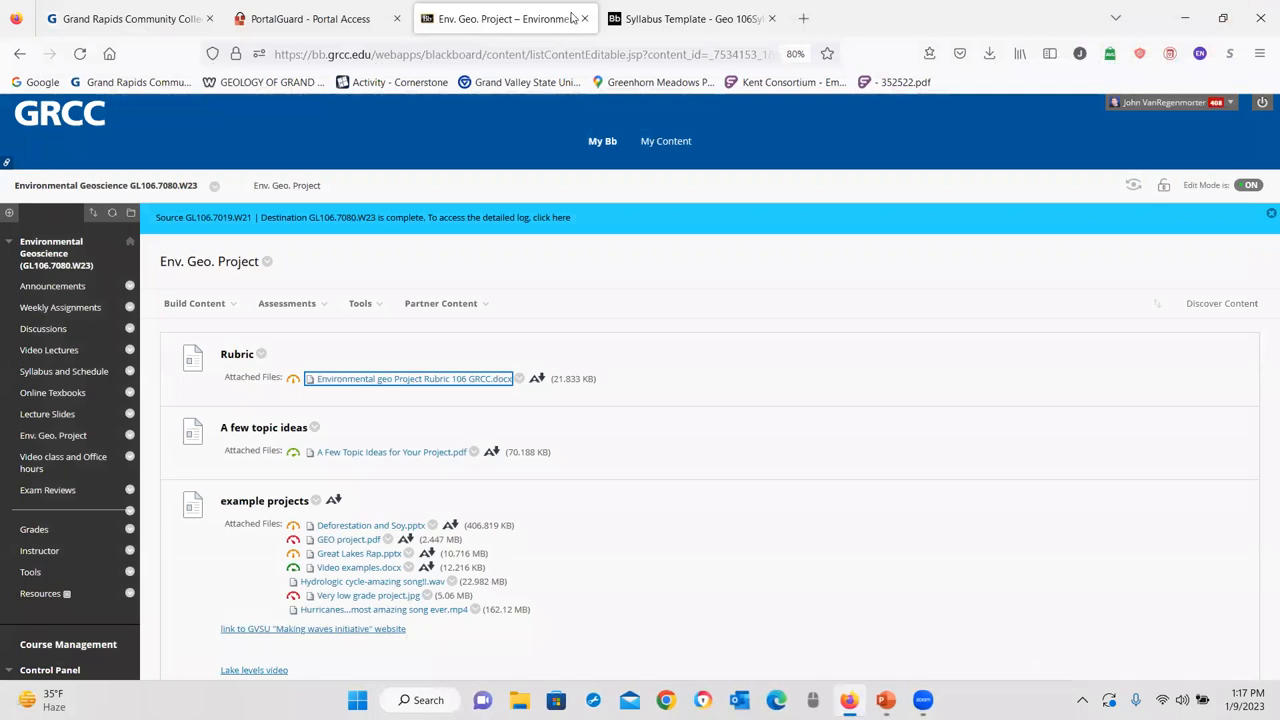
- View the 'A Few Topic Ideas for Your Project' PDF, then return to the course tools list
left_click(391, 451)
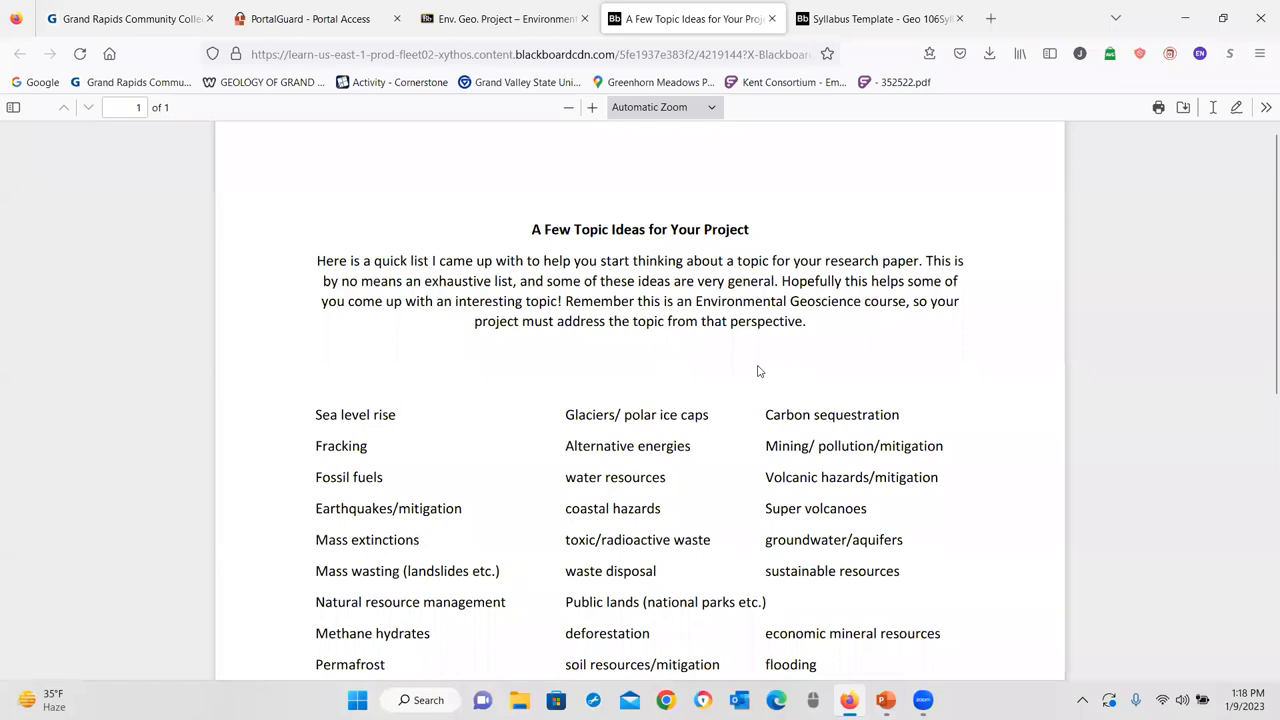
scroll("down", 3)
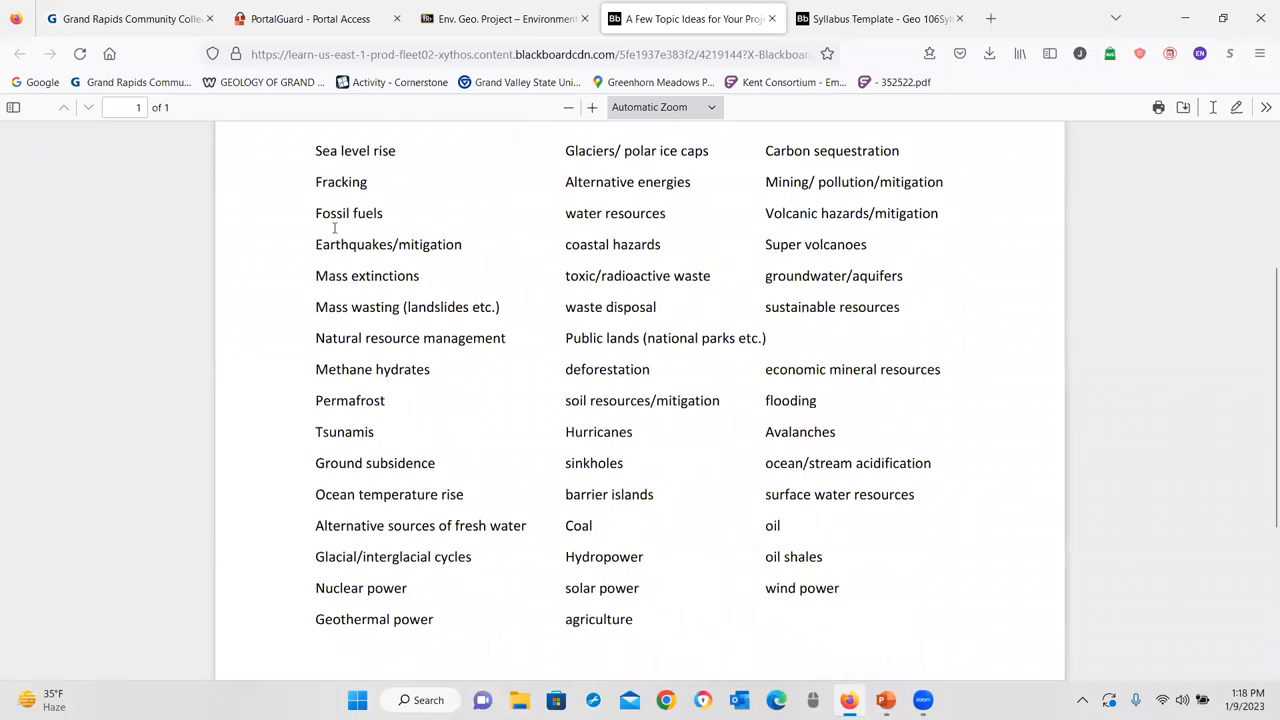
mouse_move(647, 448)
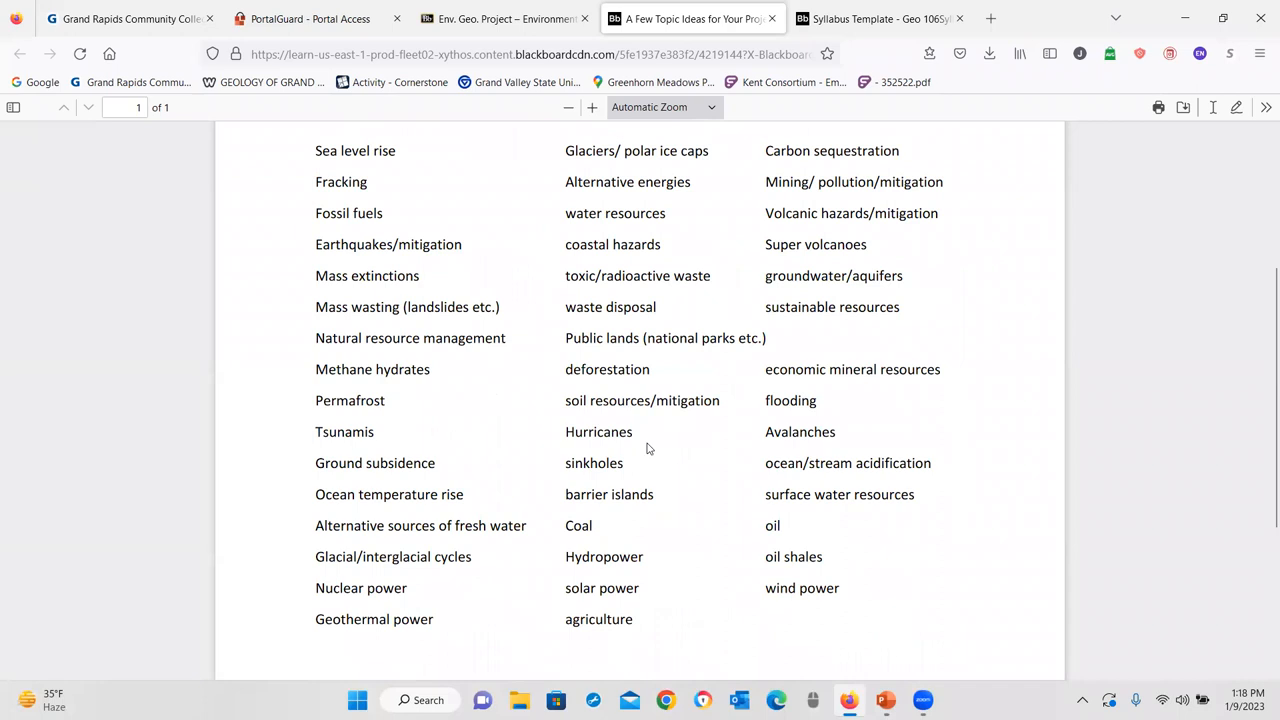
mouse_move(831, 271)
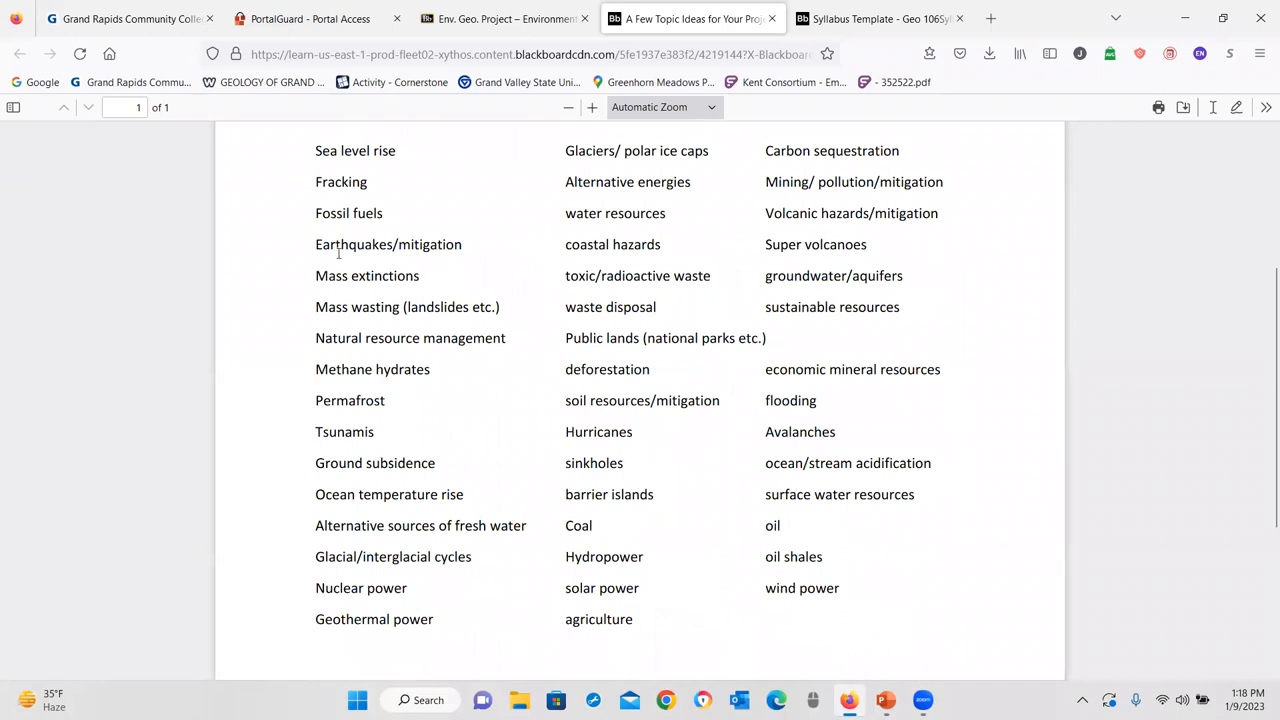
mouse_move(724, 174)
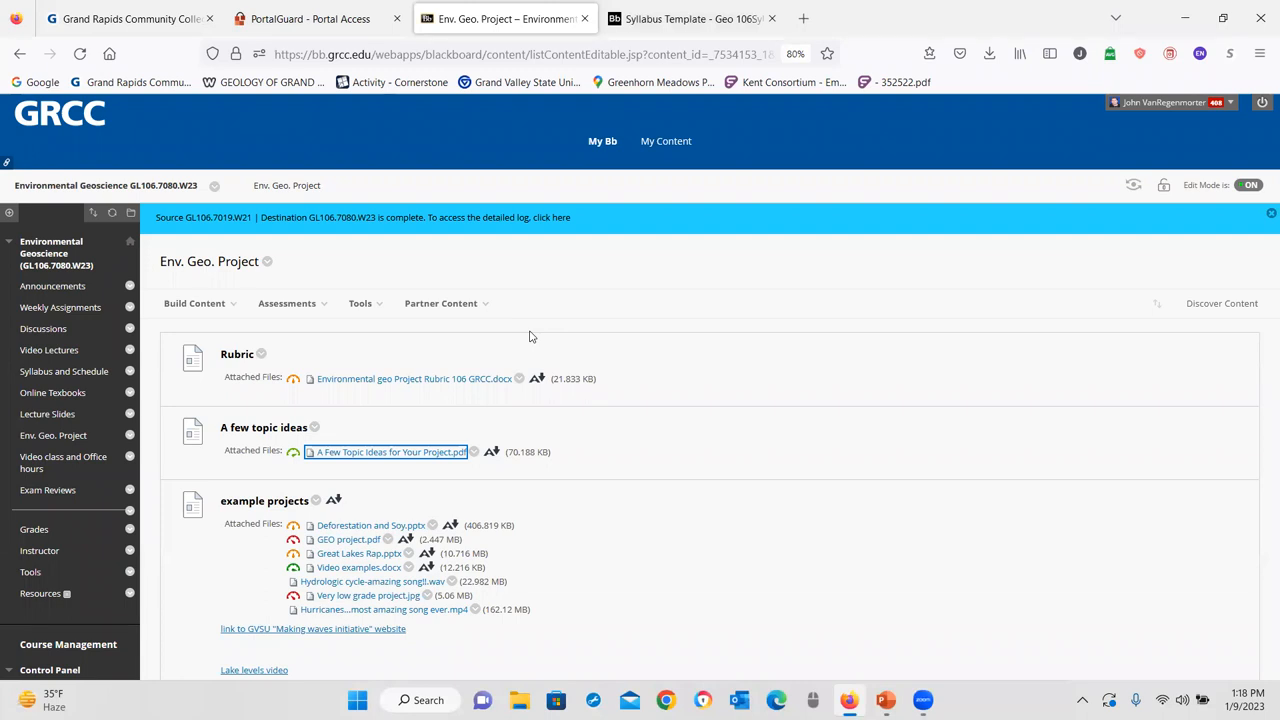
left_click(360, 303)
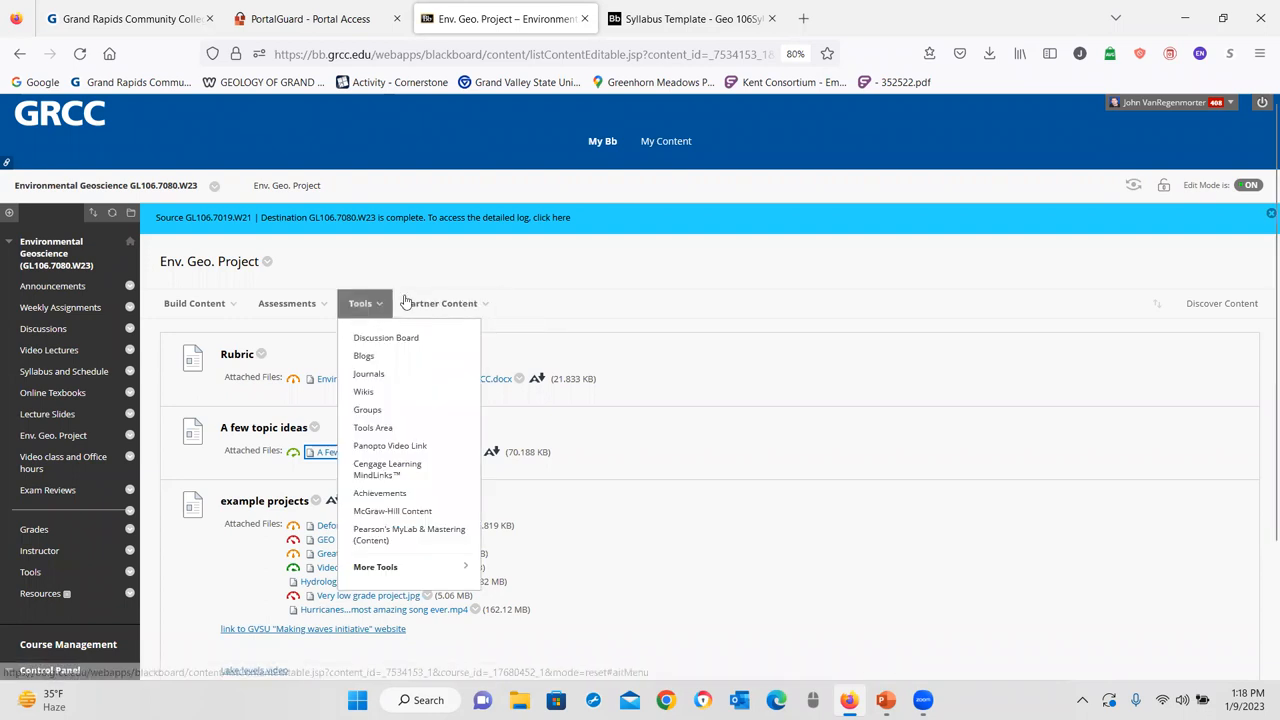
left_click(363, 267)
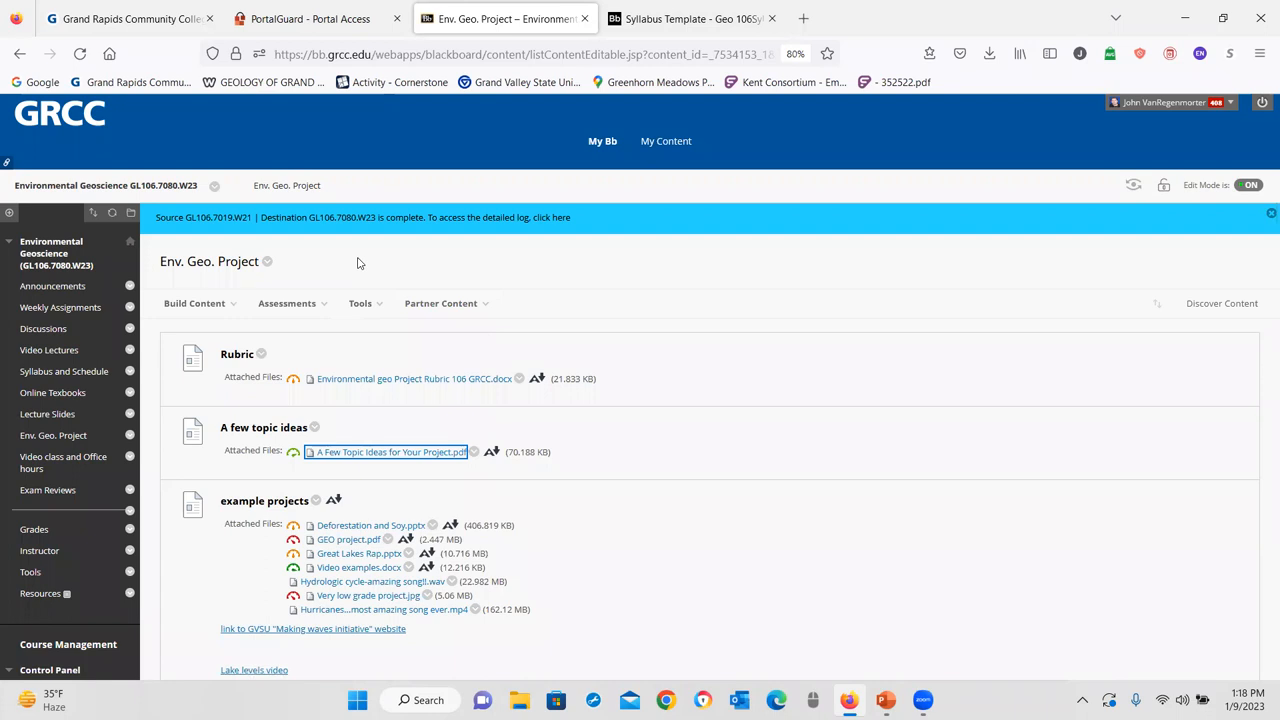
mouse_move(330, 287)
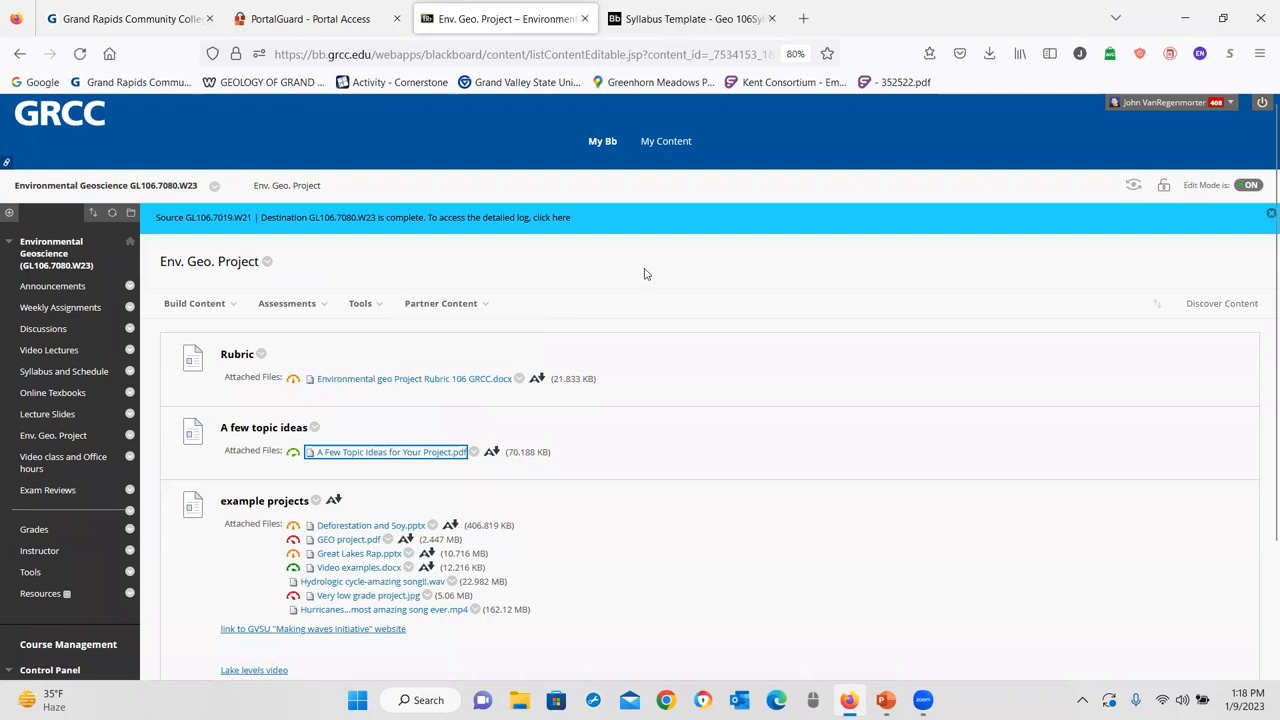
mouse_move(680, 265)
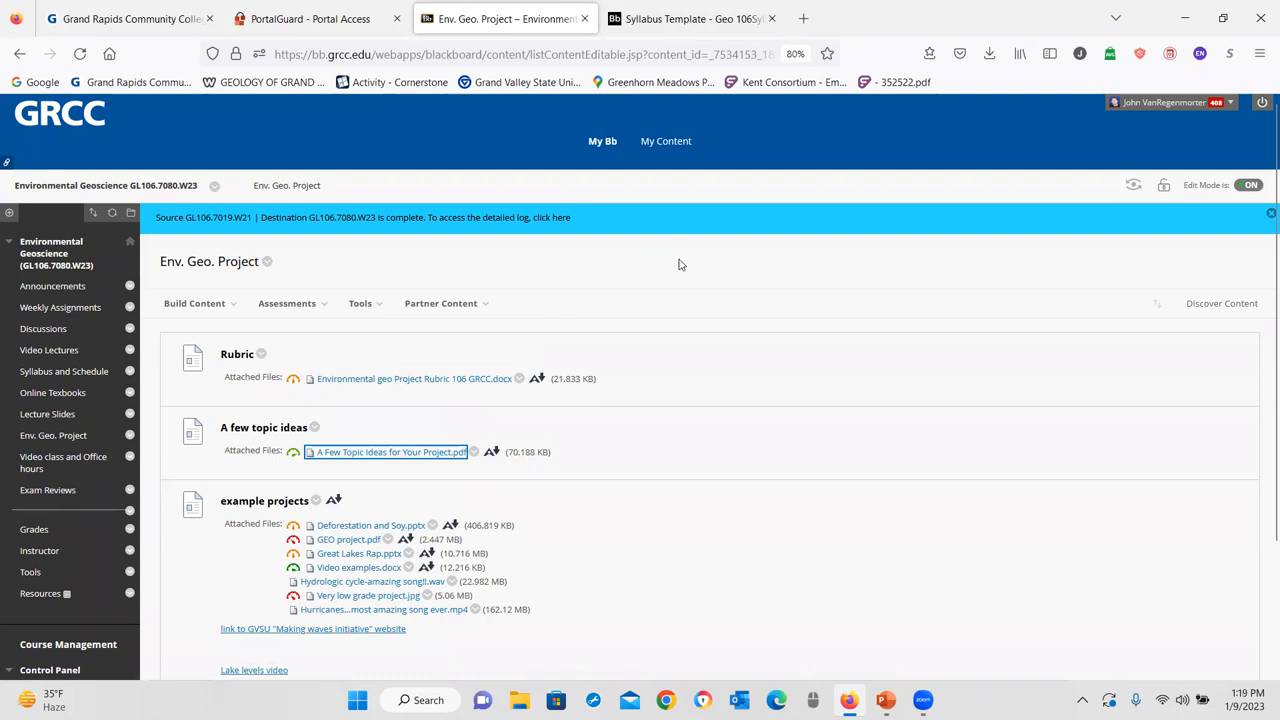
mouse_move(673, 271)
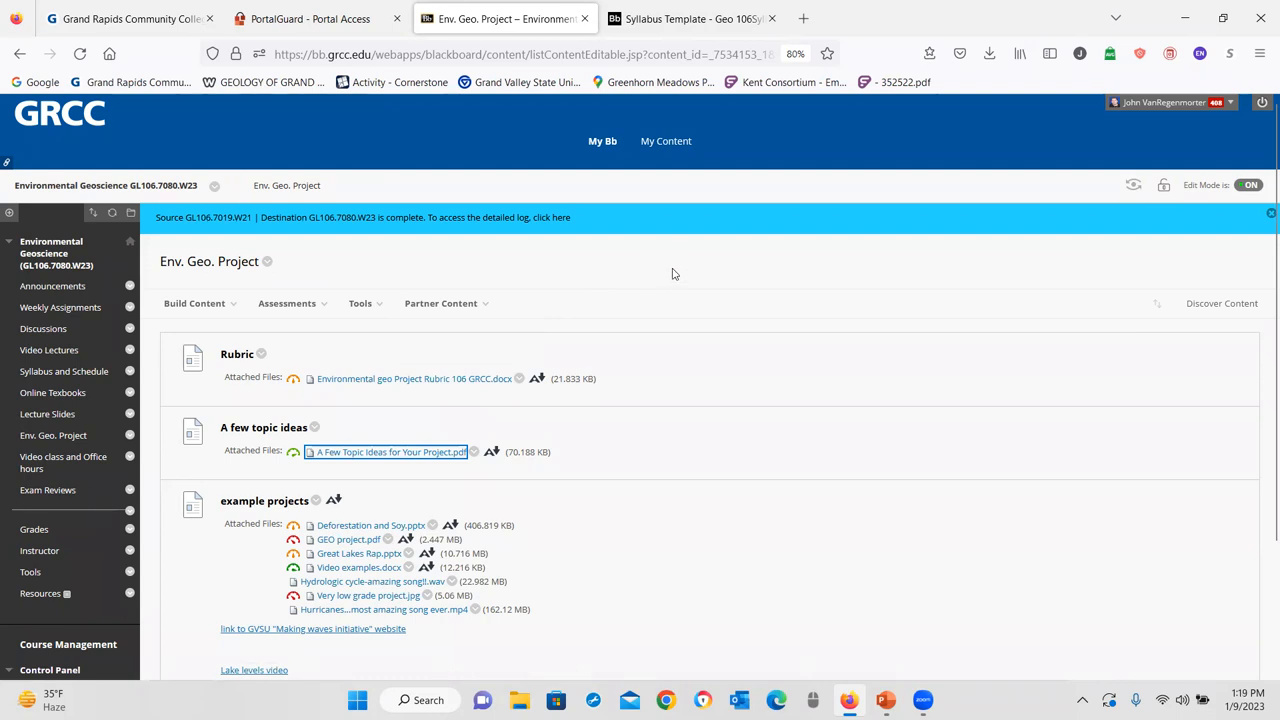
mouse_move(792, 275)
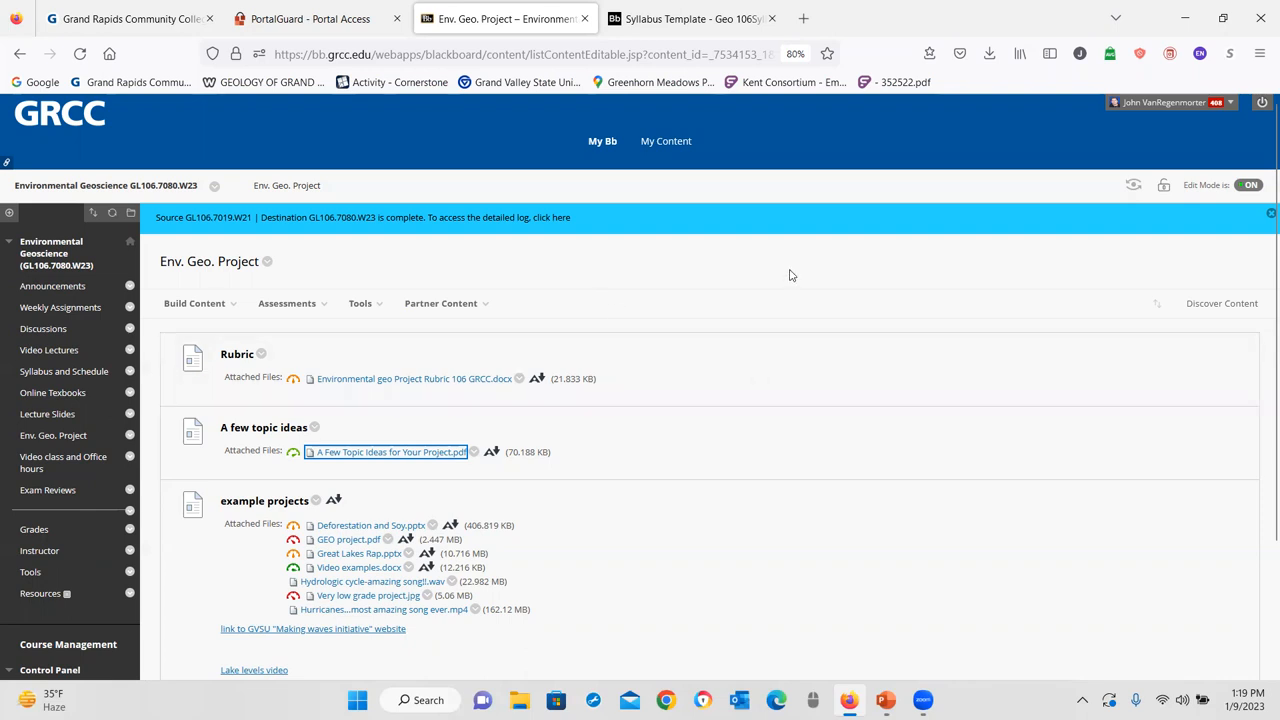
mouse_move(784, 260)
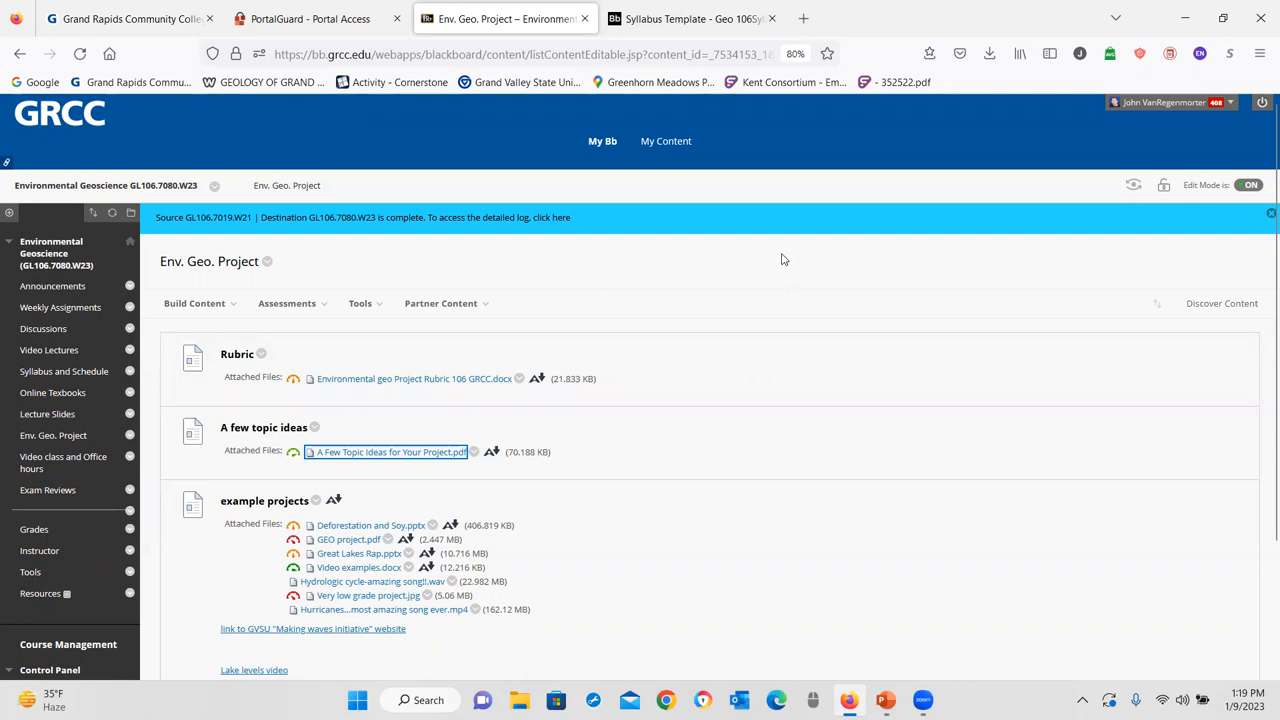
mouse_move(845, 176)
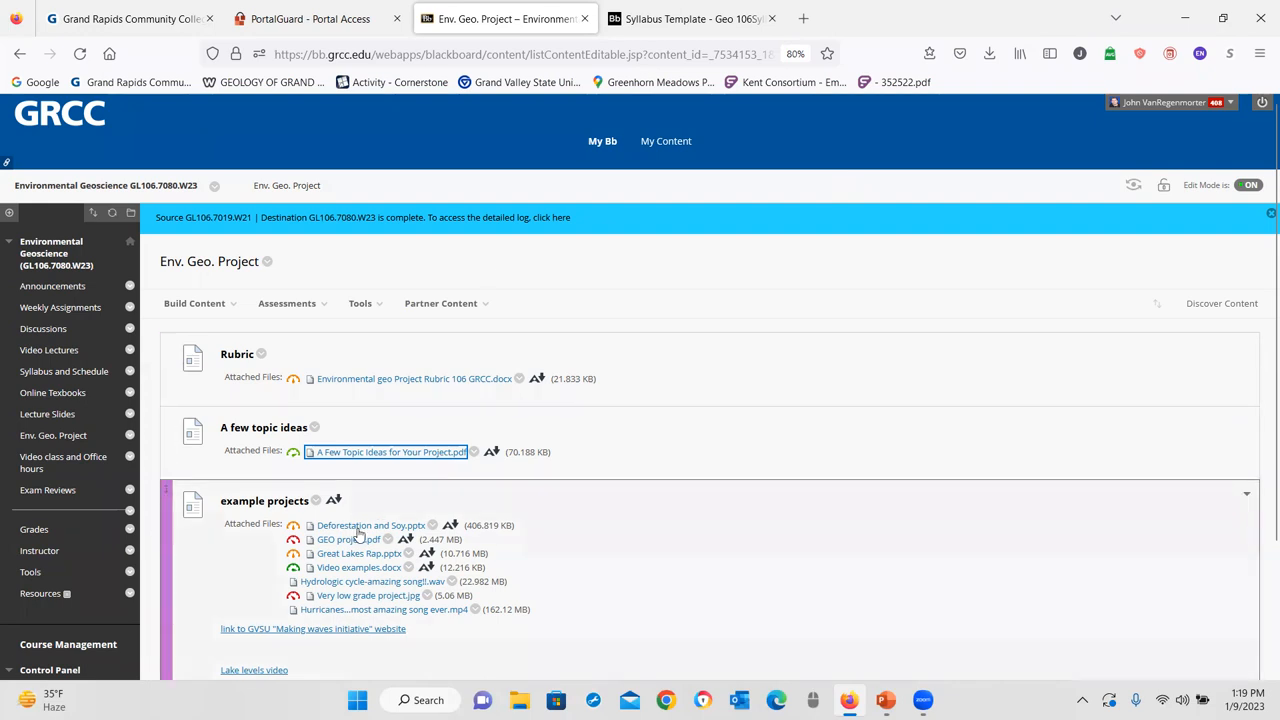
- Save the Deforestation and Soy.pptx example project to the computer
scroll("down", 3)
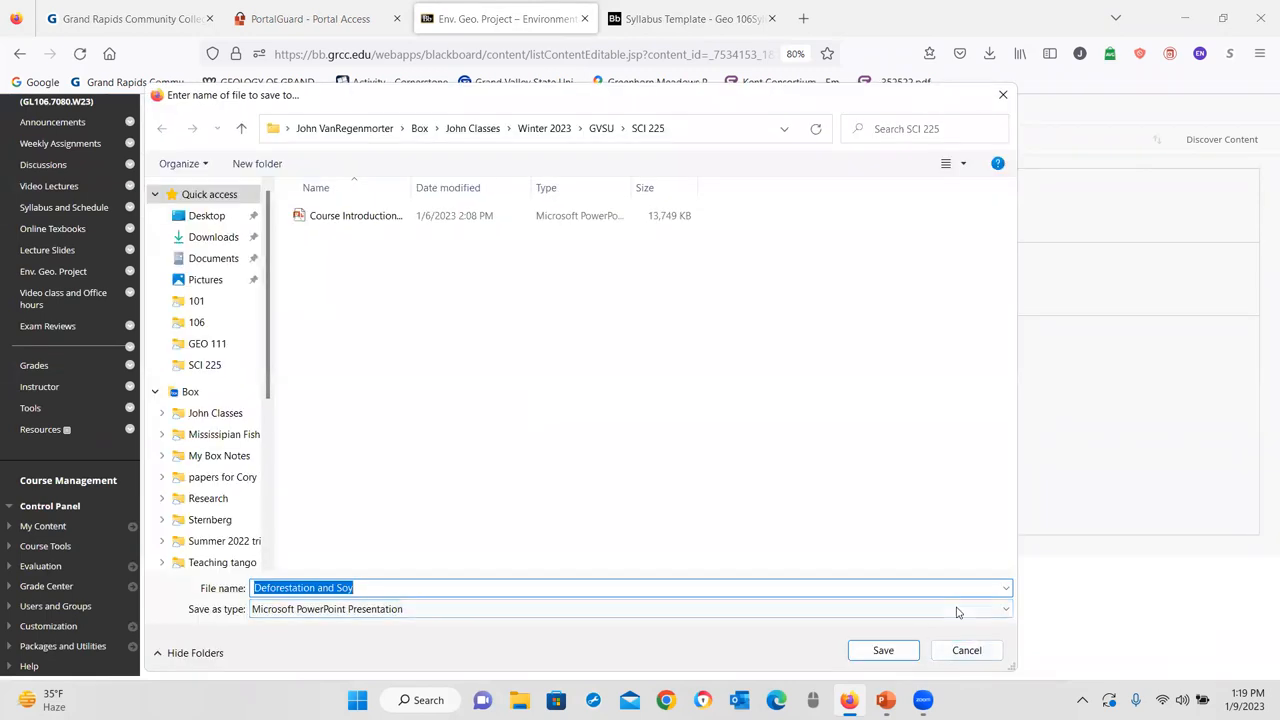
left_click(883, 650)
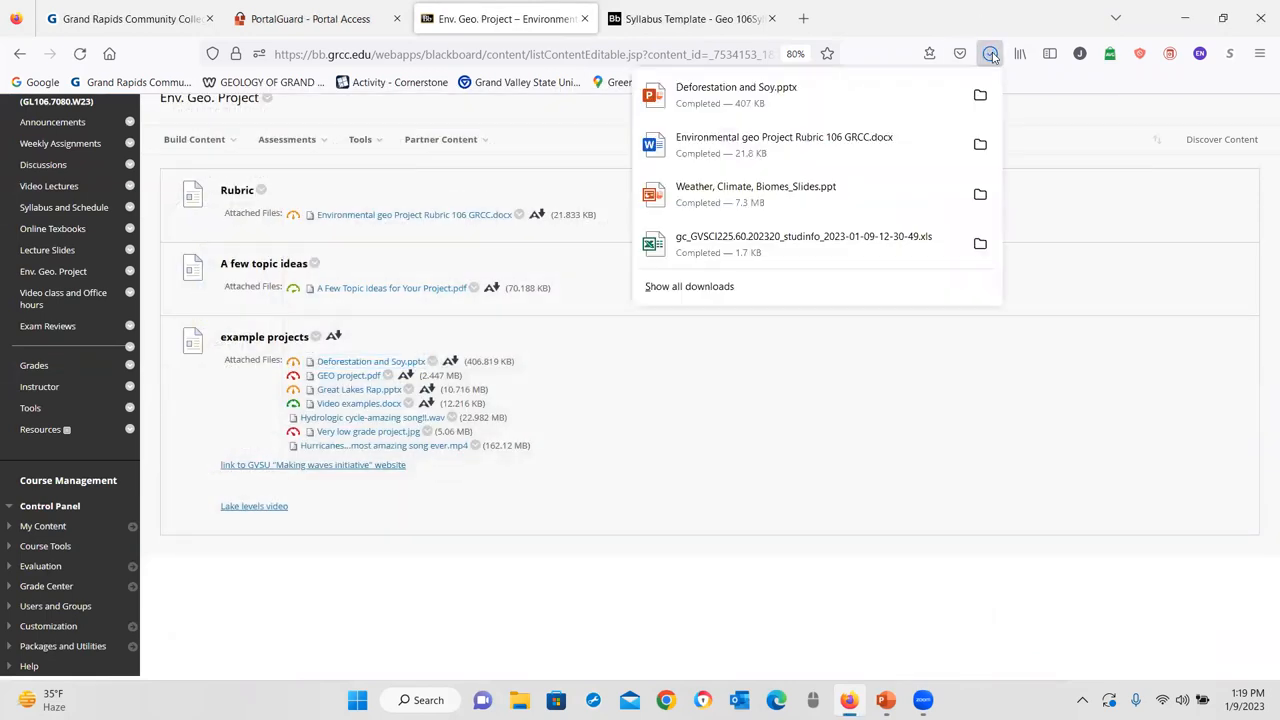
- Open Deforestation and Soy.pptx and switch between the poster and Sources slides
left_click(735, 94)
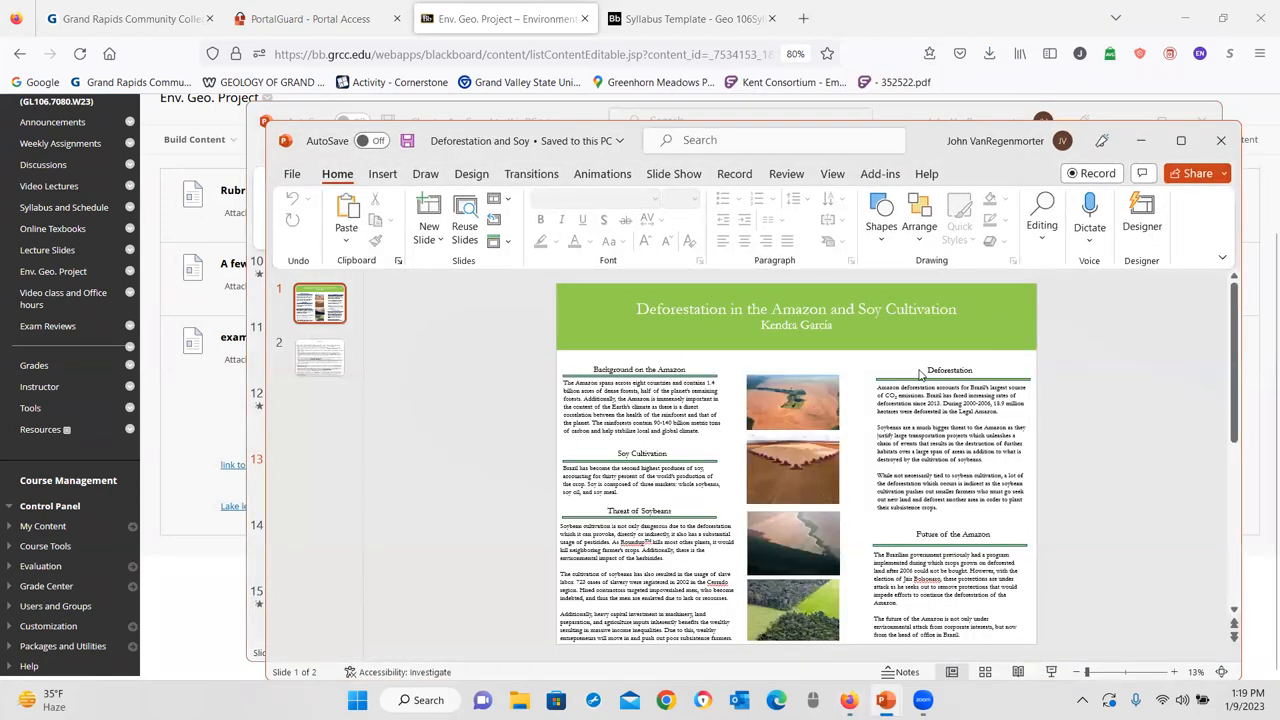
mouse_move(577, 303)
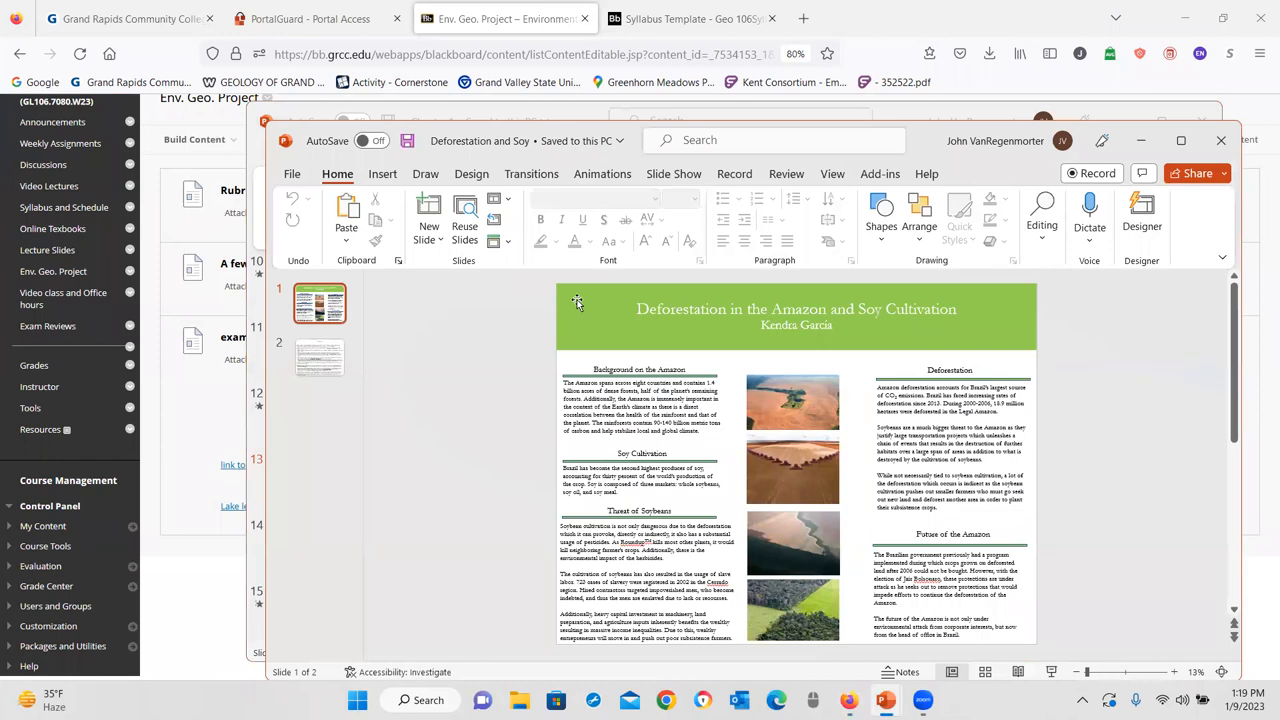
mouse_move(924, 363)
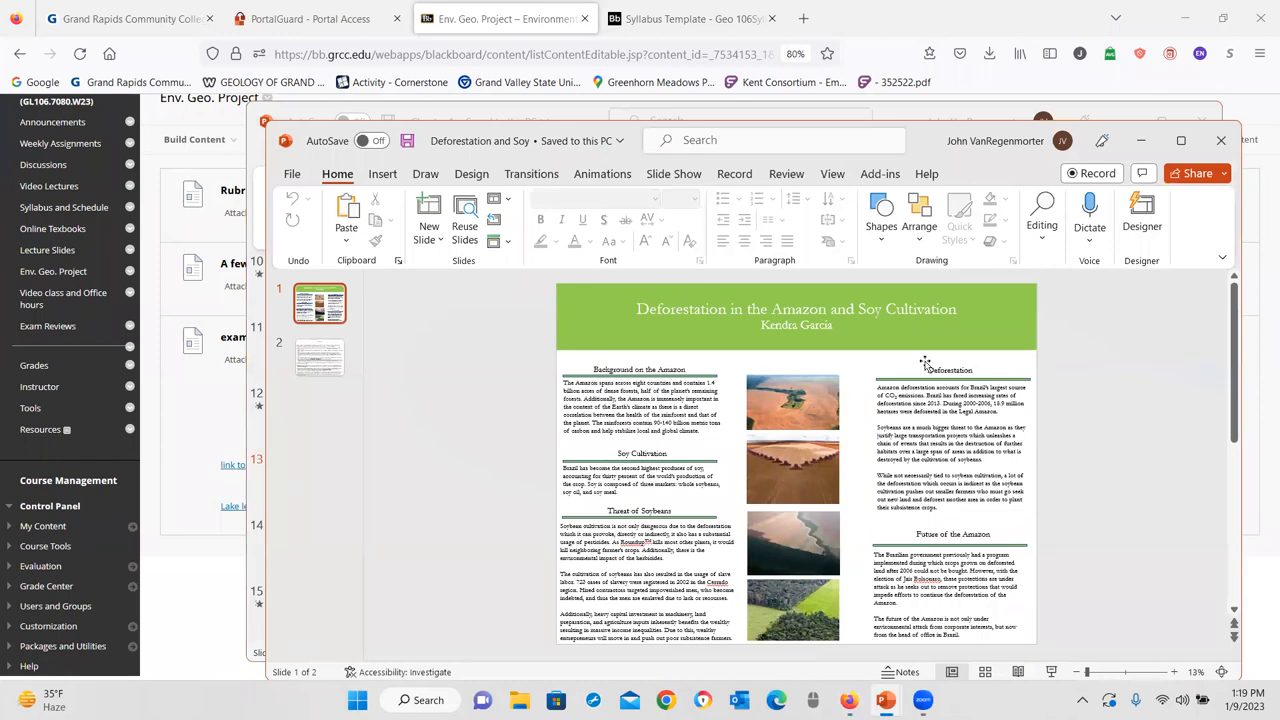
mouse_move(907, 362)
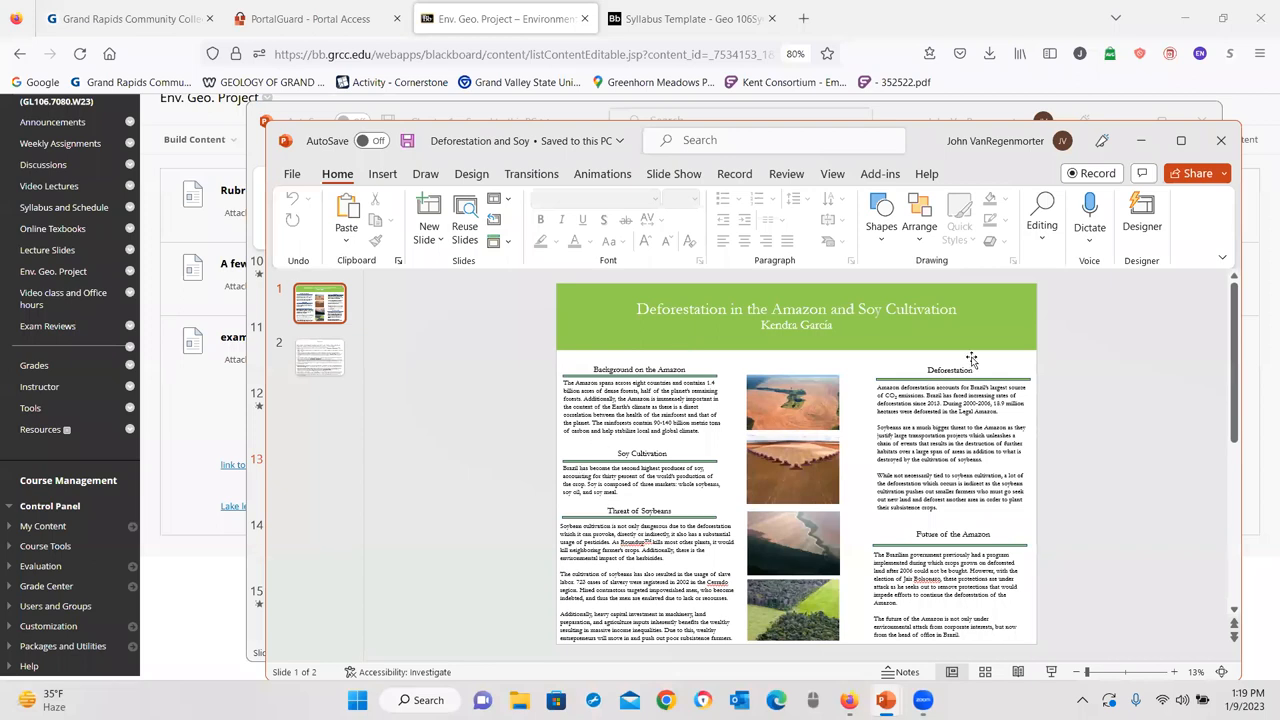
mouse_move(780, 558)
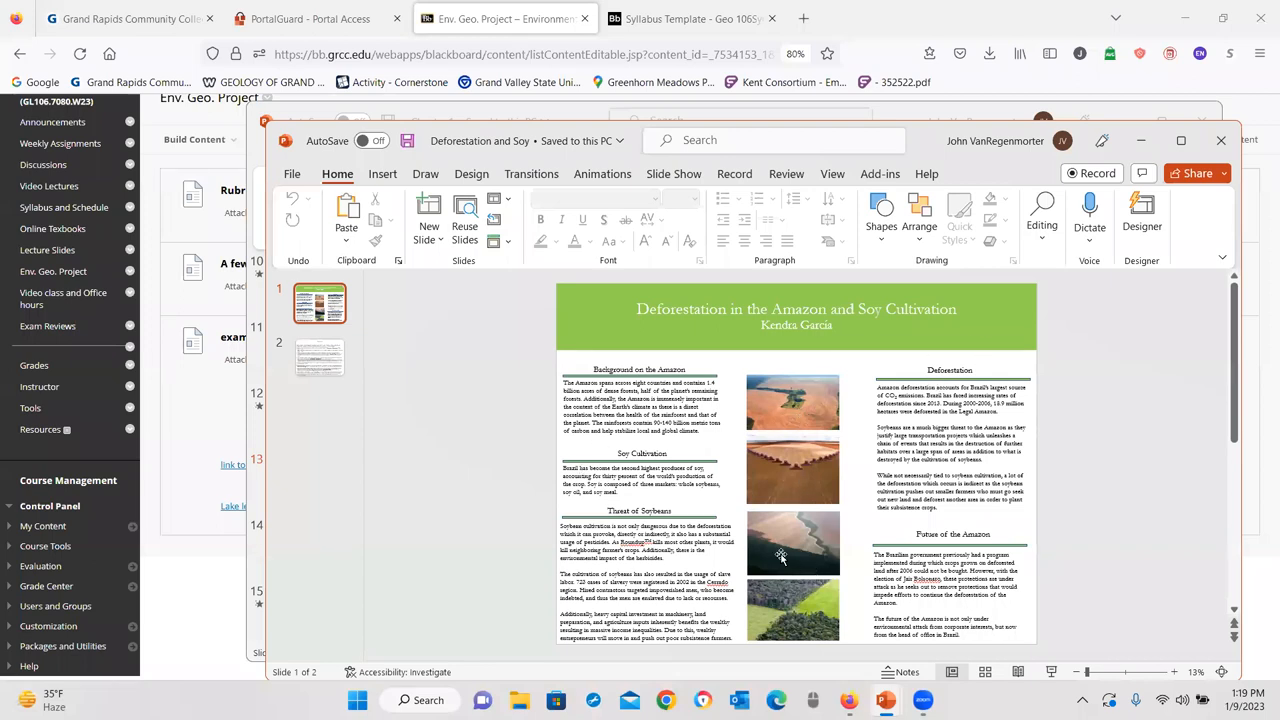
left_click(318, 358)
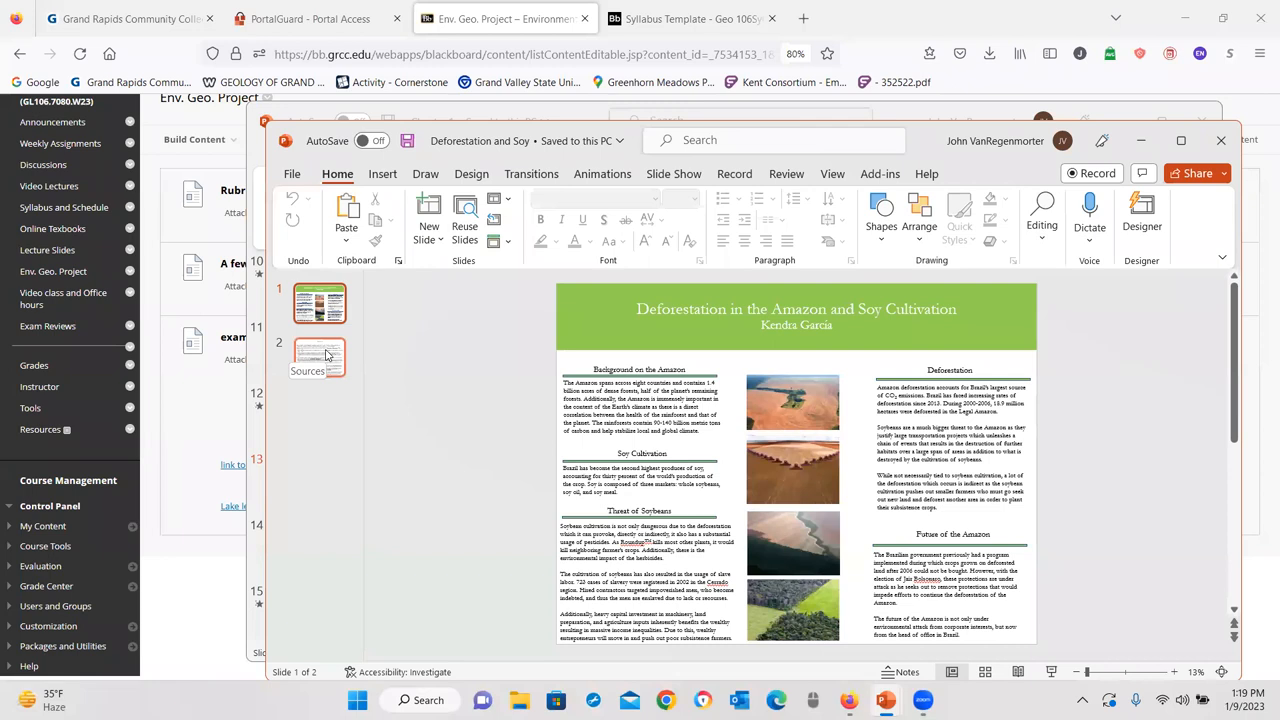
left_click(319, 357)
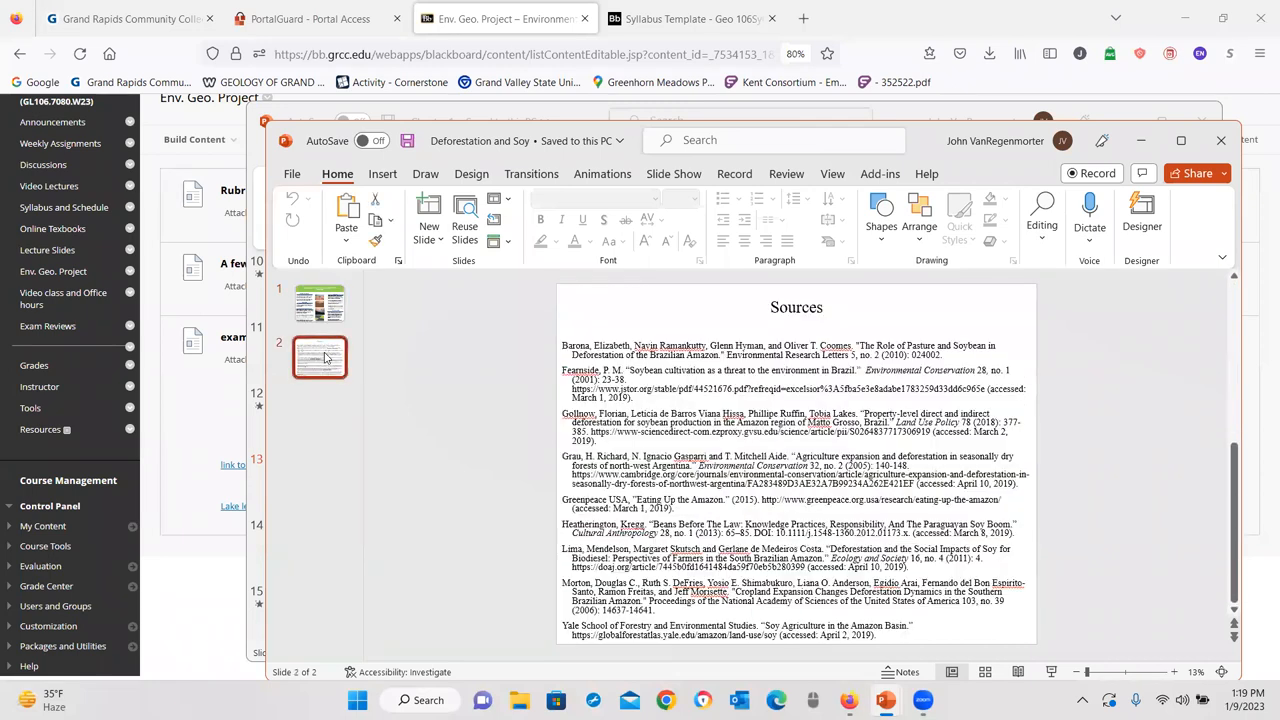
mouse_move(332, 290)
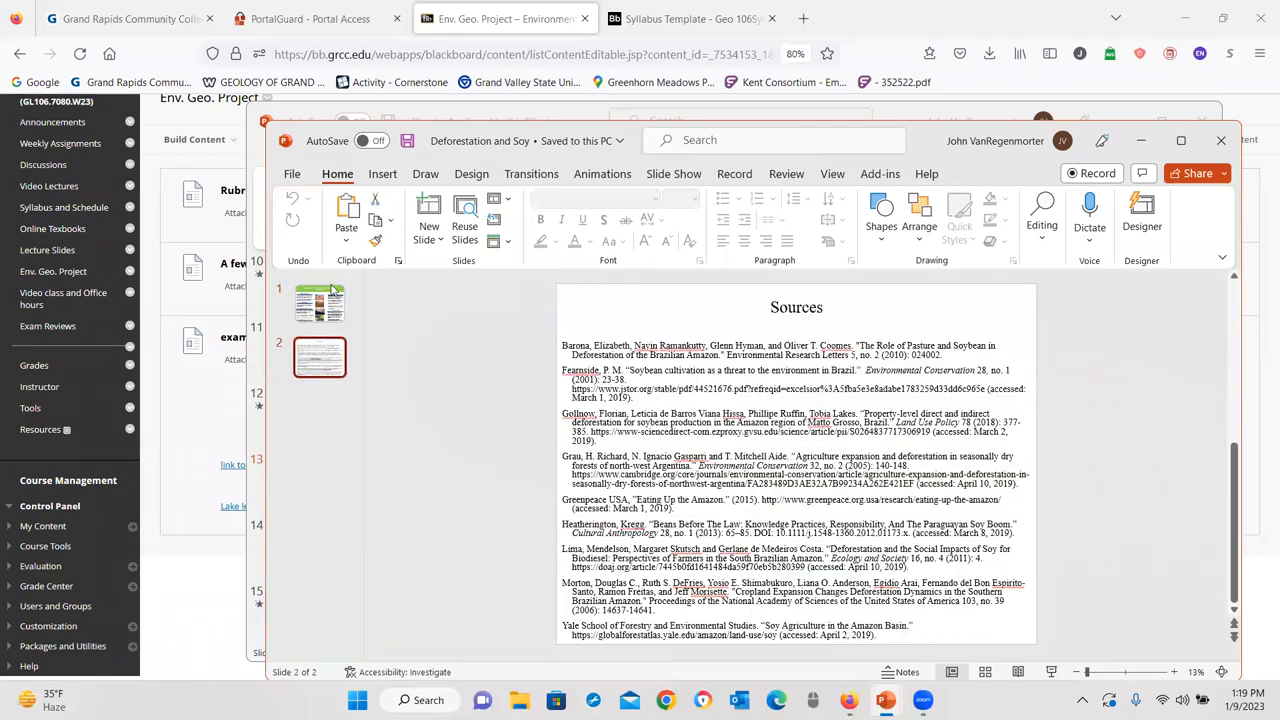
left_click(319, 303)
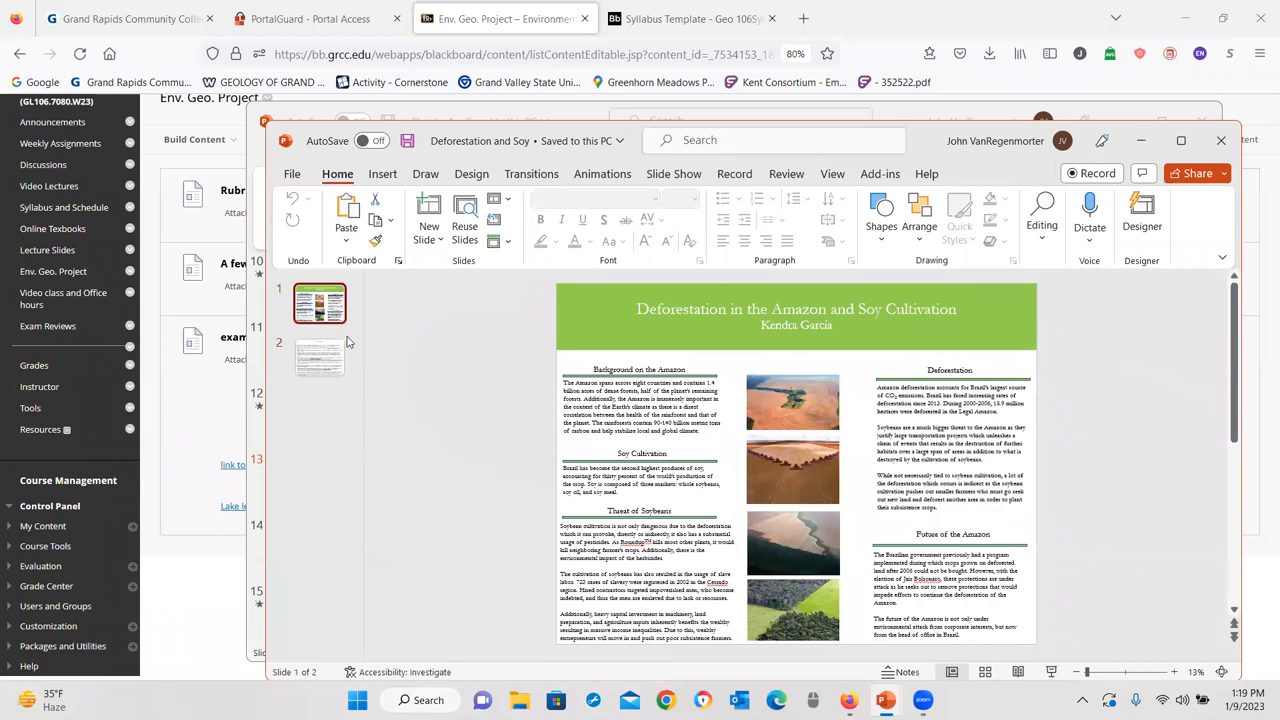
left_click(319, 357)
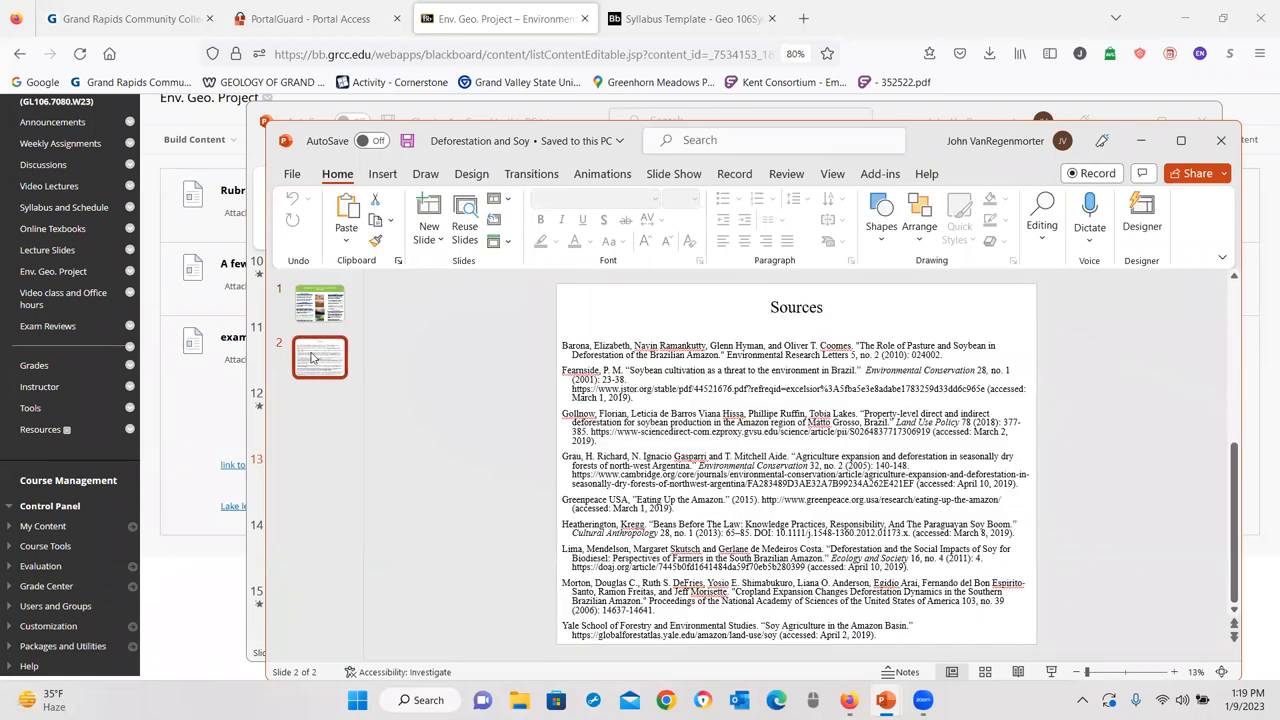
left_click(319, 303)
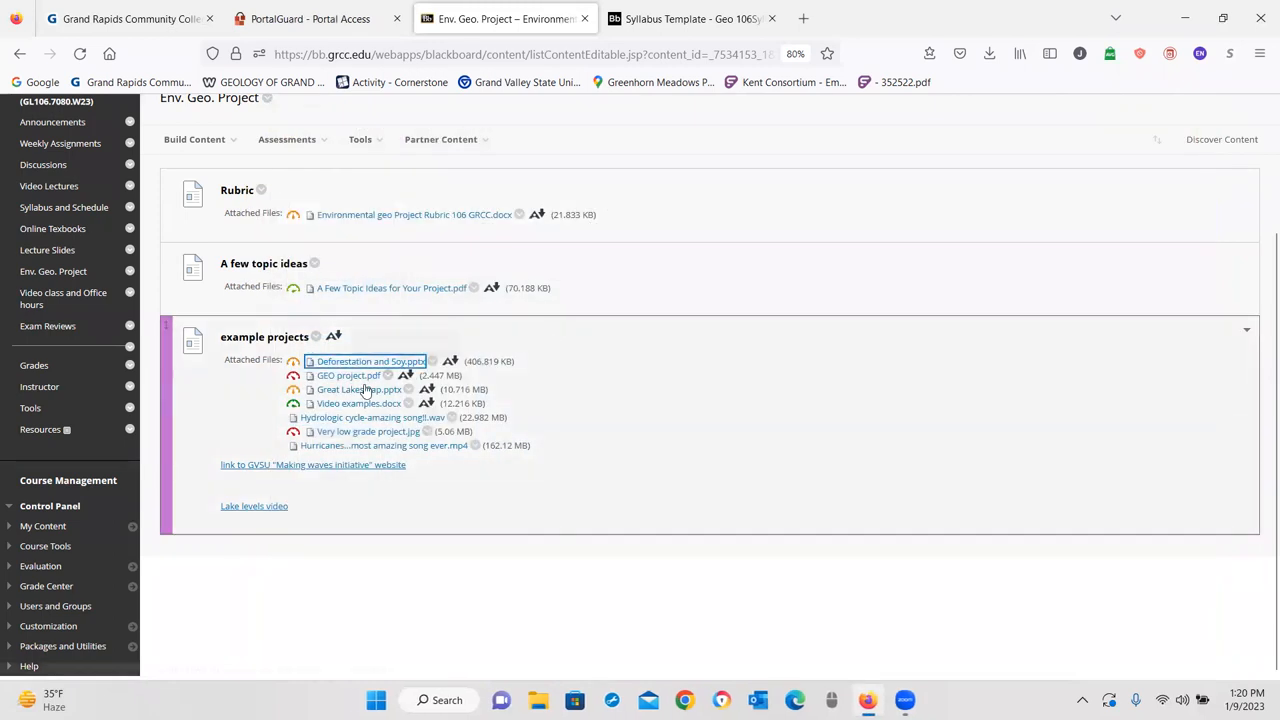
mouse_move(349, 411)
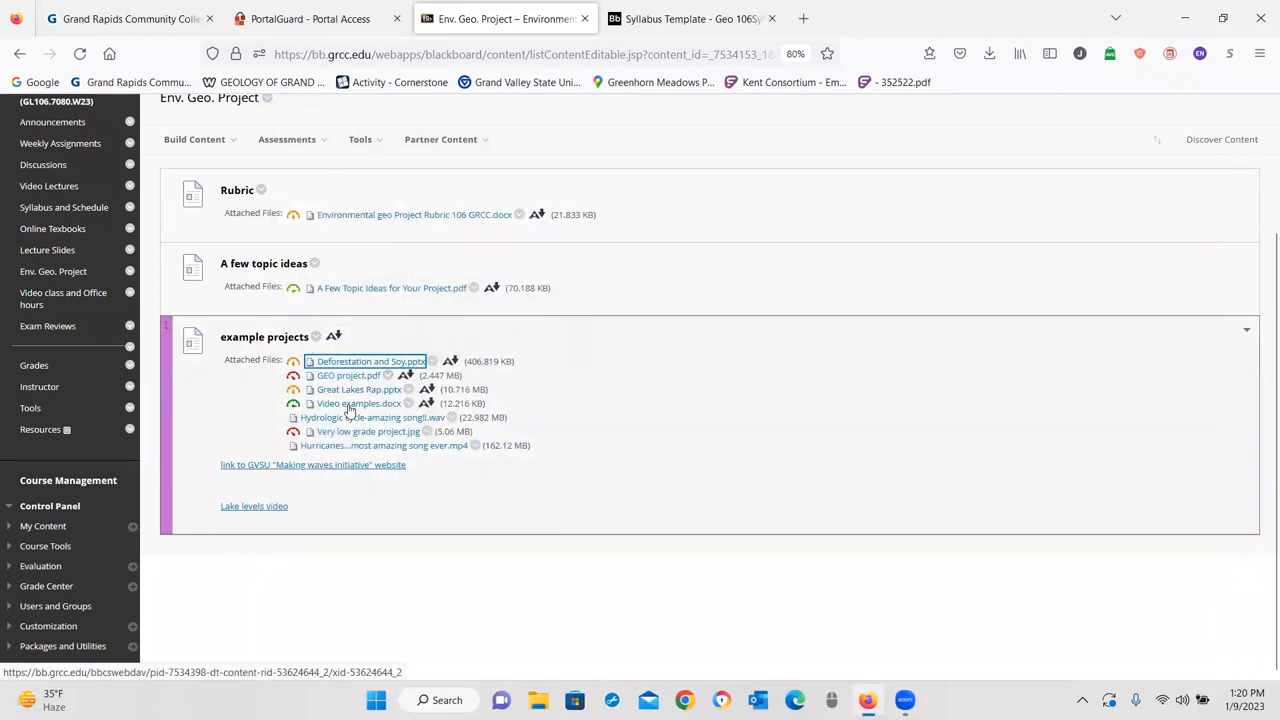
- Open GEO project.pdf and page through the volcano hazards content to Works Cited, page 16
left_click(349, 375)
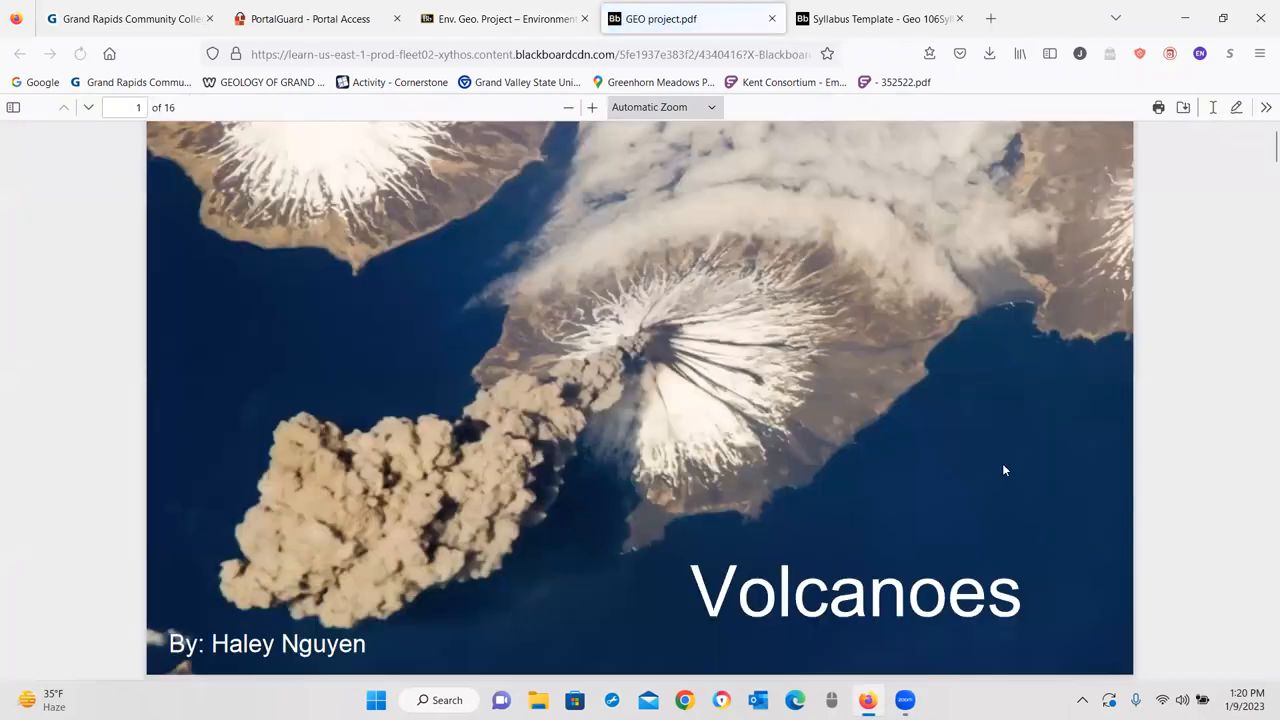
scroll("down", 3)
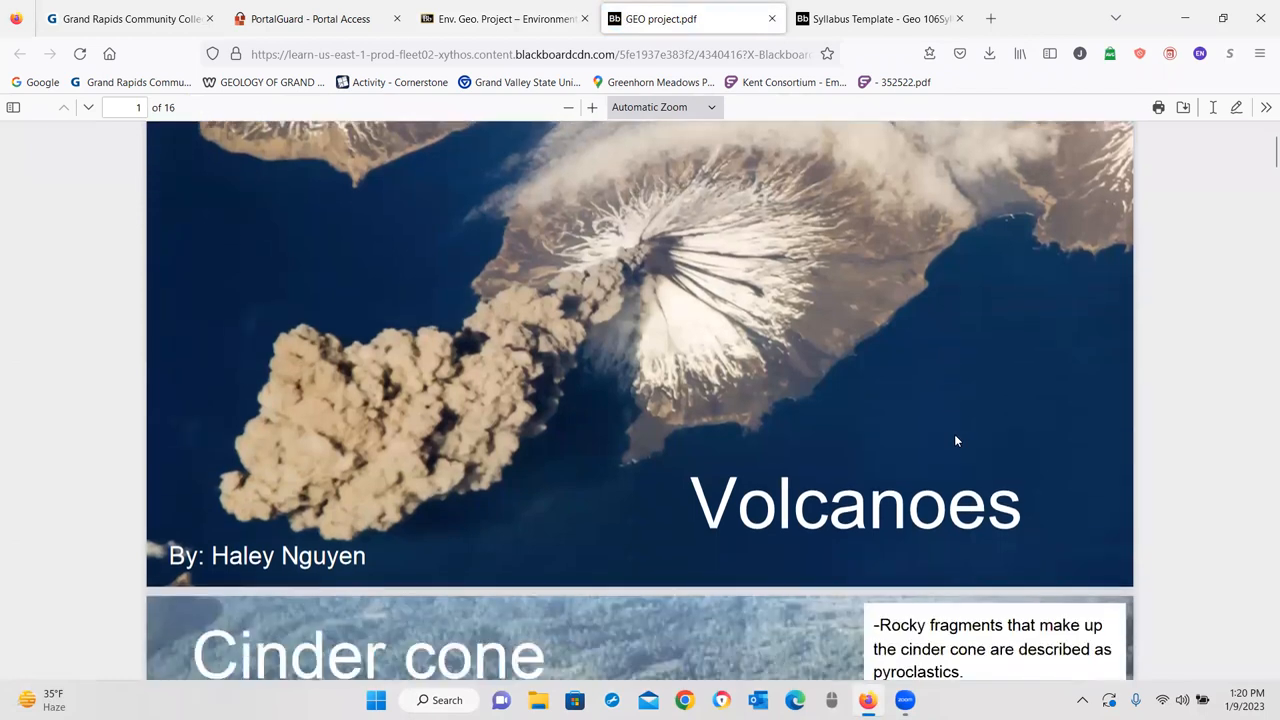
scroll("down", 3)
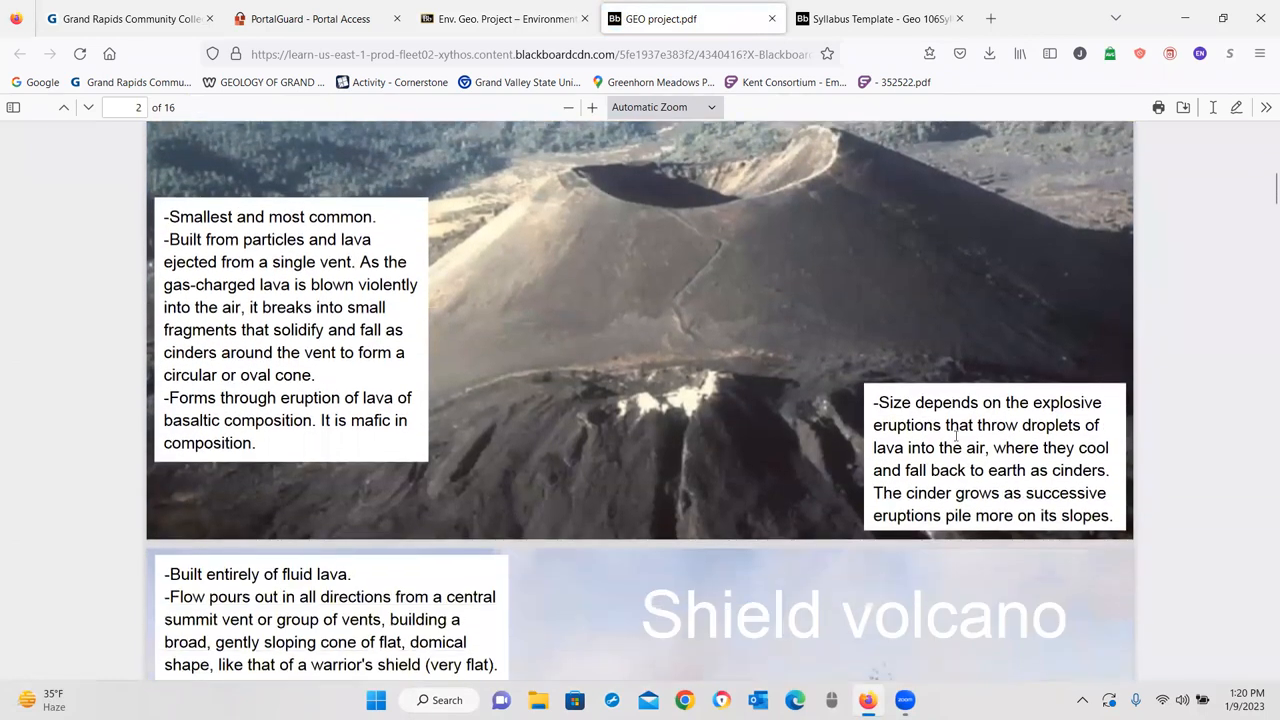
scroll("down", 3)
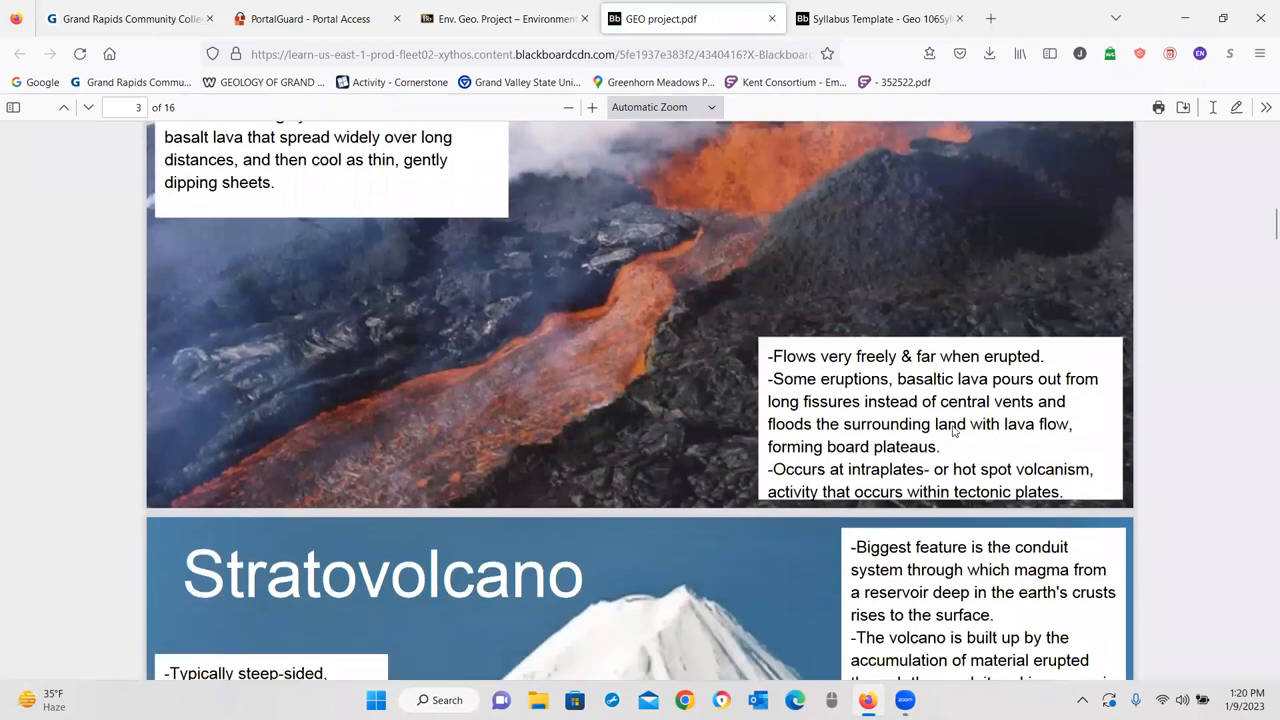
scroll("down", 3)
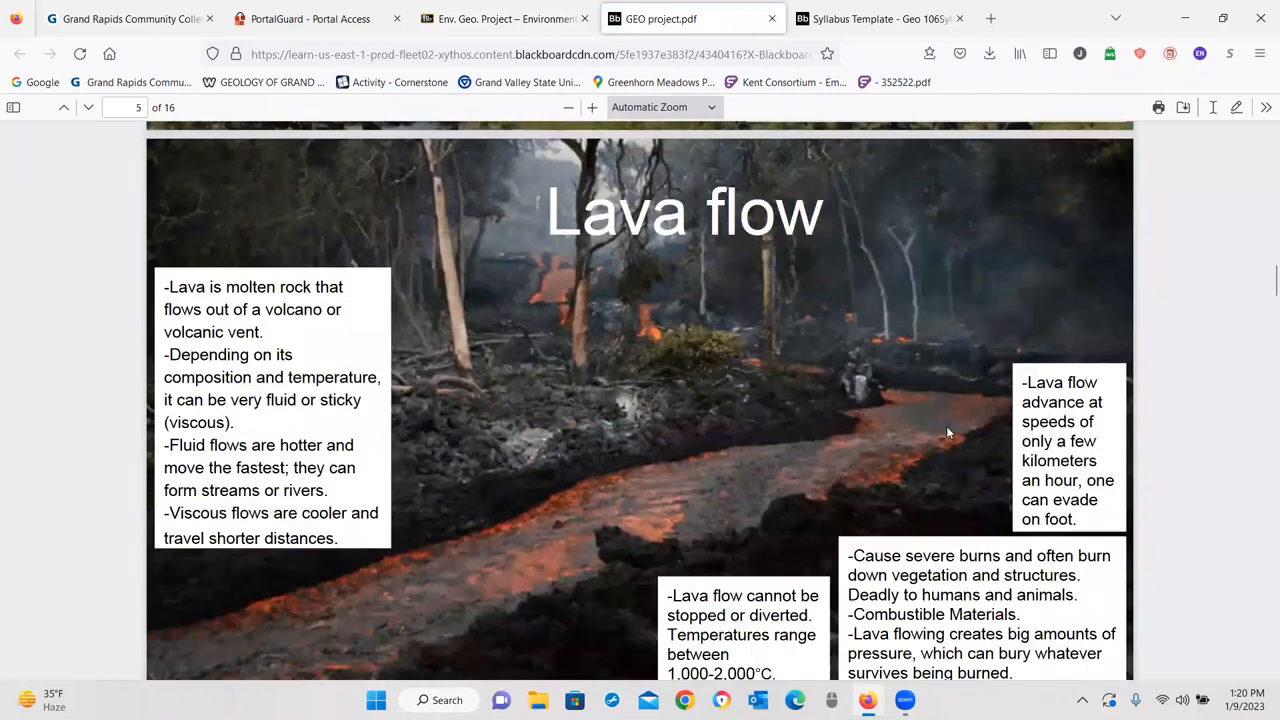
scroll("down", 3)
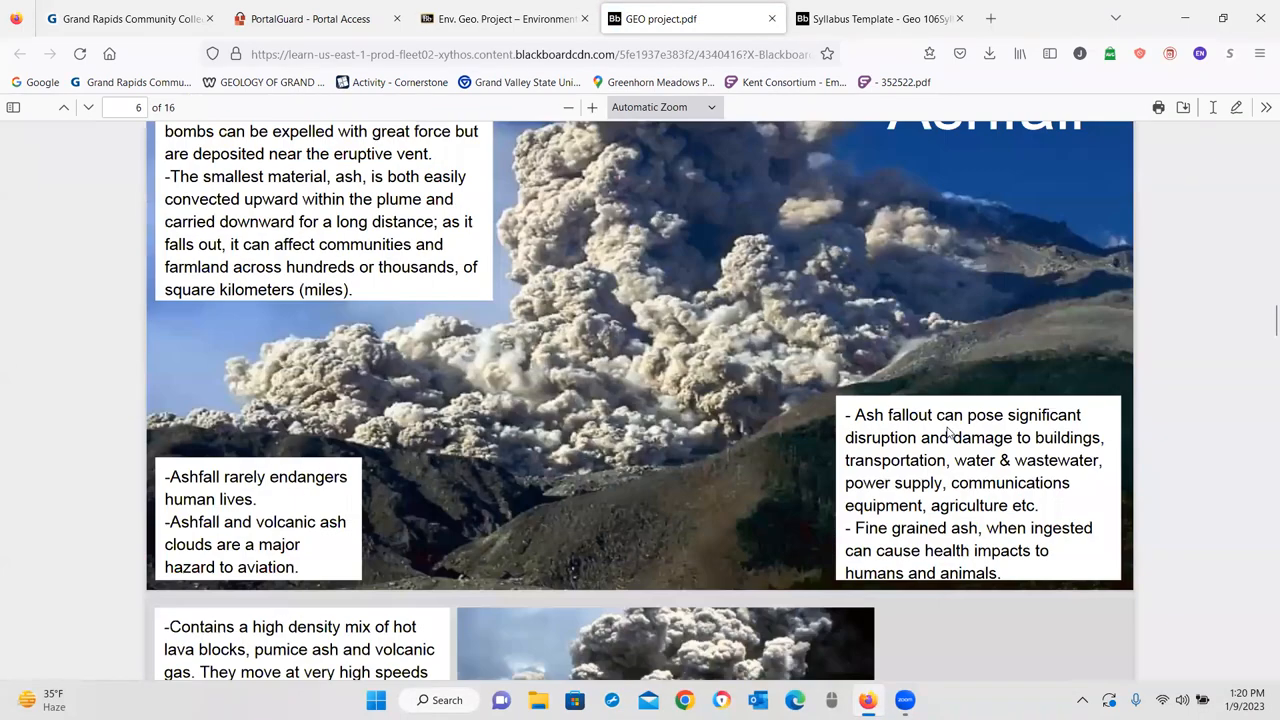
scroll("down", 3)
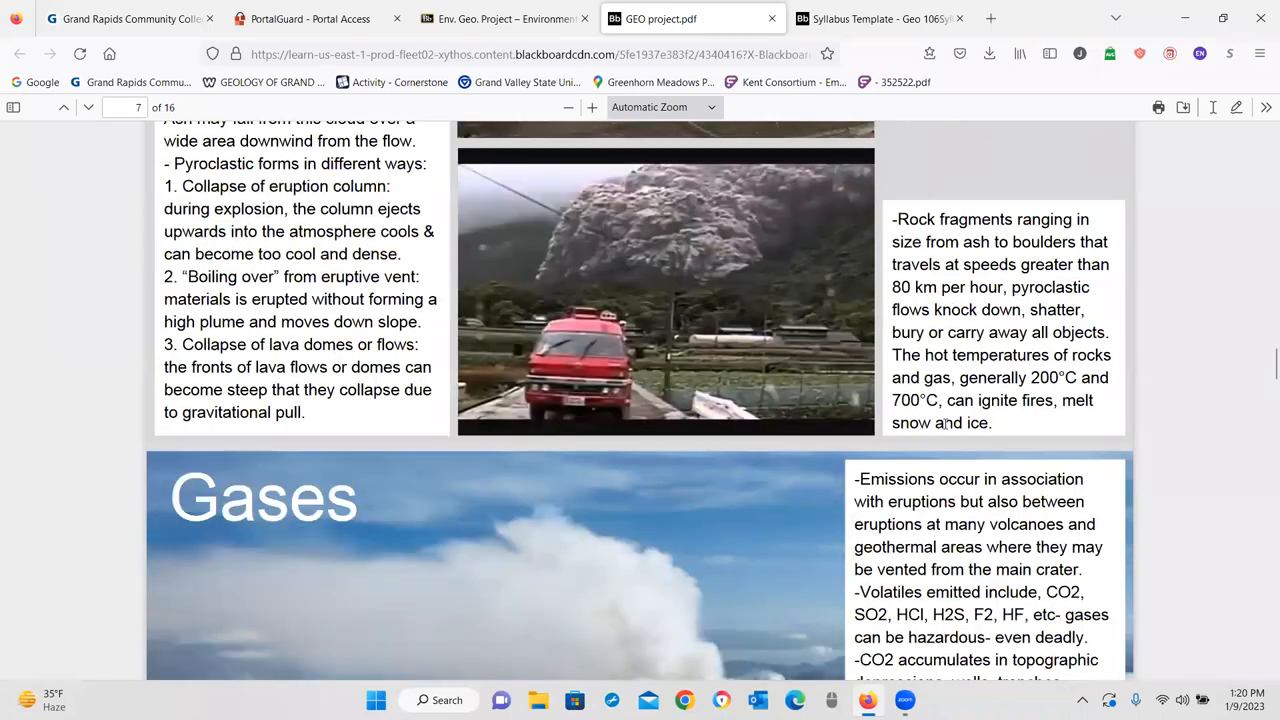
scroll("down", 3)
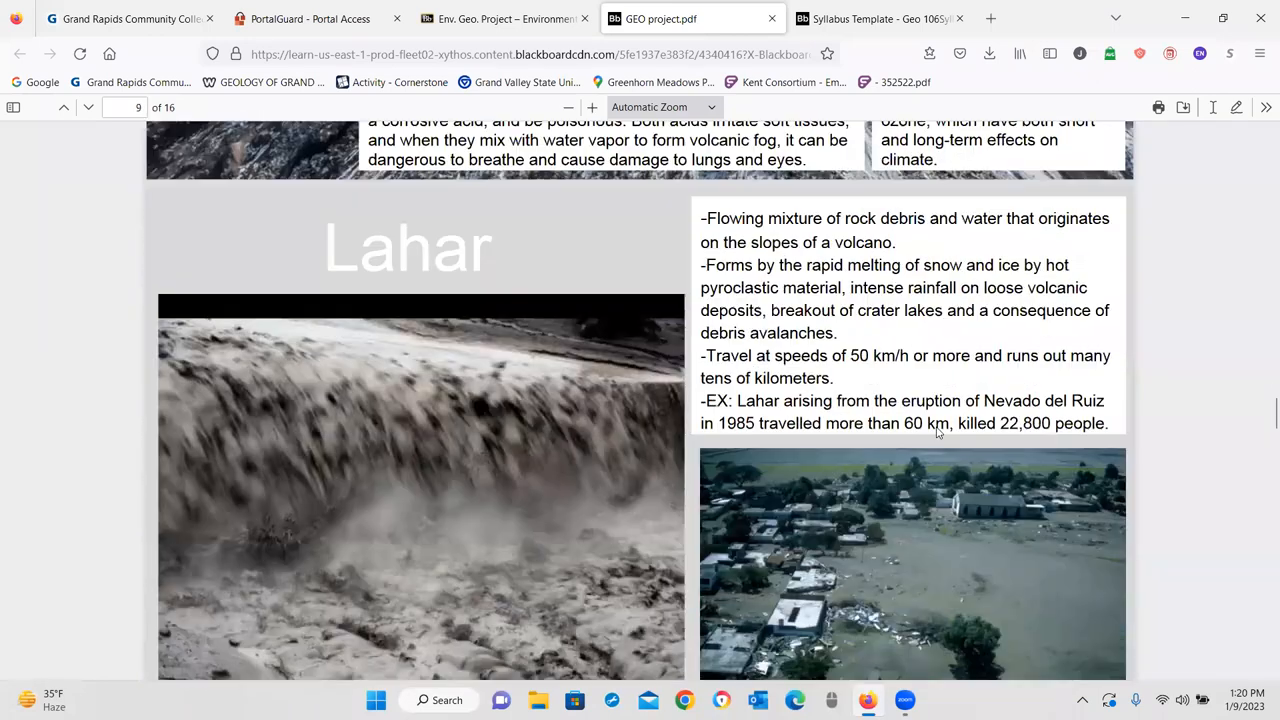
scroll("down", 3)
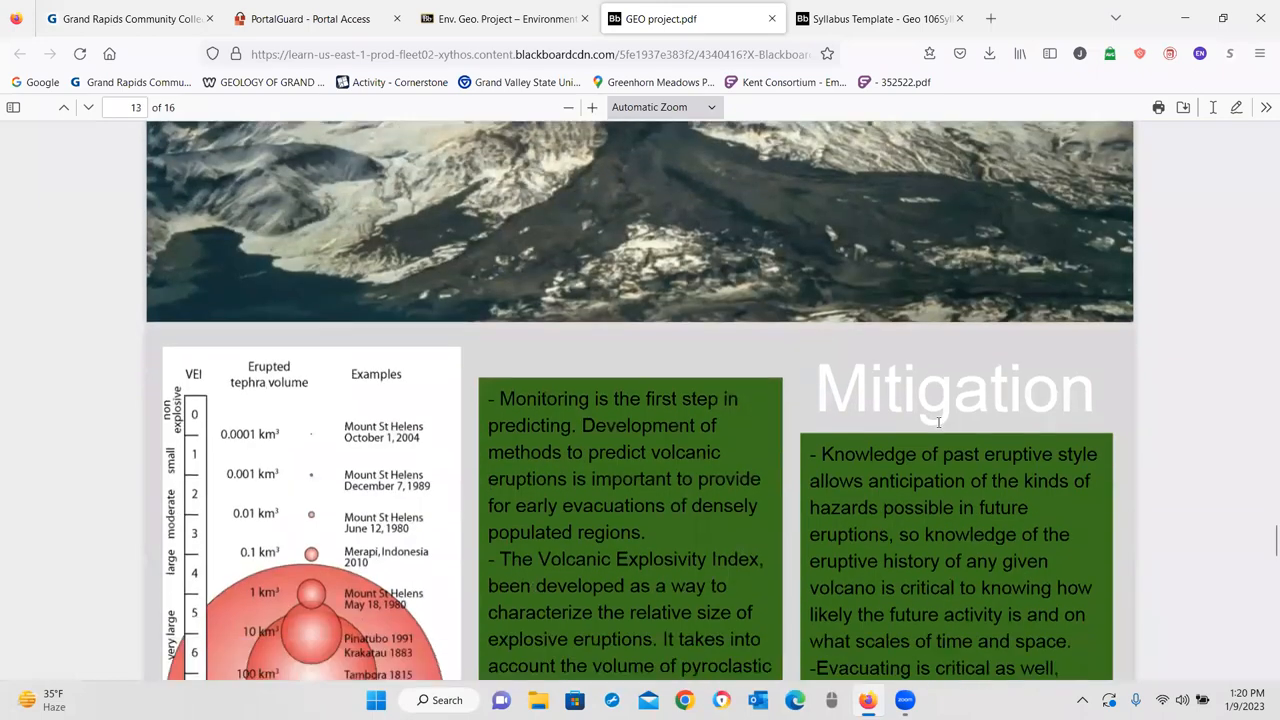
scroll("down", 3)
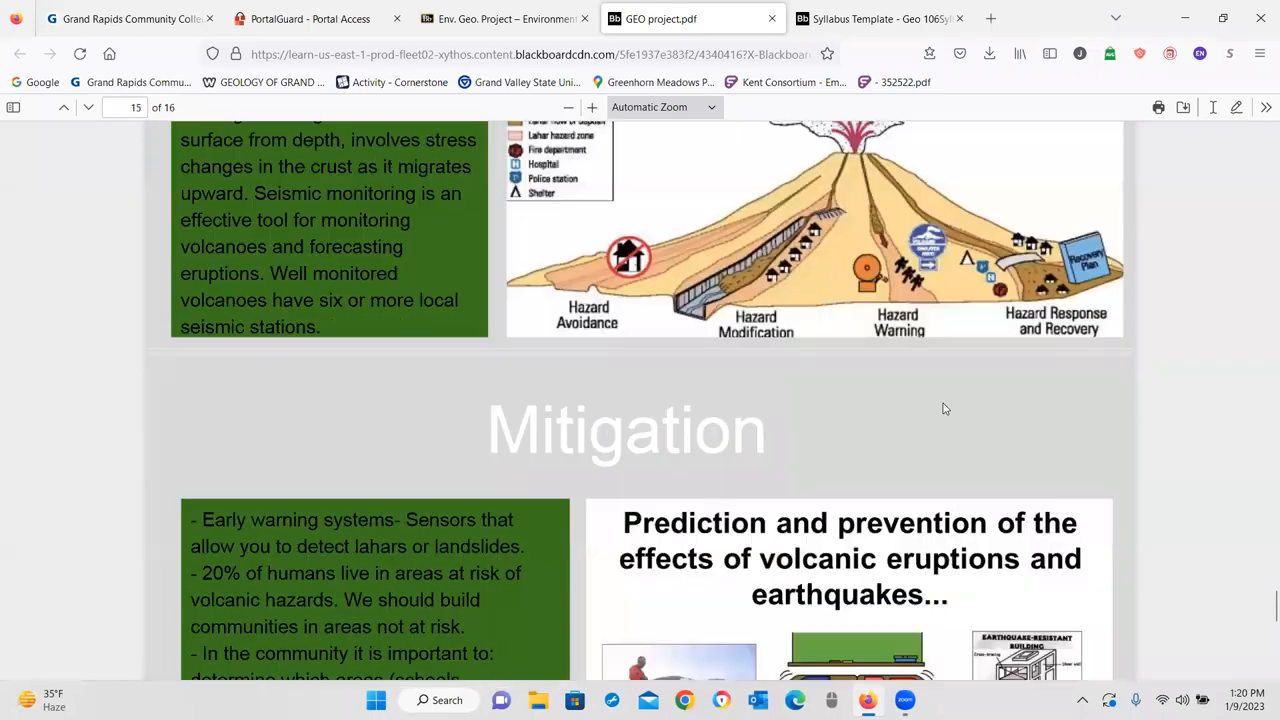
scroll("down", 3)
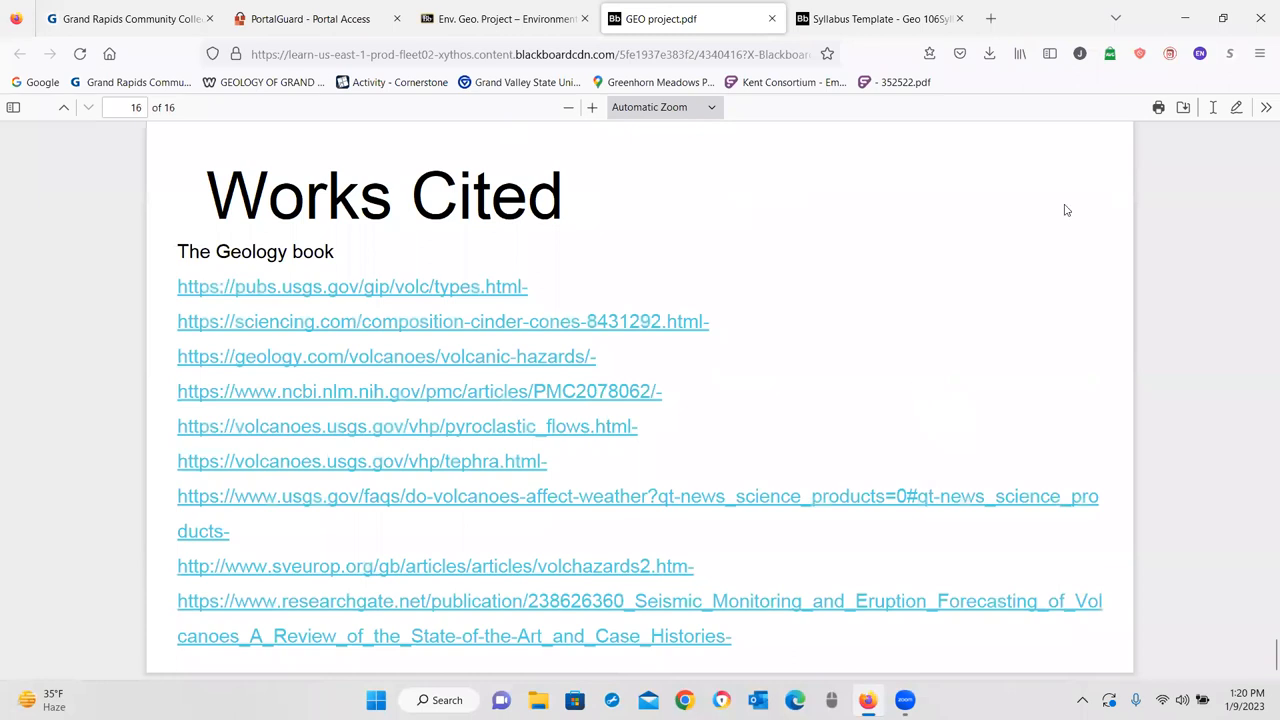
- Close the GEO project.pdf tab
left_click(505, 18)
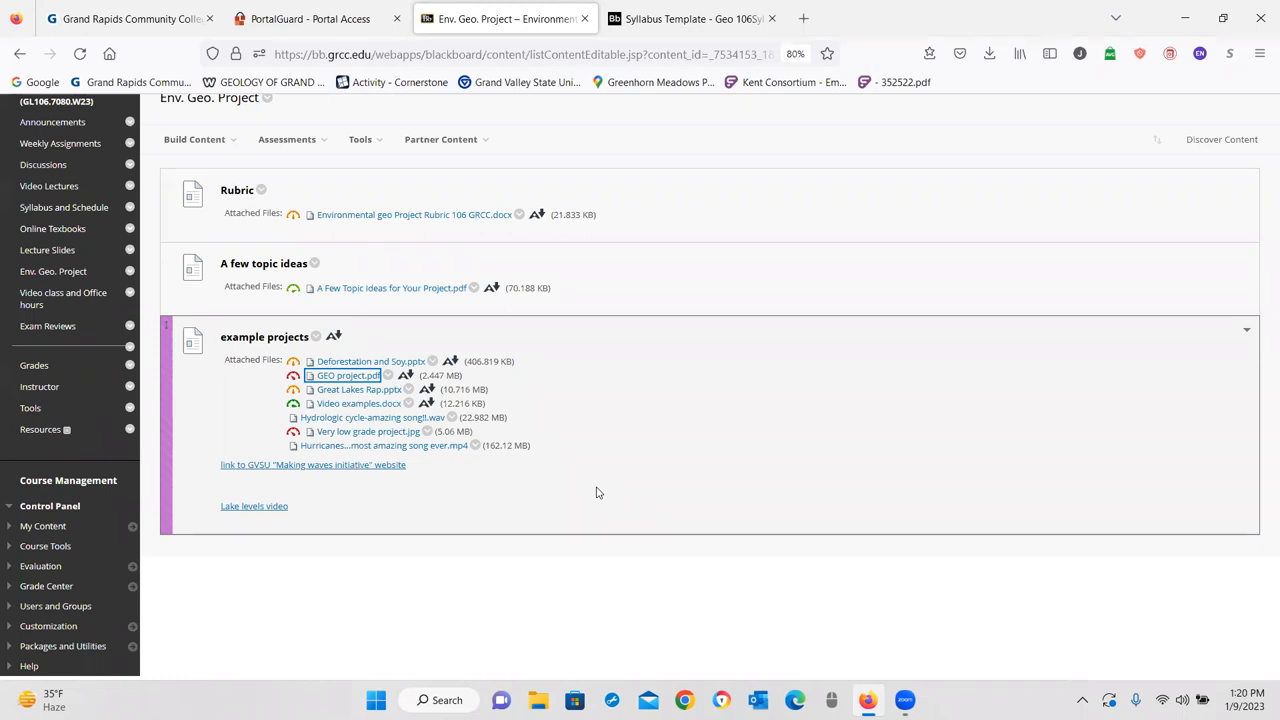
mouse_move(640, 379)
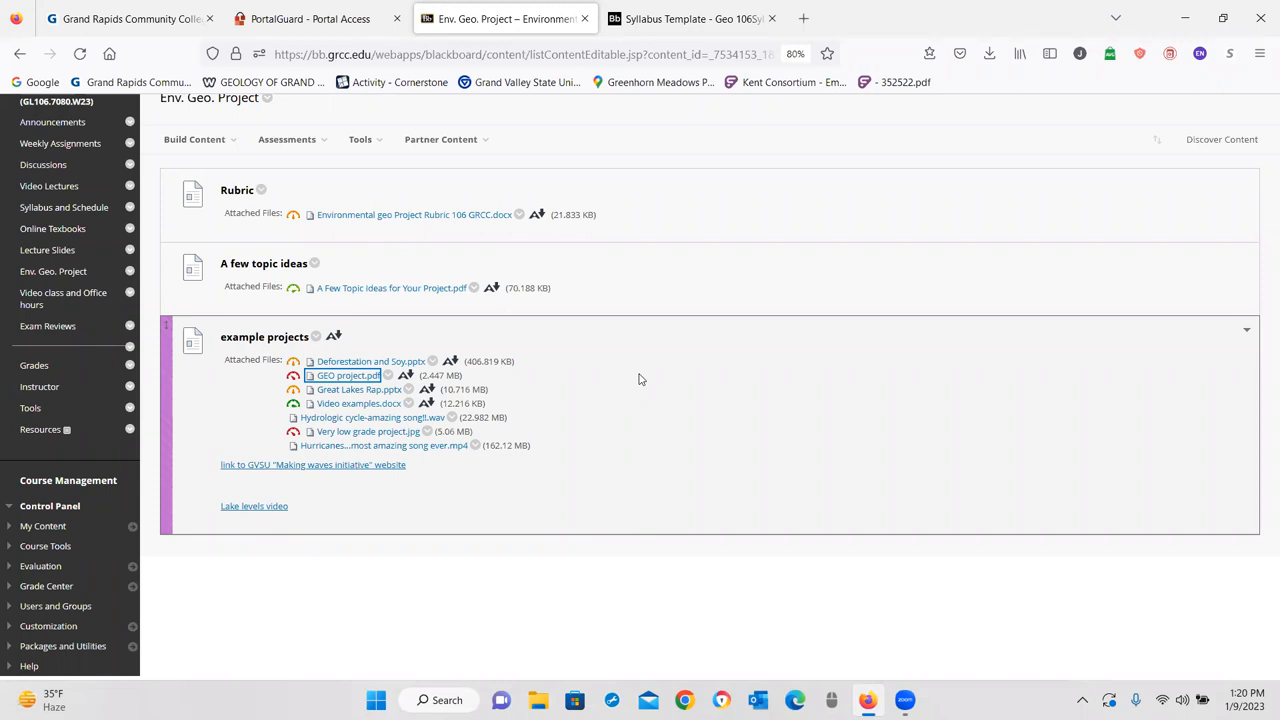
mouse_move(646, 359)
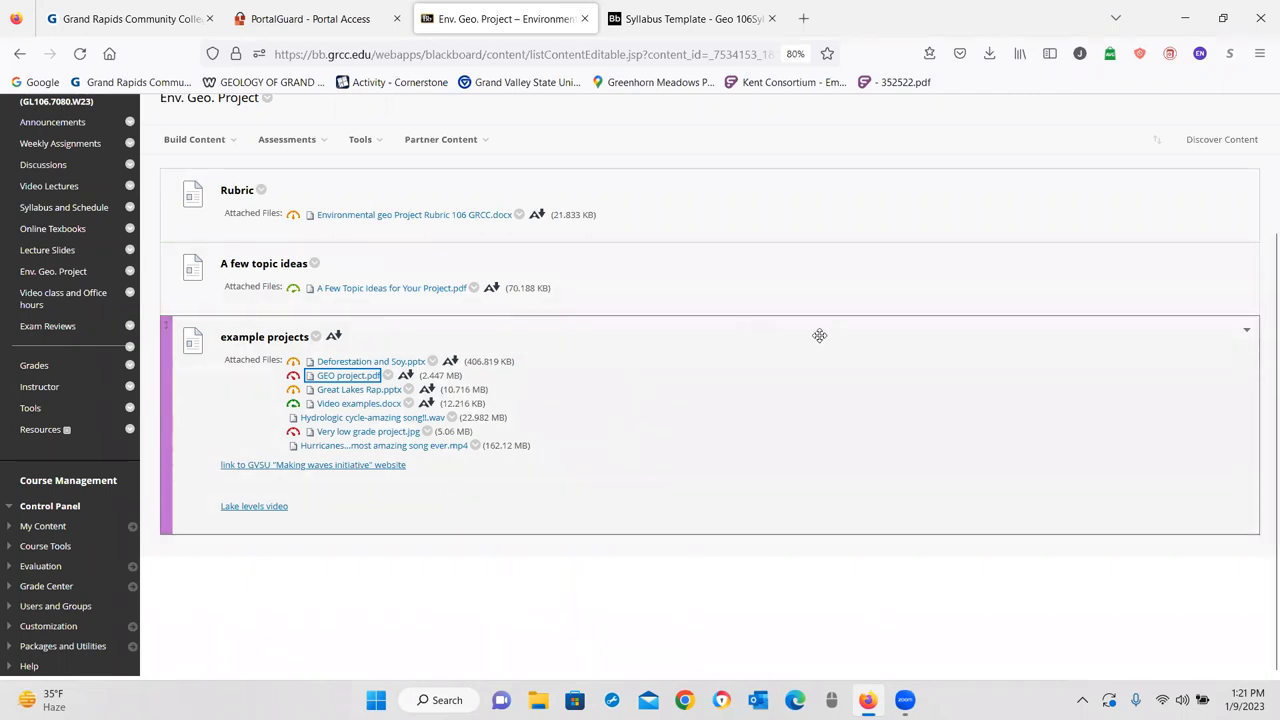
mouse_move(793, 415)
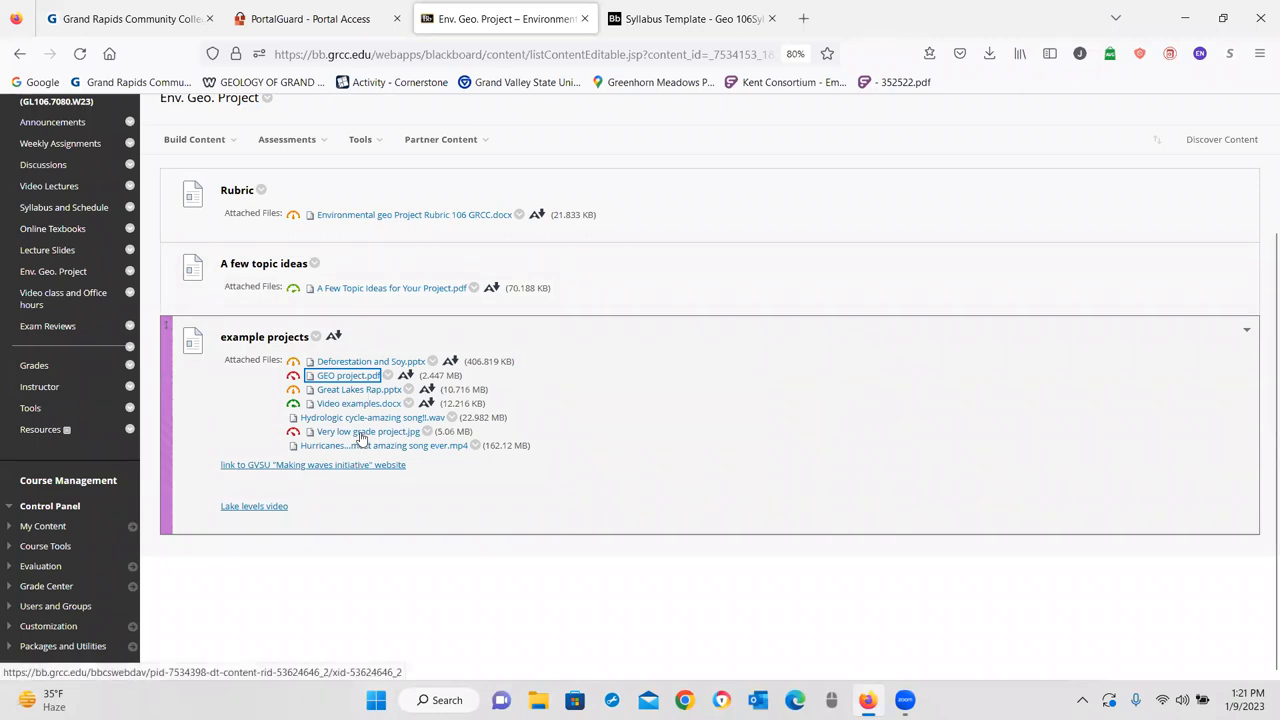
left_click(367, 431)
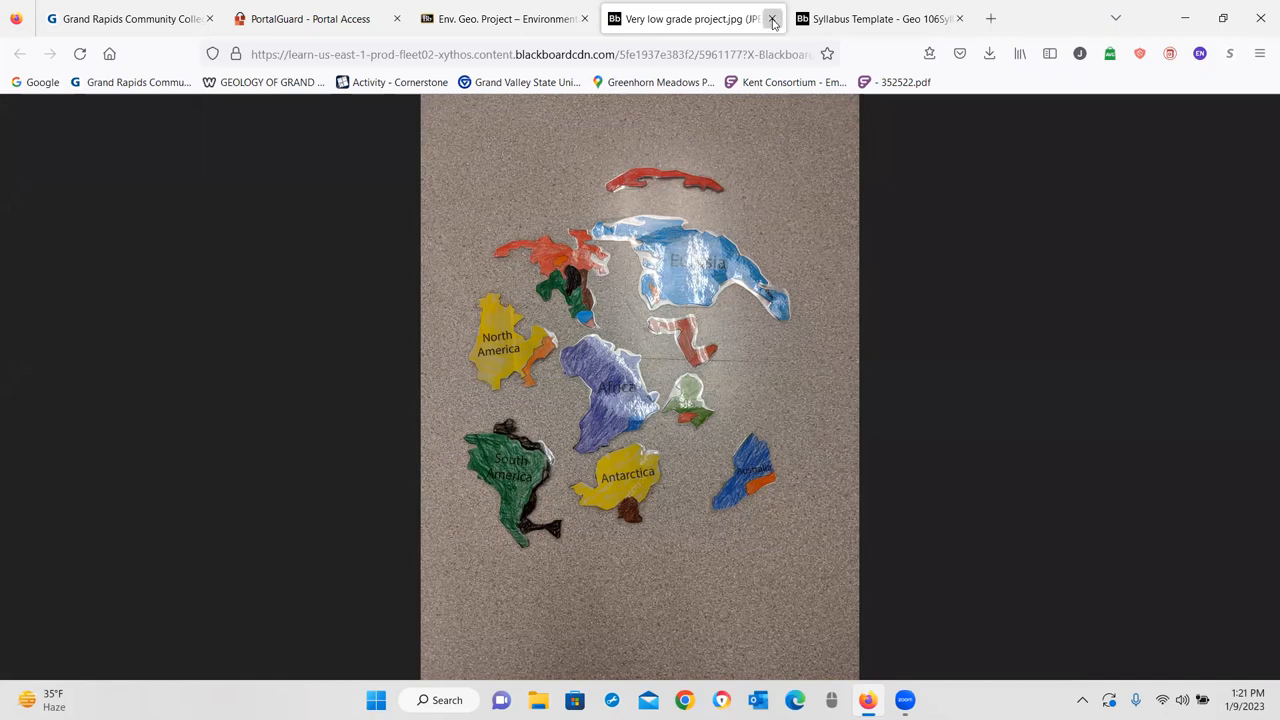
left_click(772, 18)
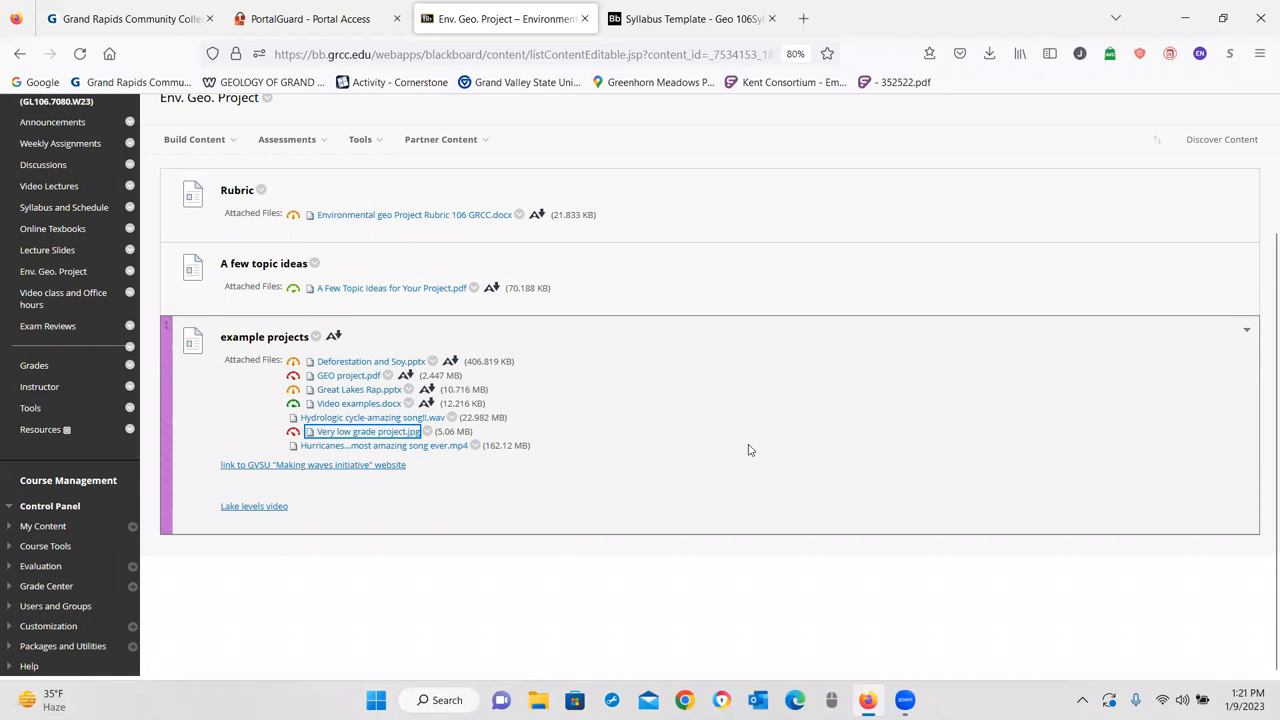
mouse_move(312, 416)
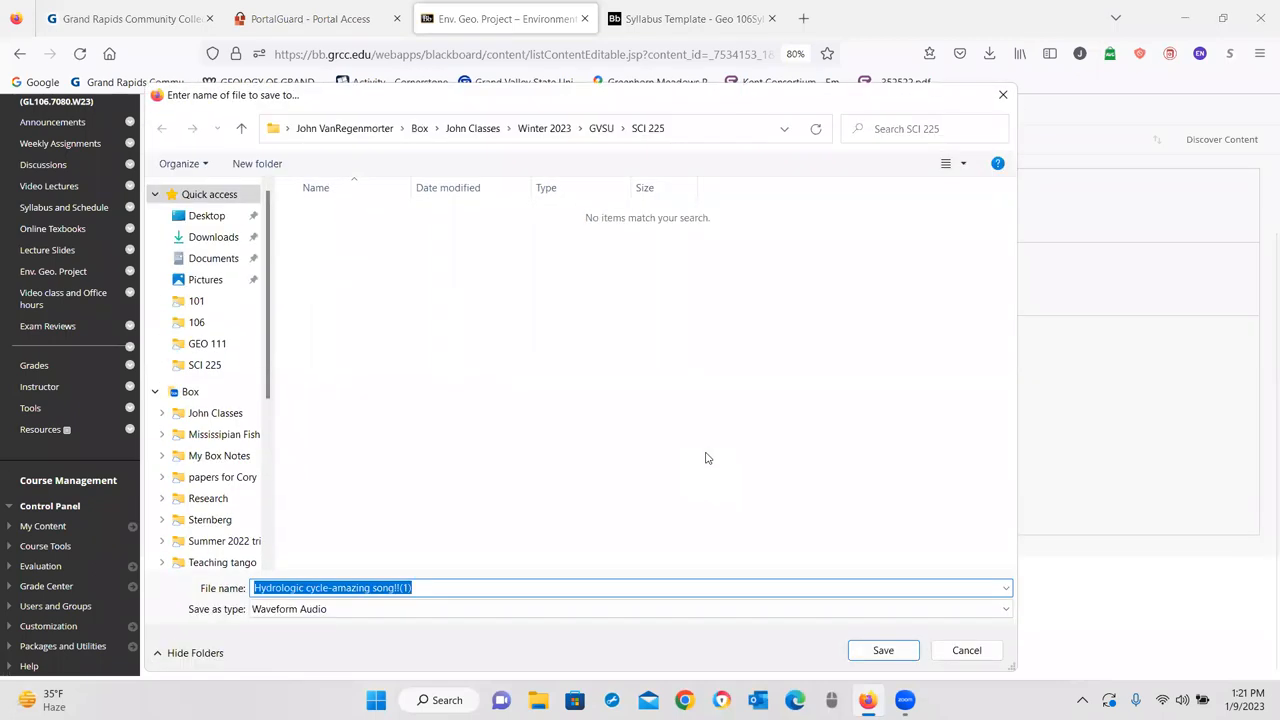
left_click(883, 650)
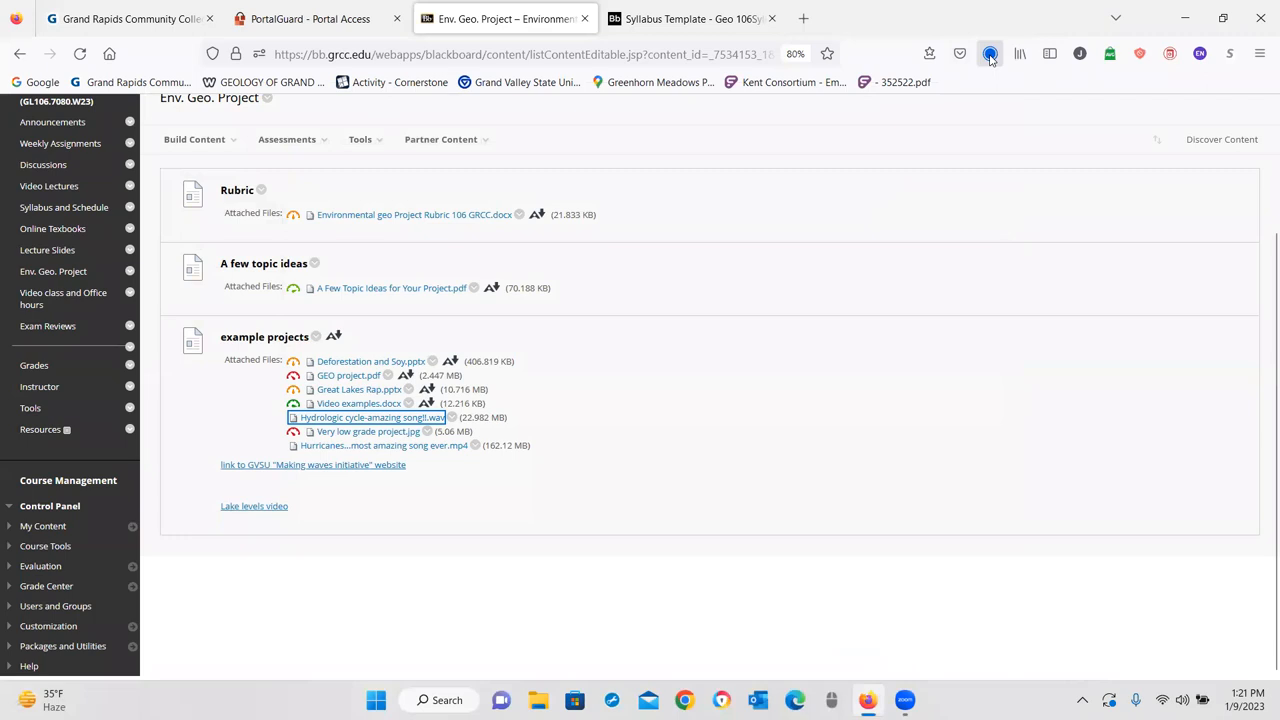
left_click(989, 54)
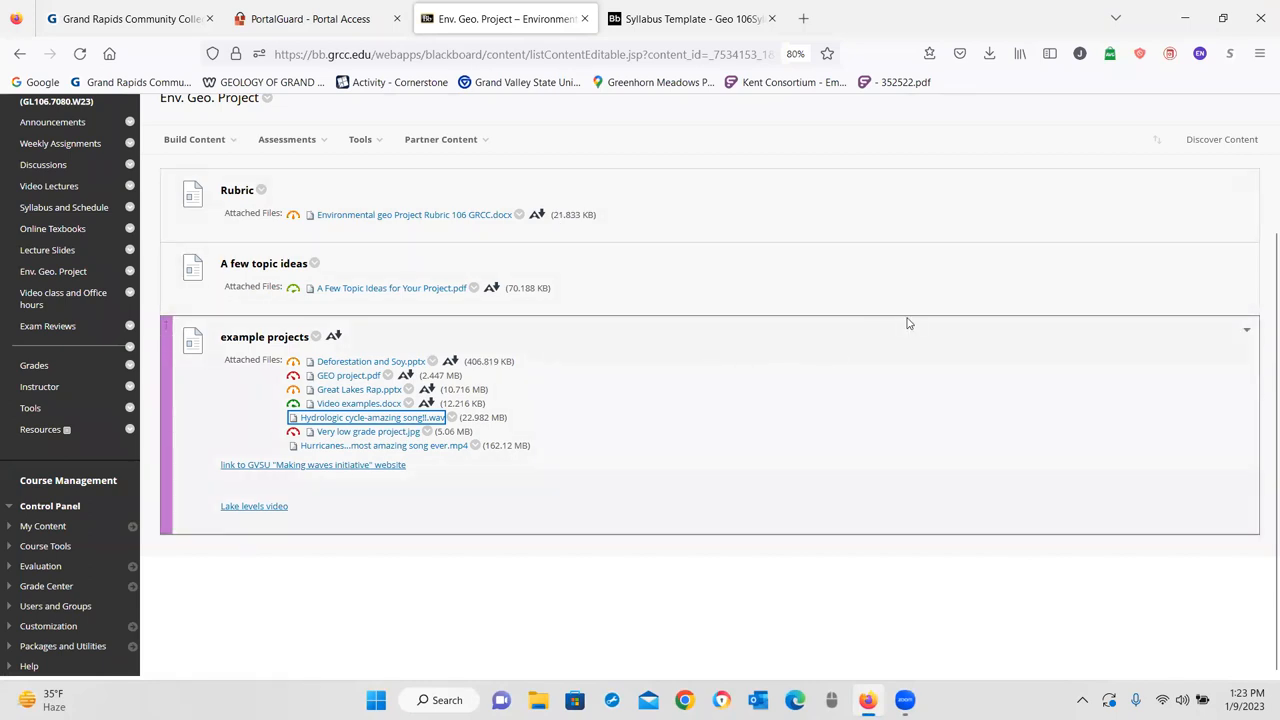
mouse_move(816, 411)
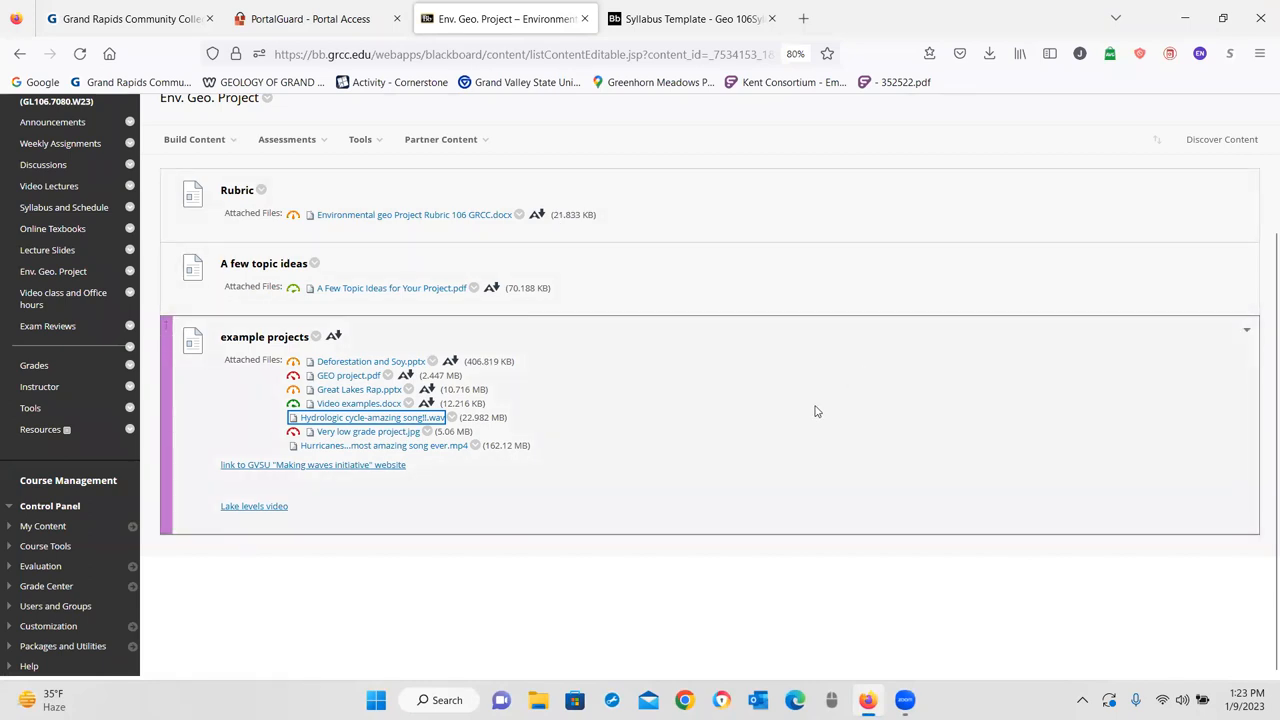
mouse_move(793, 425)
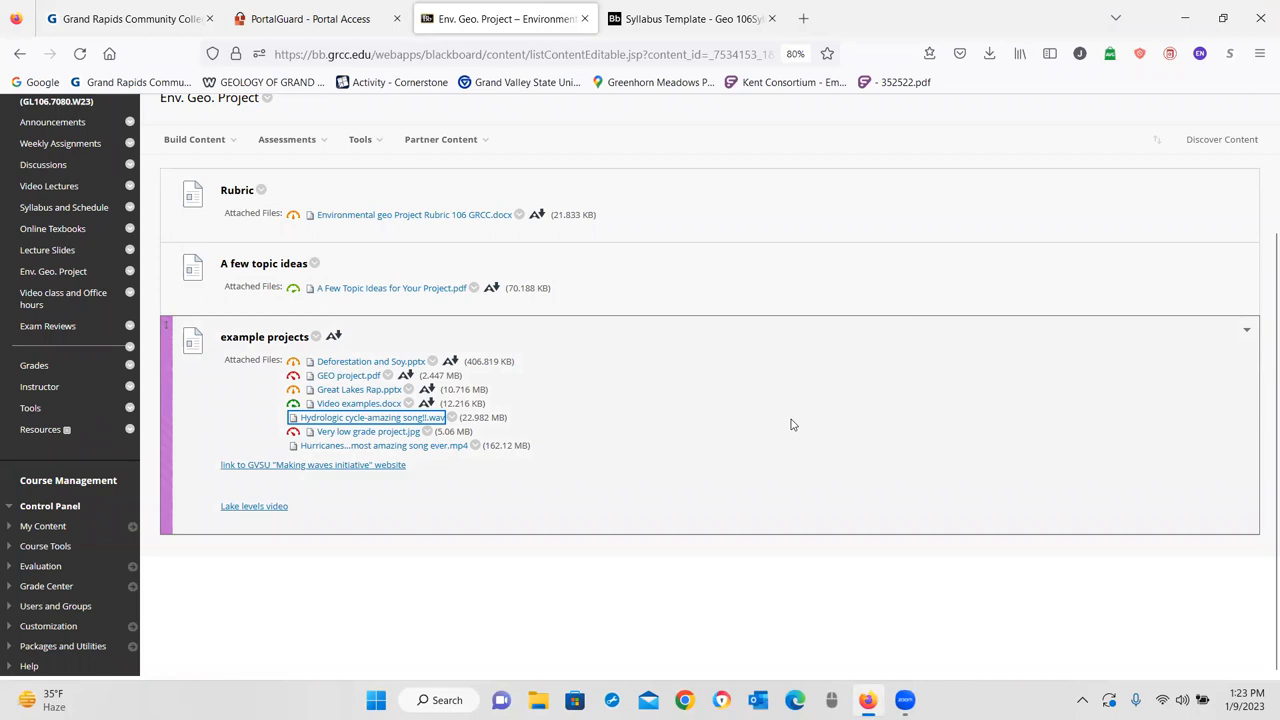
mouse_move(769, 418)
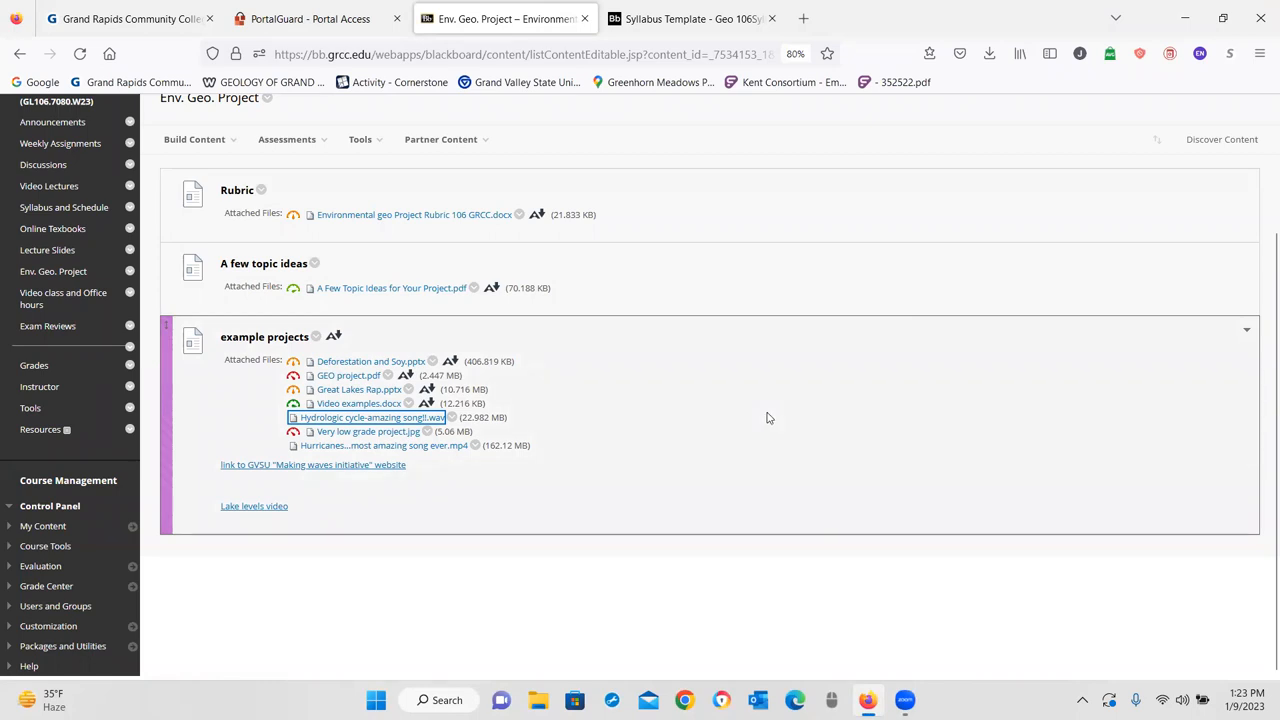
mouse_move(773, 370)
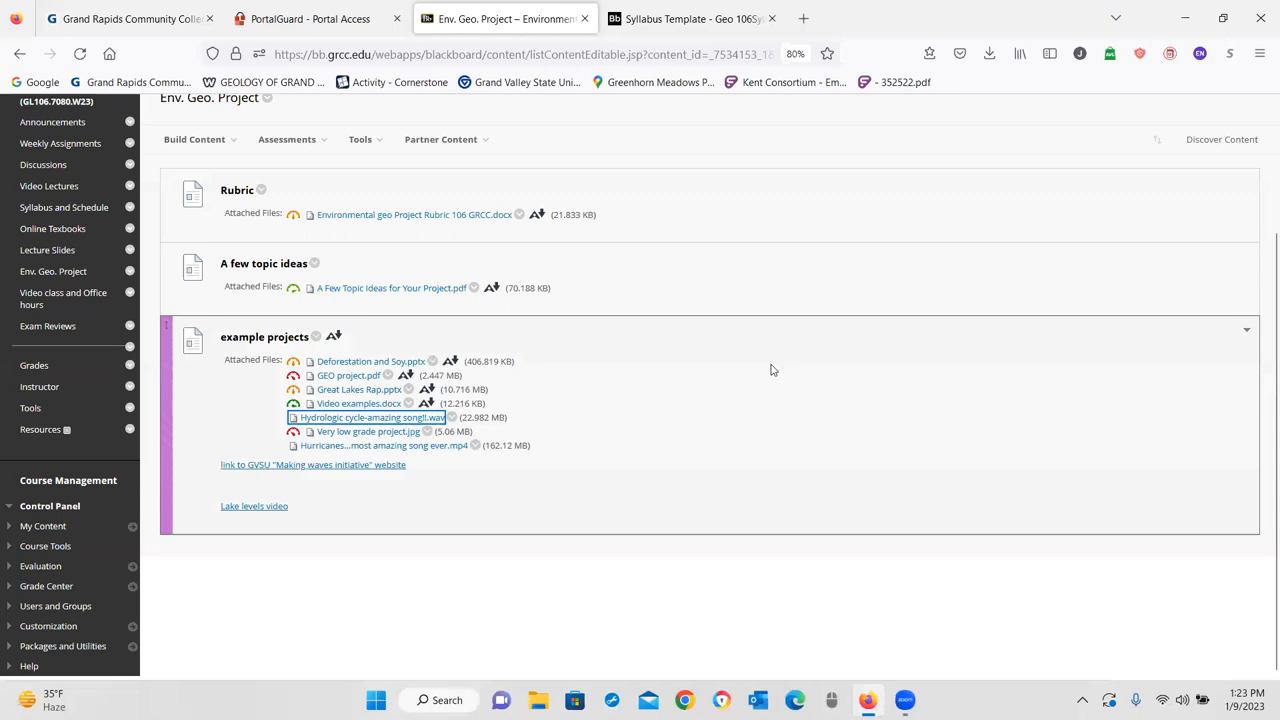
mouse_move(363, 457)
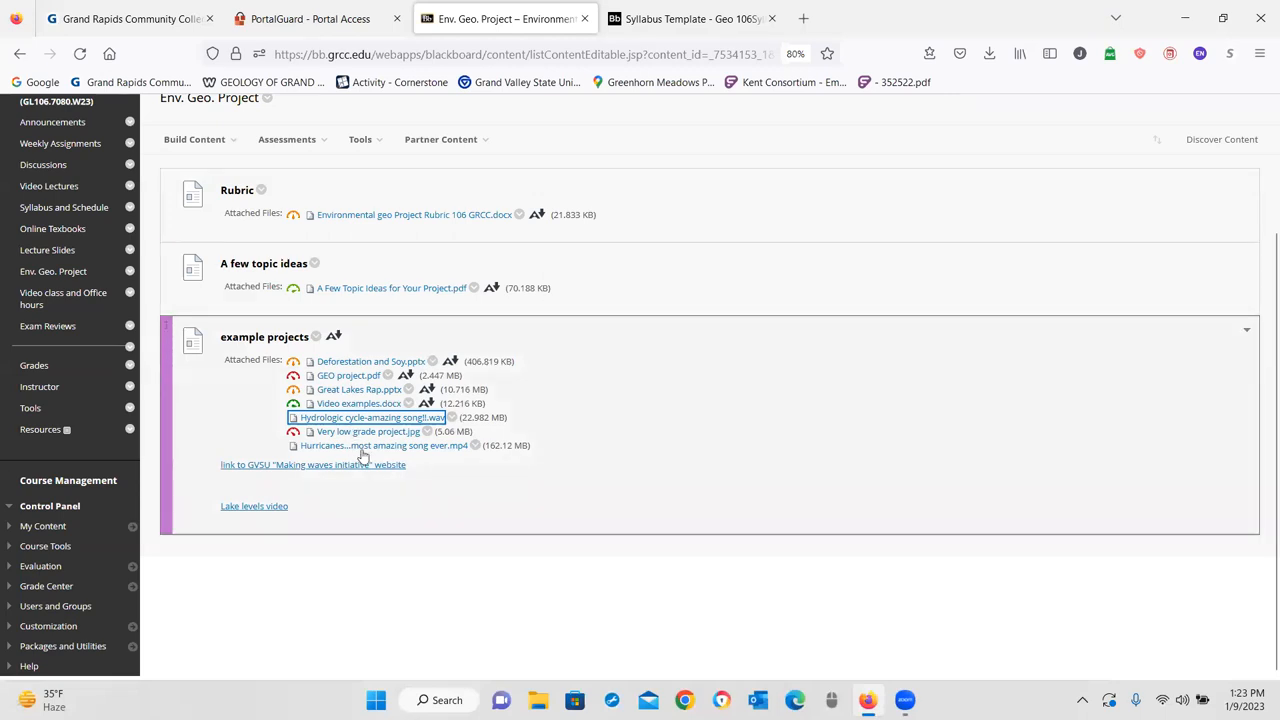
- Open the 'Hurricanes…most amazing song ever.mp4' attachment and toggle its playback
left_click(383, 445)
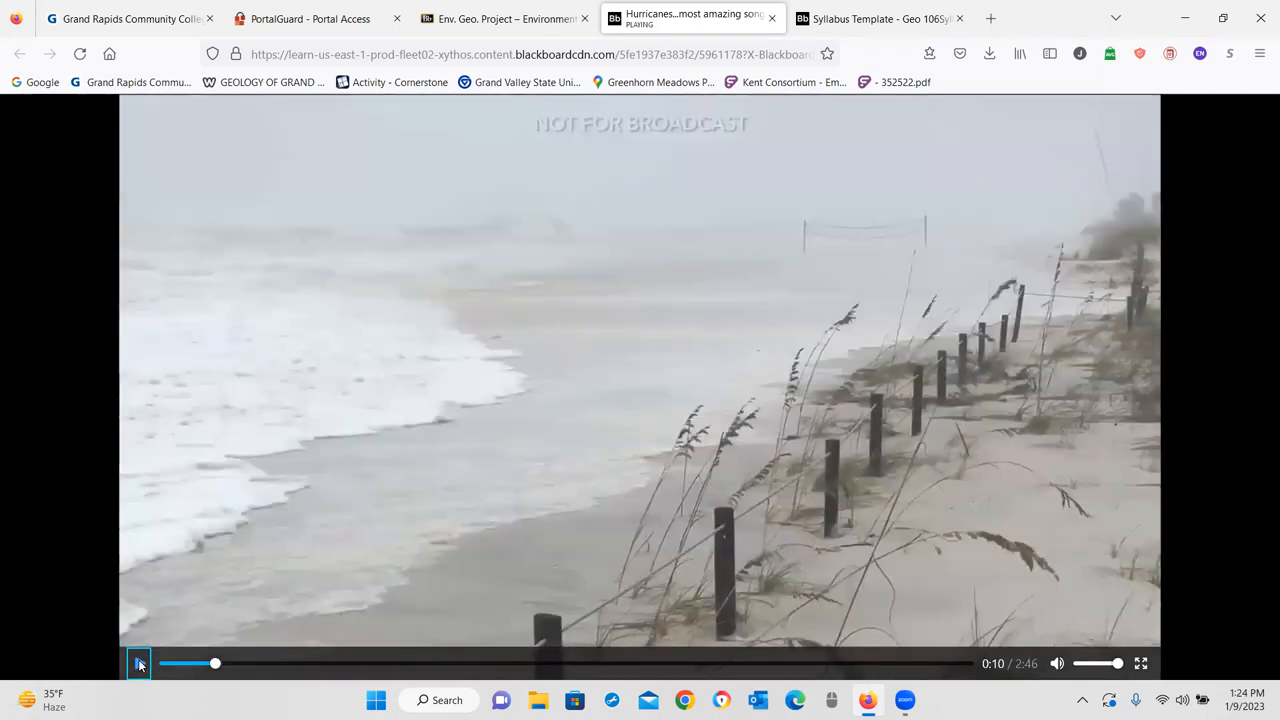
left_click(139, 663)
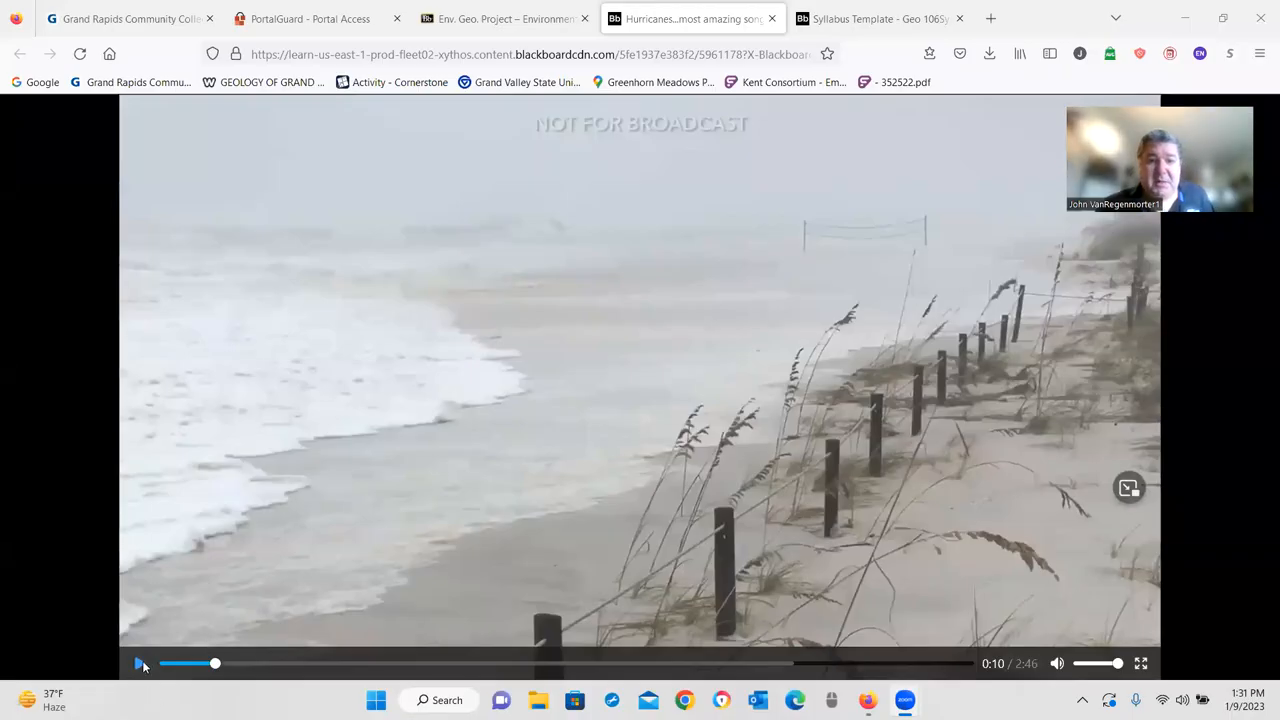
left_click(140, 663)
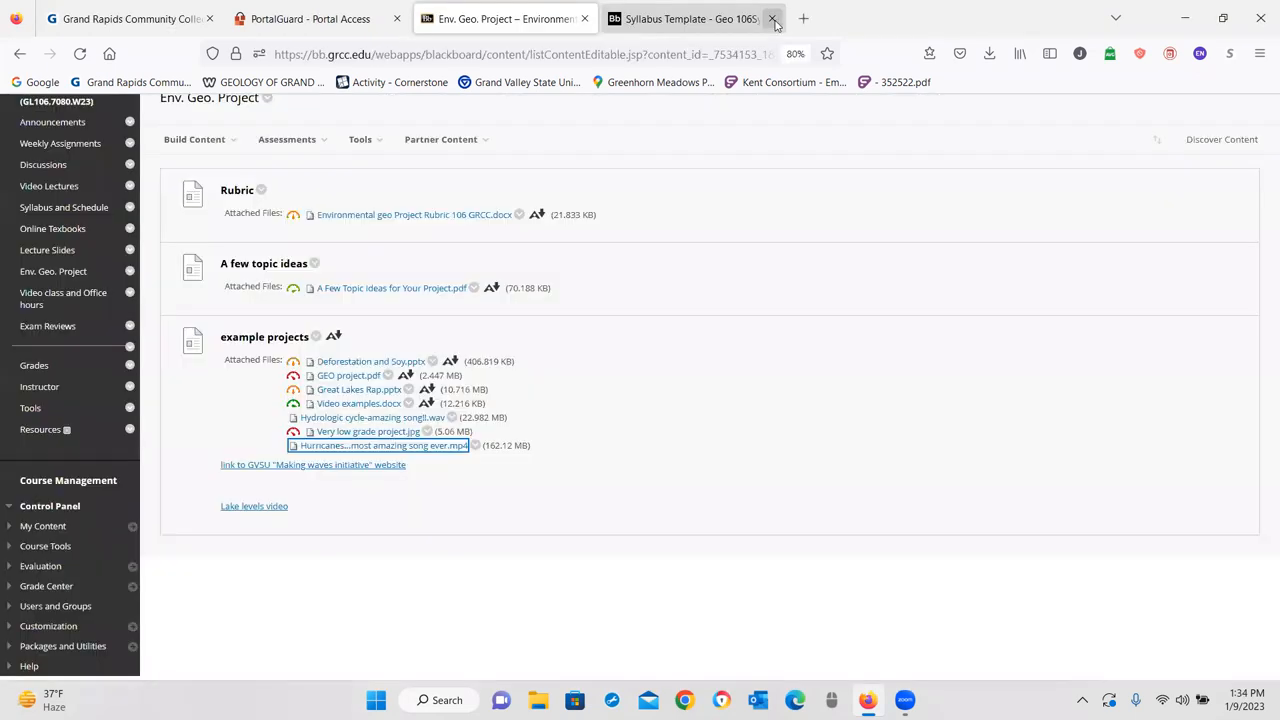
mouse_move(724, 47)
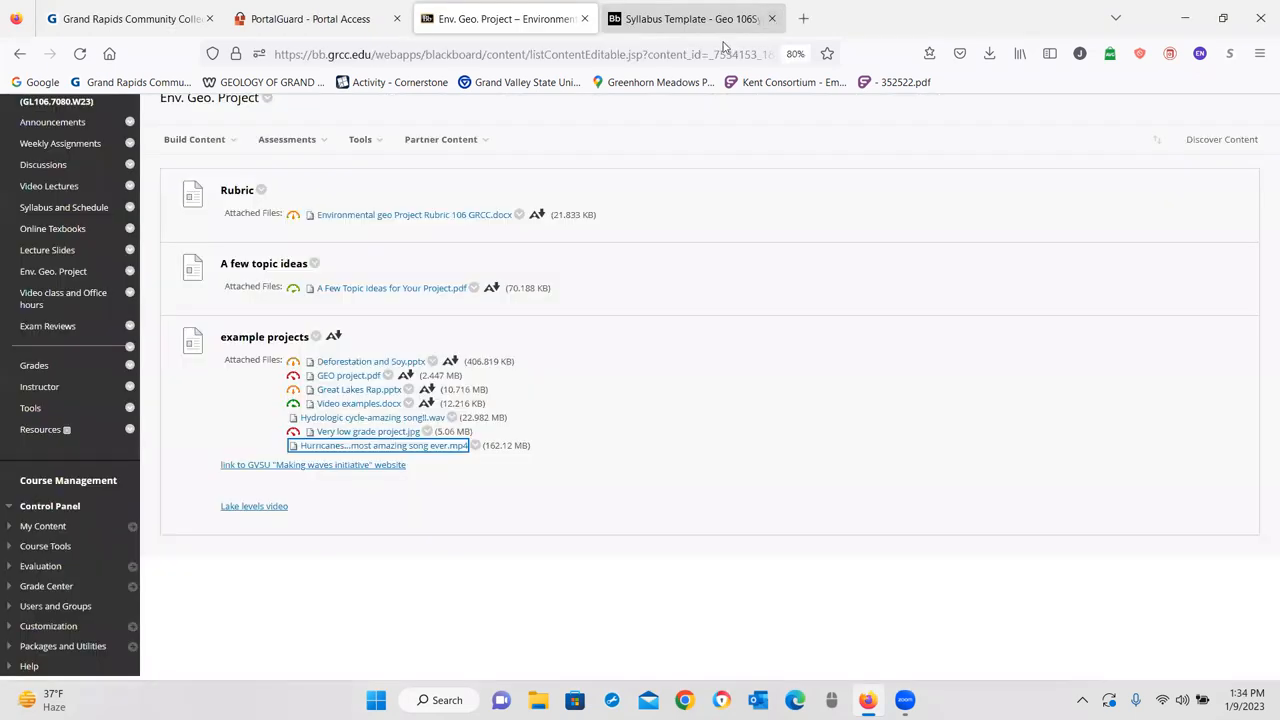